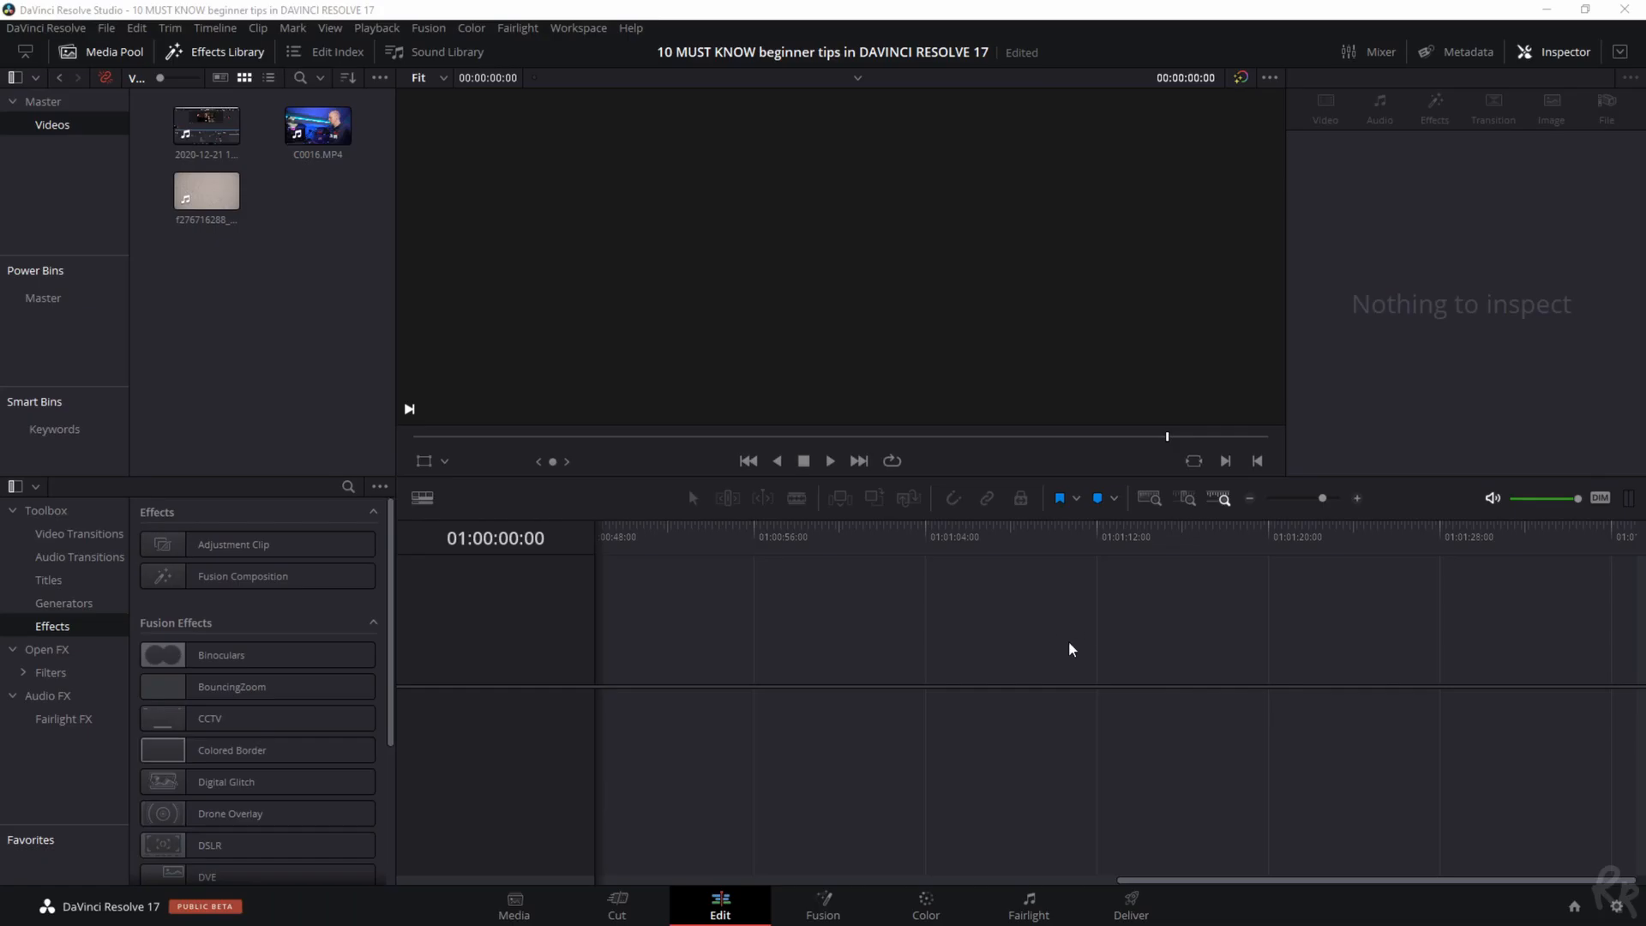
mouse_move(1420, 738)
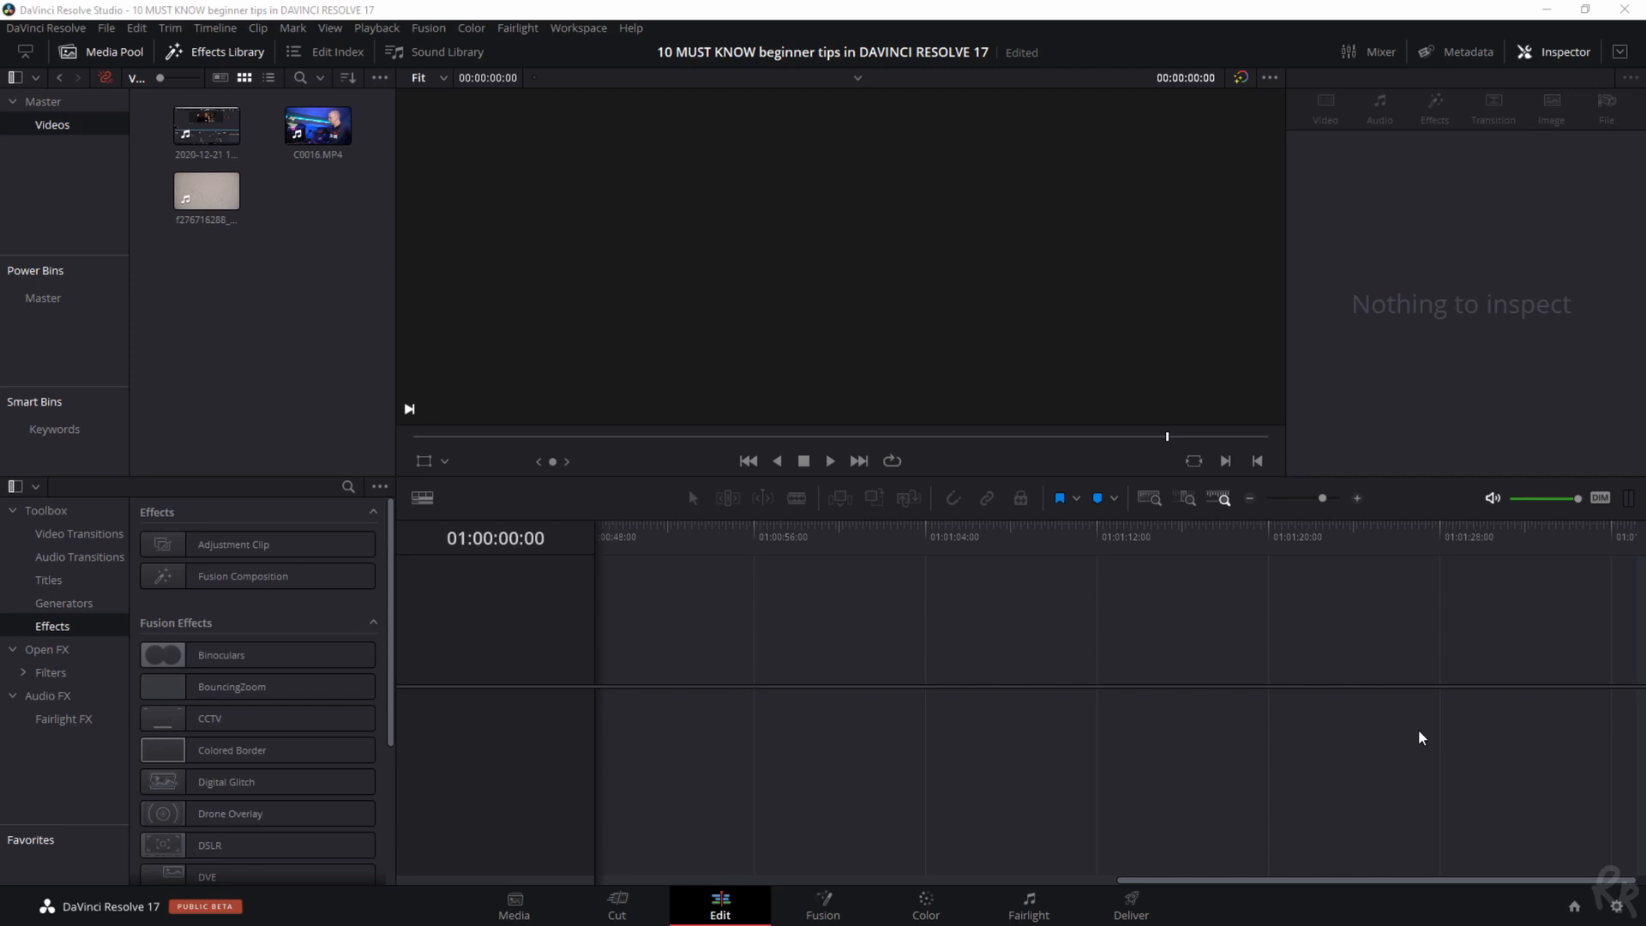
mouse_move(1390, 741)
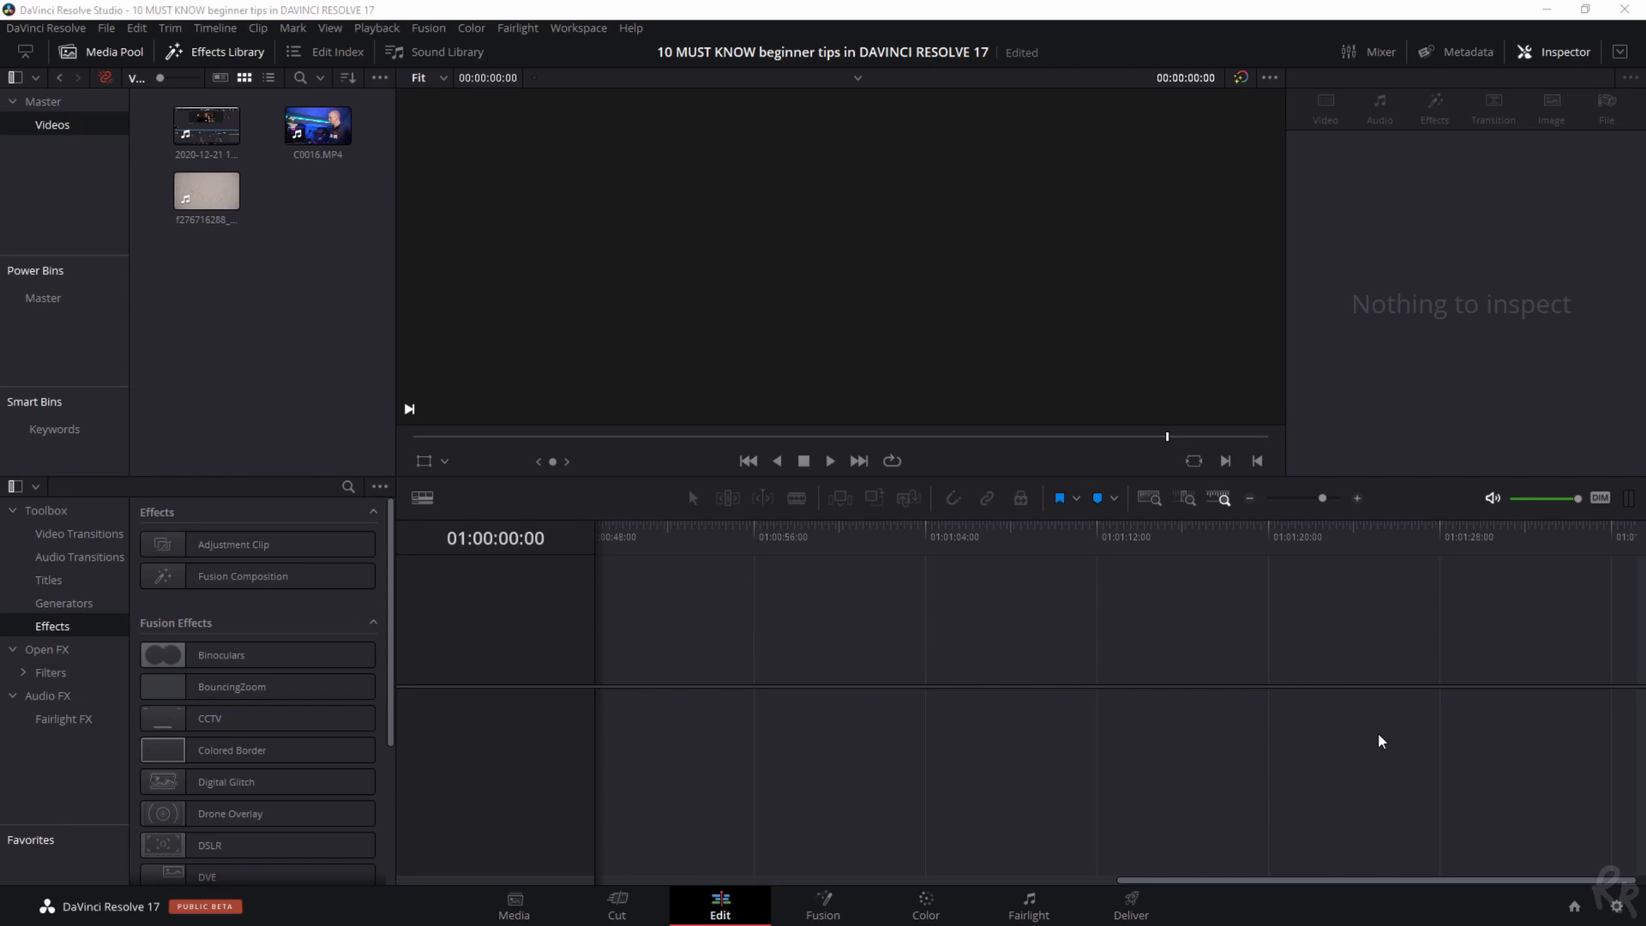
mouse_move(1556, 894)
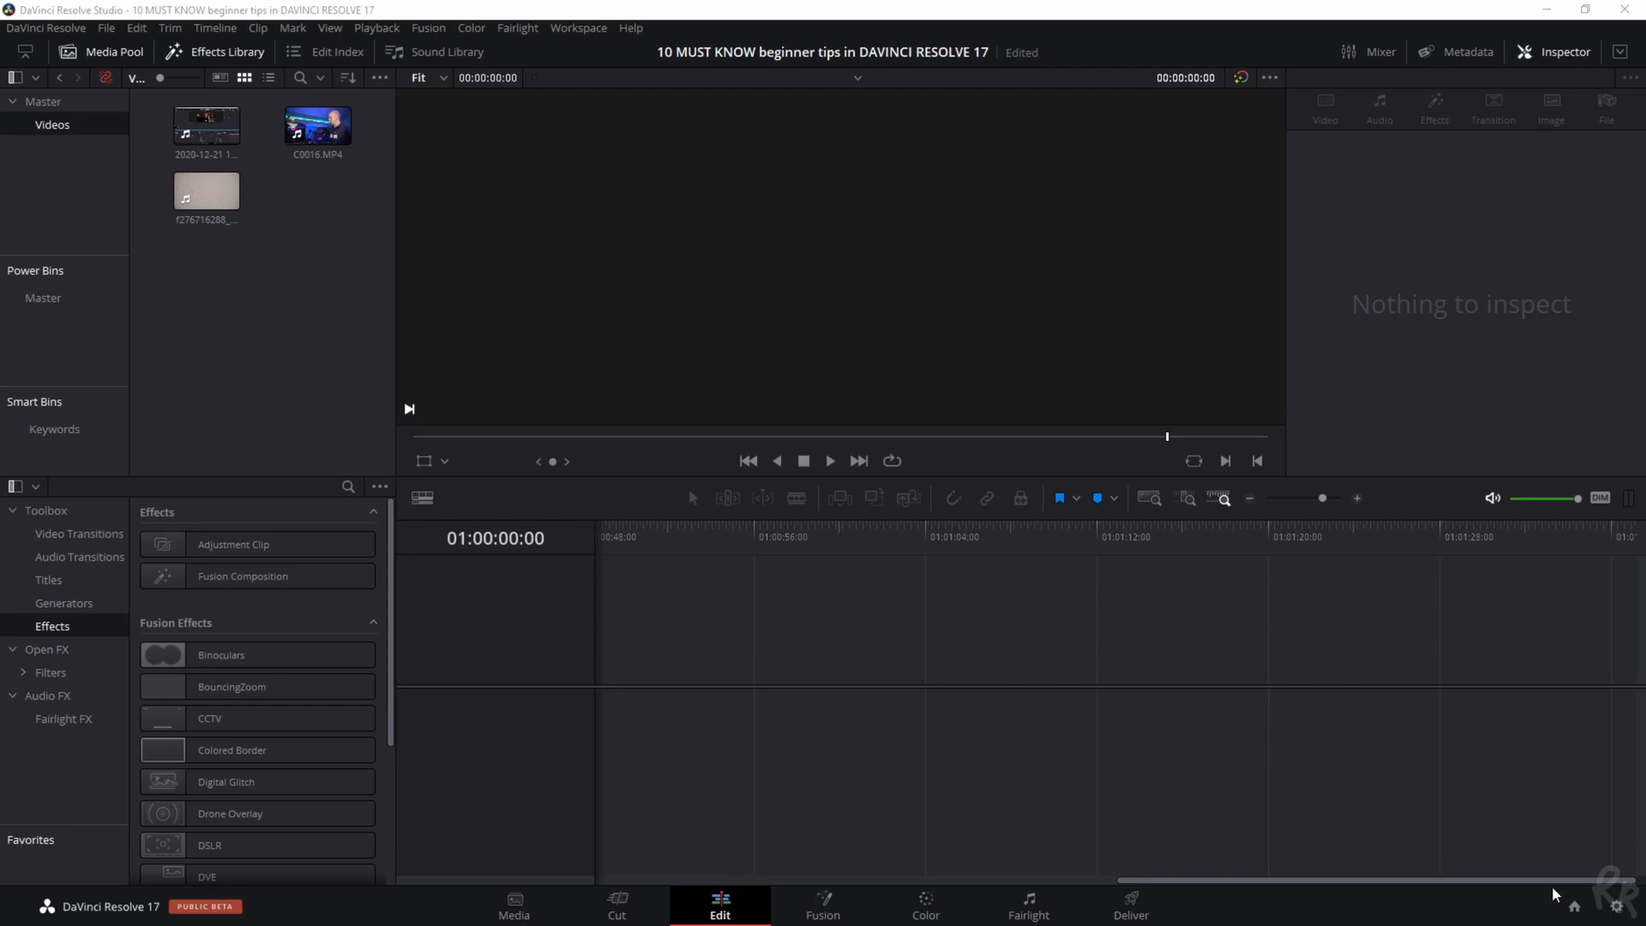
Bring up the Project Manager and show its project-list options
click(1573, 907)
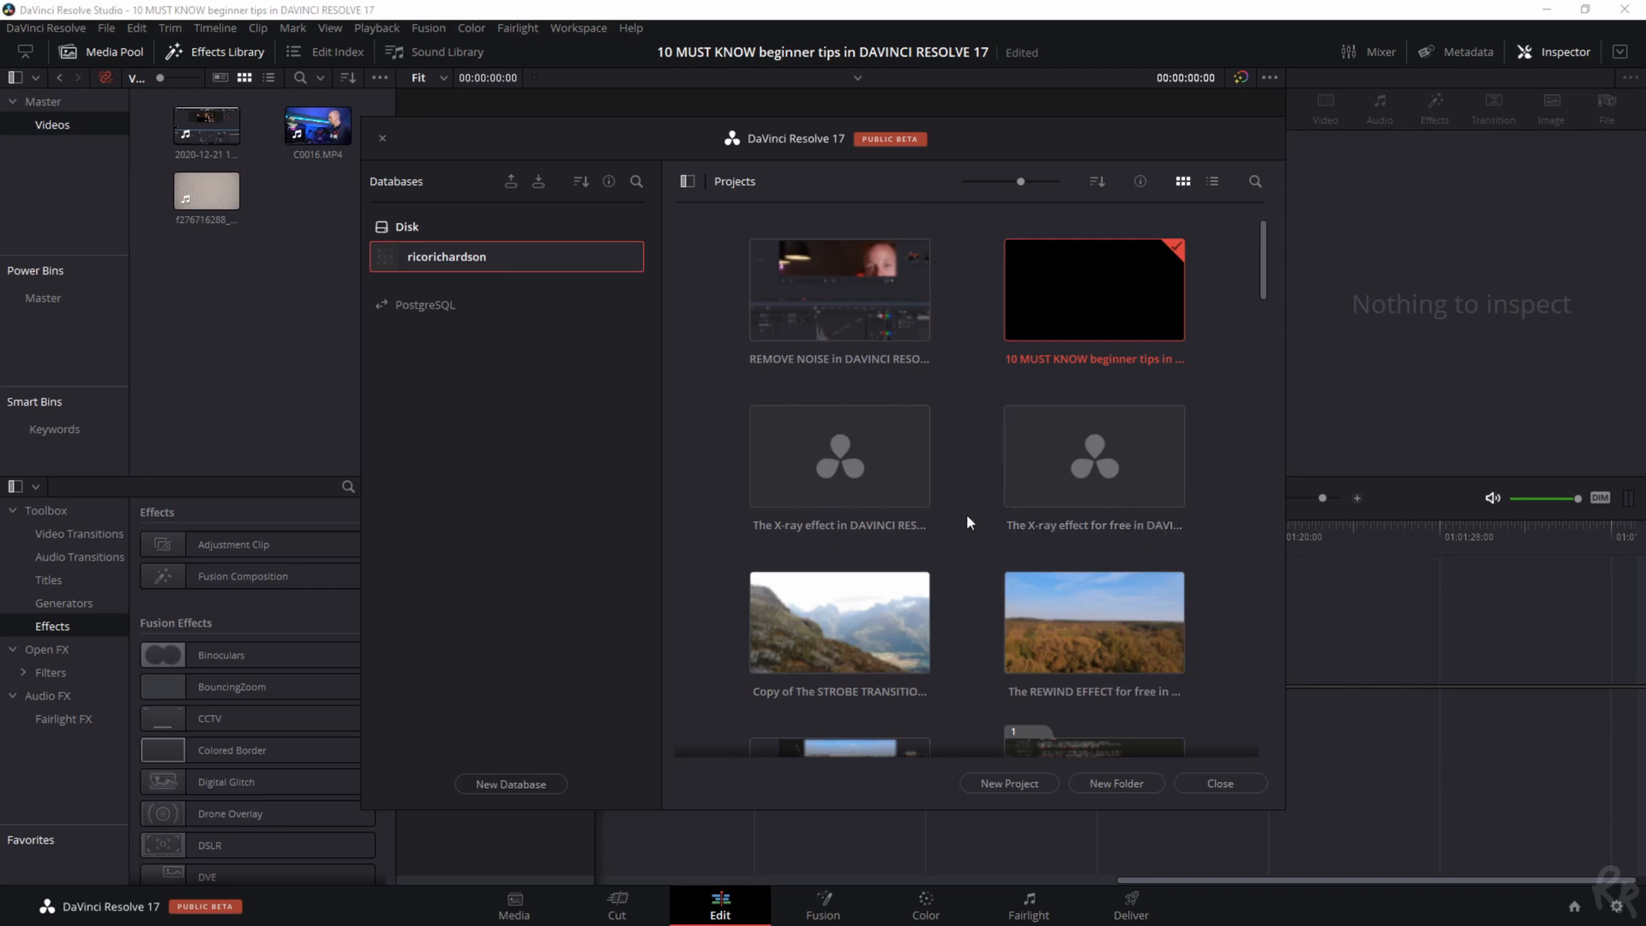
right_click(967, 530)
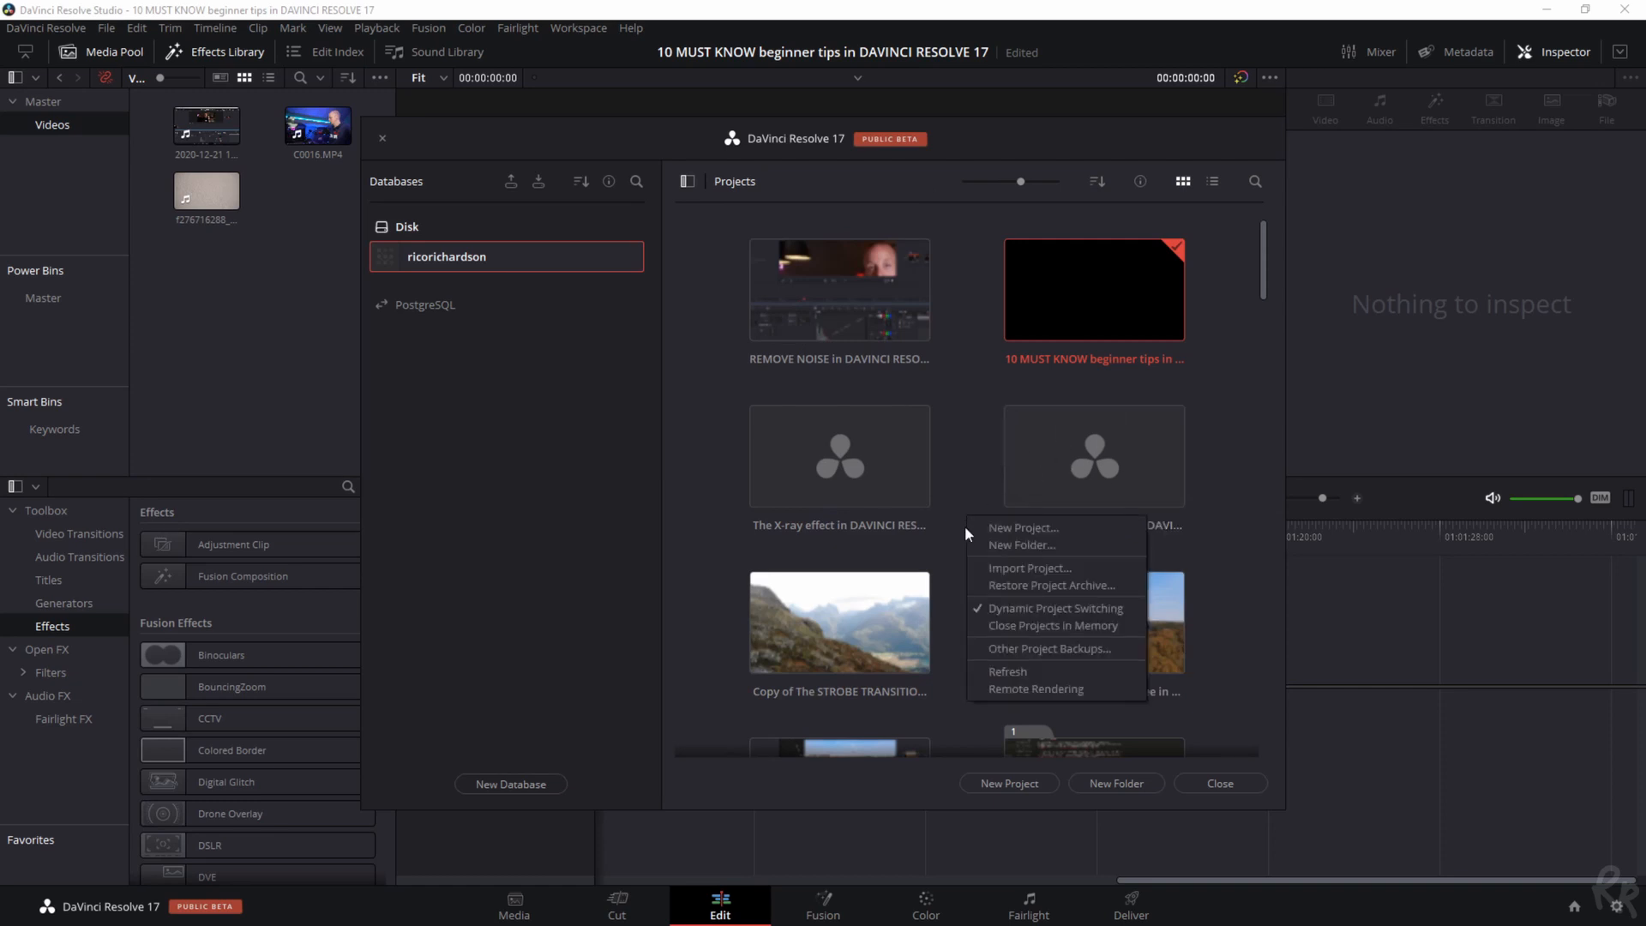
mouse_move(1055, 609)
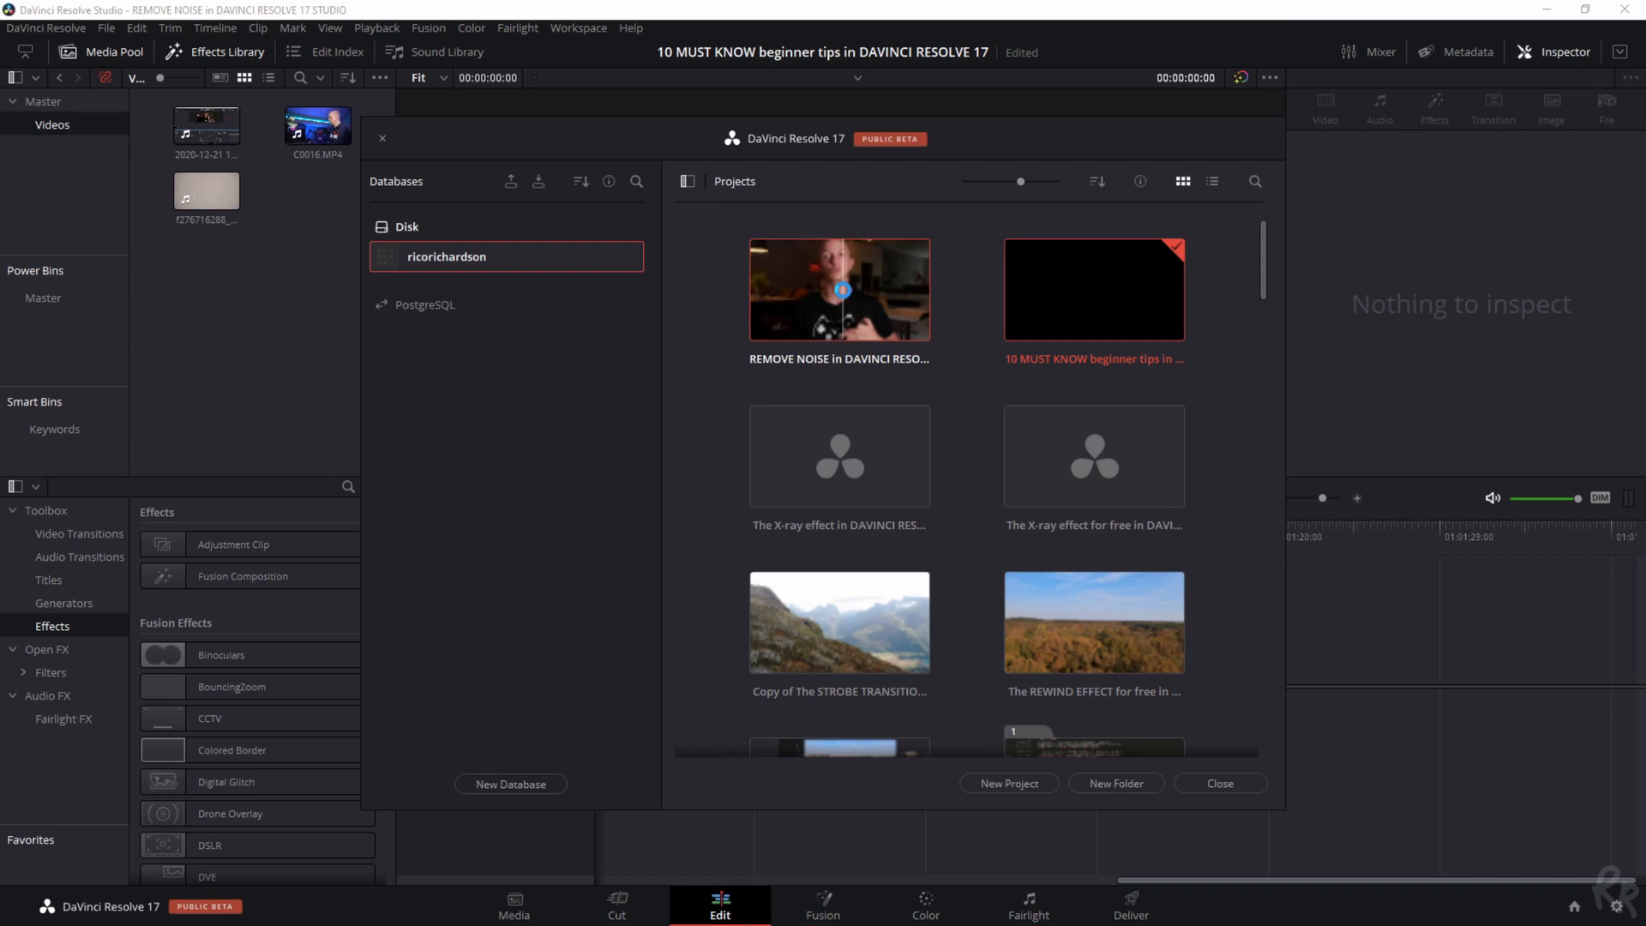
Open REMOVE NOISE, then switch back to 10 MUST KNOW, dismissing the stills warnings
click(1218, 784)
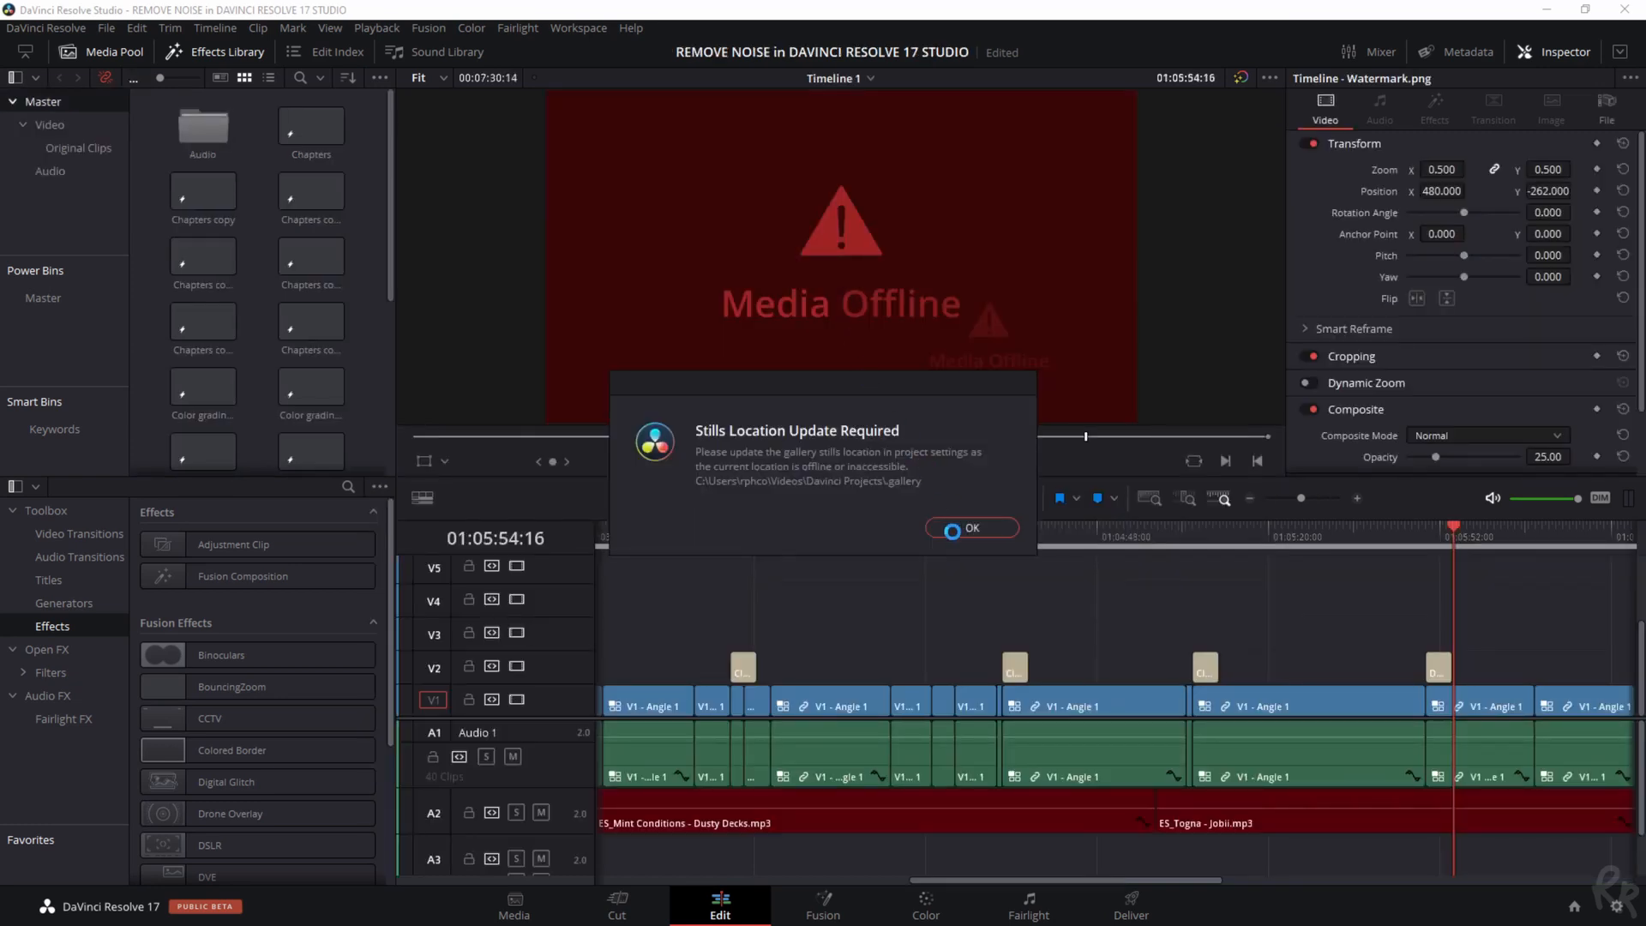
click(969, 528)
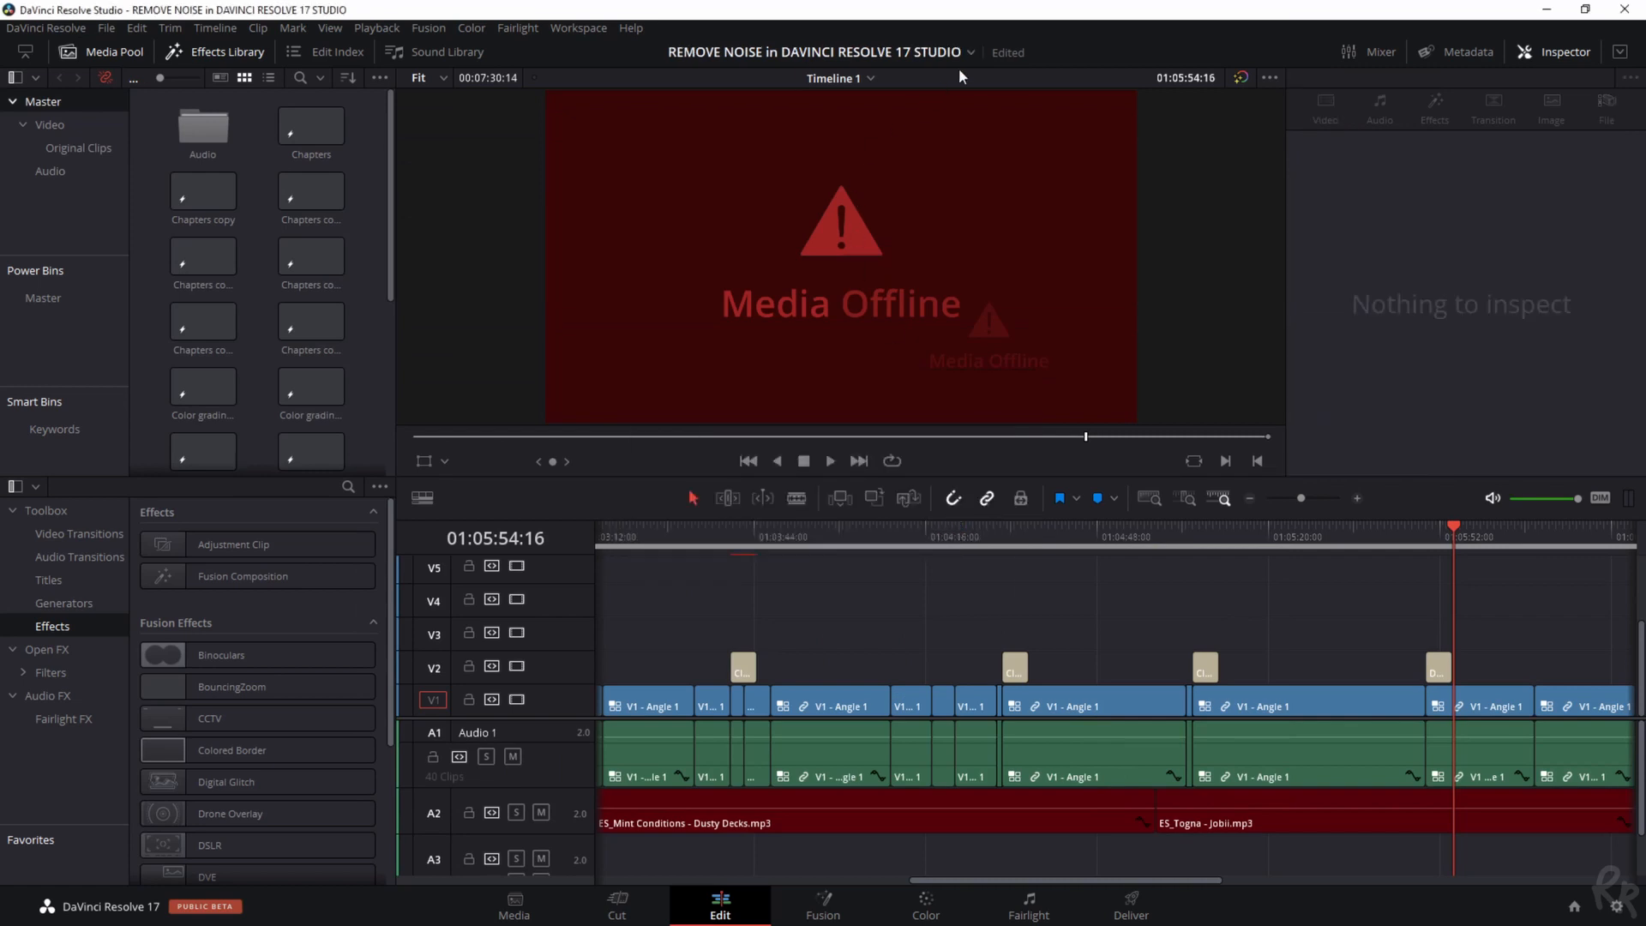
mouse_move(885, 98)
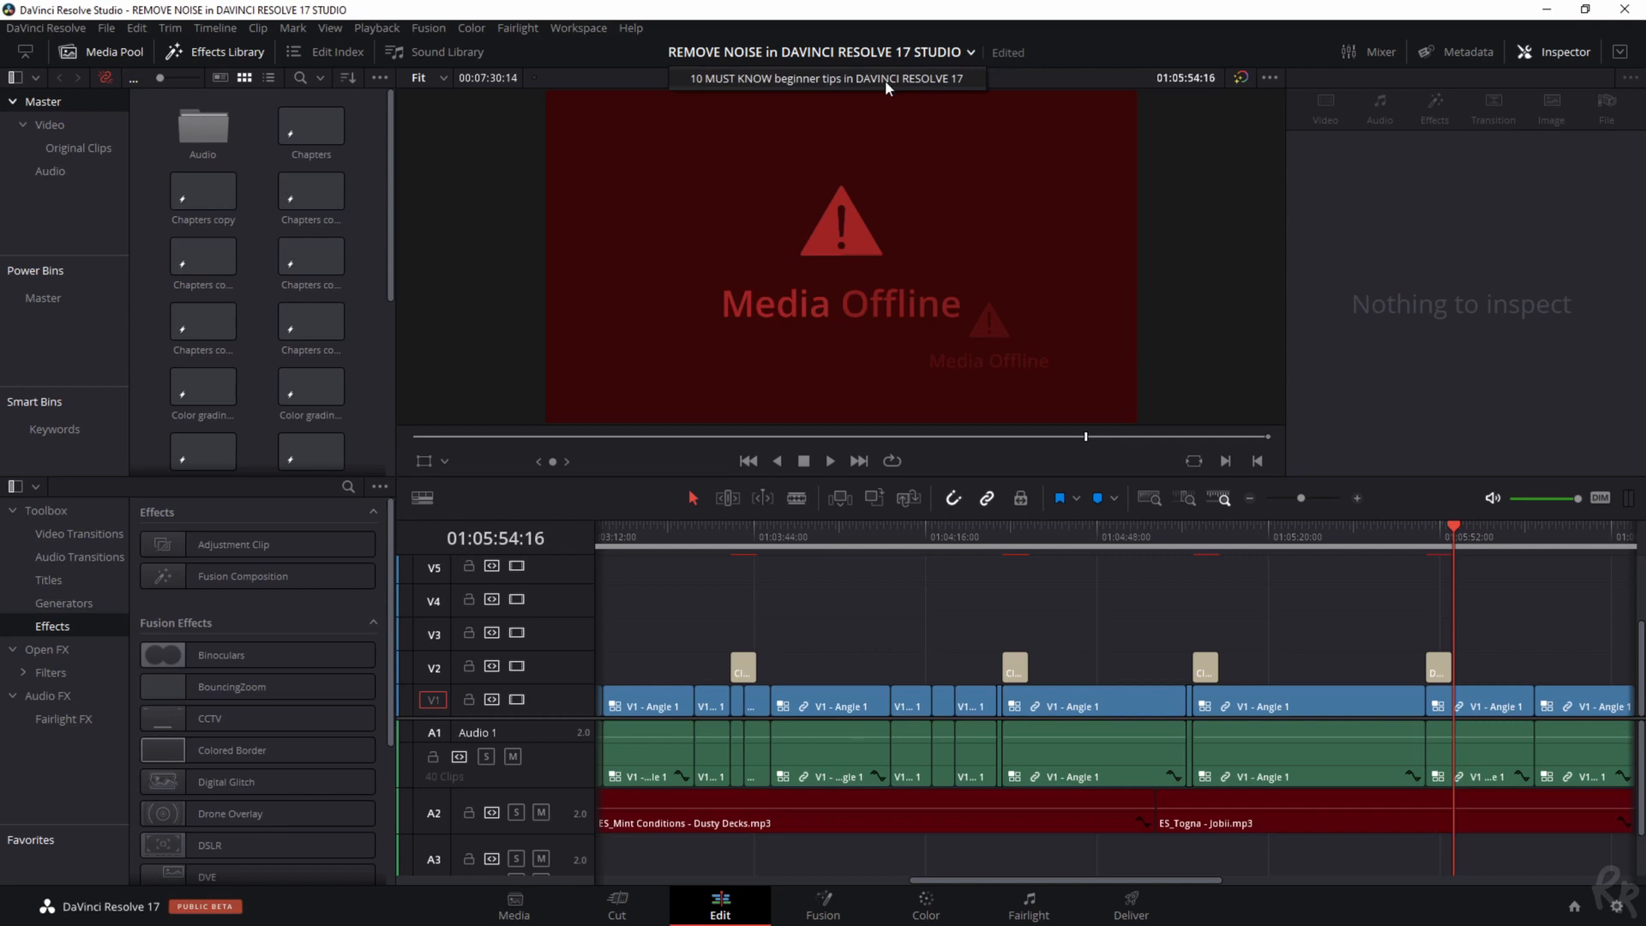
click(827, 77)
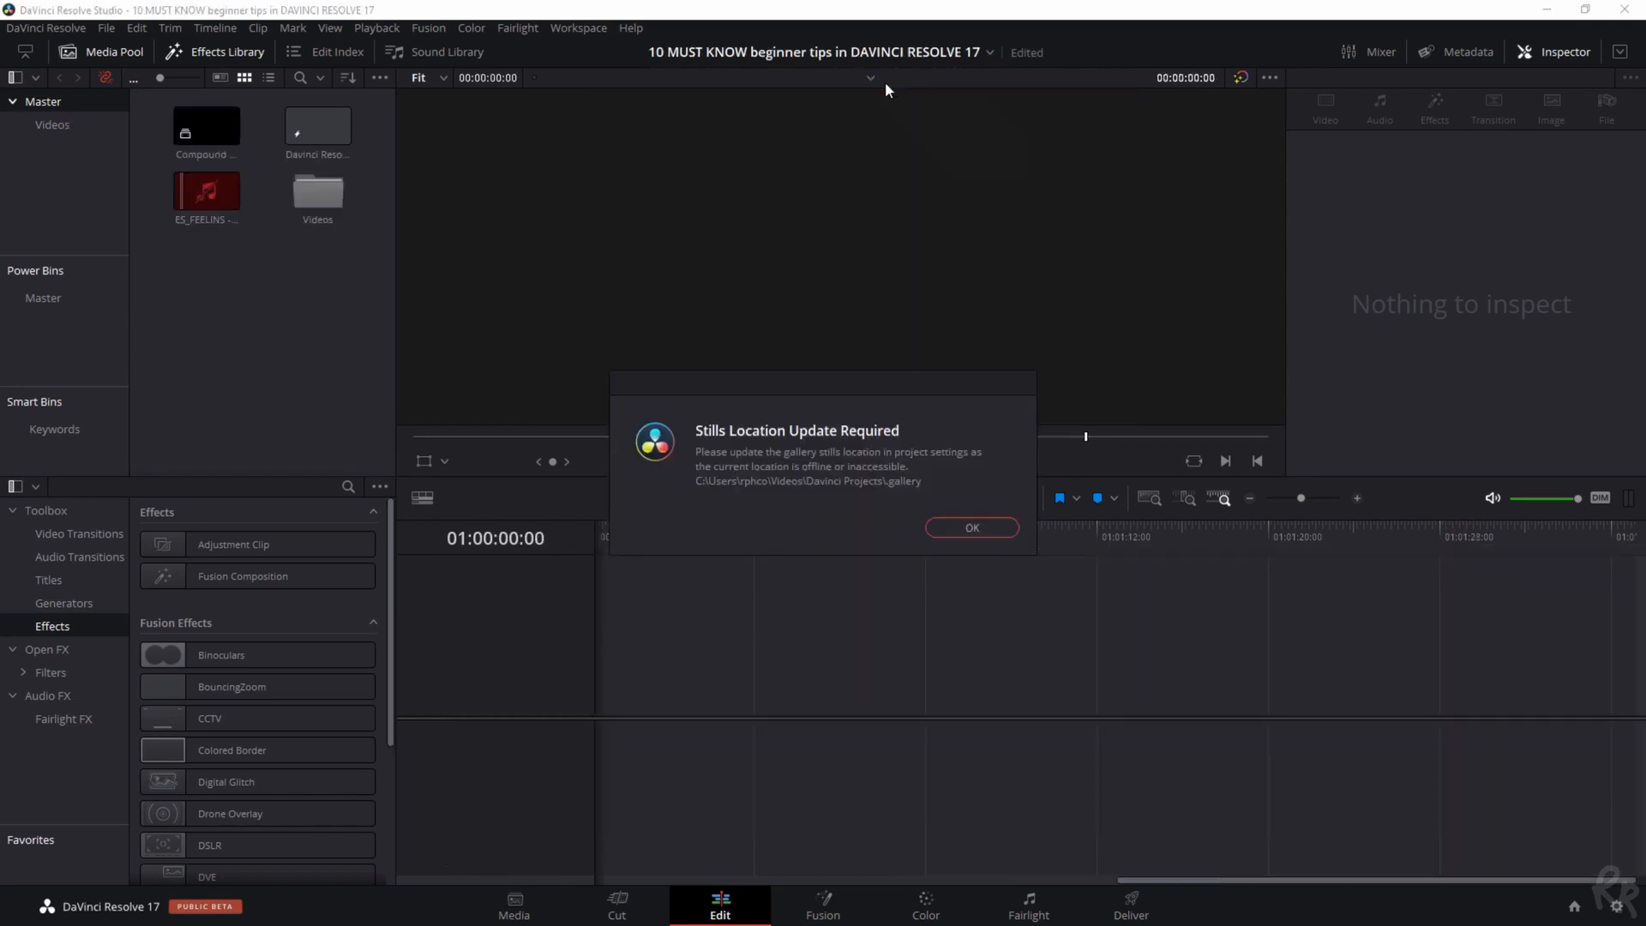
click(969, 527)
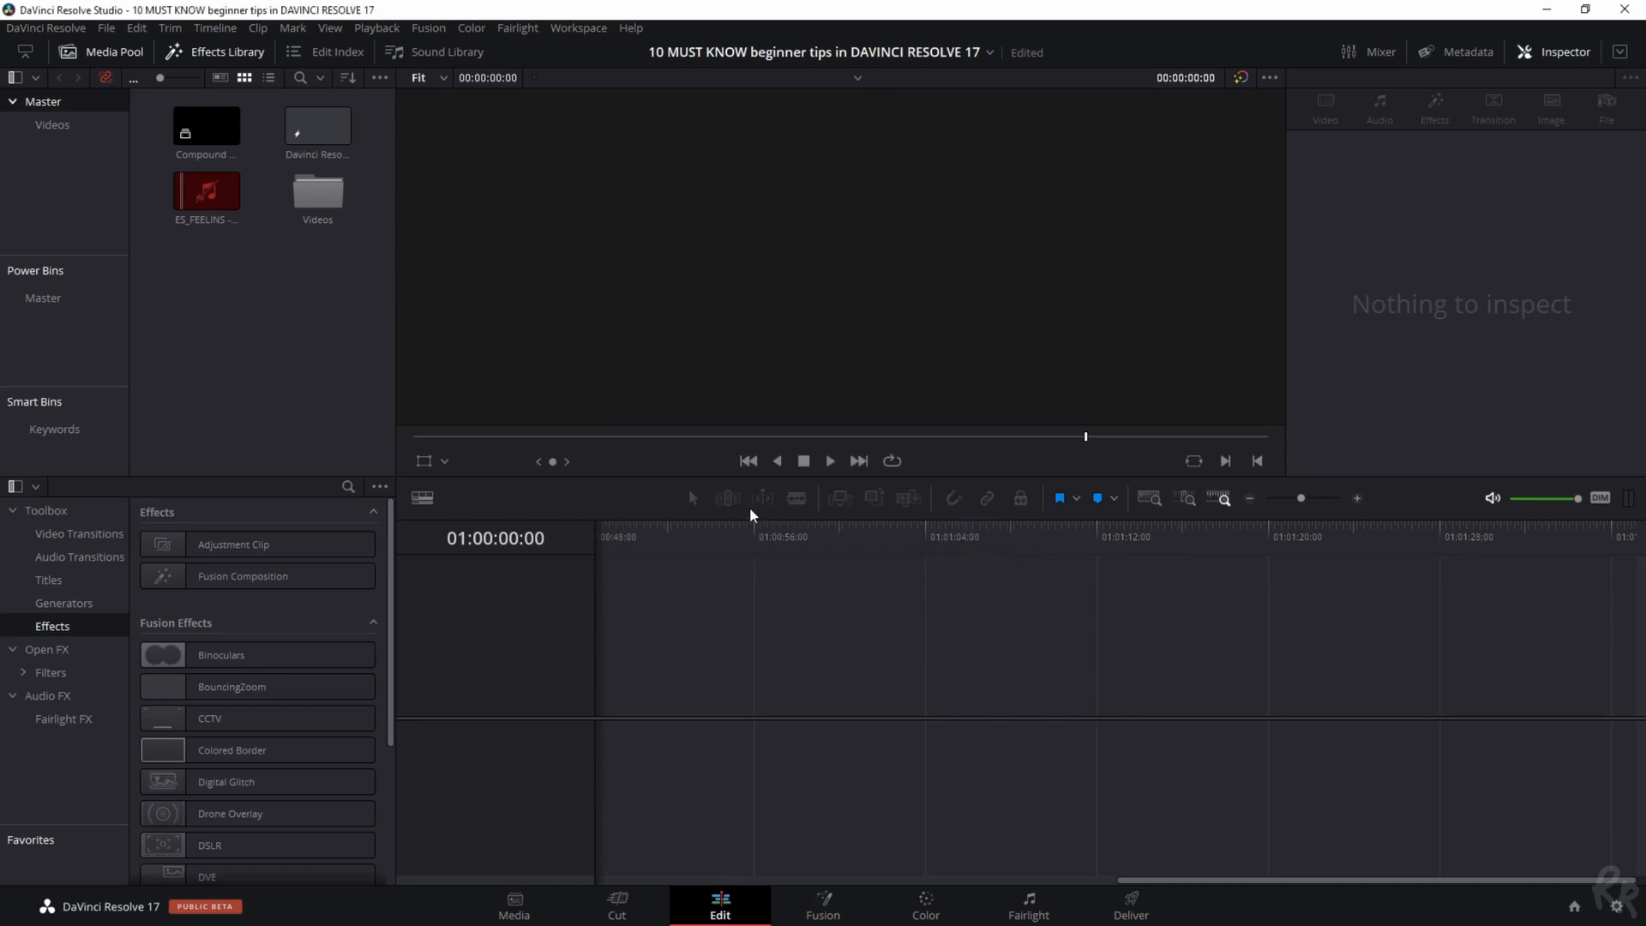
Show the Videos bin's clips and select C0016.MP4
click(52, 124)
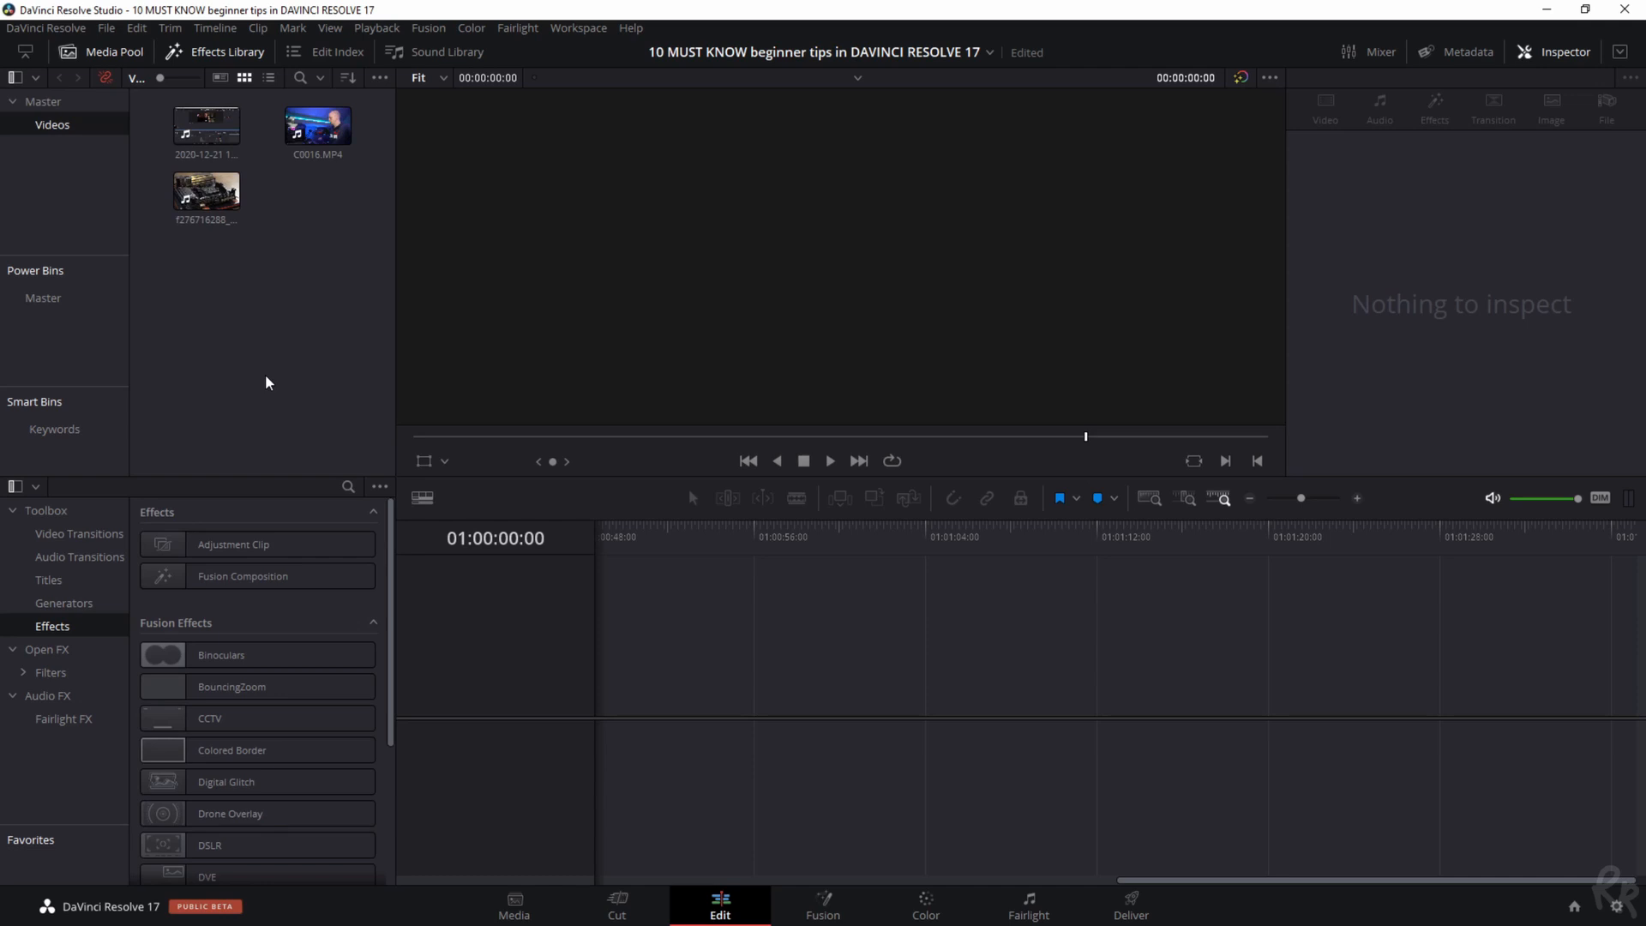
mouse_move(1105, 621)
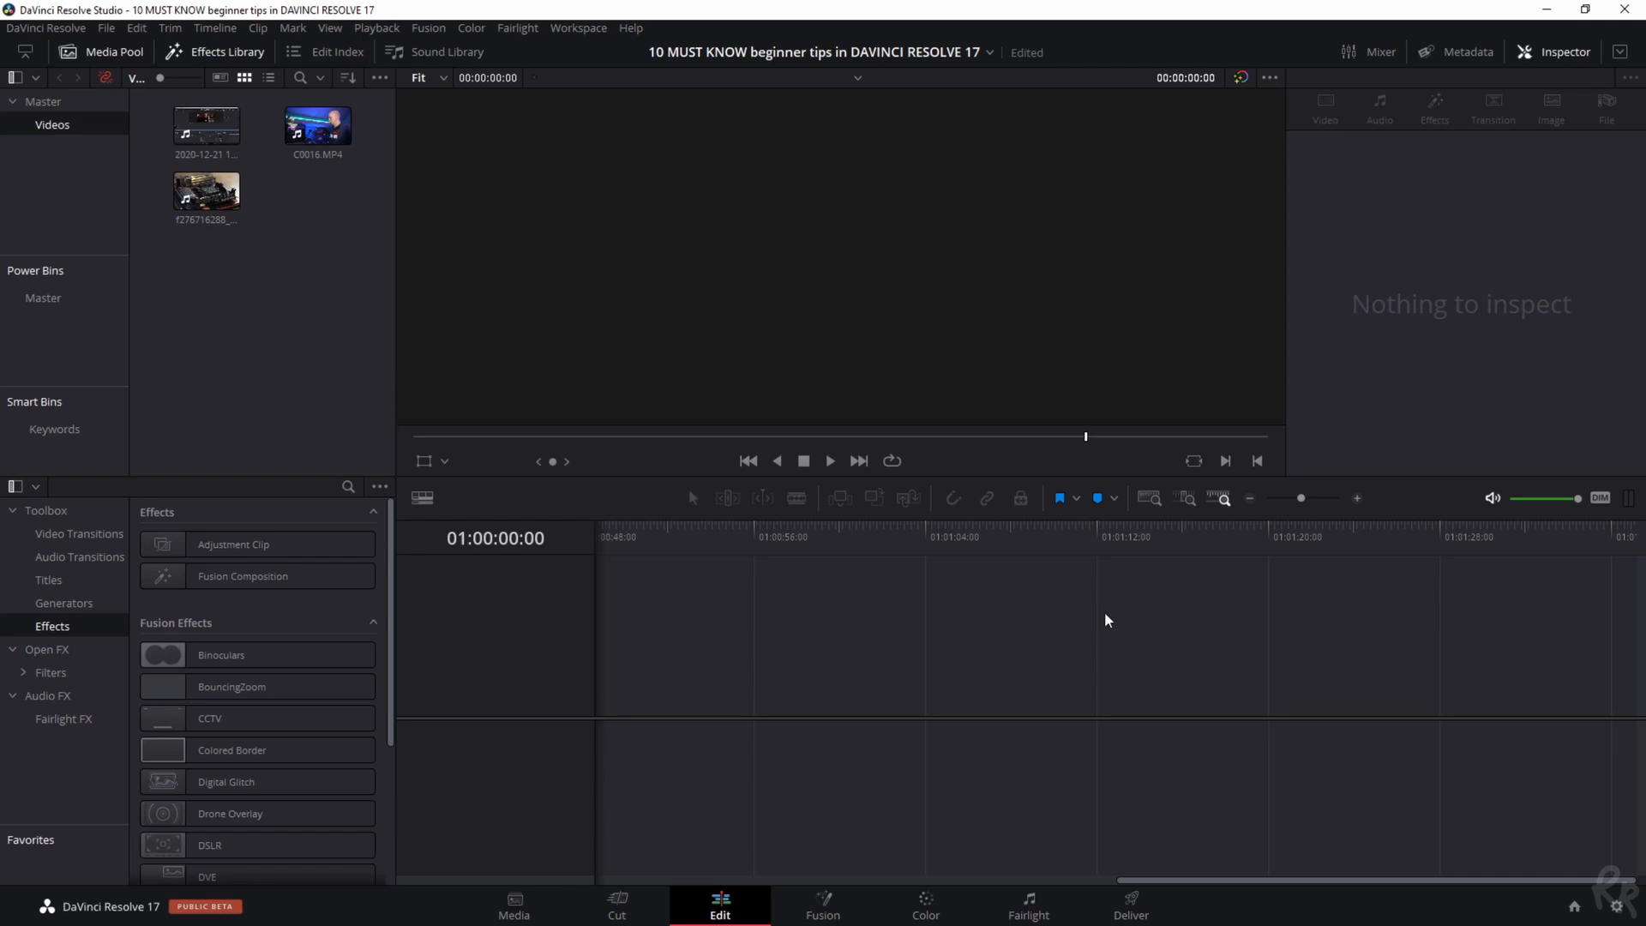
mouse_move(300, 346)
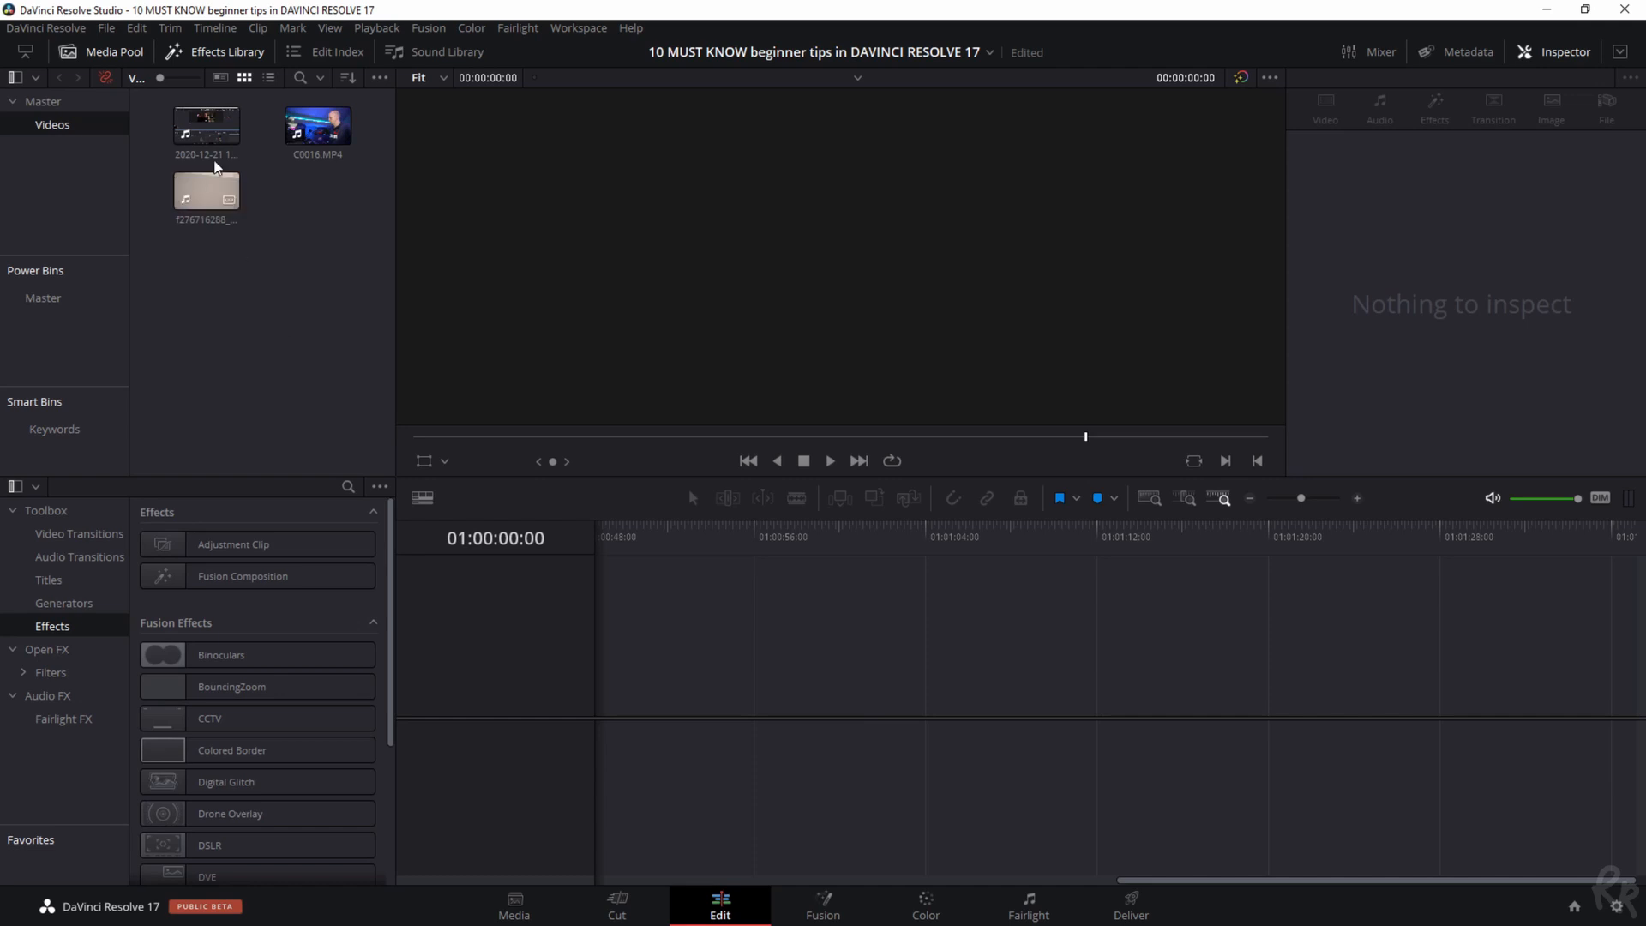
click(105, 28)
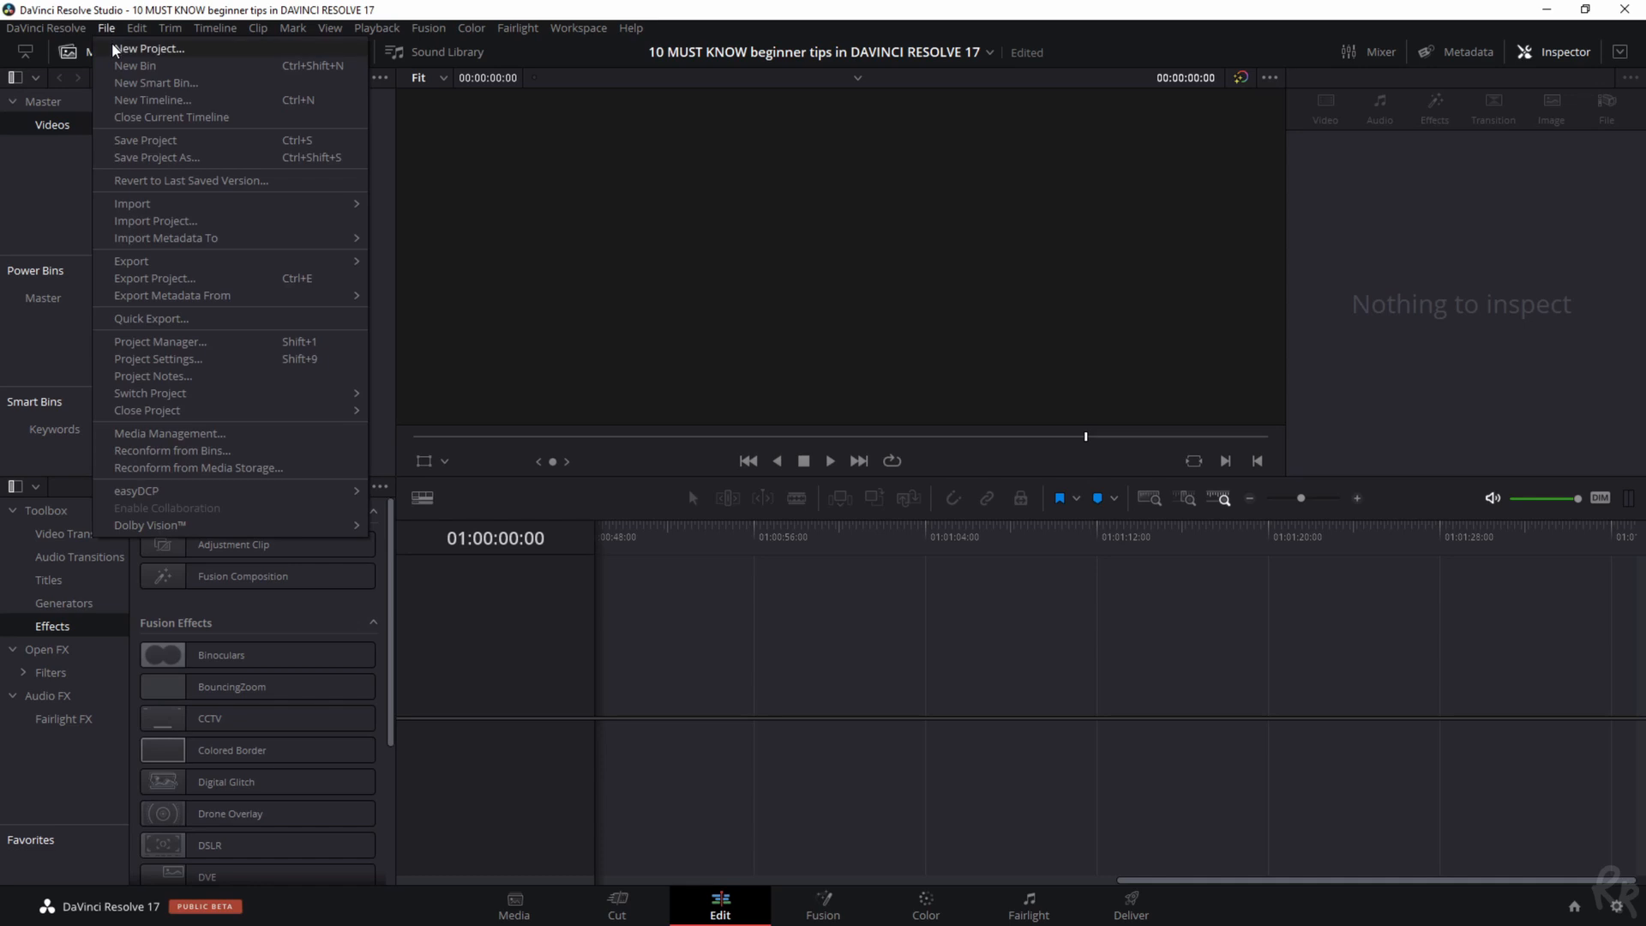
mouse_move(152, 99)
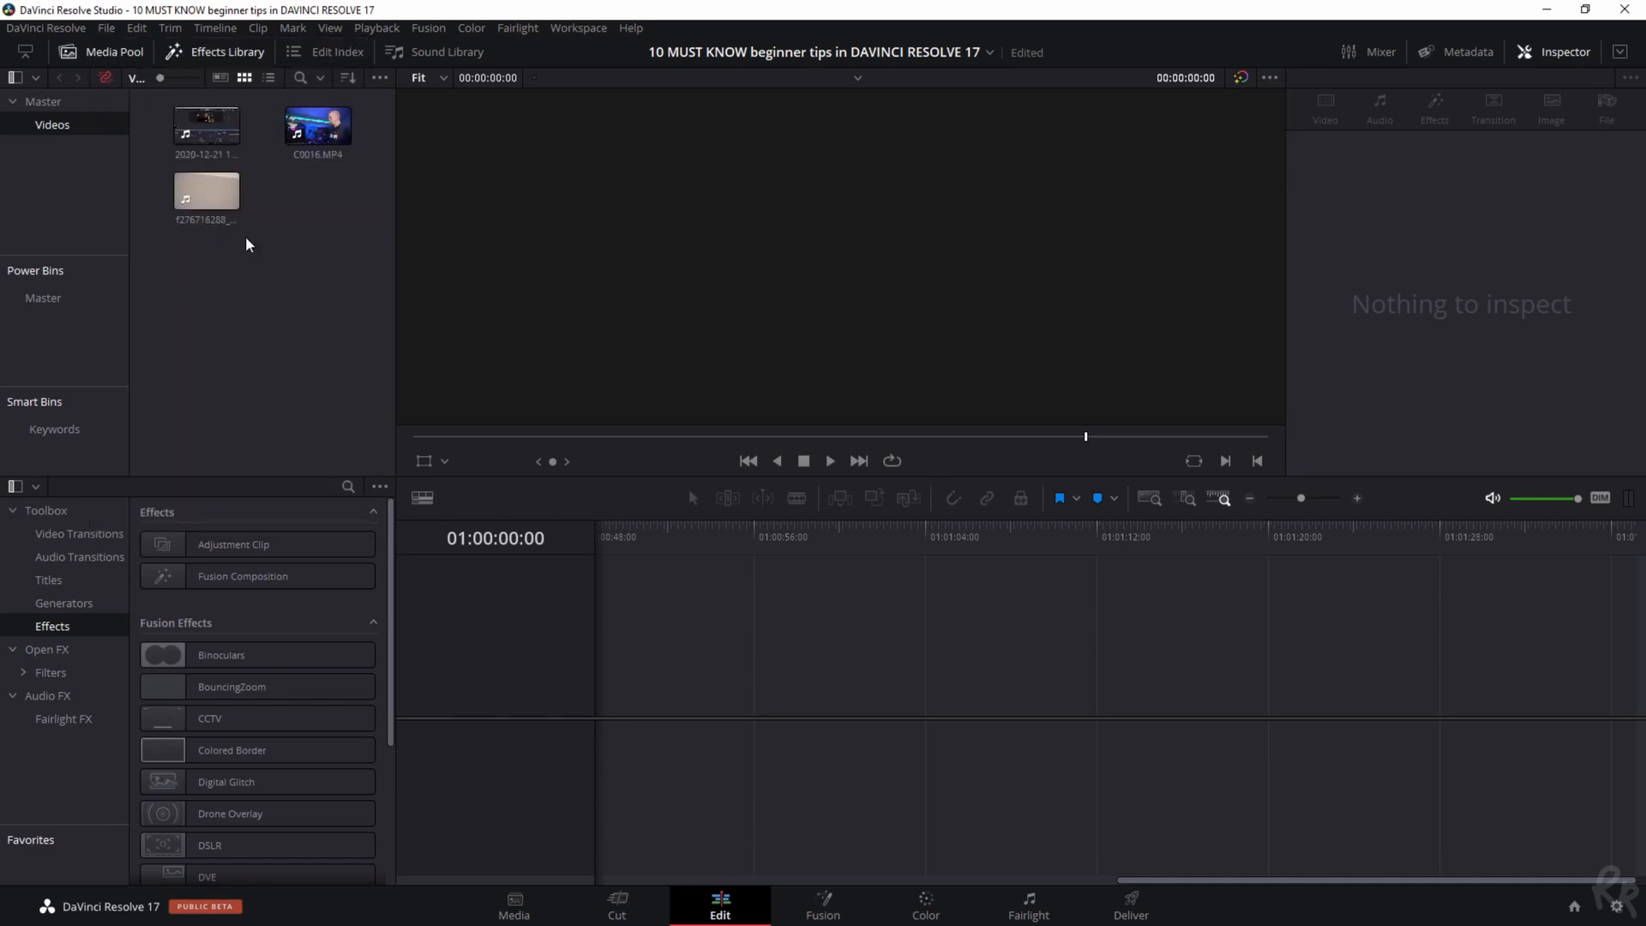
click(317, 123)
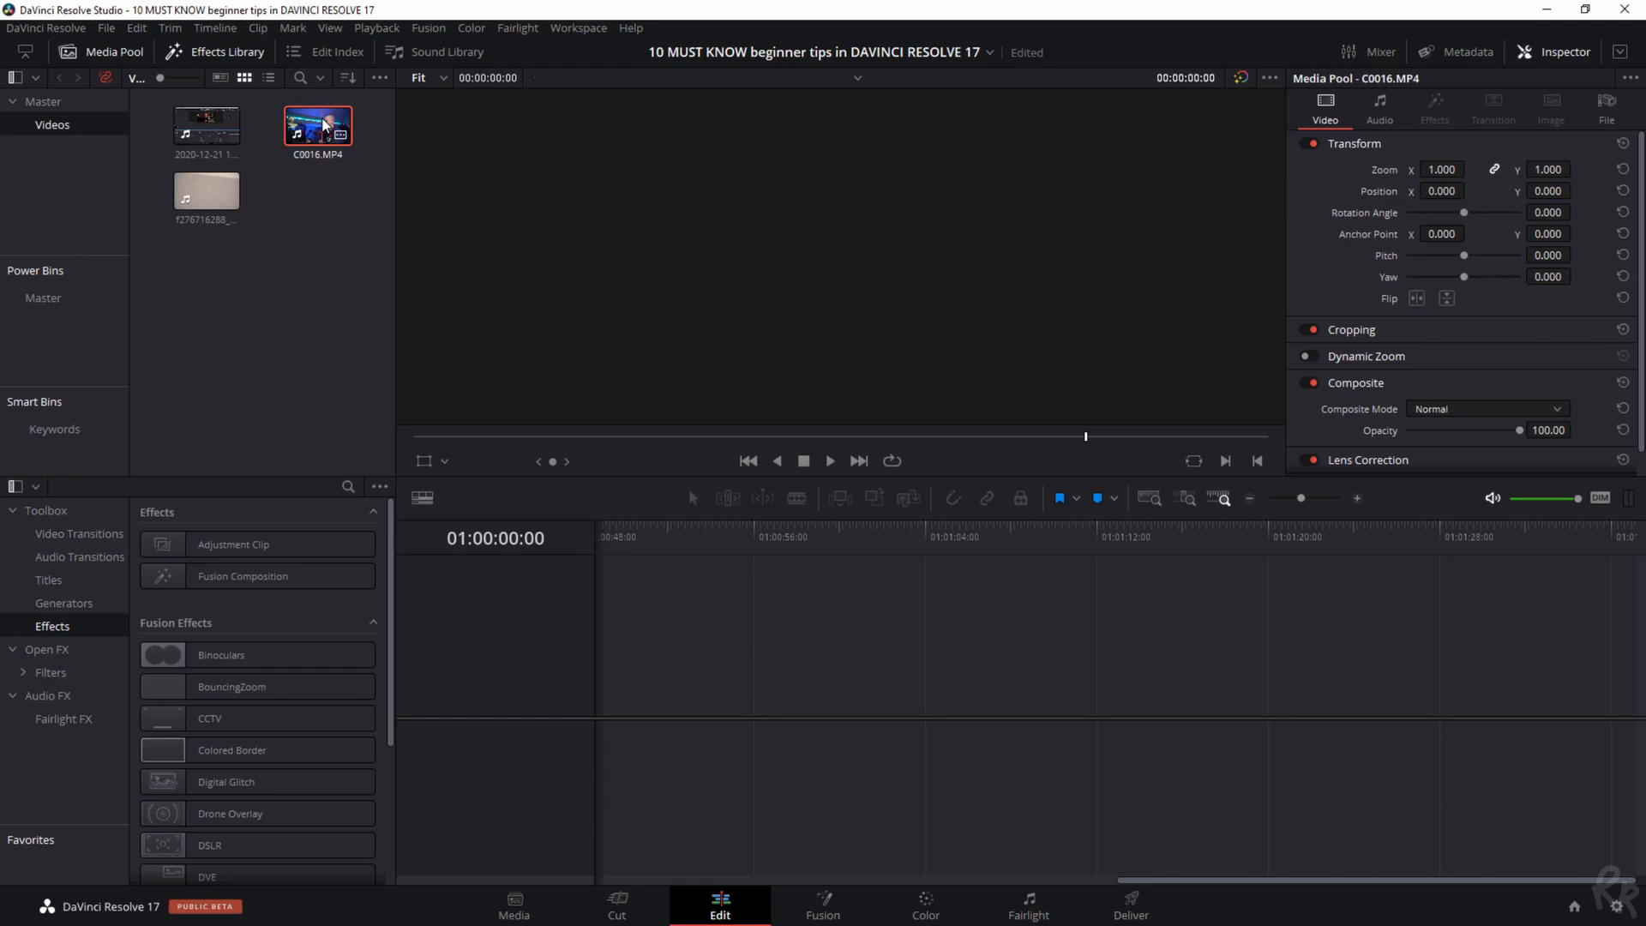
Create Timeline 1 from C0016.MP4 with default settings
right_click(319, 125)
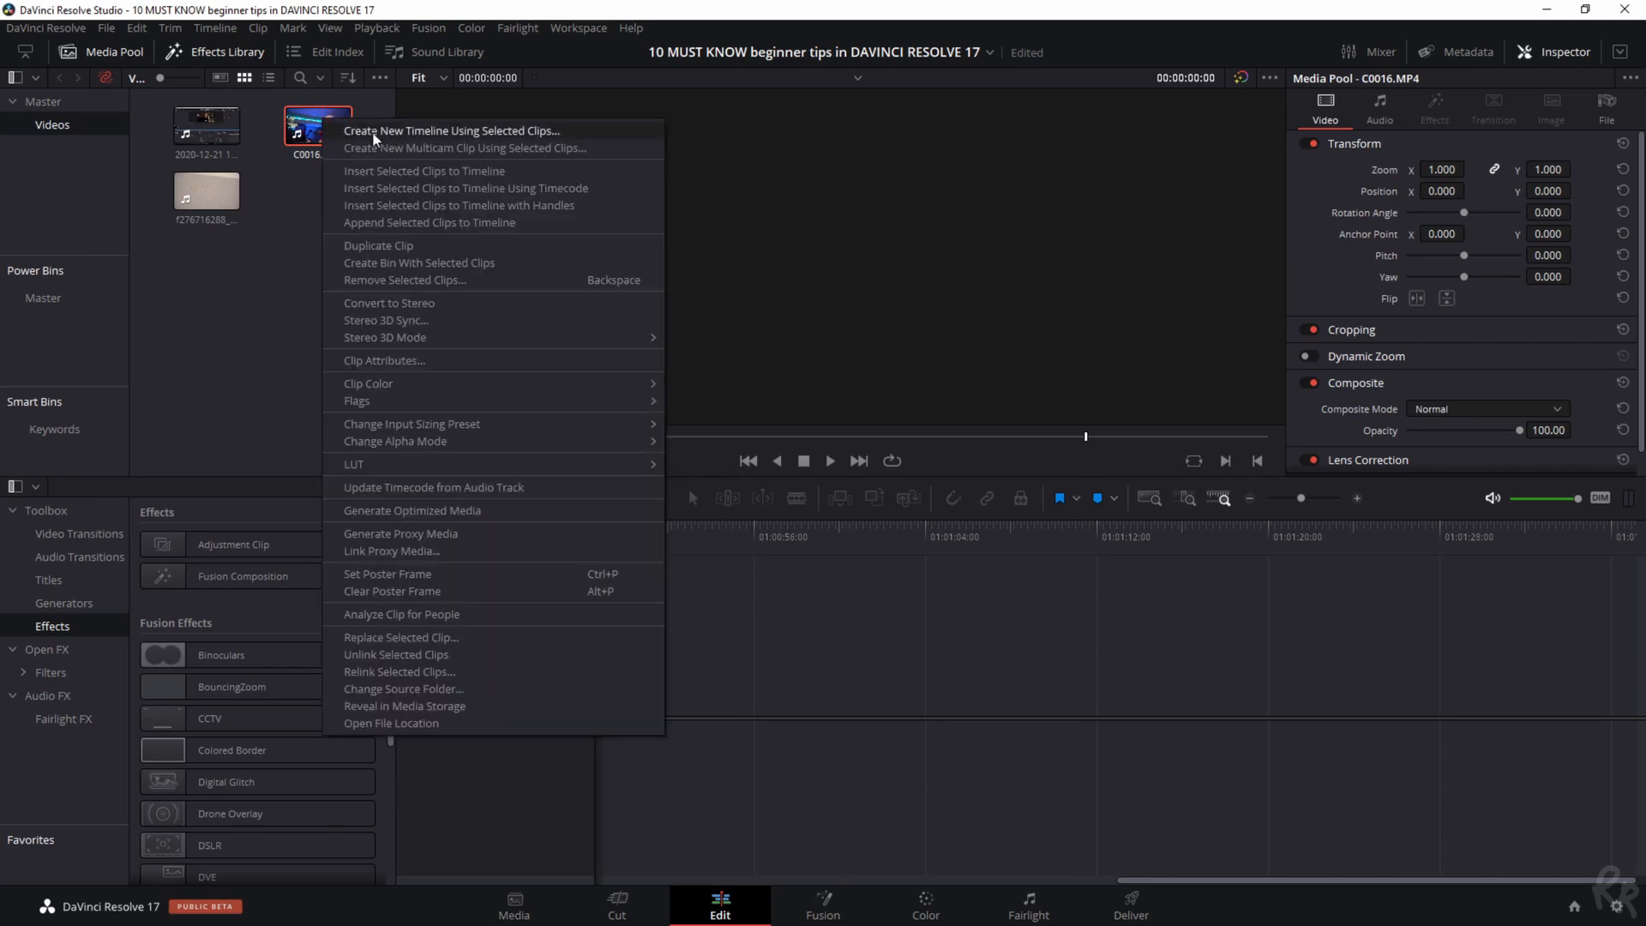
mouse_move(429, 147)
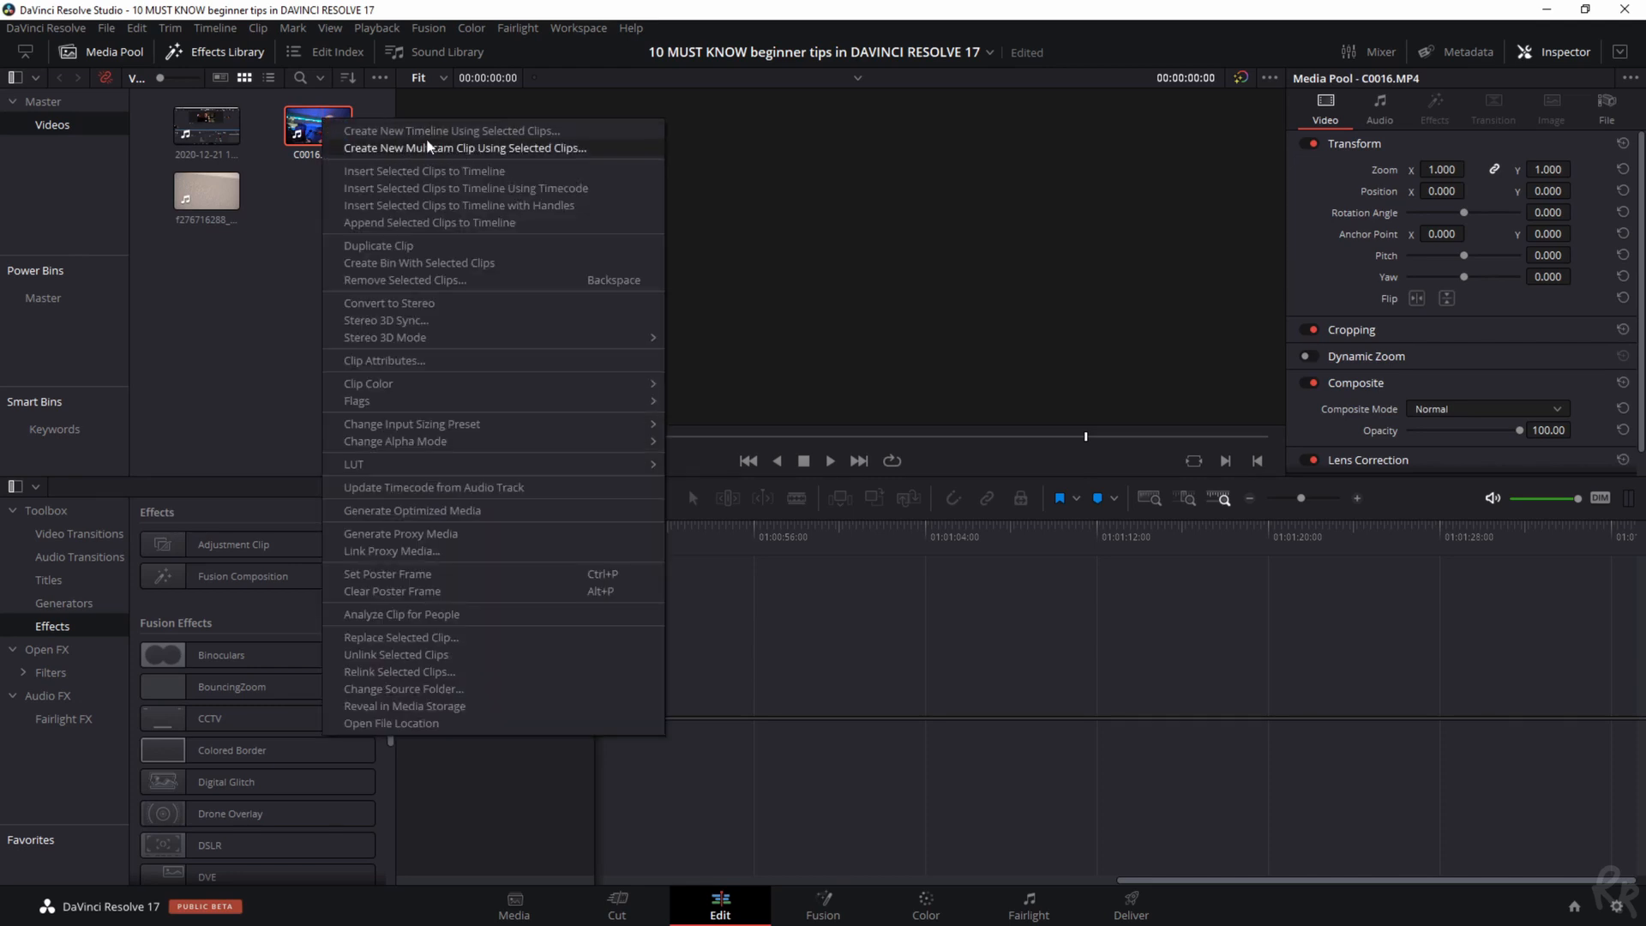
mouse_move(266, 288)
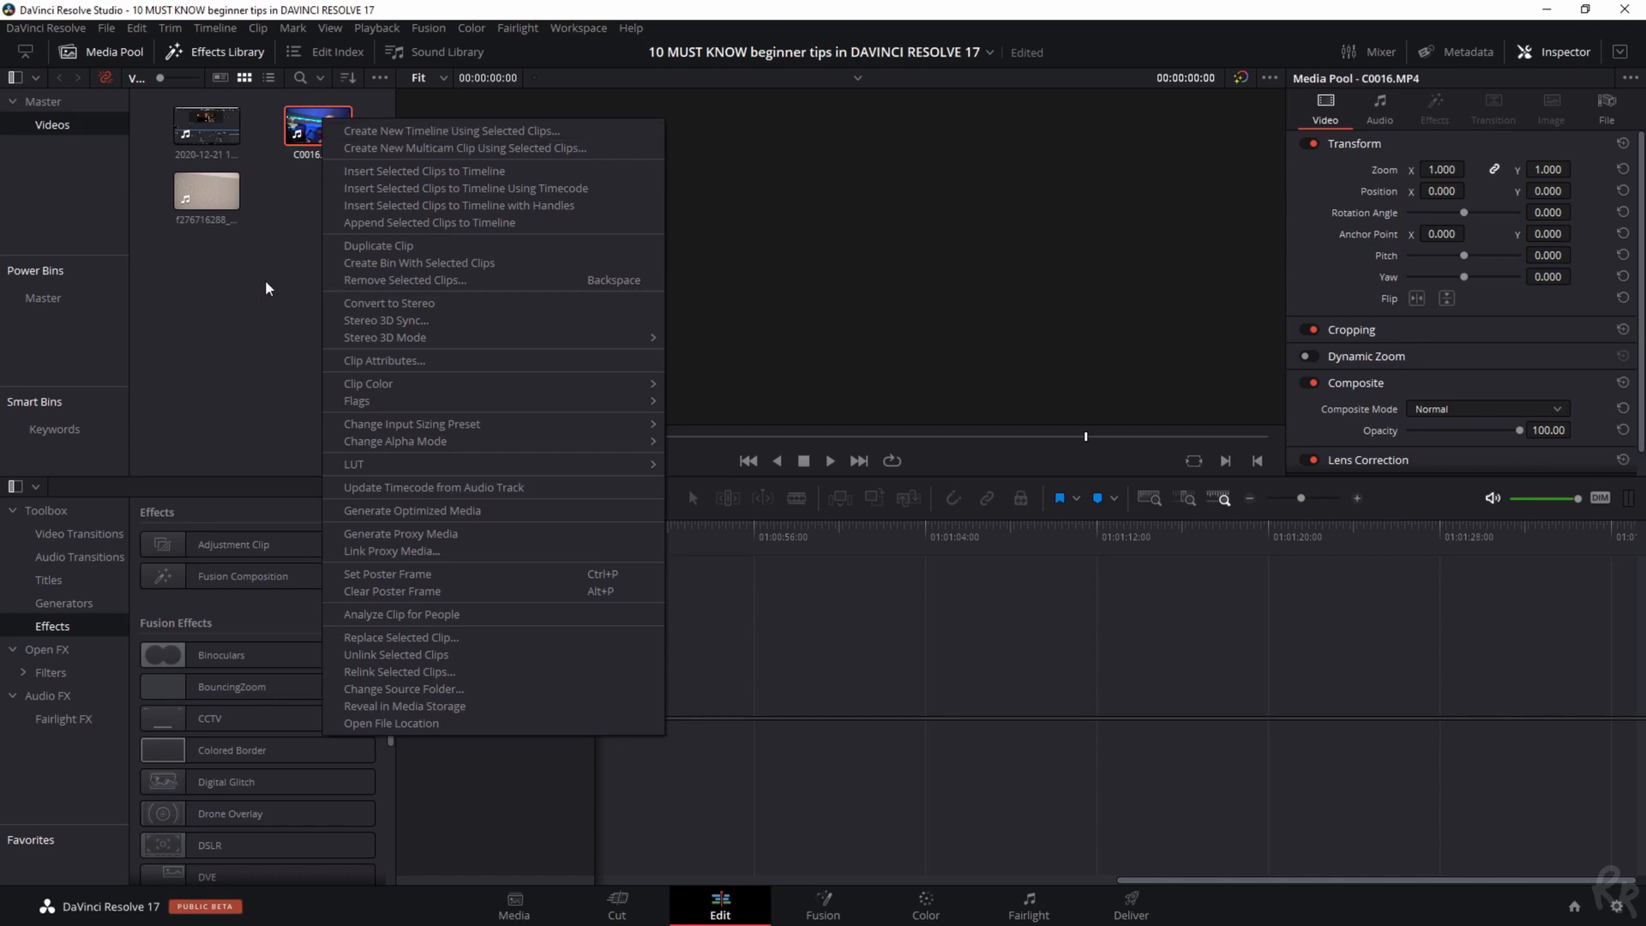
mouse_move(396, 148)
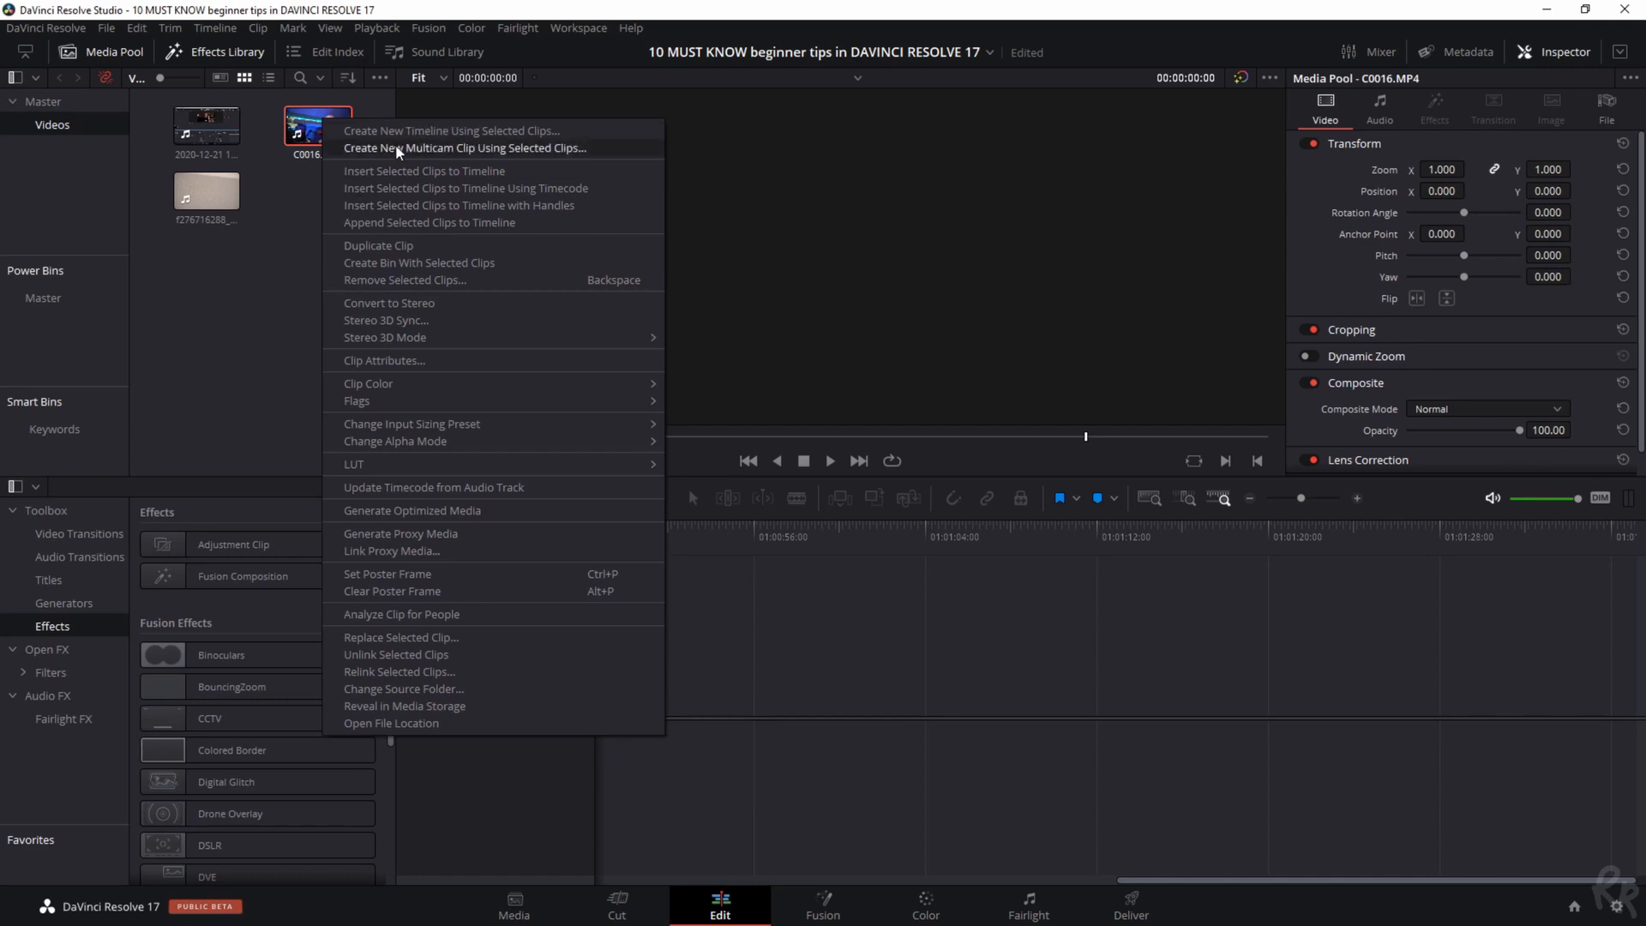
click(451, 130)
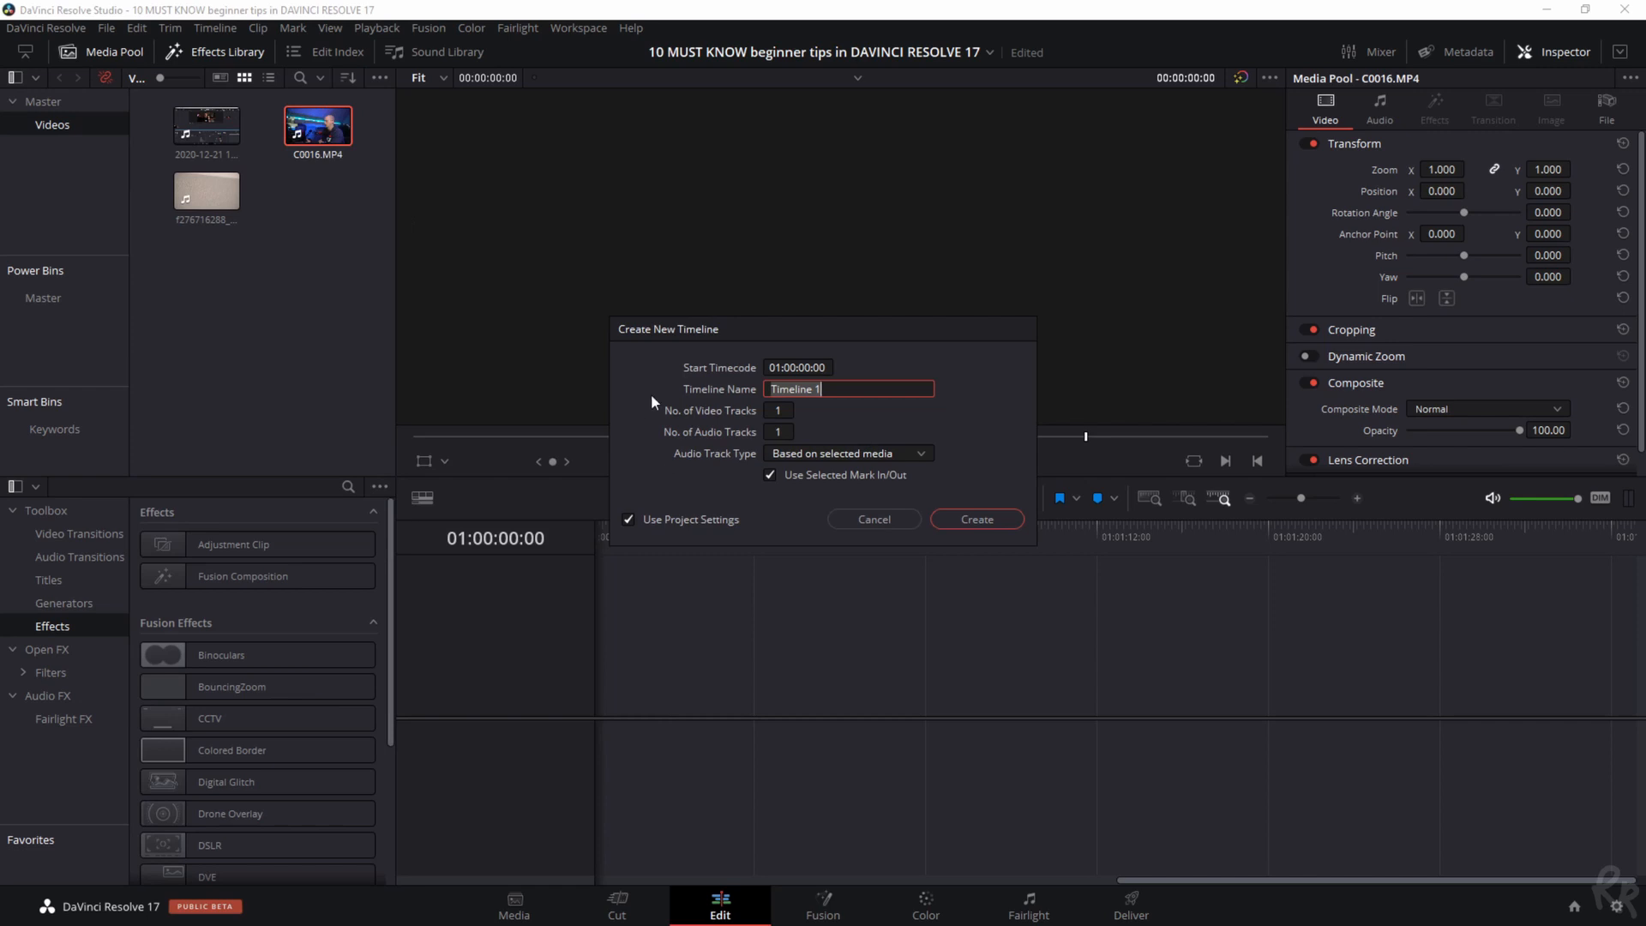
click(975, 518)
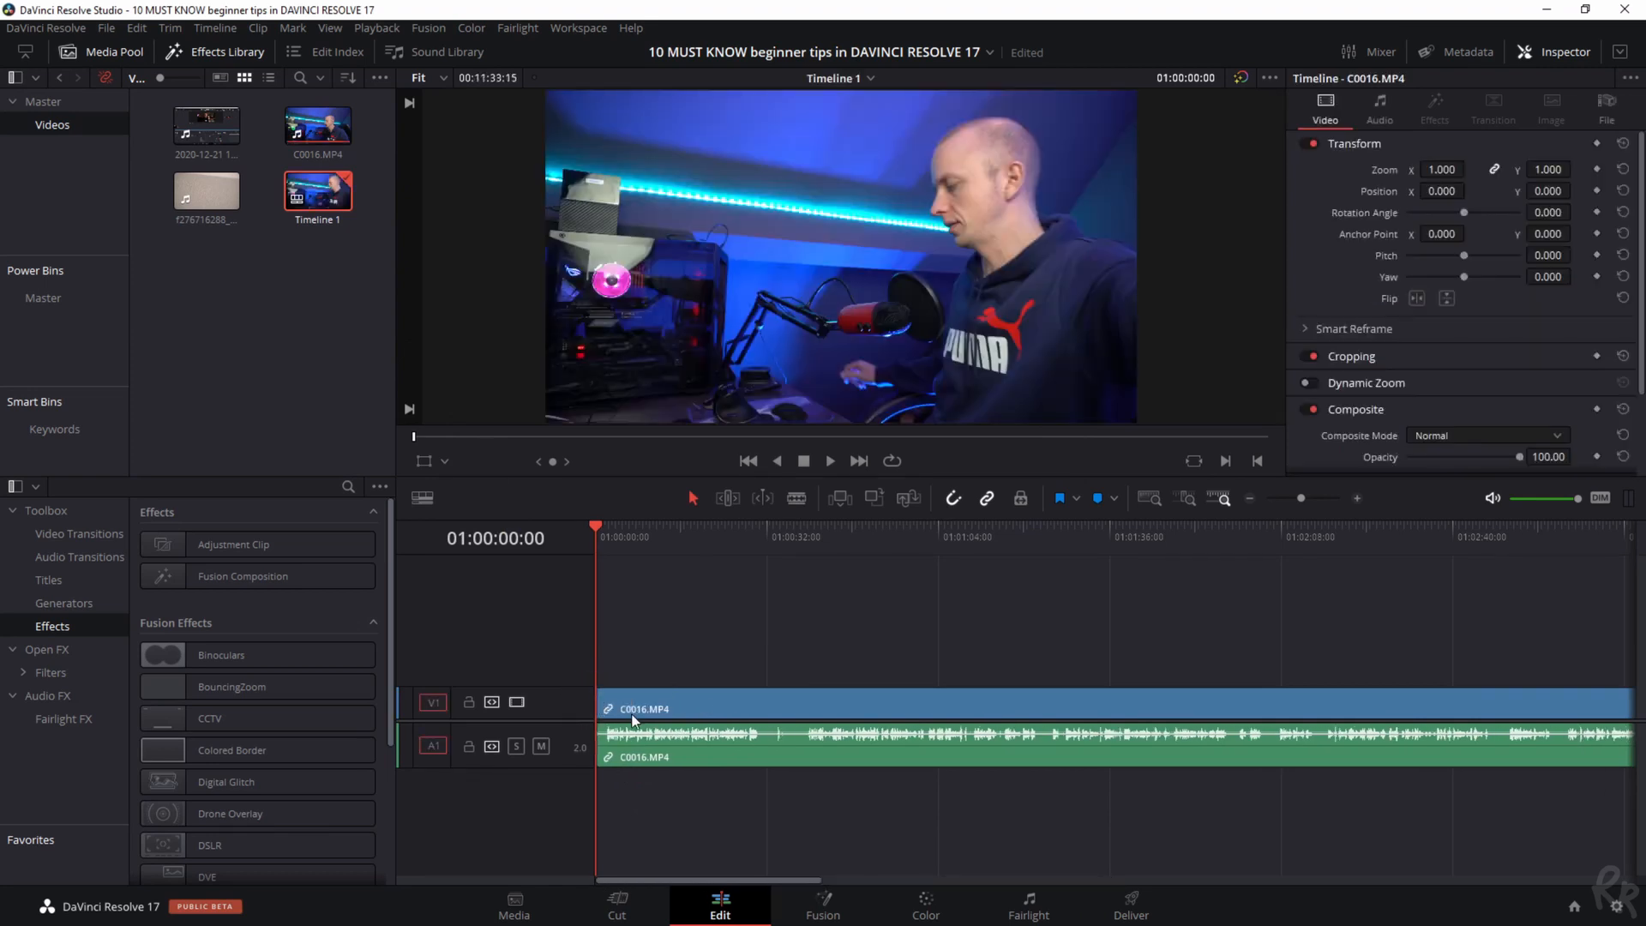
mouse_move(897, 710)
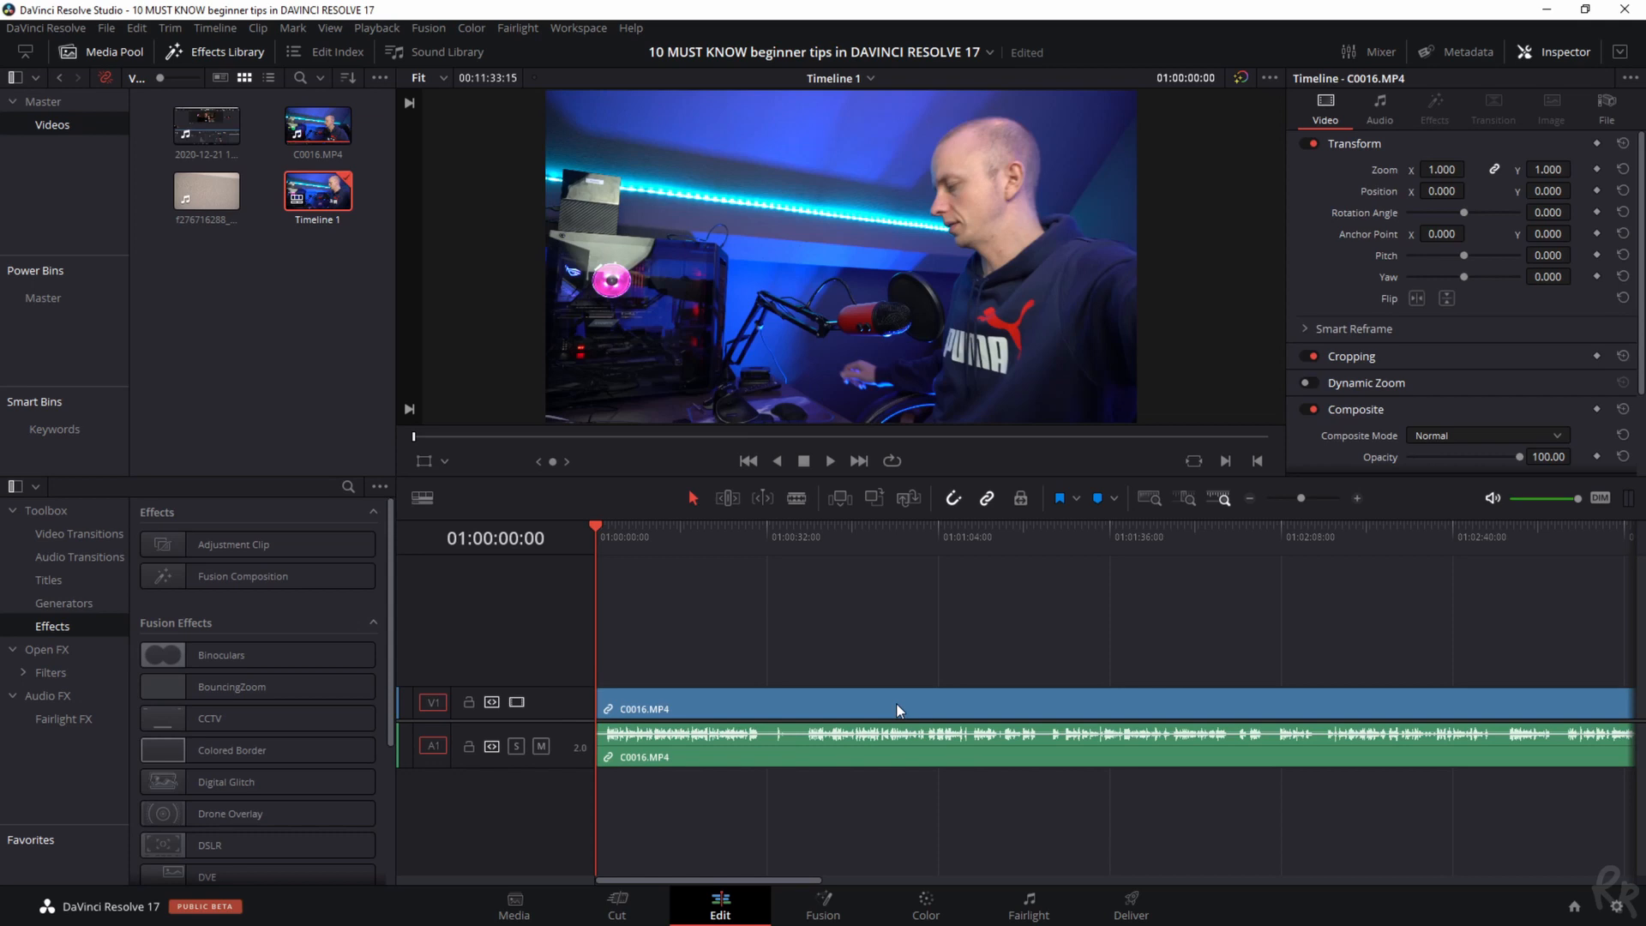
Select the Adjustment Clip effect to place above track V1
click(317, 192)
text(lalaland)
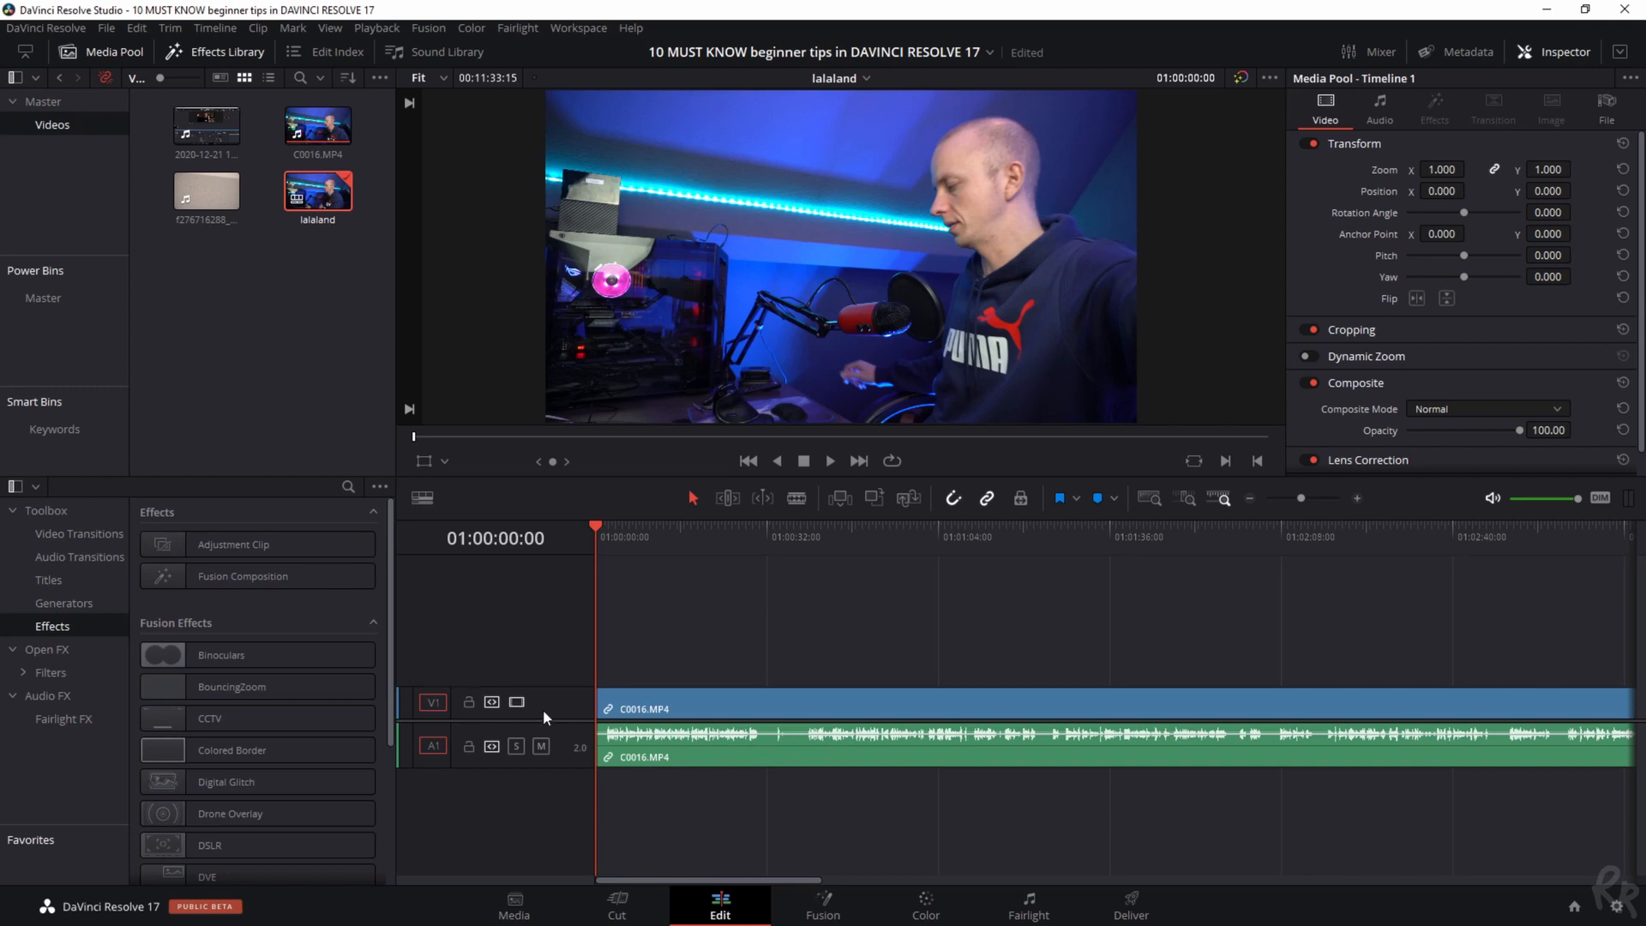
mouse_move(568, 710)
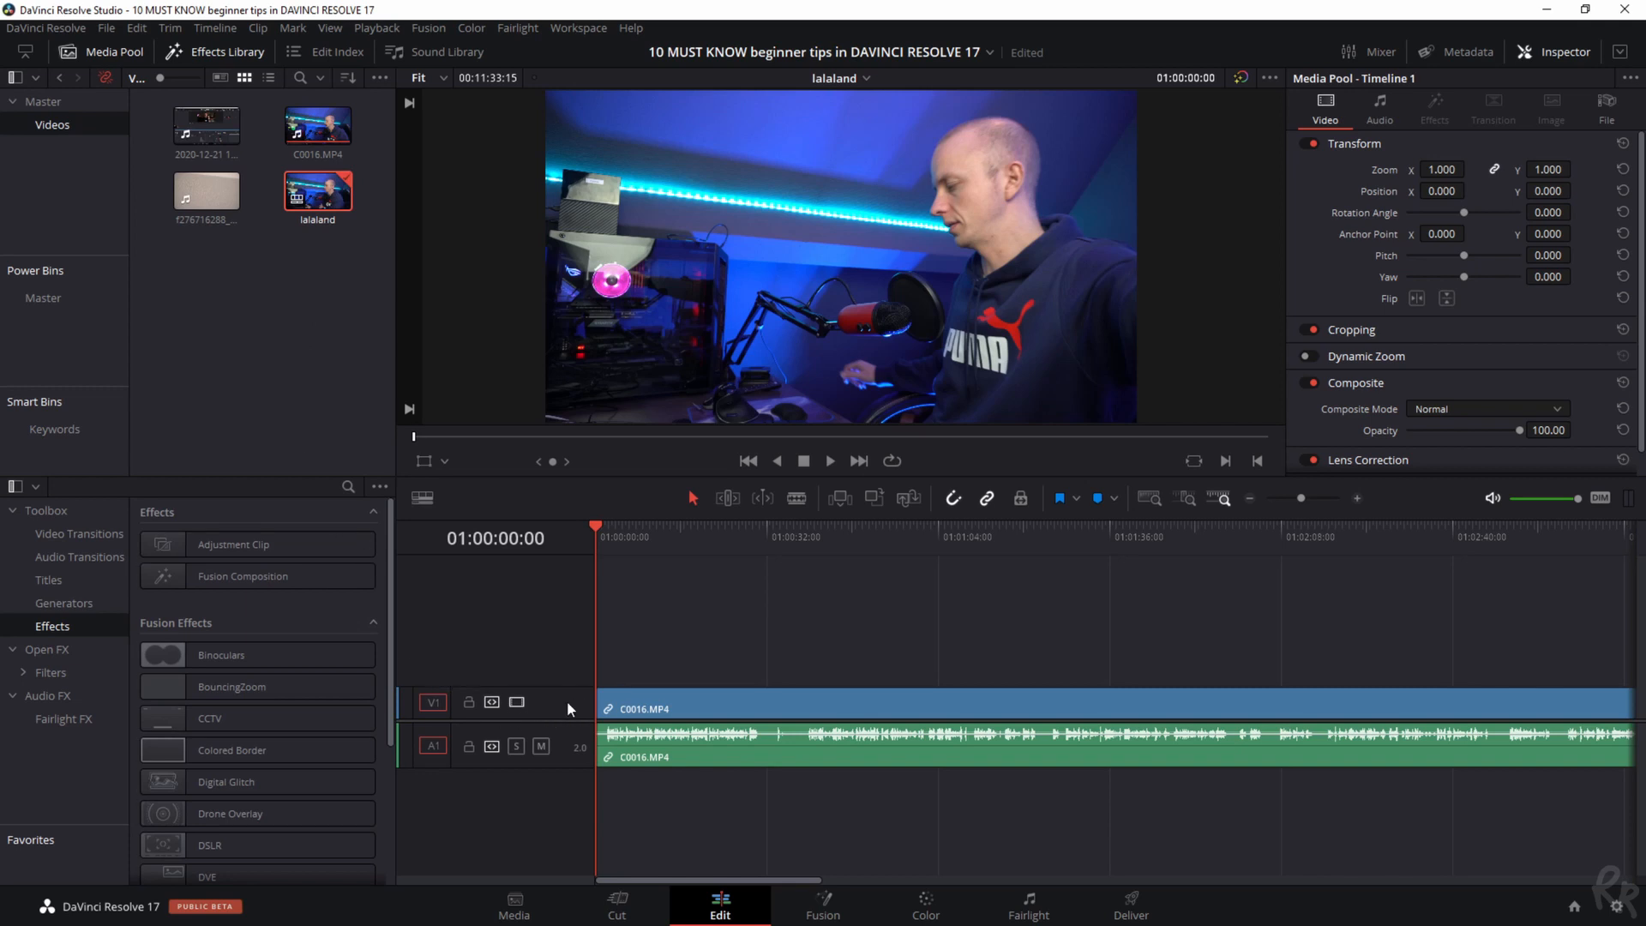
mouse_move(568, 748)
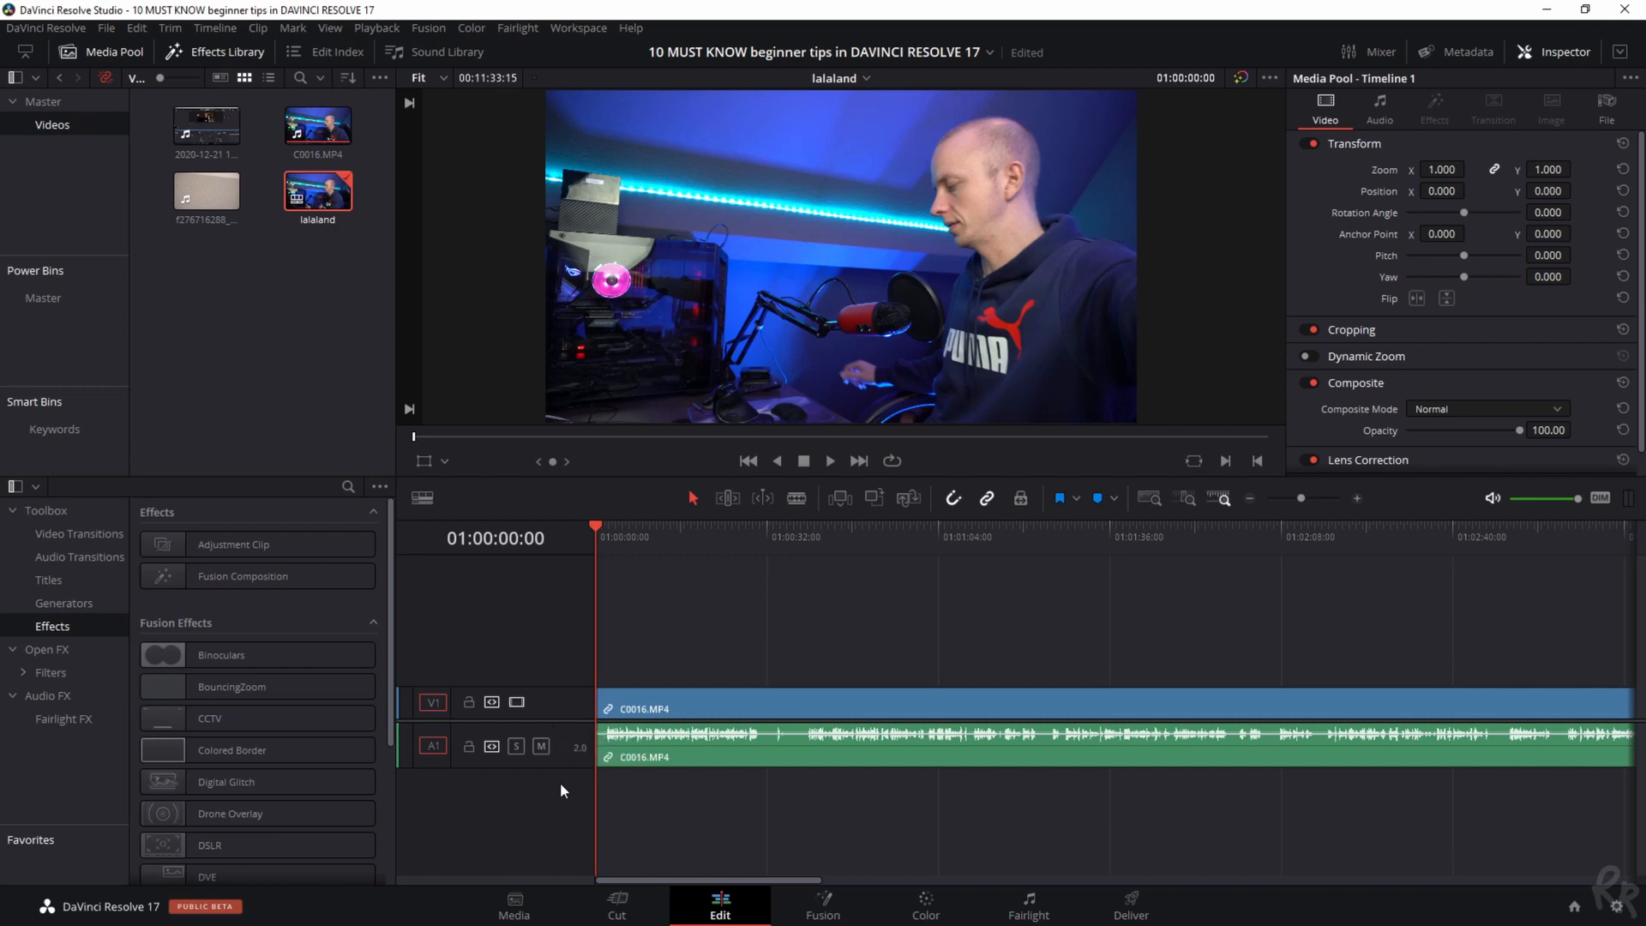
mouse_move(501, 788)
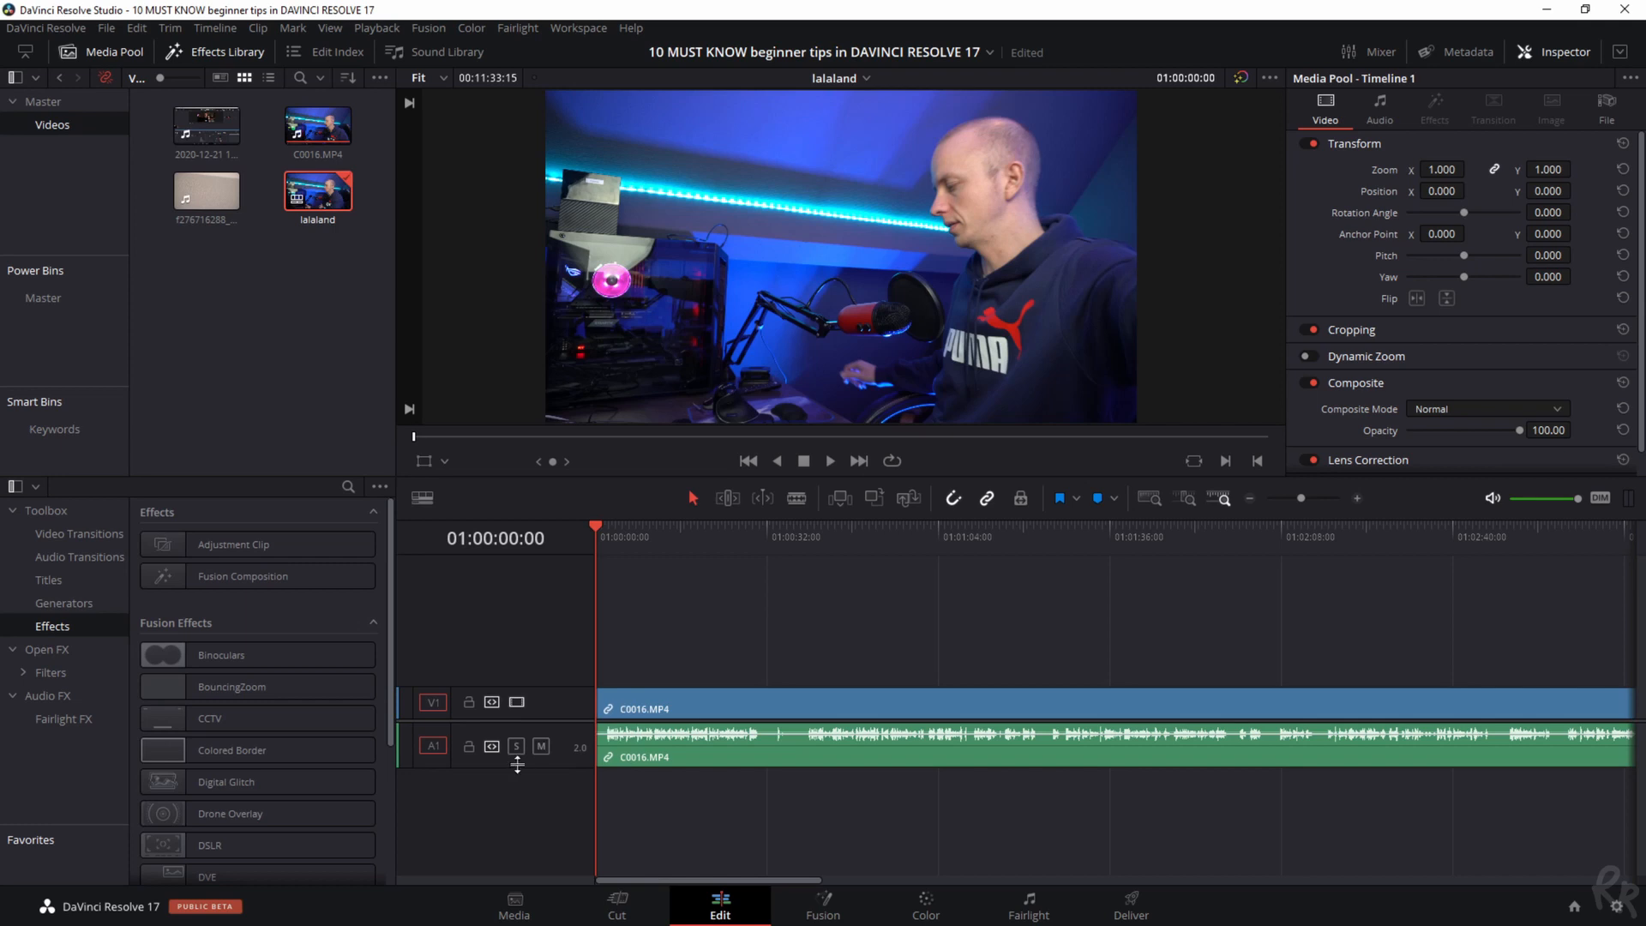
mouse_move(554, 784)
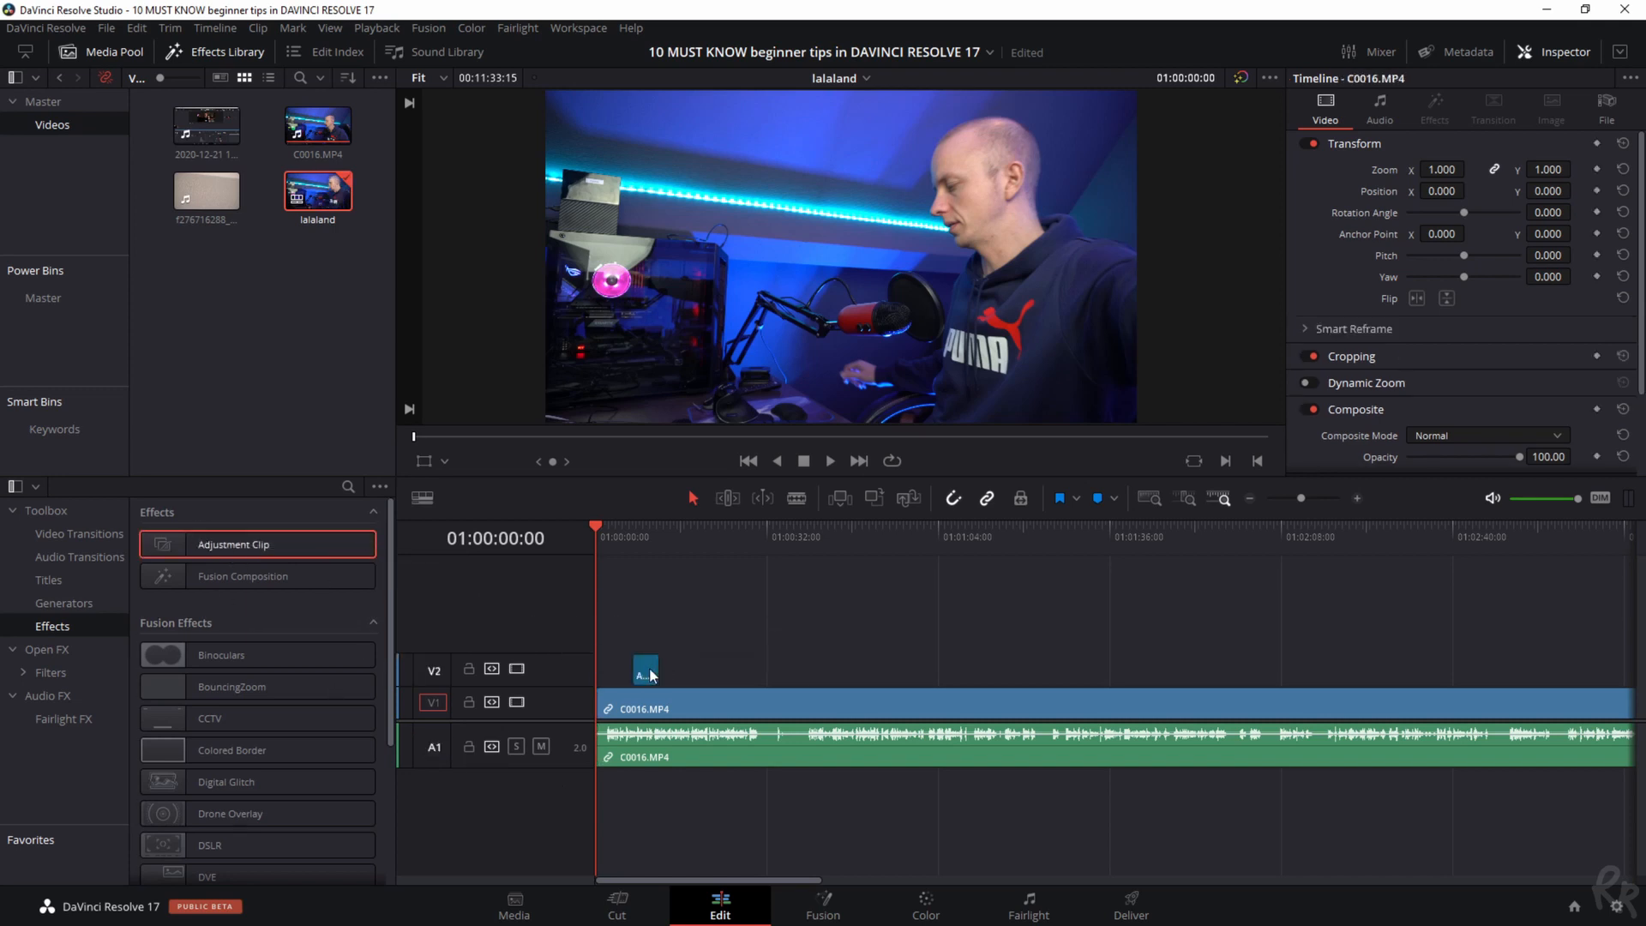
Add one video and one audio track via Add Tracks on the V1 header
click(645, 671)
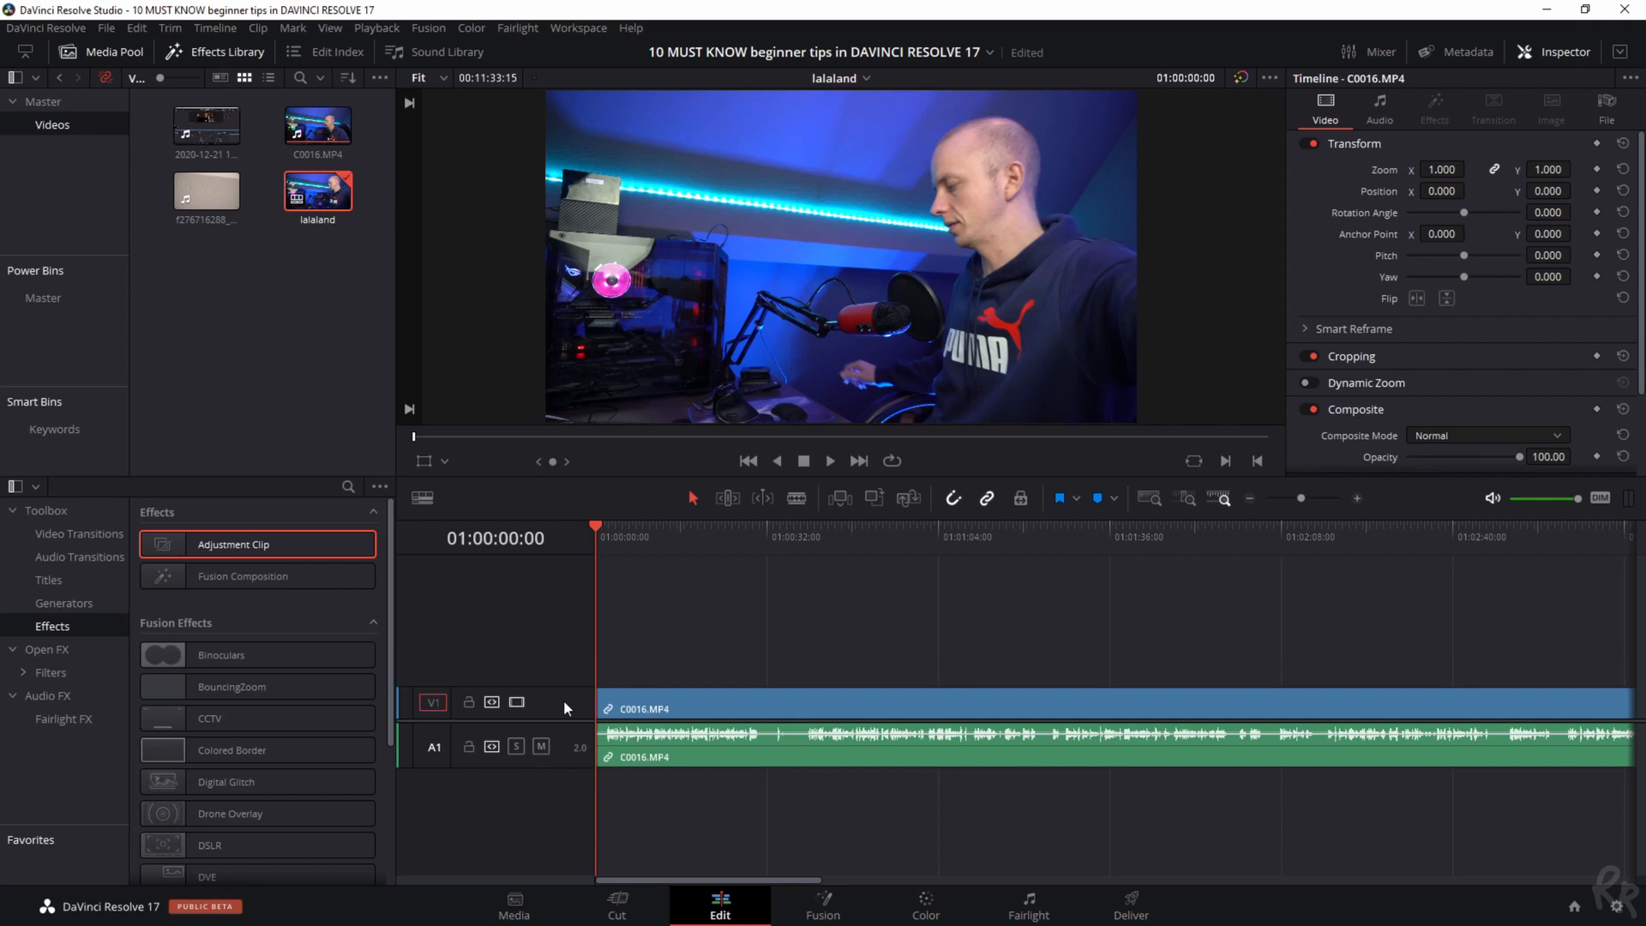
right_click(564, 708)
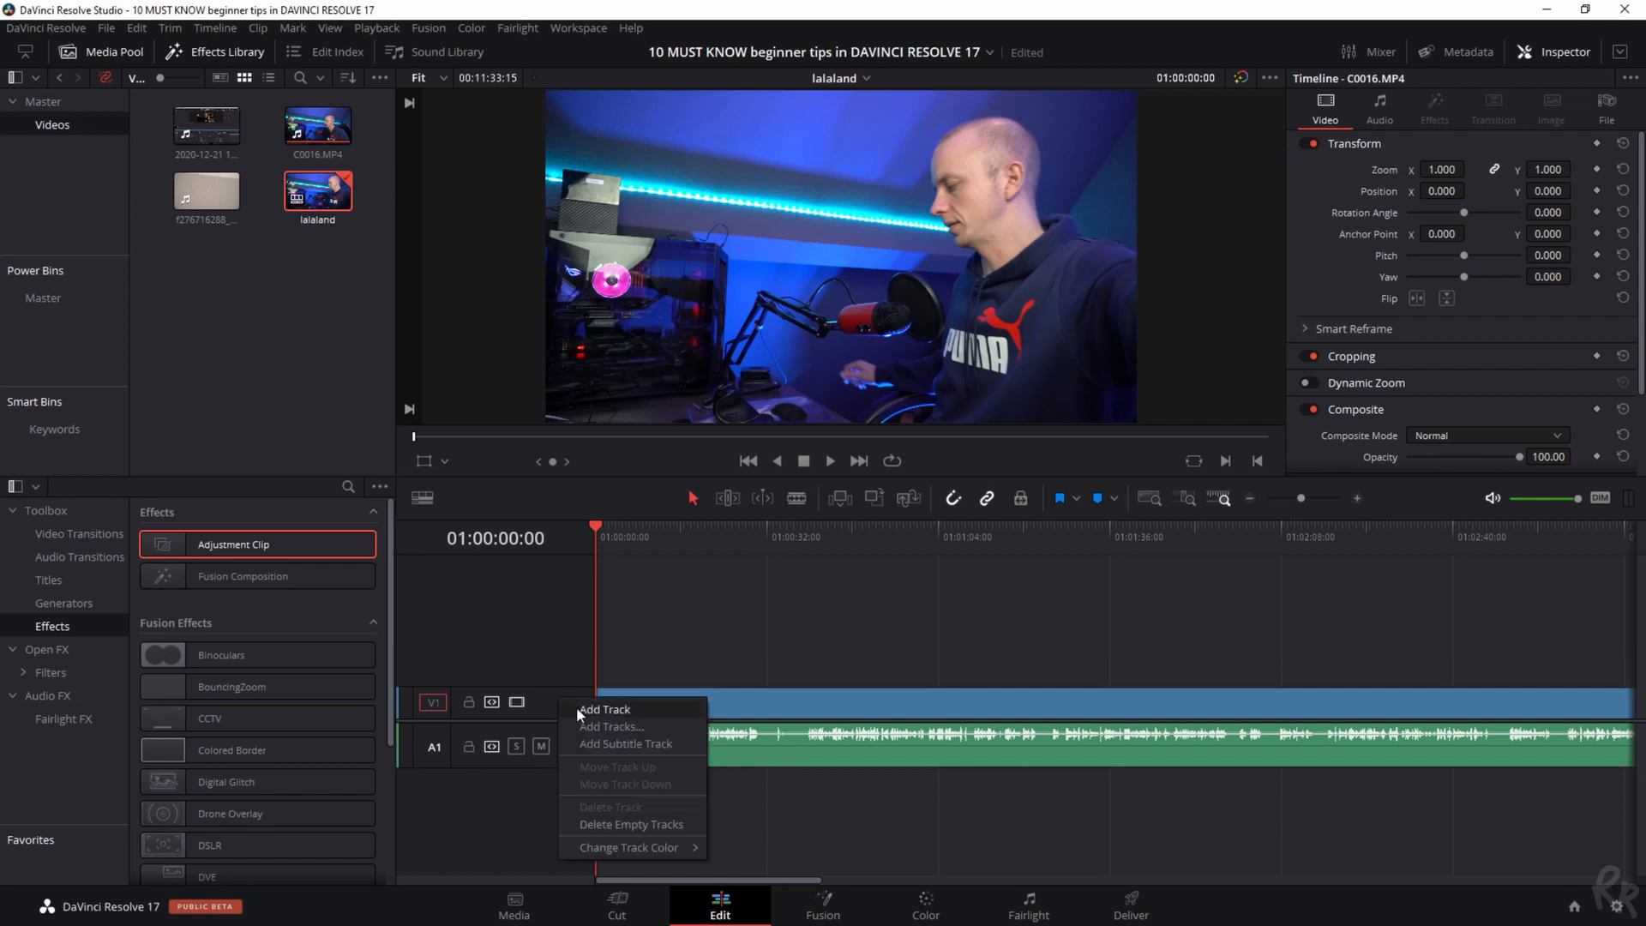
mouse_move(611, 728)
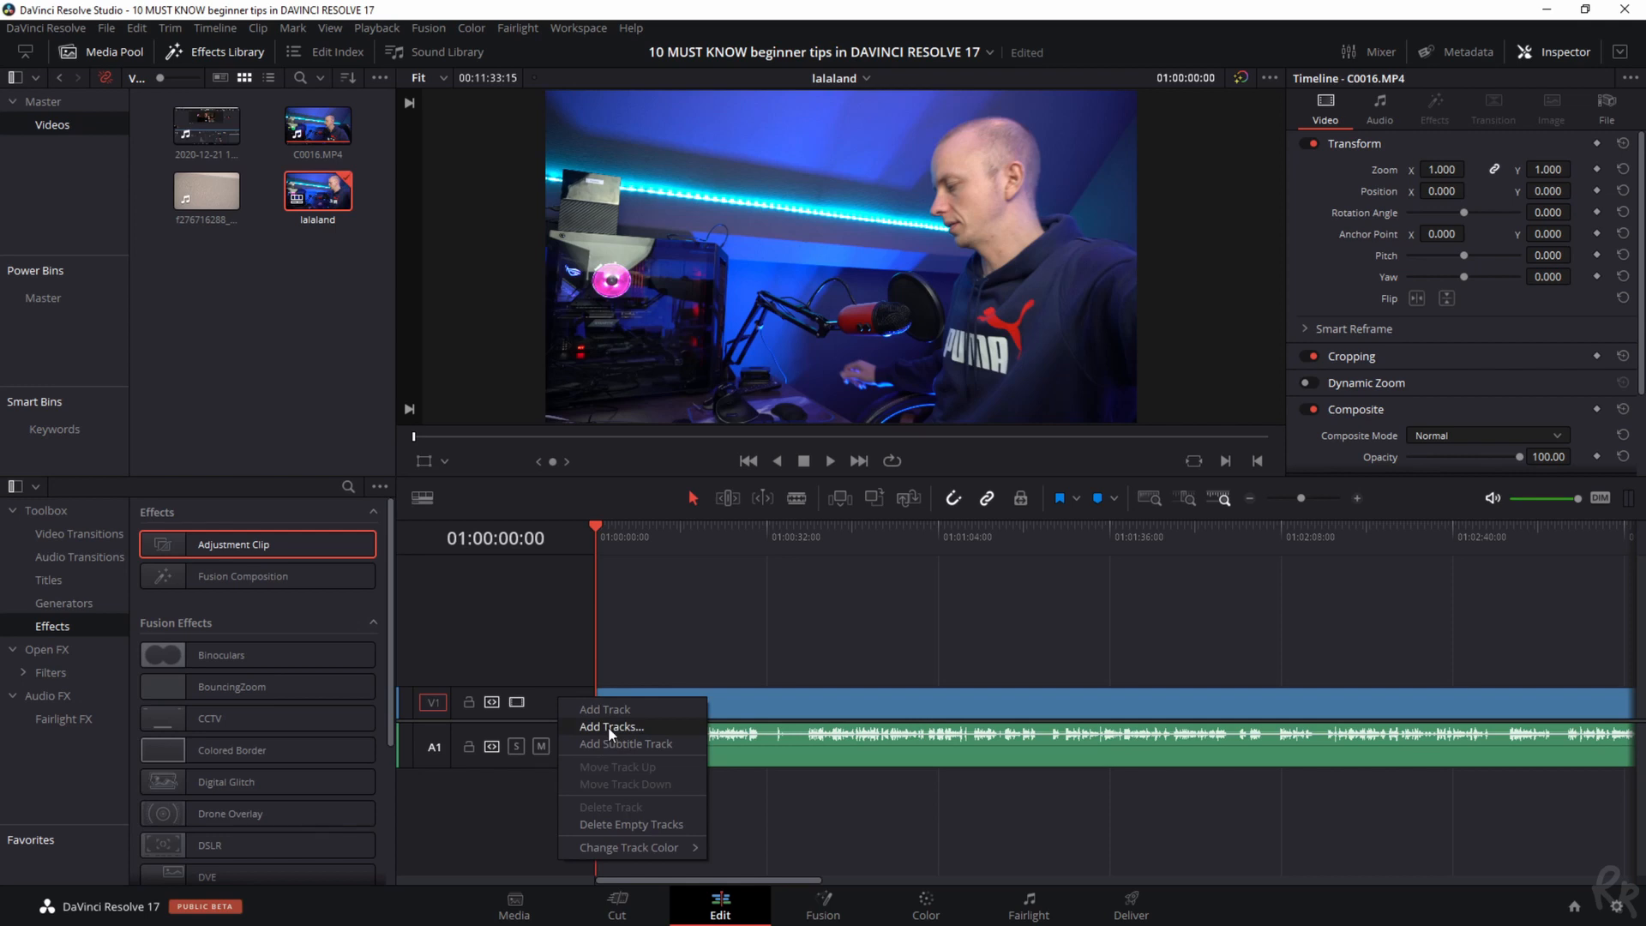
click(611, 726)
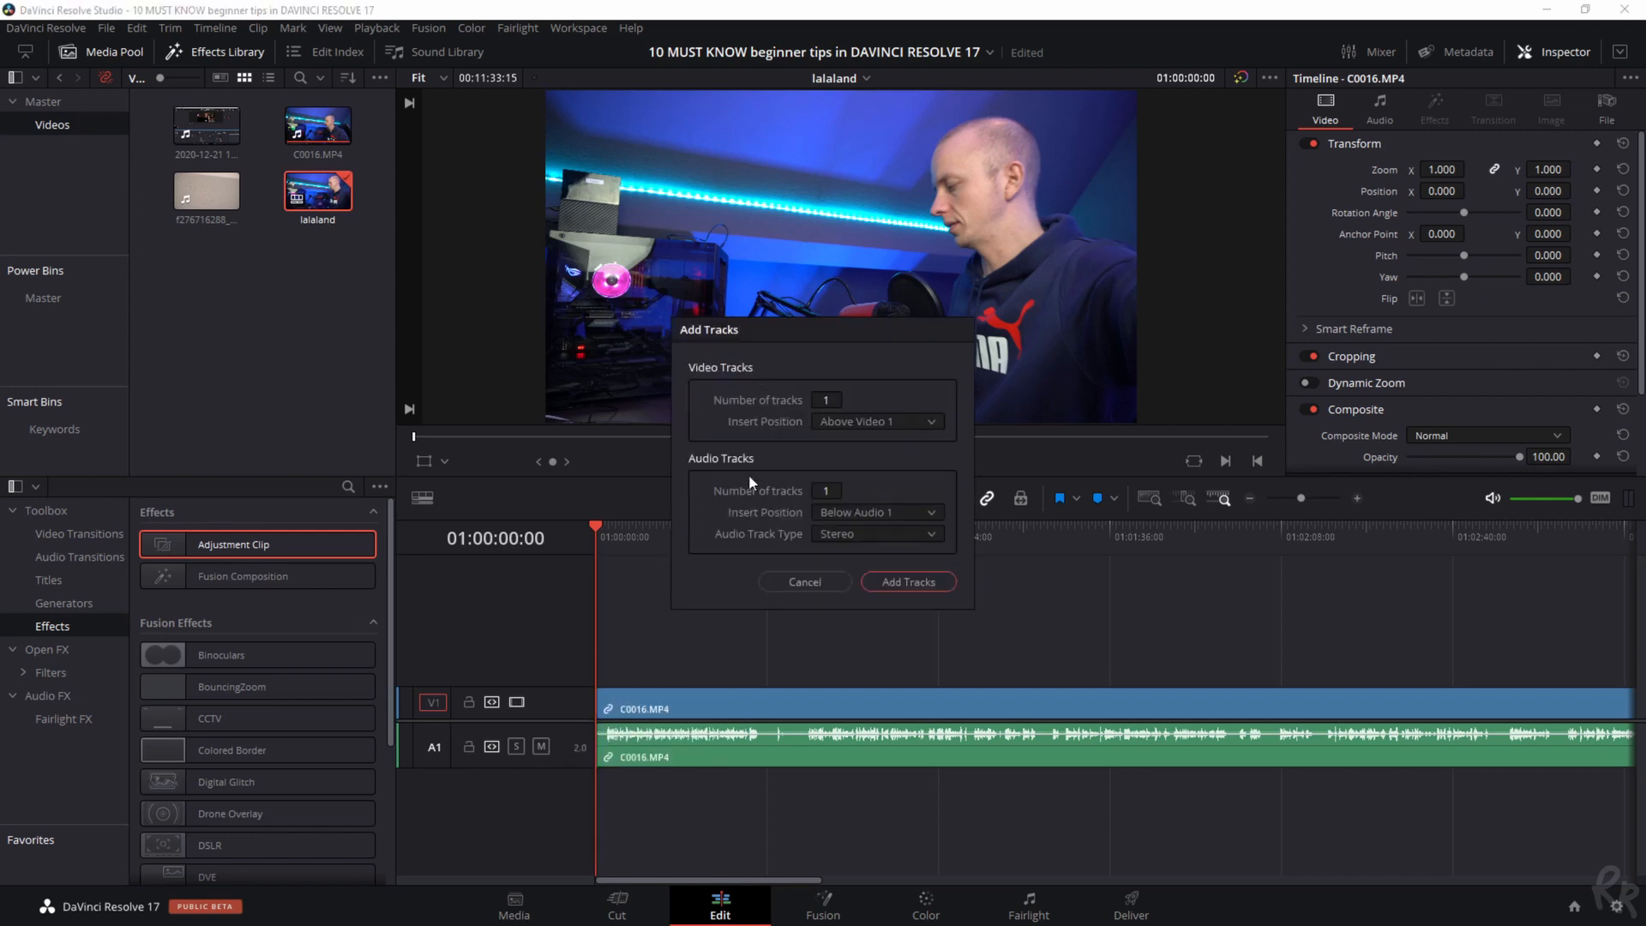
click(907, 581)
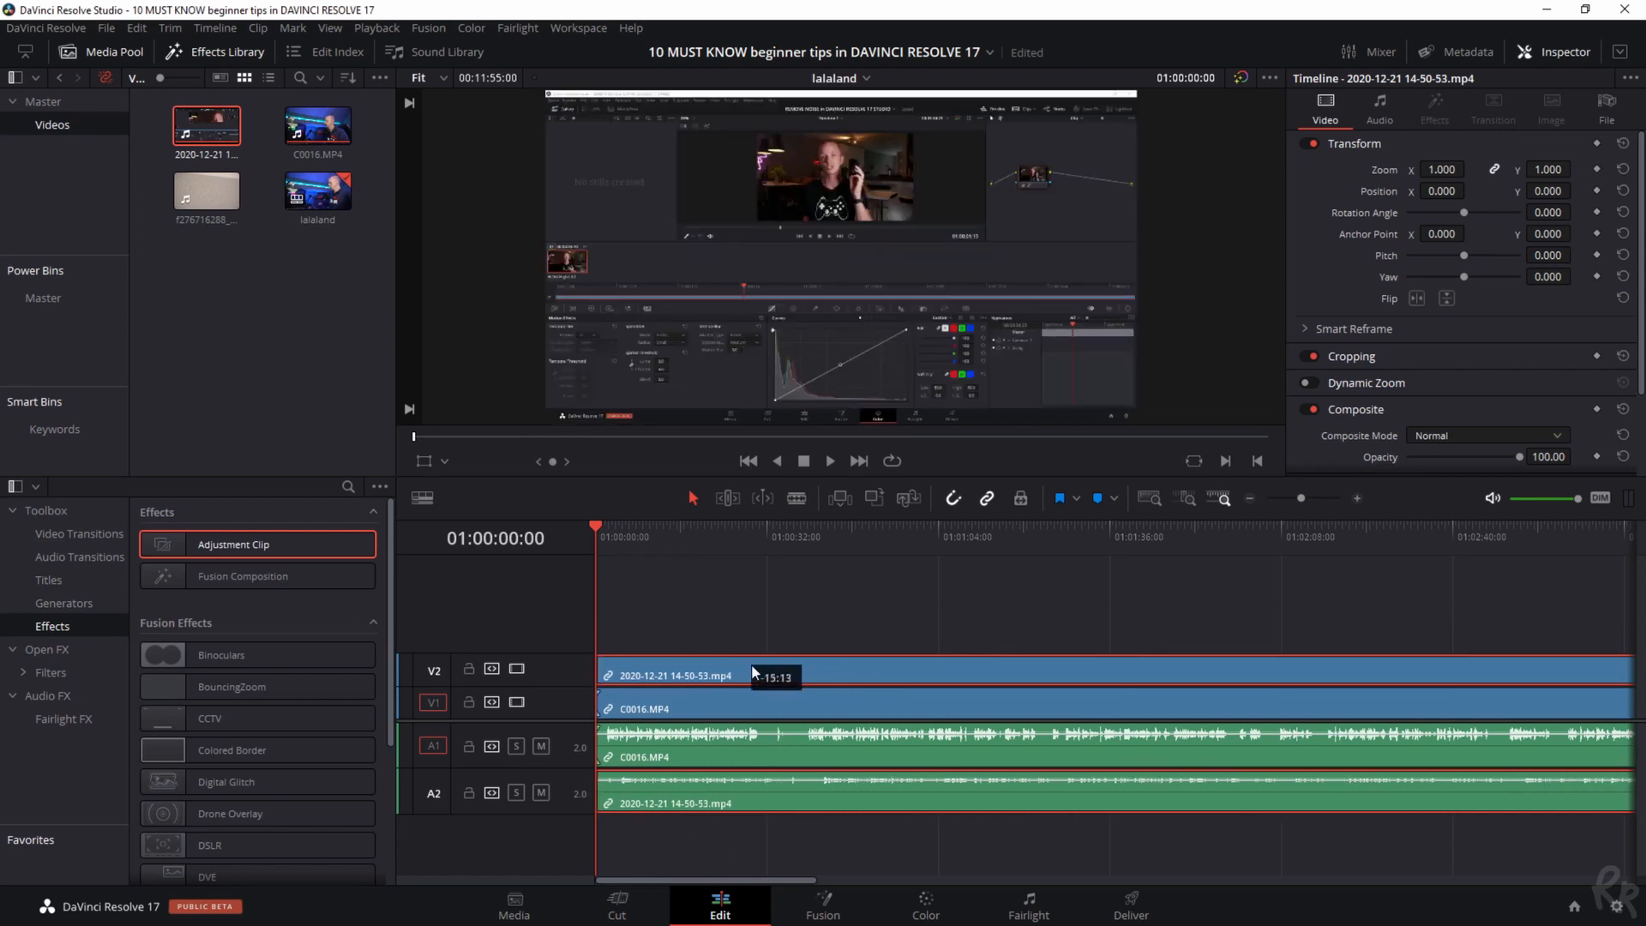
click(736, 709)
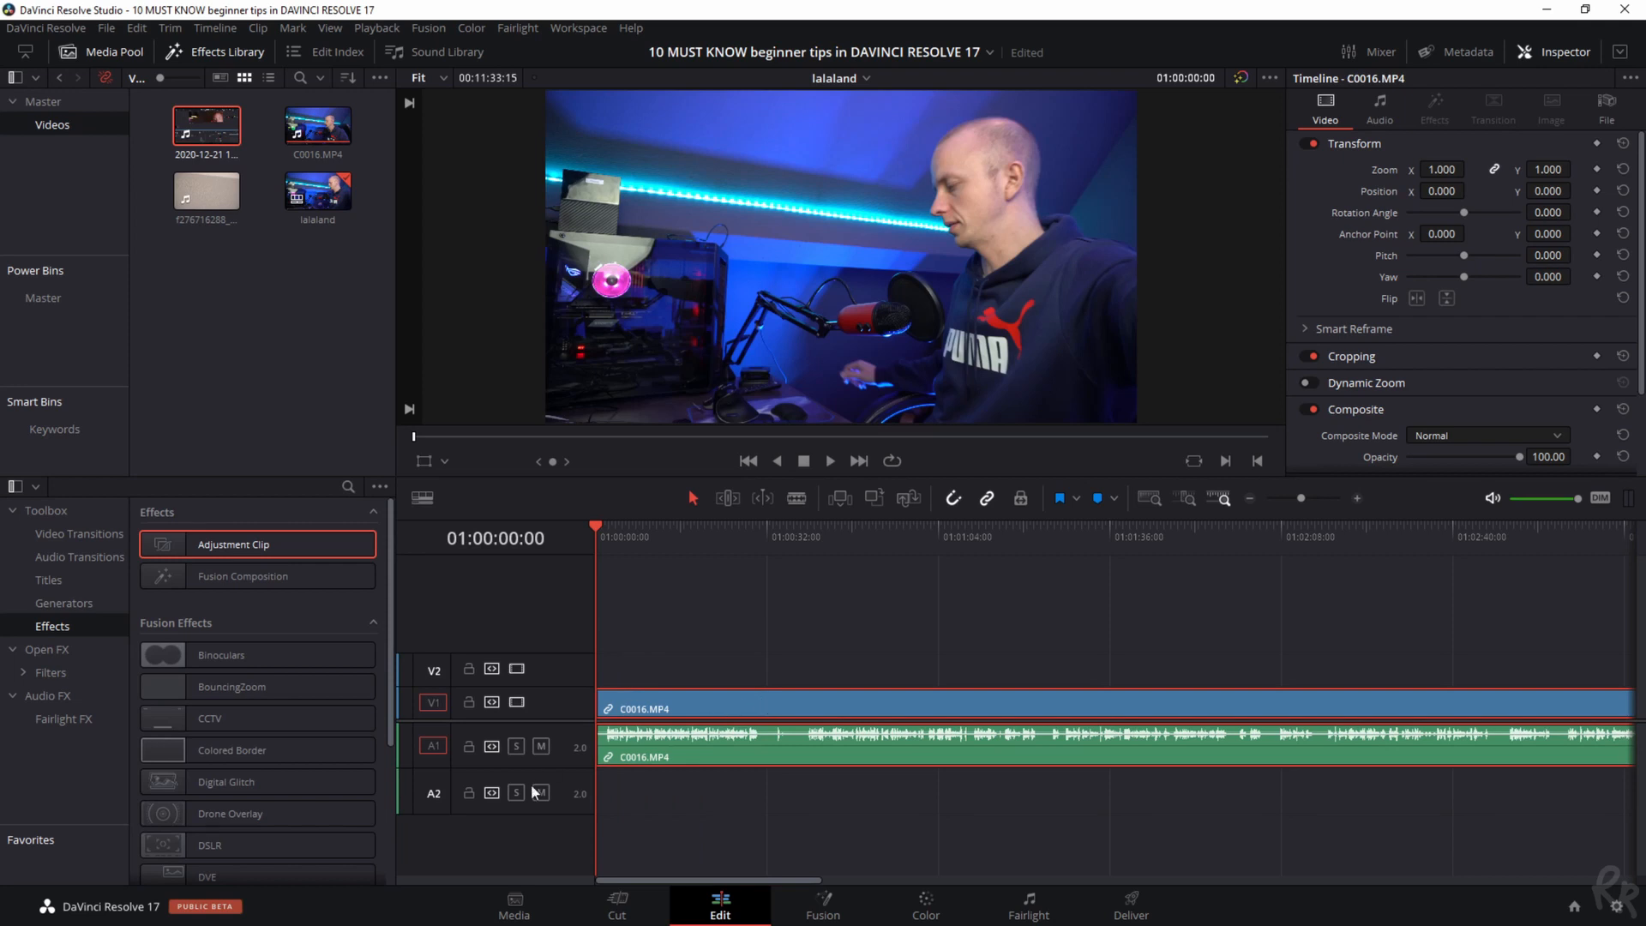
On the Cut page, sync the two clips in the Sync Bin by audio waveform
click(616, 904)
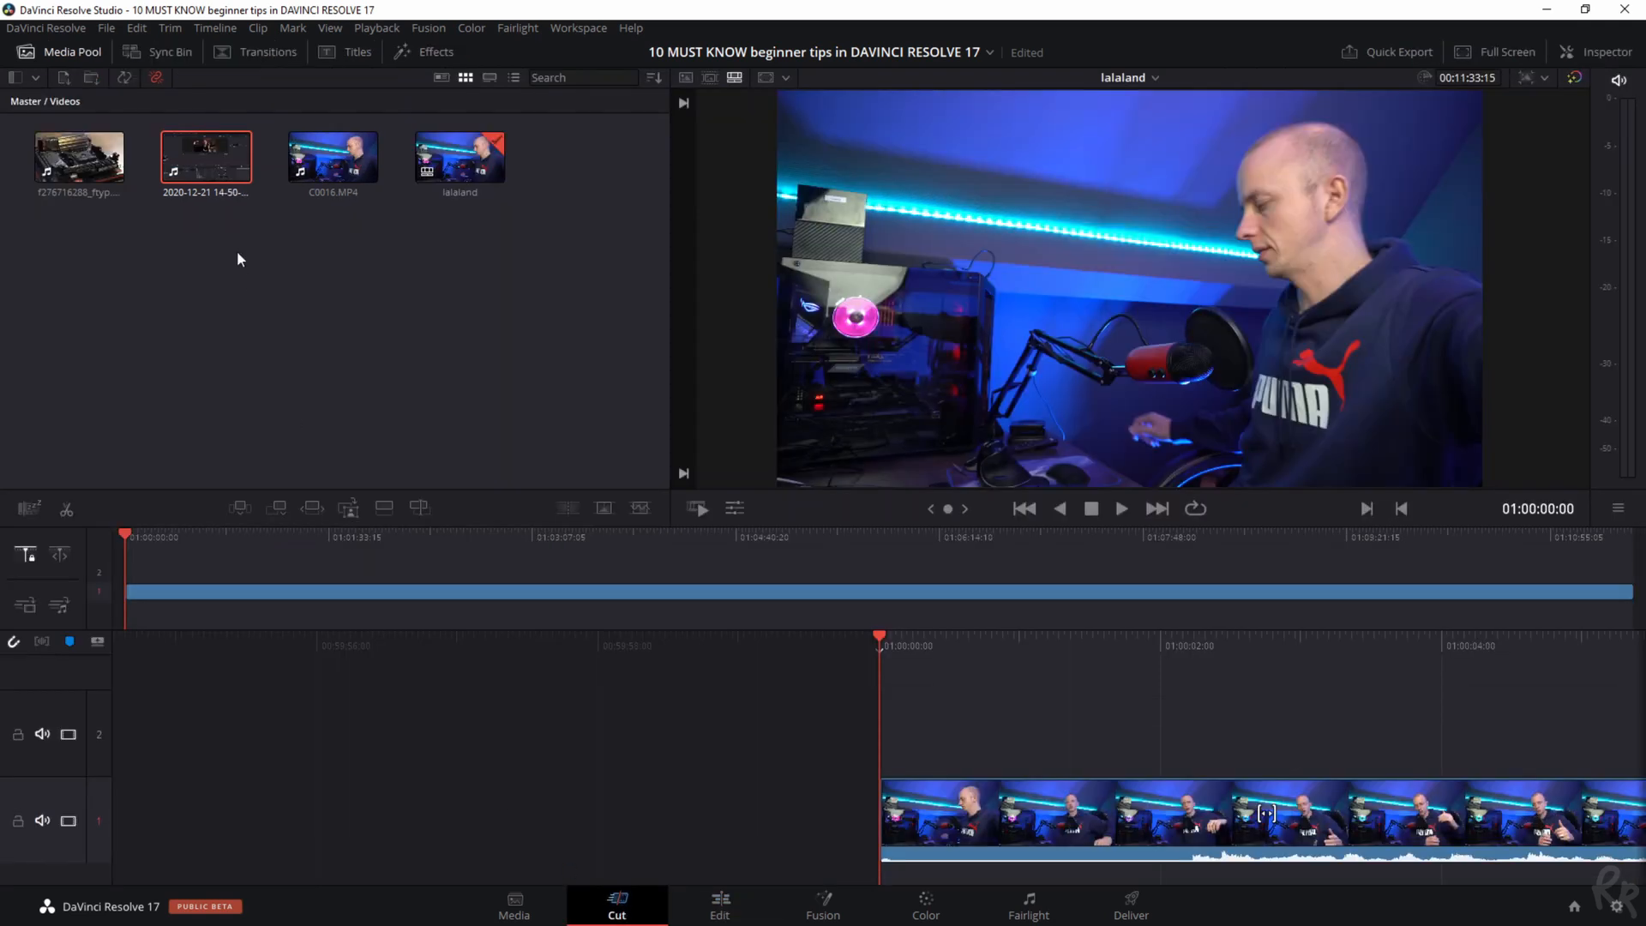
click(331, 156)
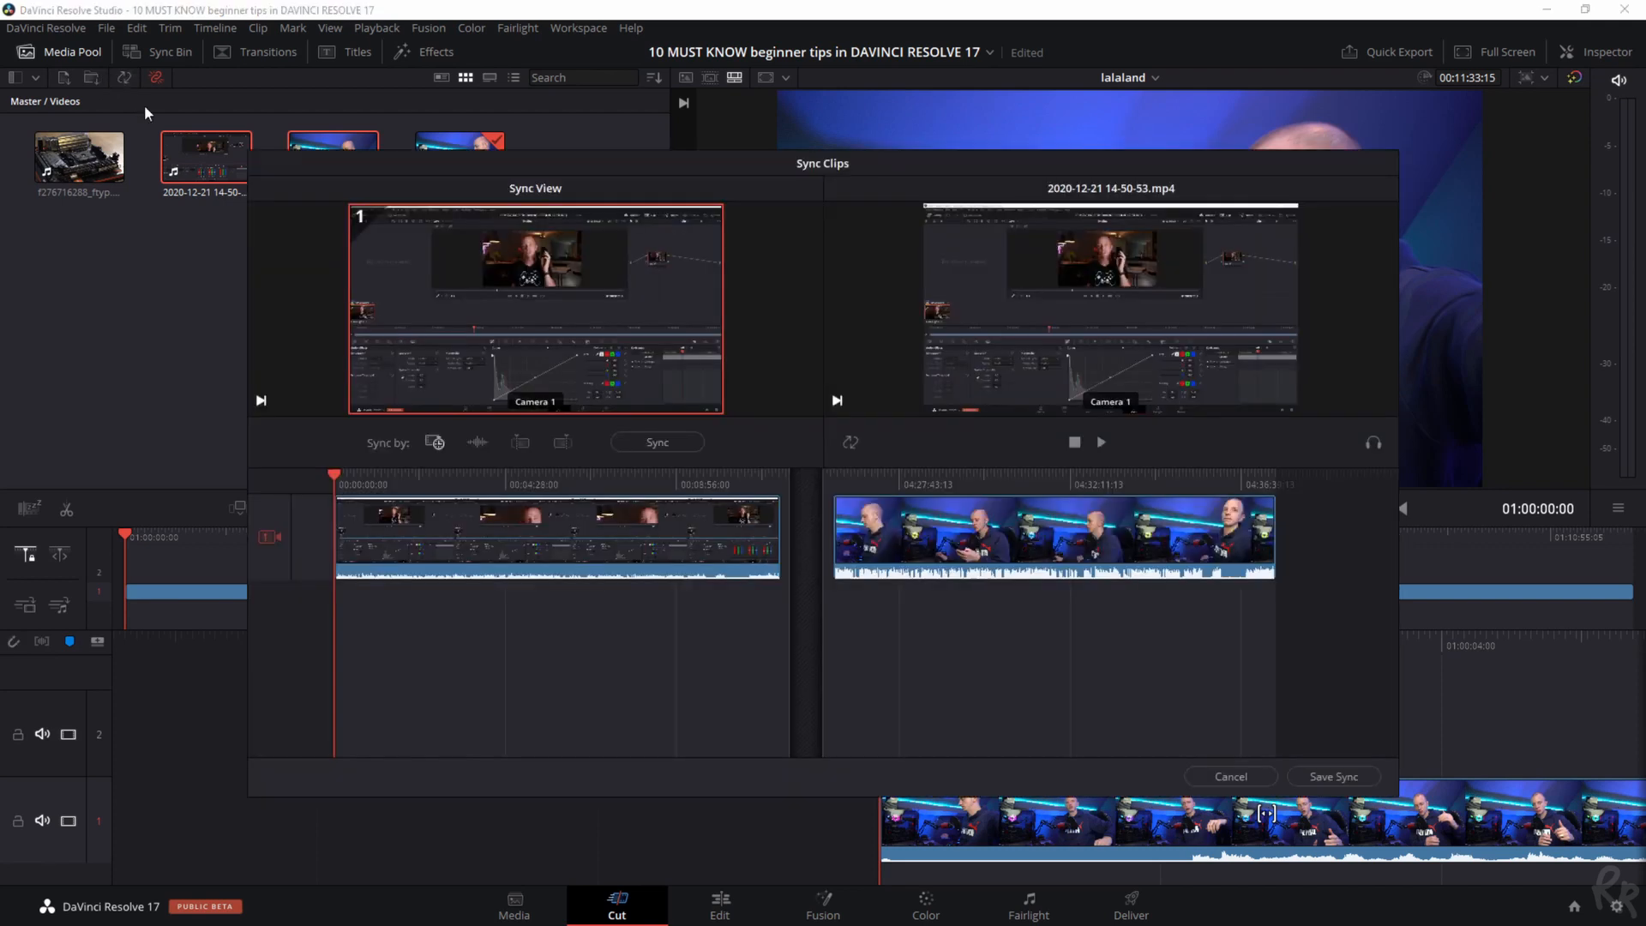
mouse_move(1051, 451)
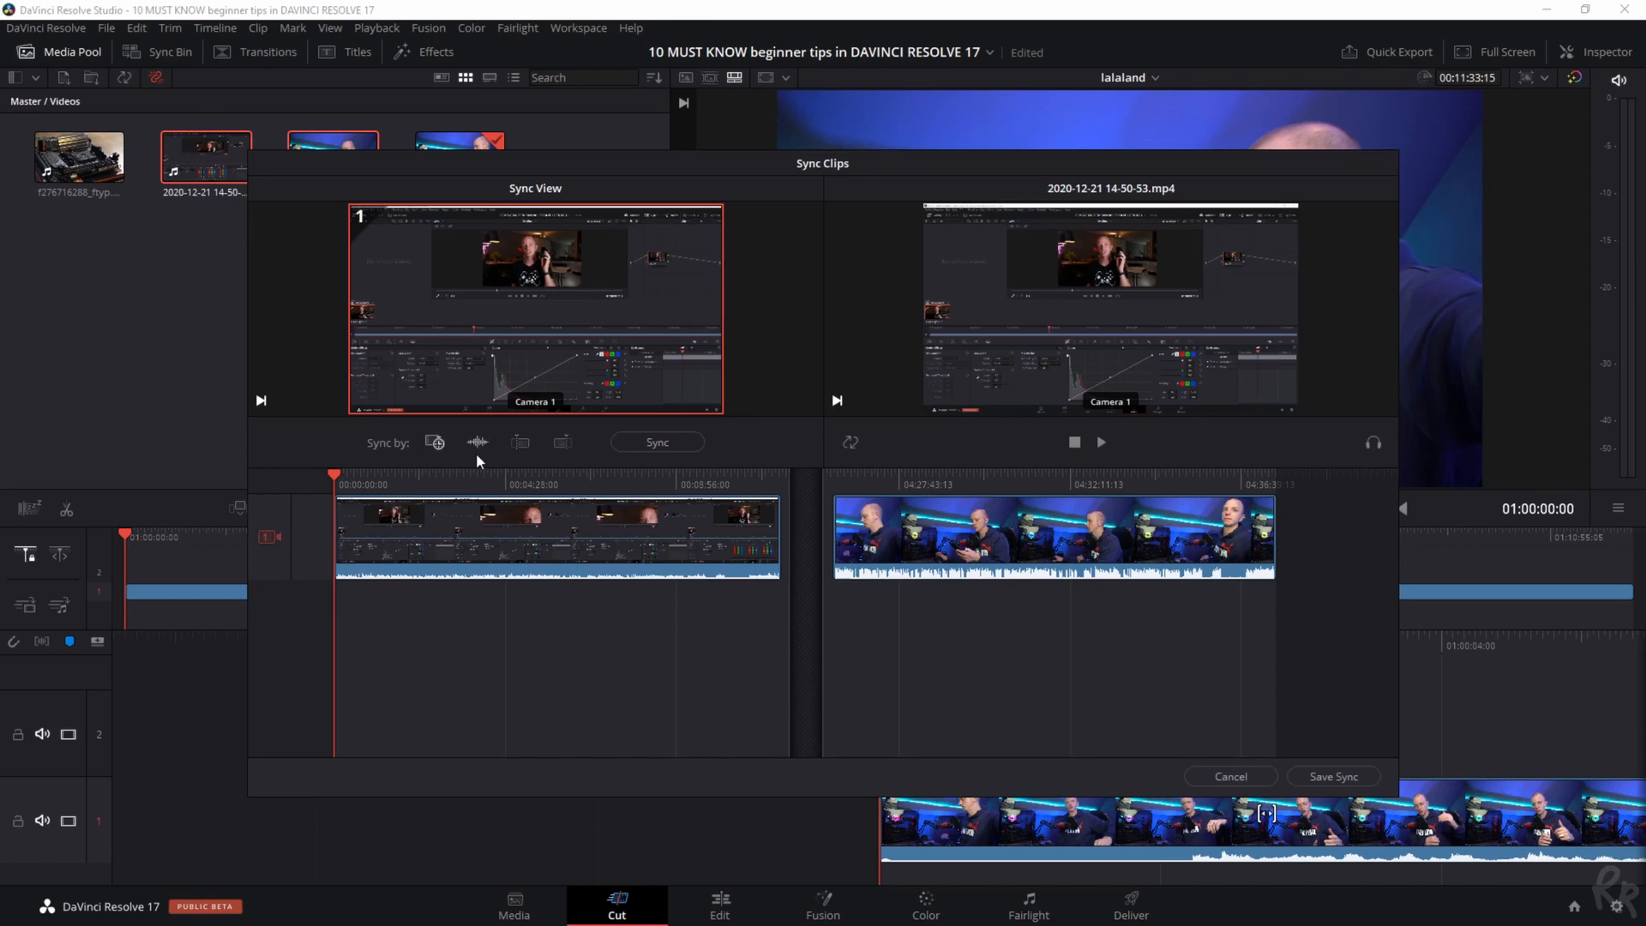
mouse_move(461, 445)
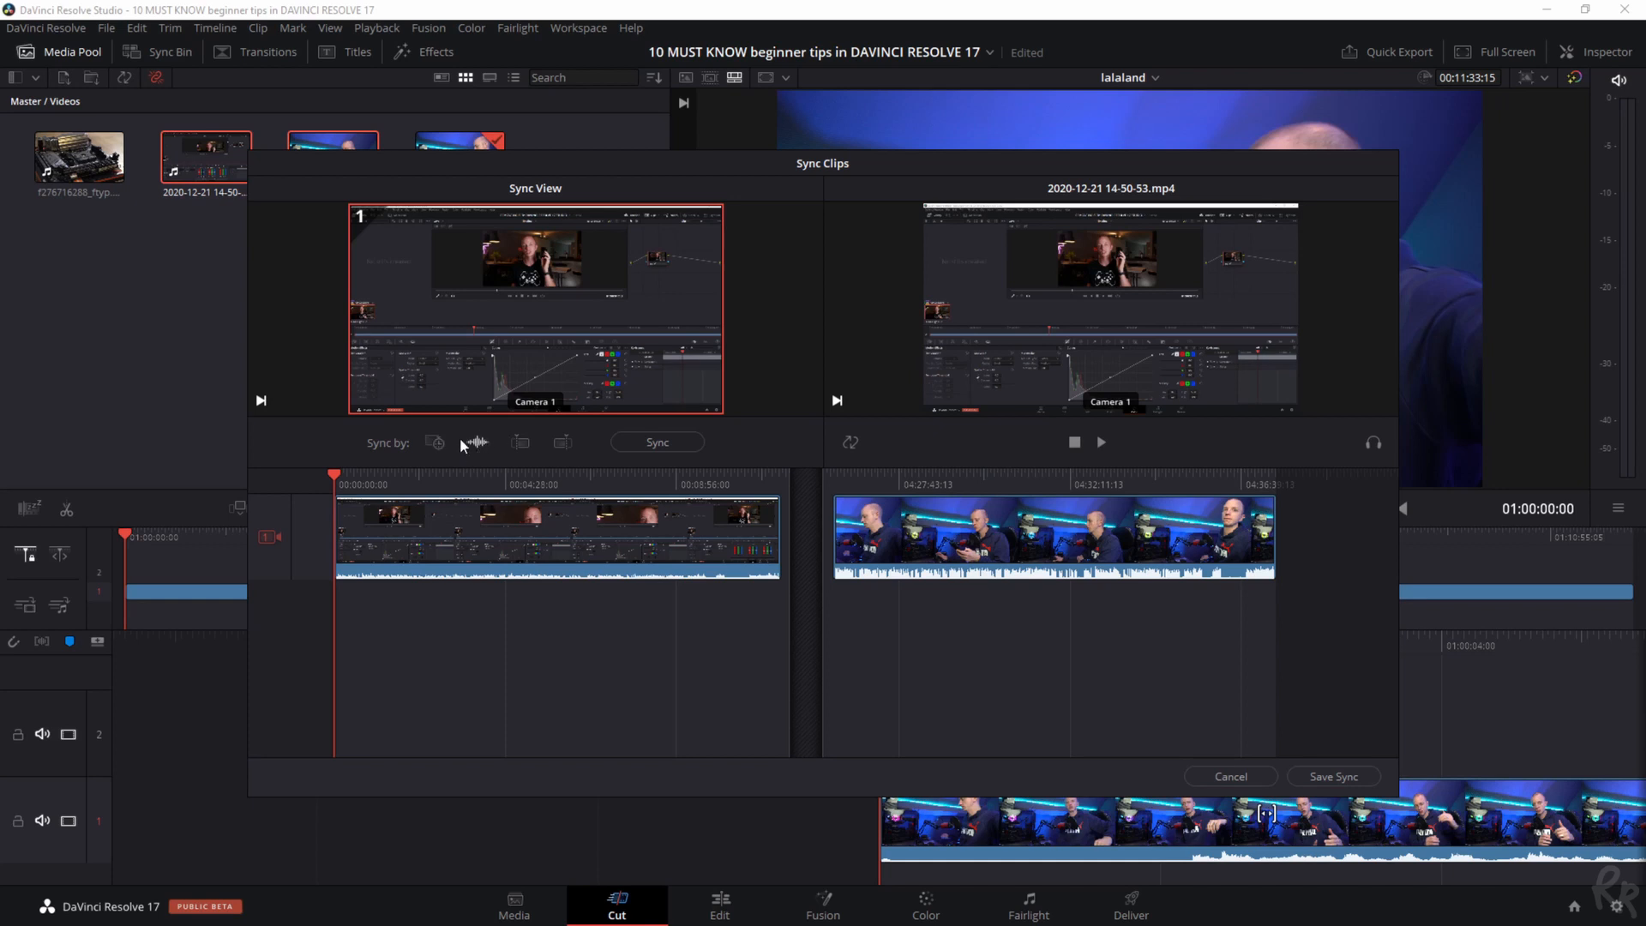
click(657, 441)
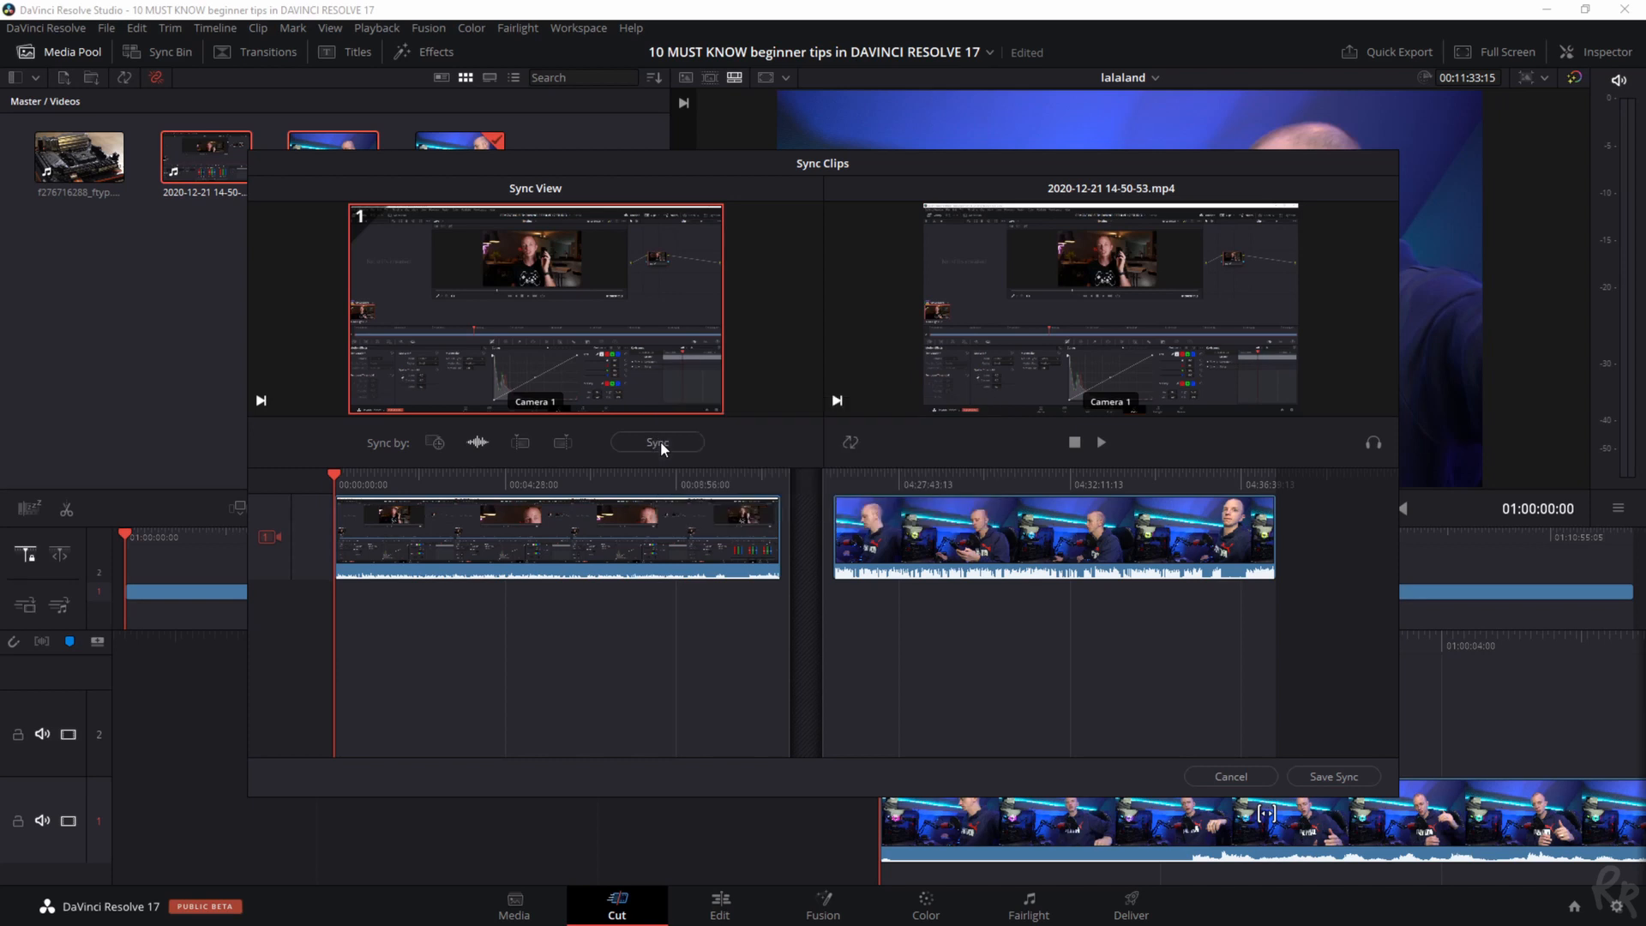
click(657, 441)
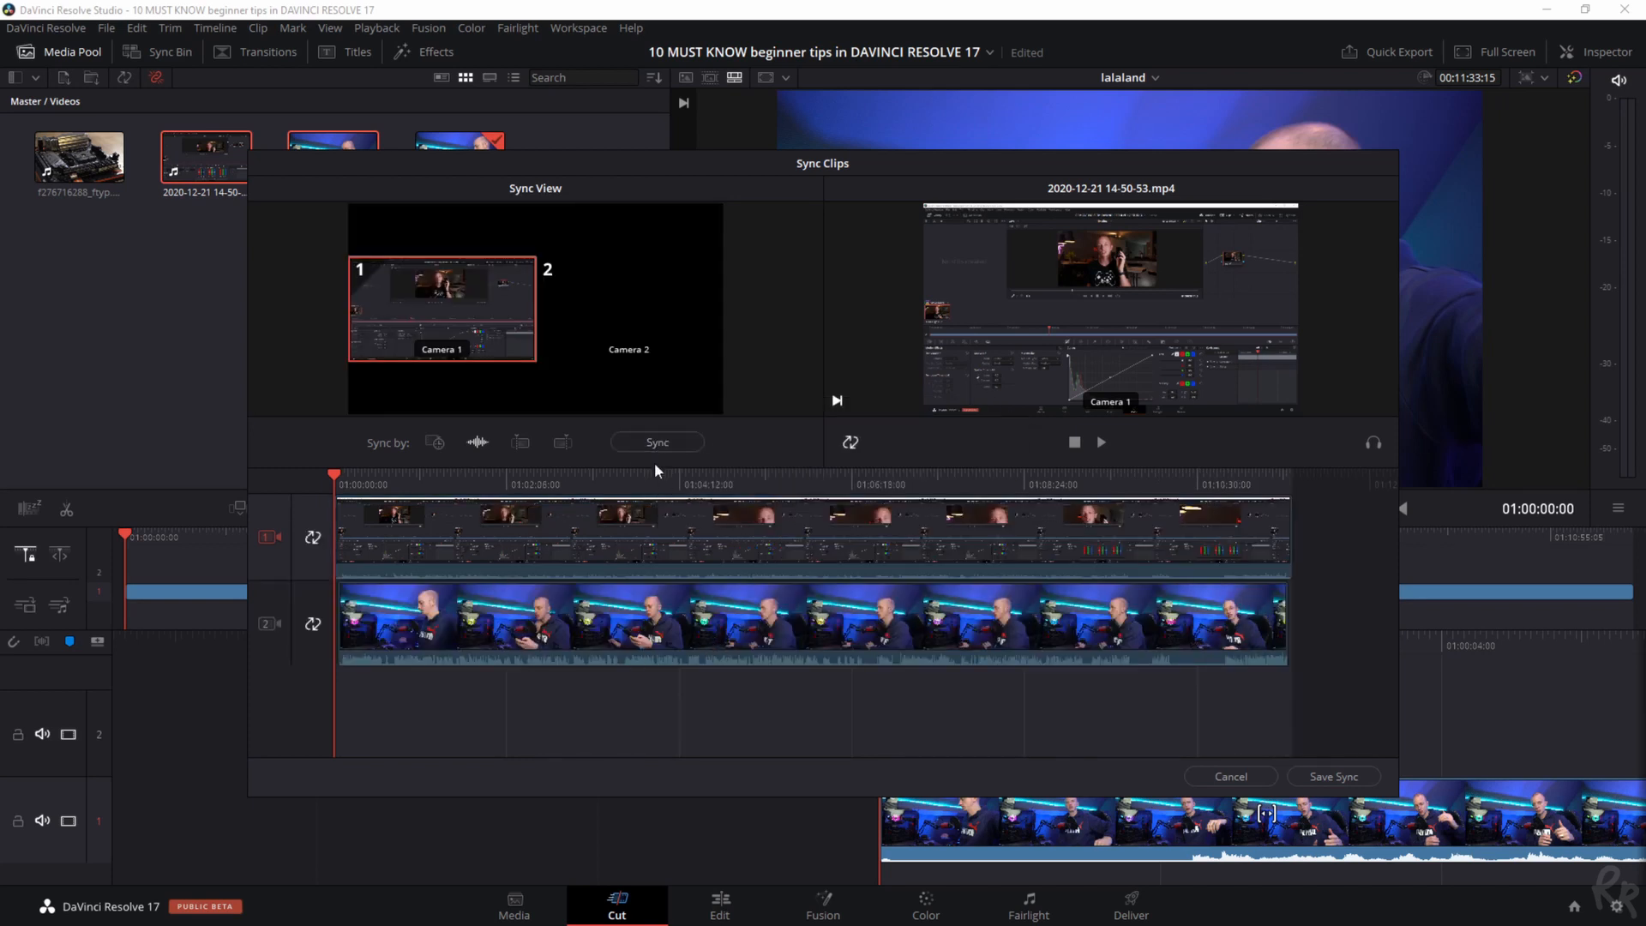
mouse_move(1334, 775)
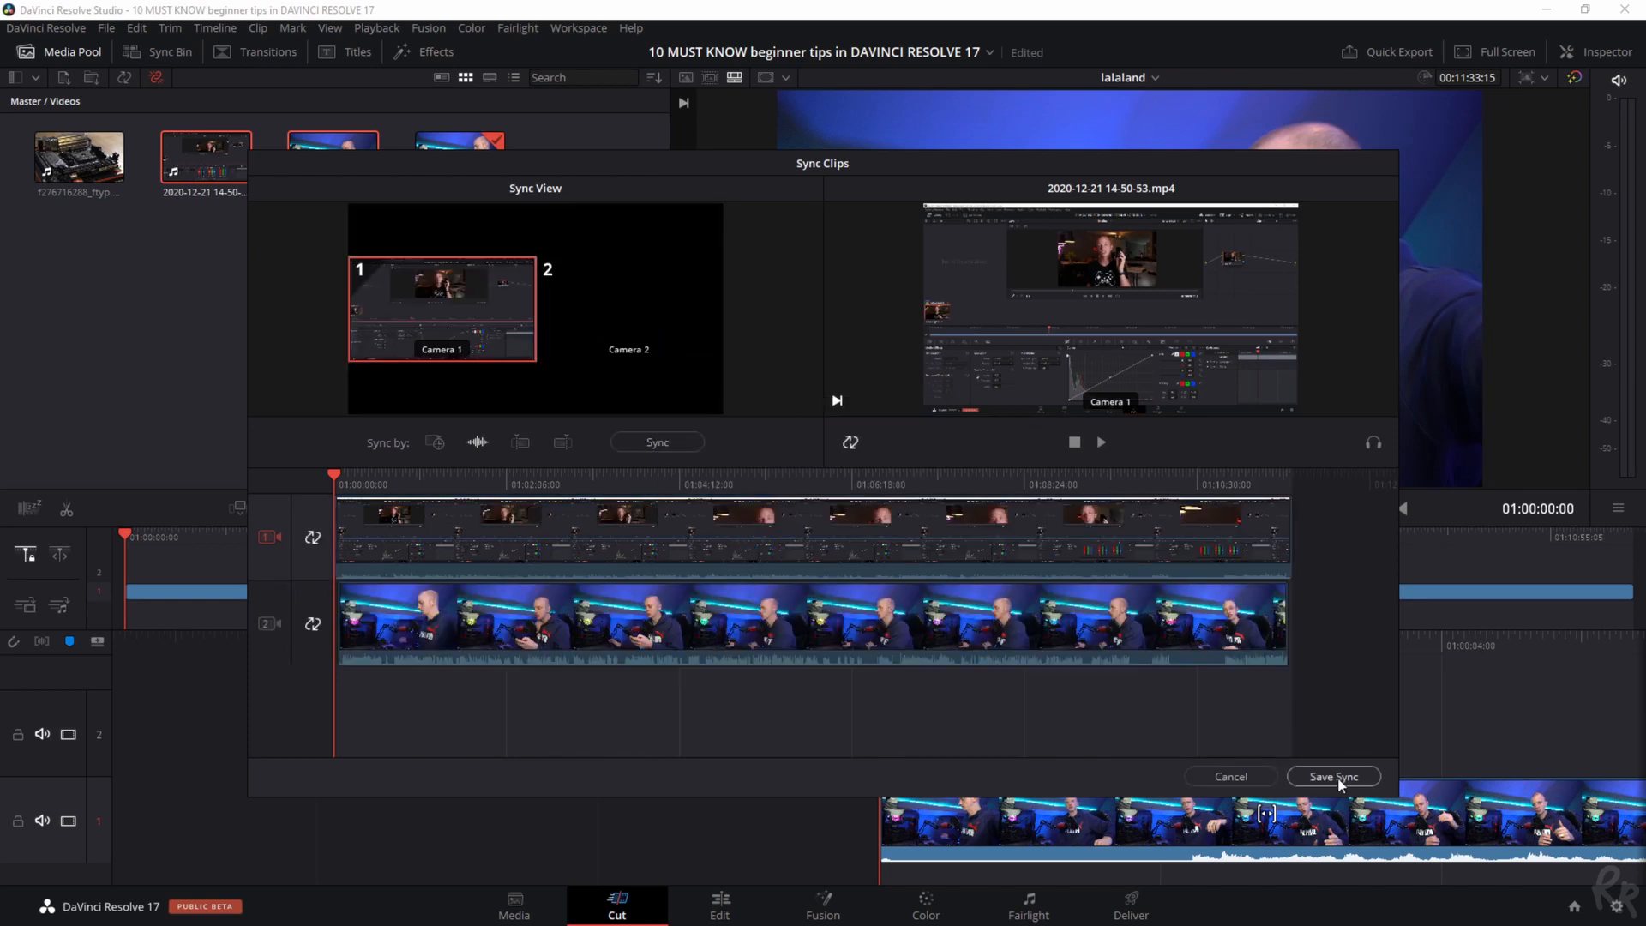
mouse_move(1230, 775)
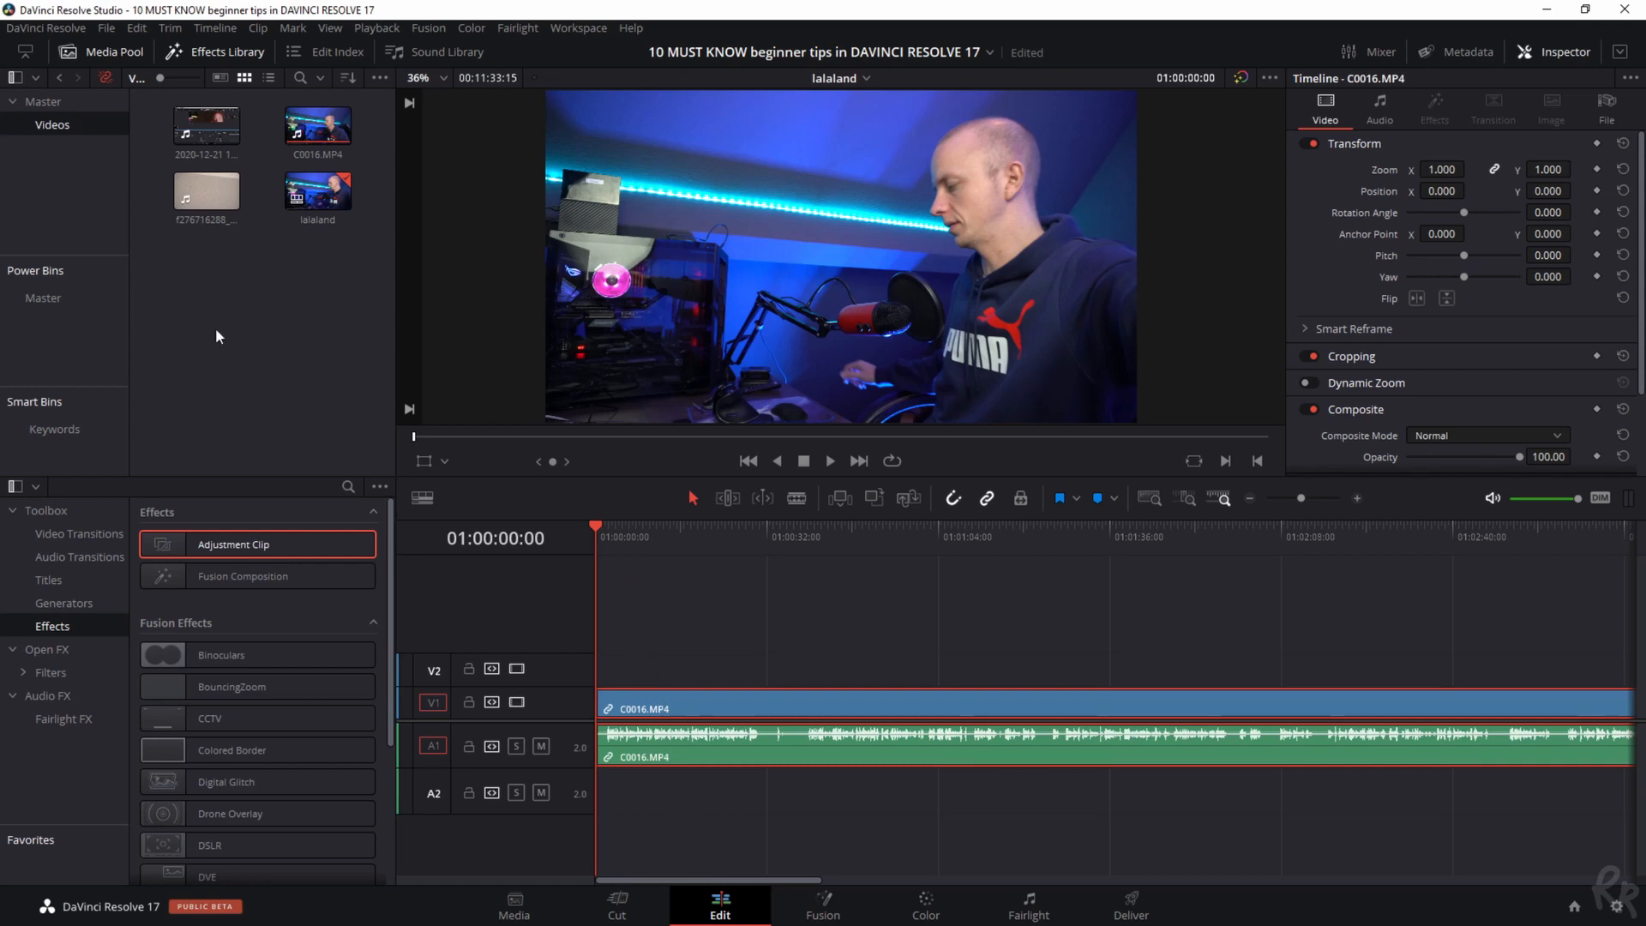
mouse_move(245, 334)
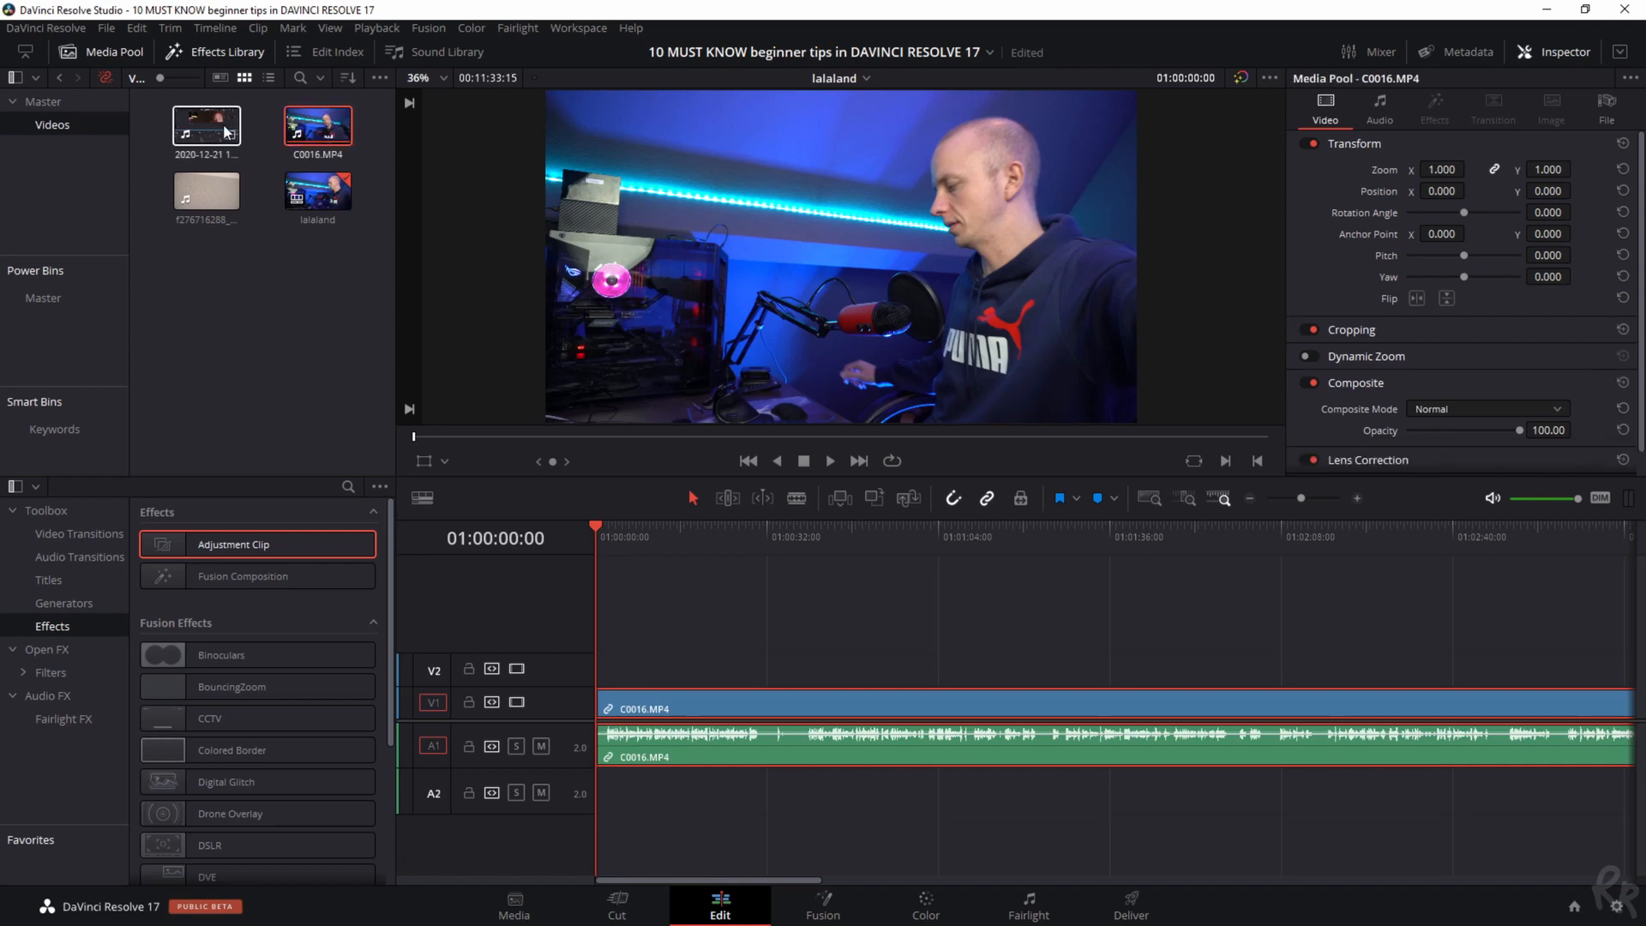
Create a multicam clip from both clips with Angle Sync set to Sound, then load it
click(206, 124)
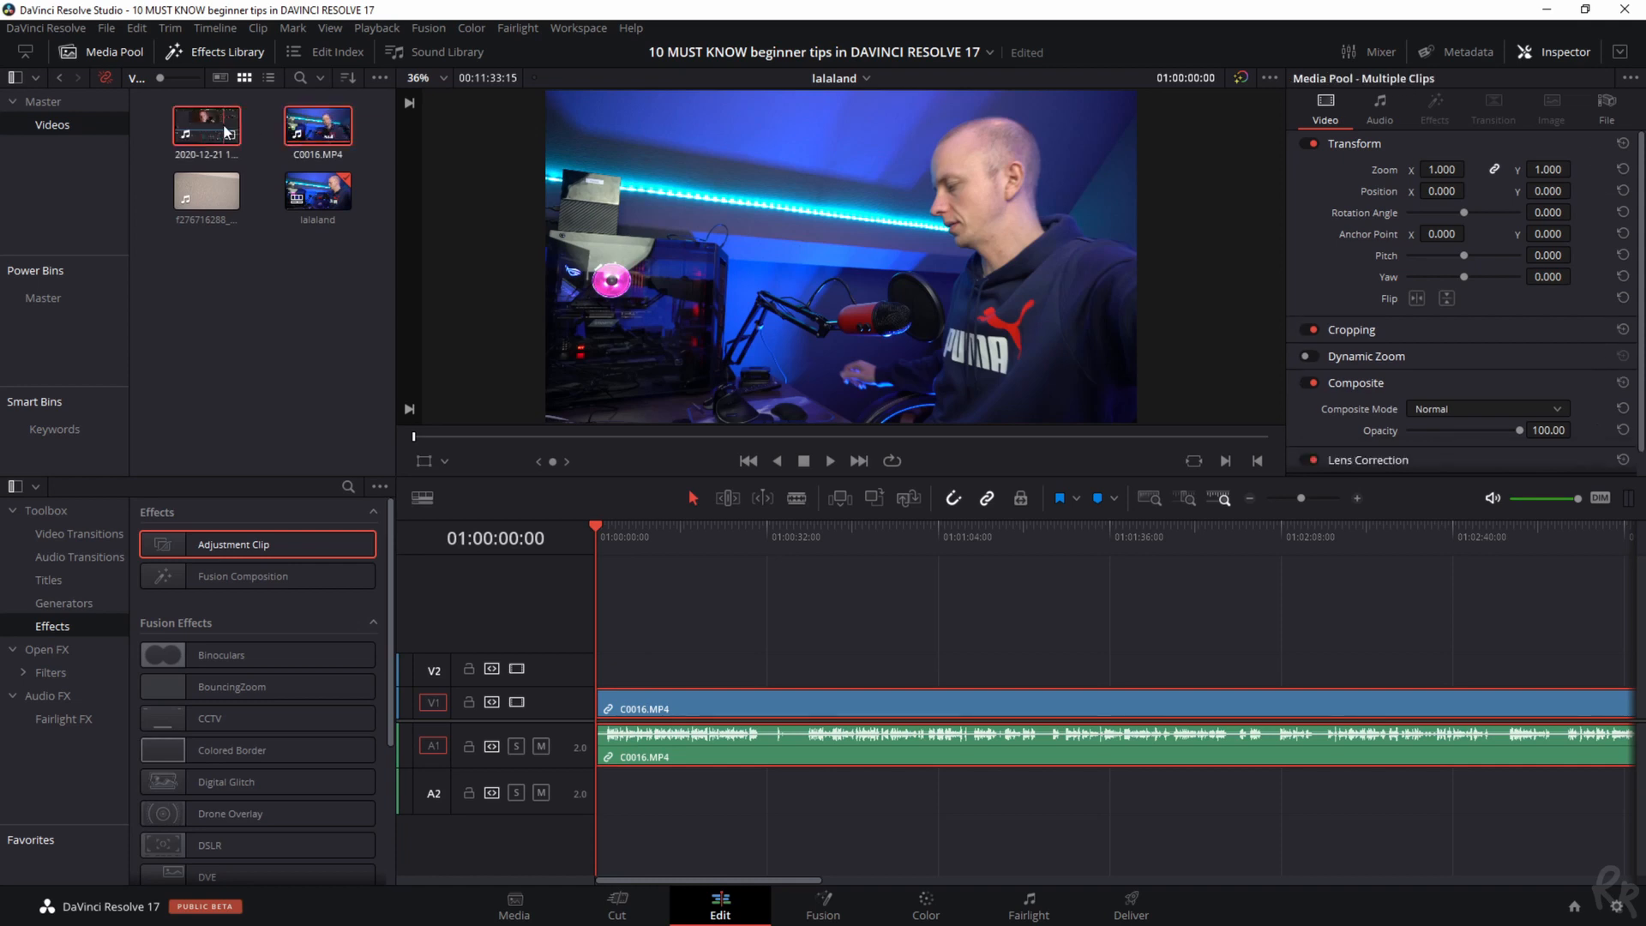
right_click(208, 125)
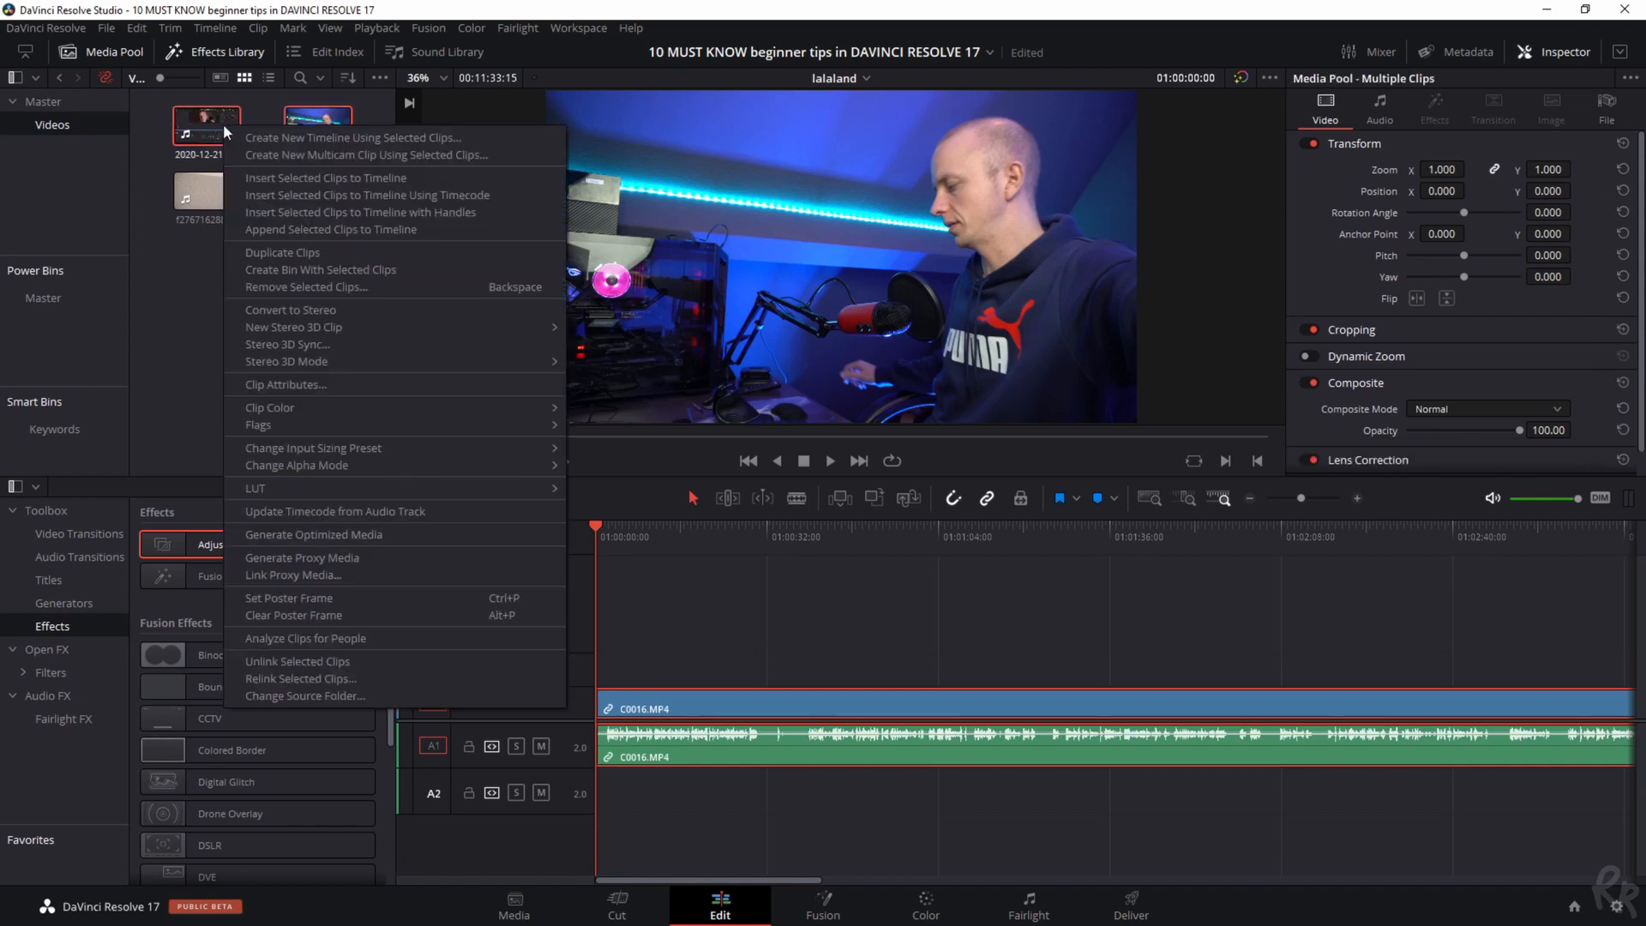
mouse_move(394, 155)
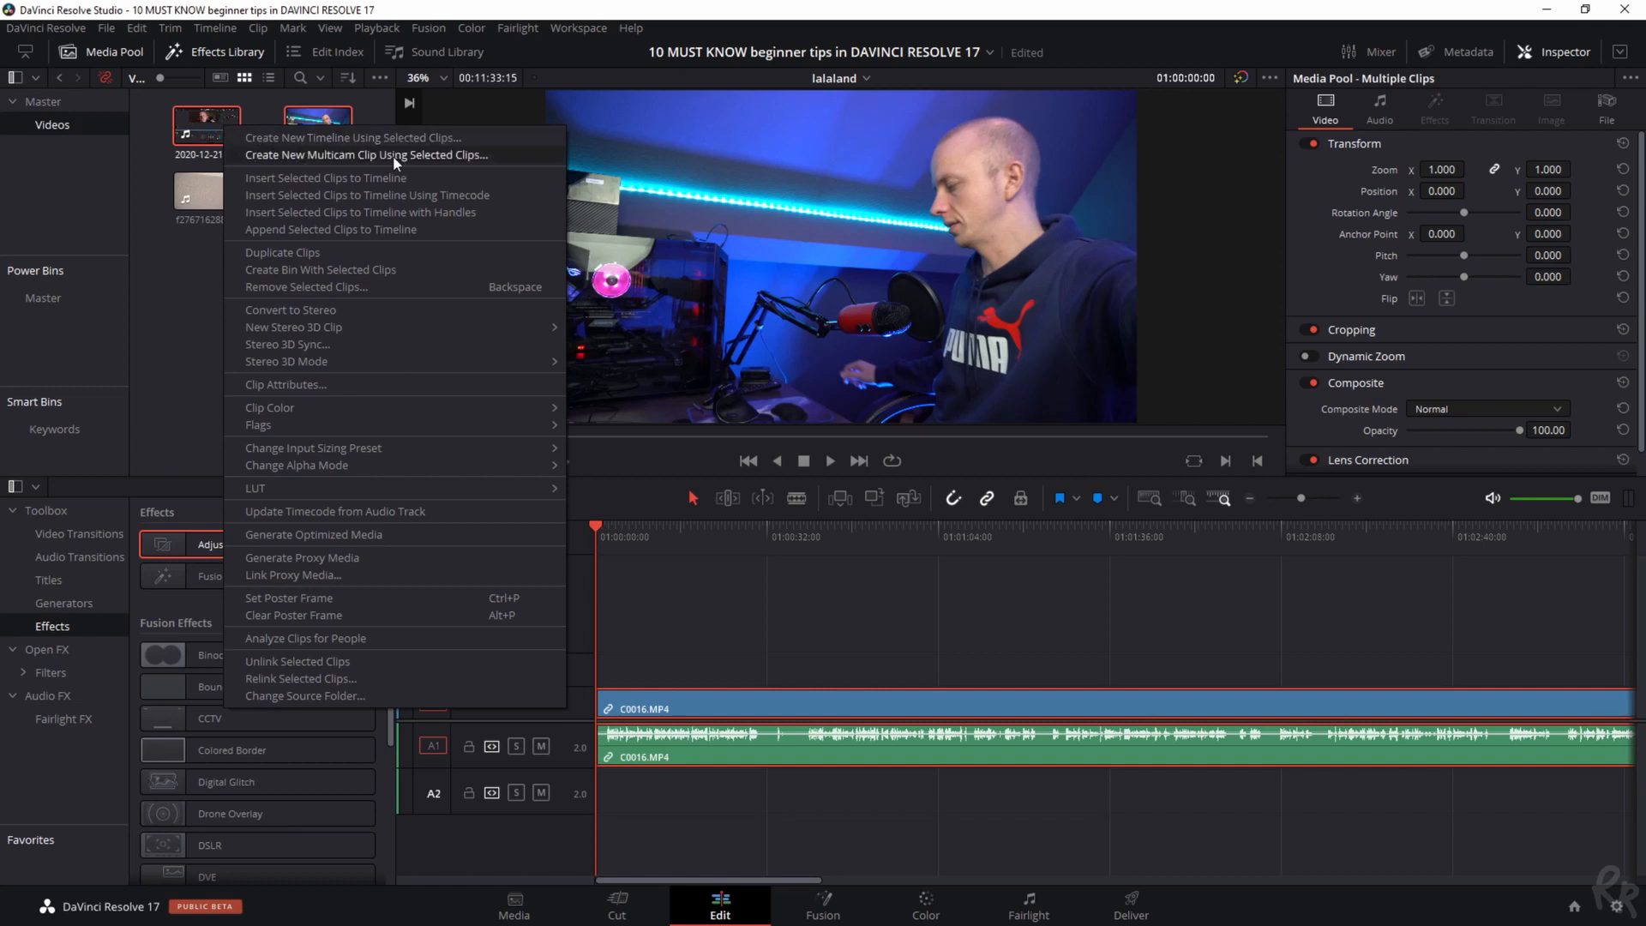
click(365, 155)
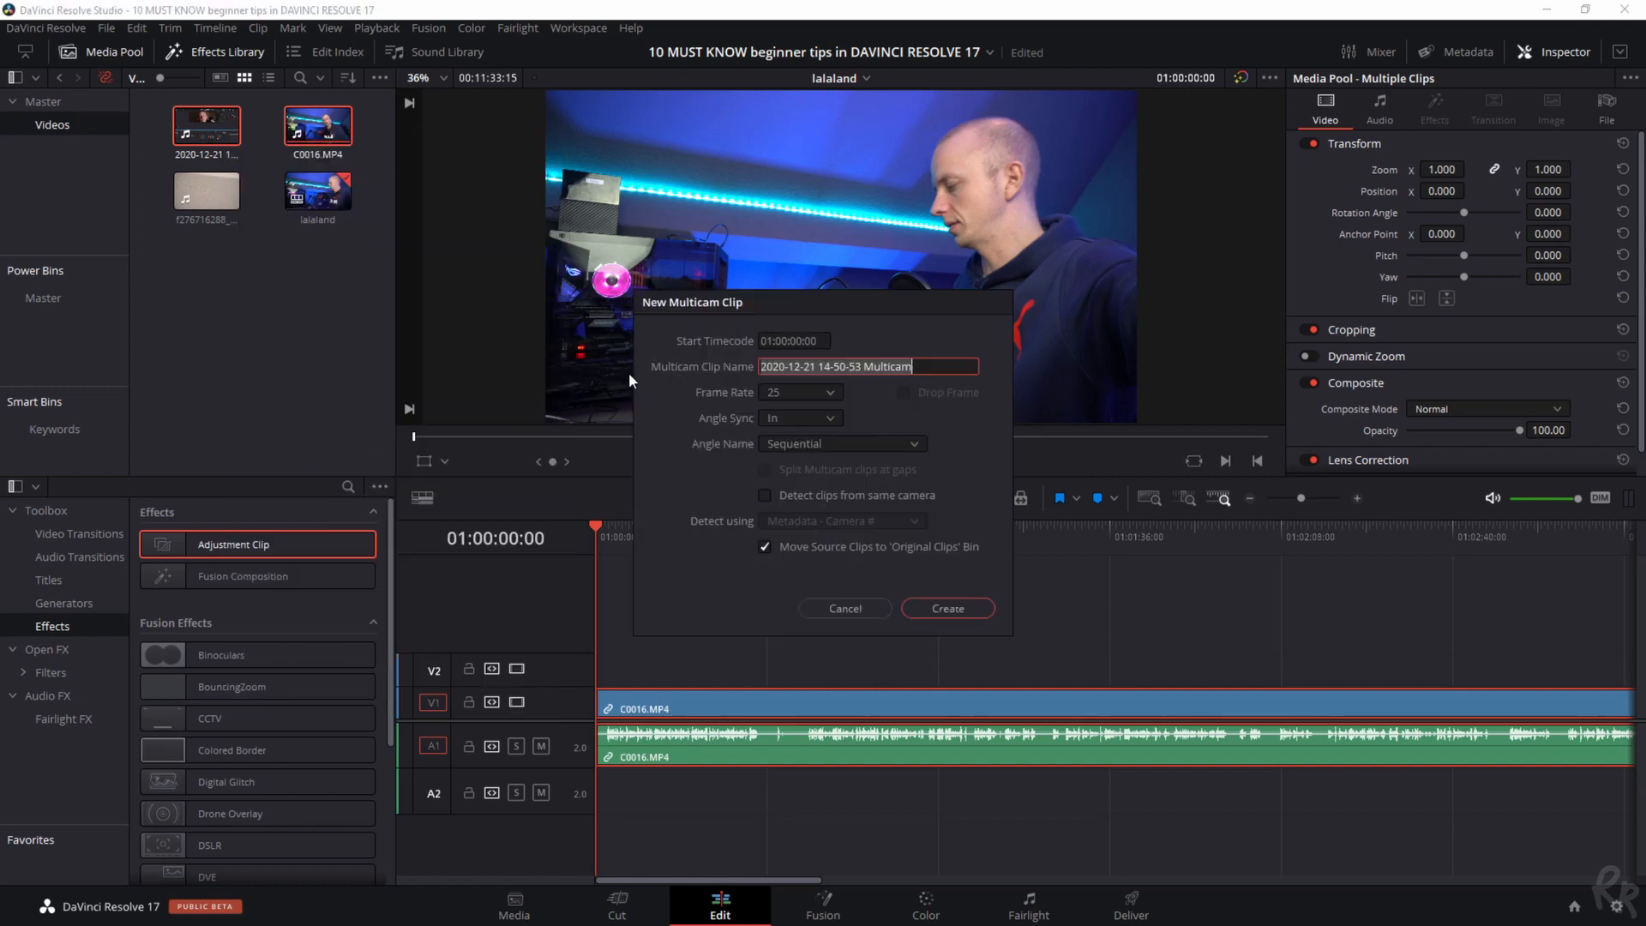
click(801, 418)
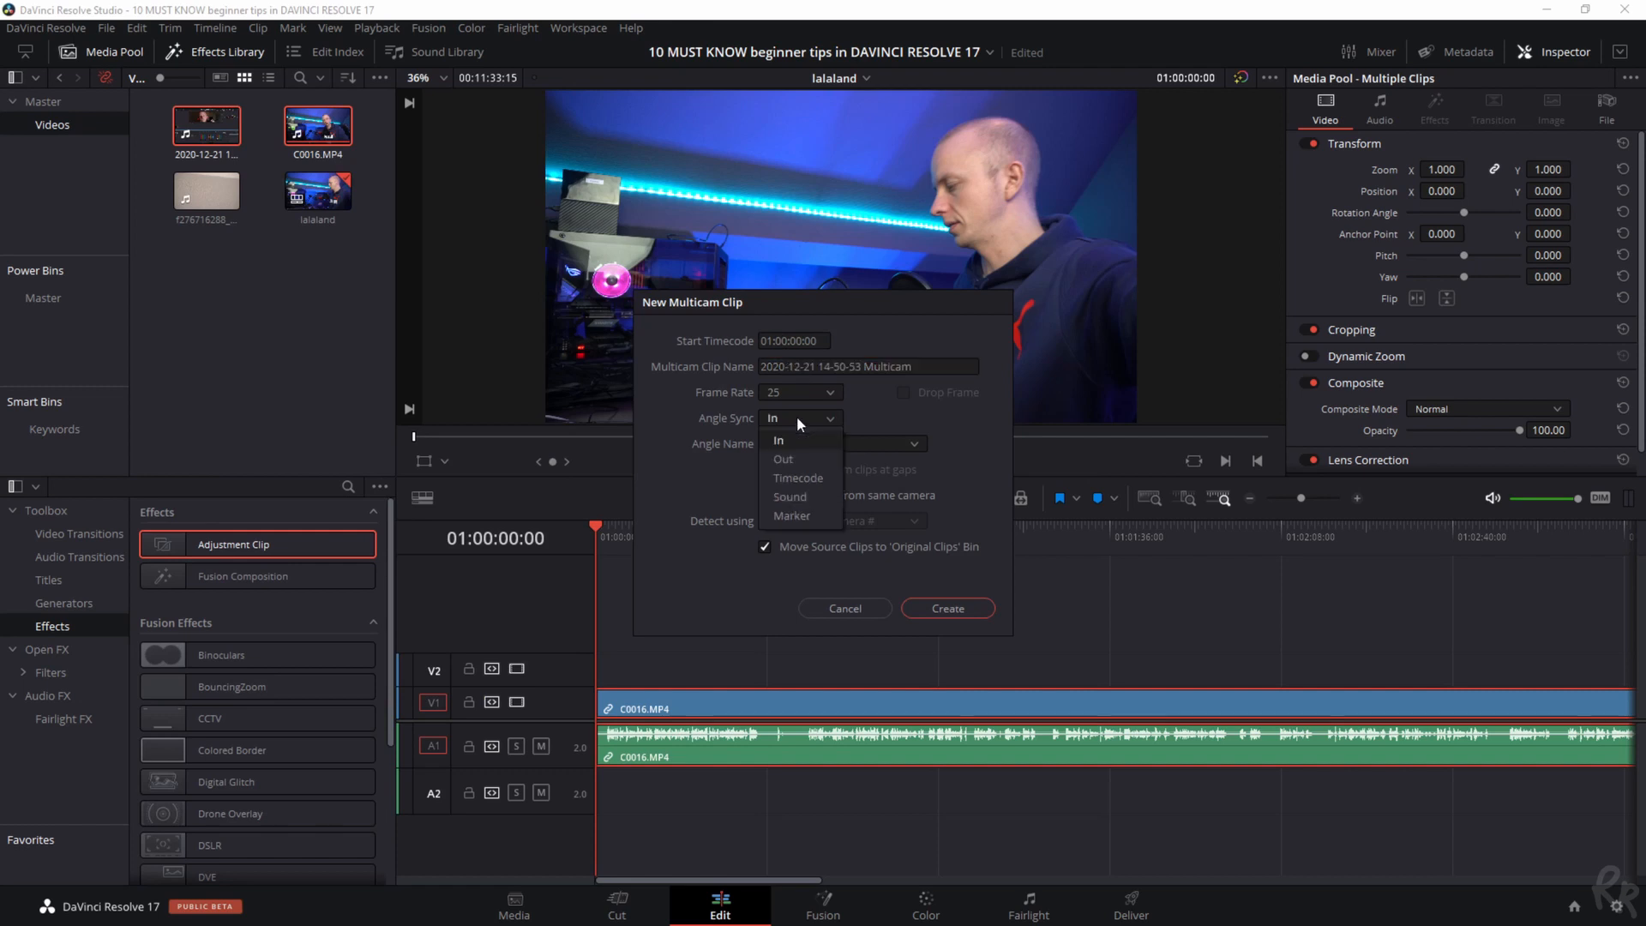
mouse_move(789, 445)
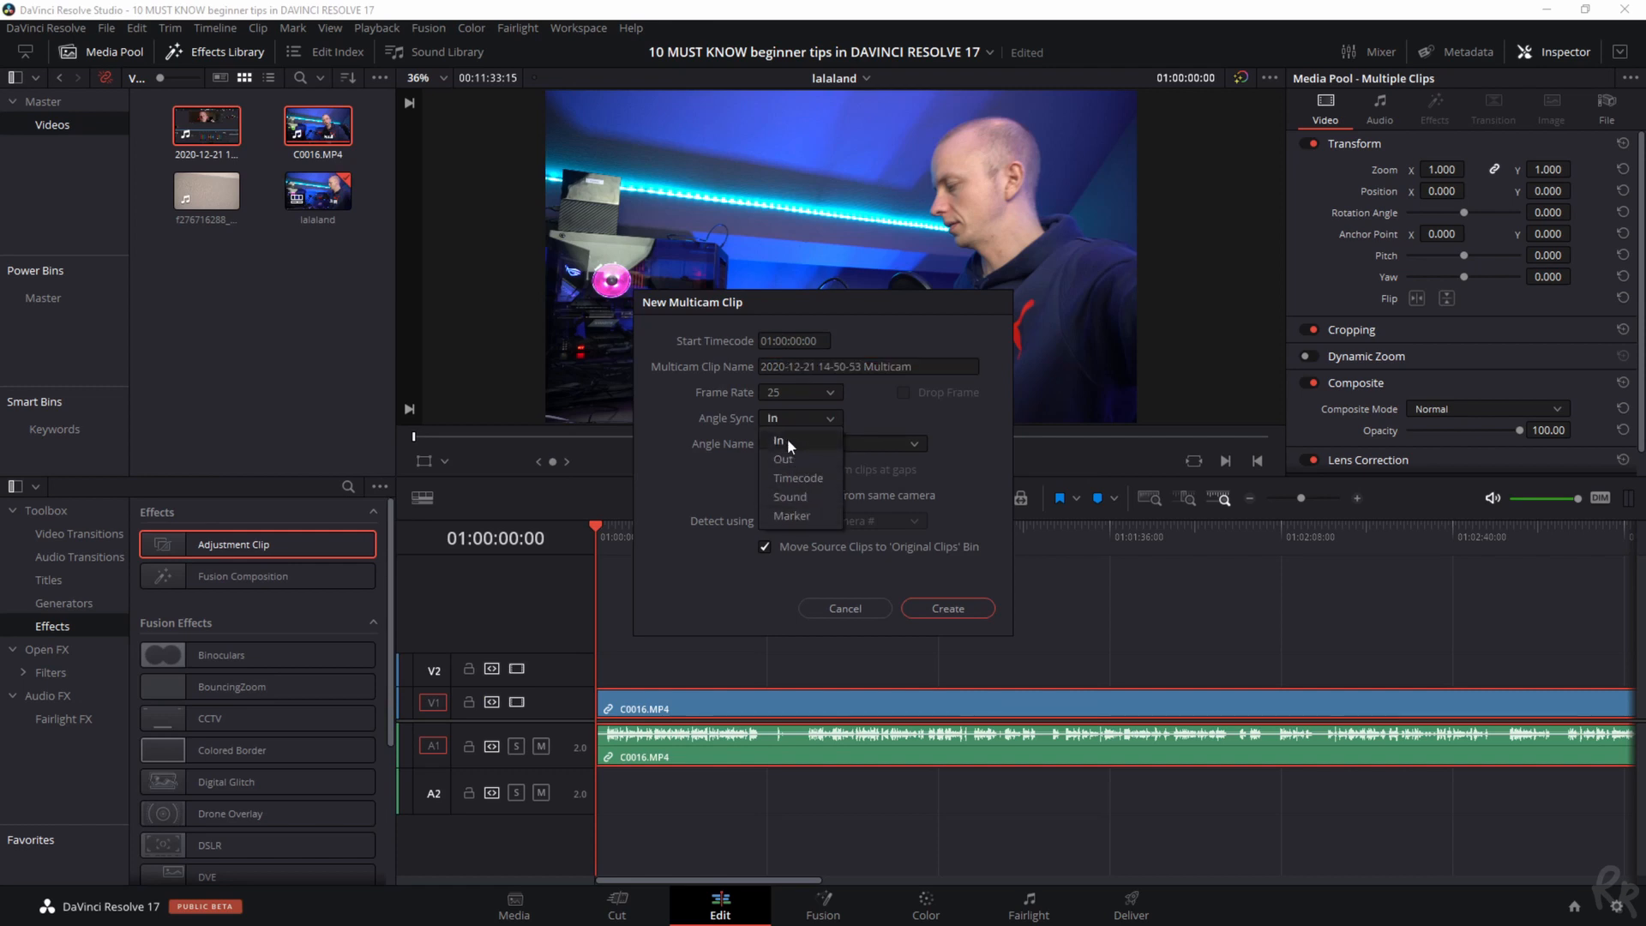
mouse_move(791, 495)
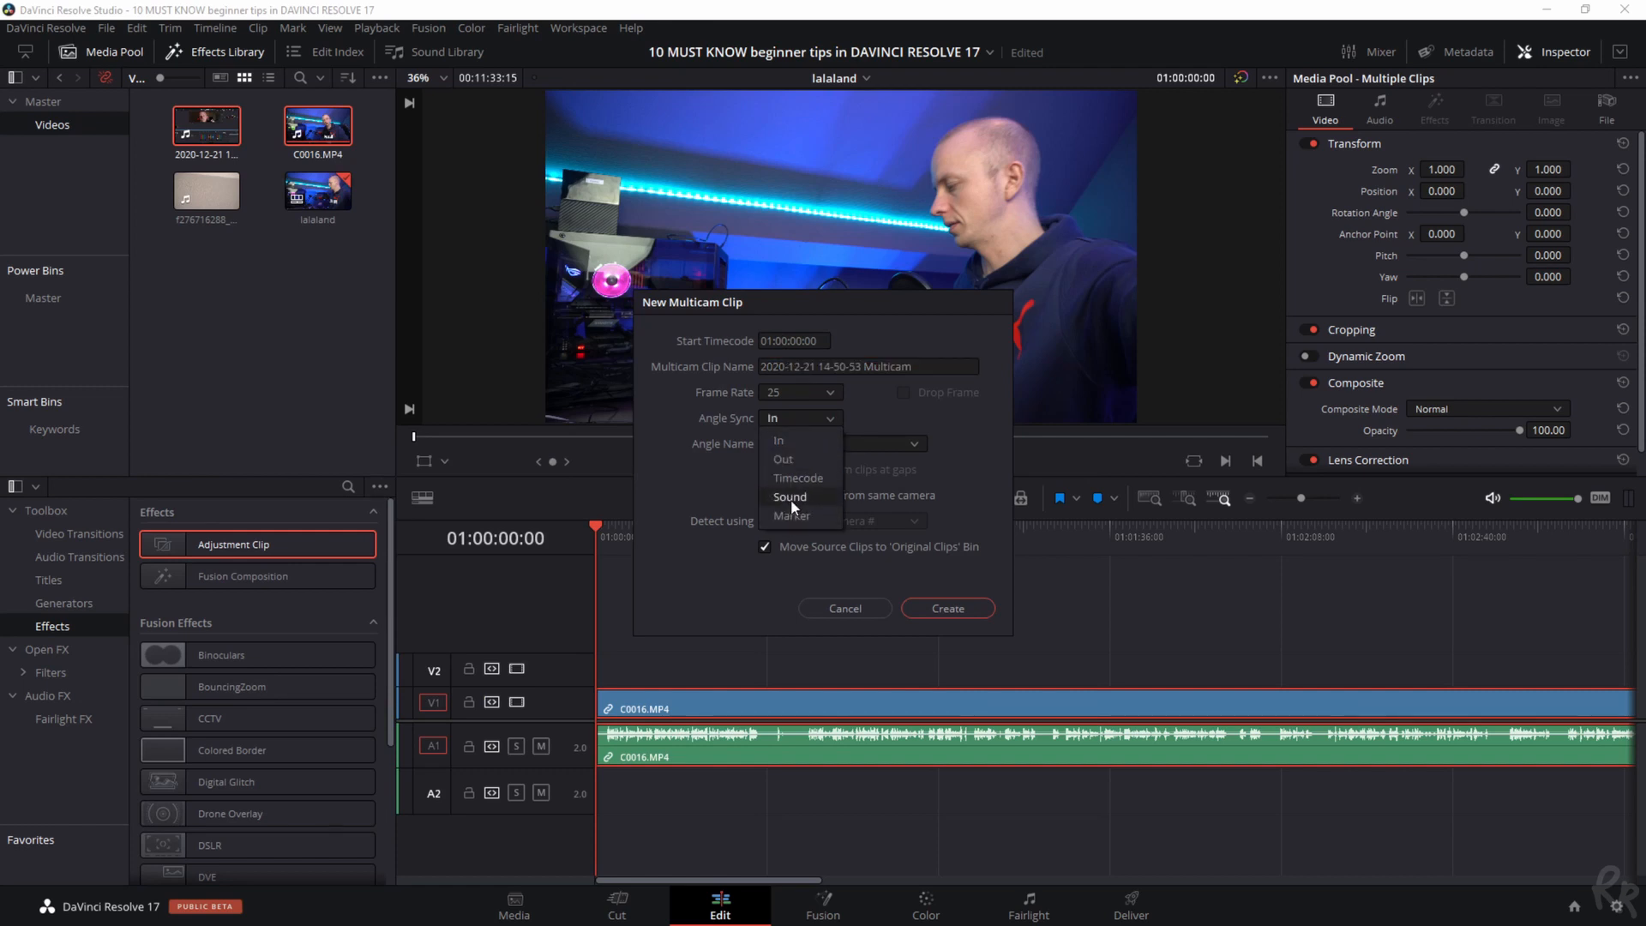
click(789, 496)
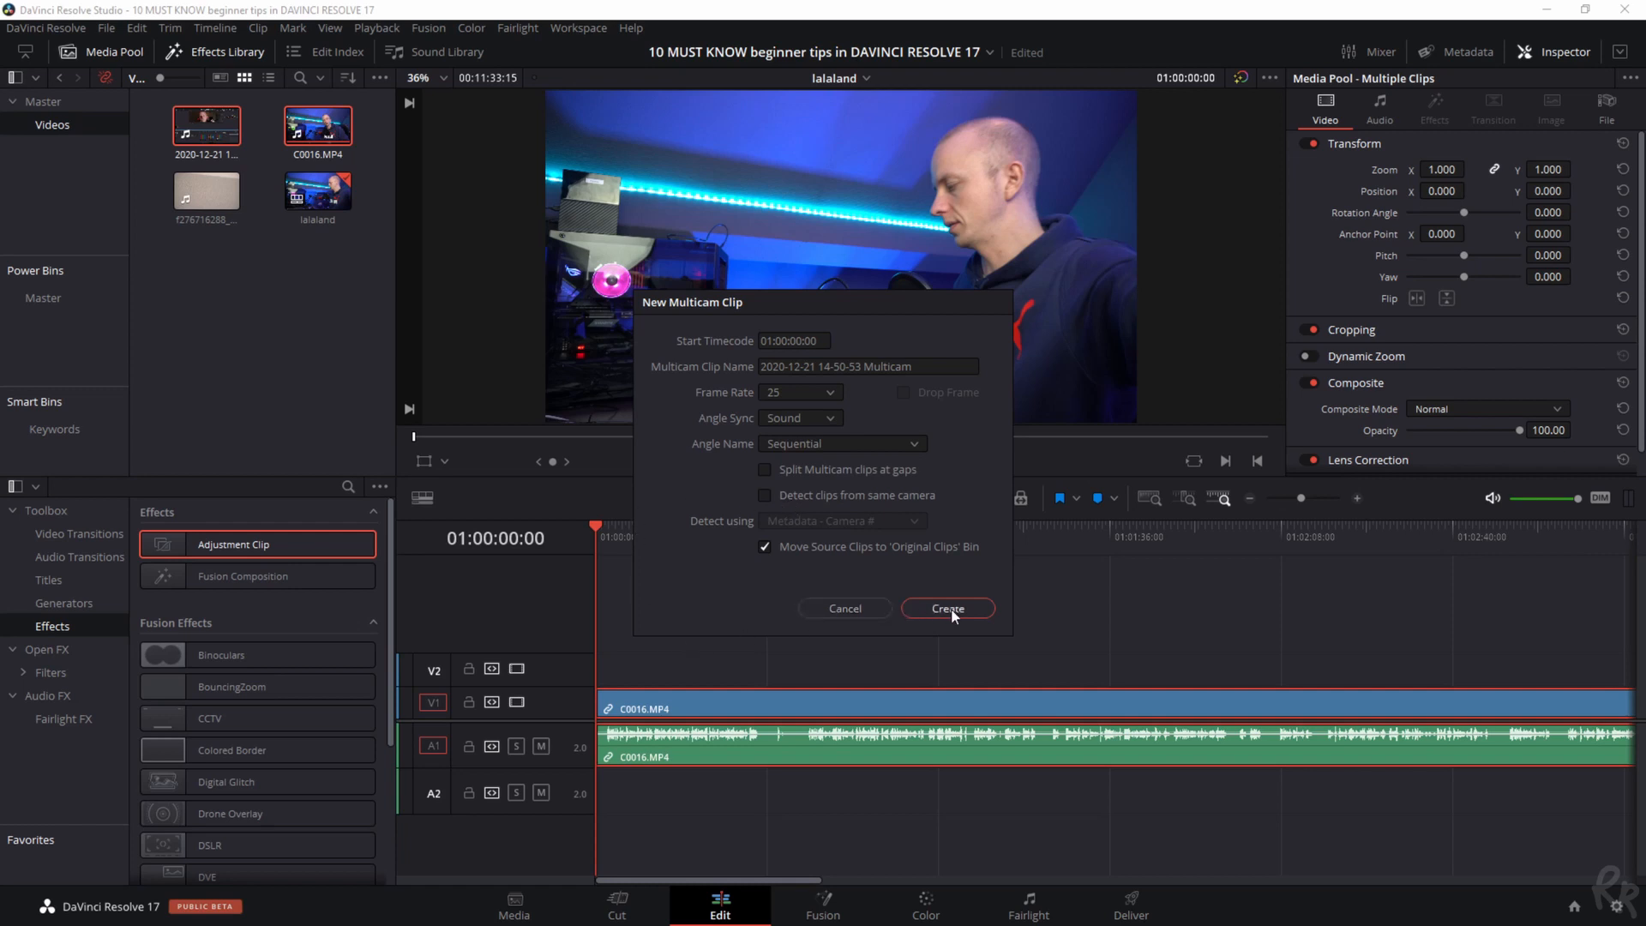
click(946, 607)
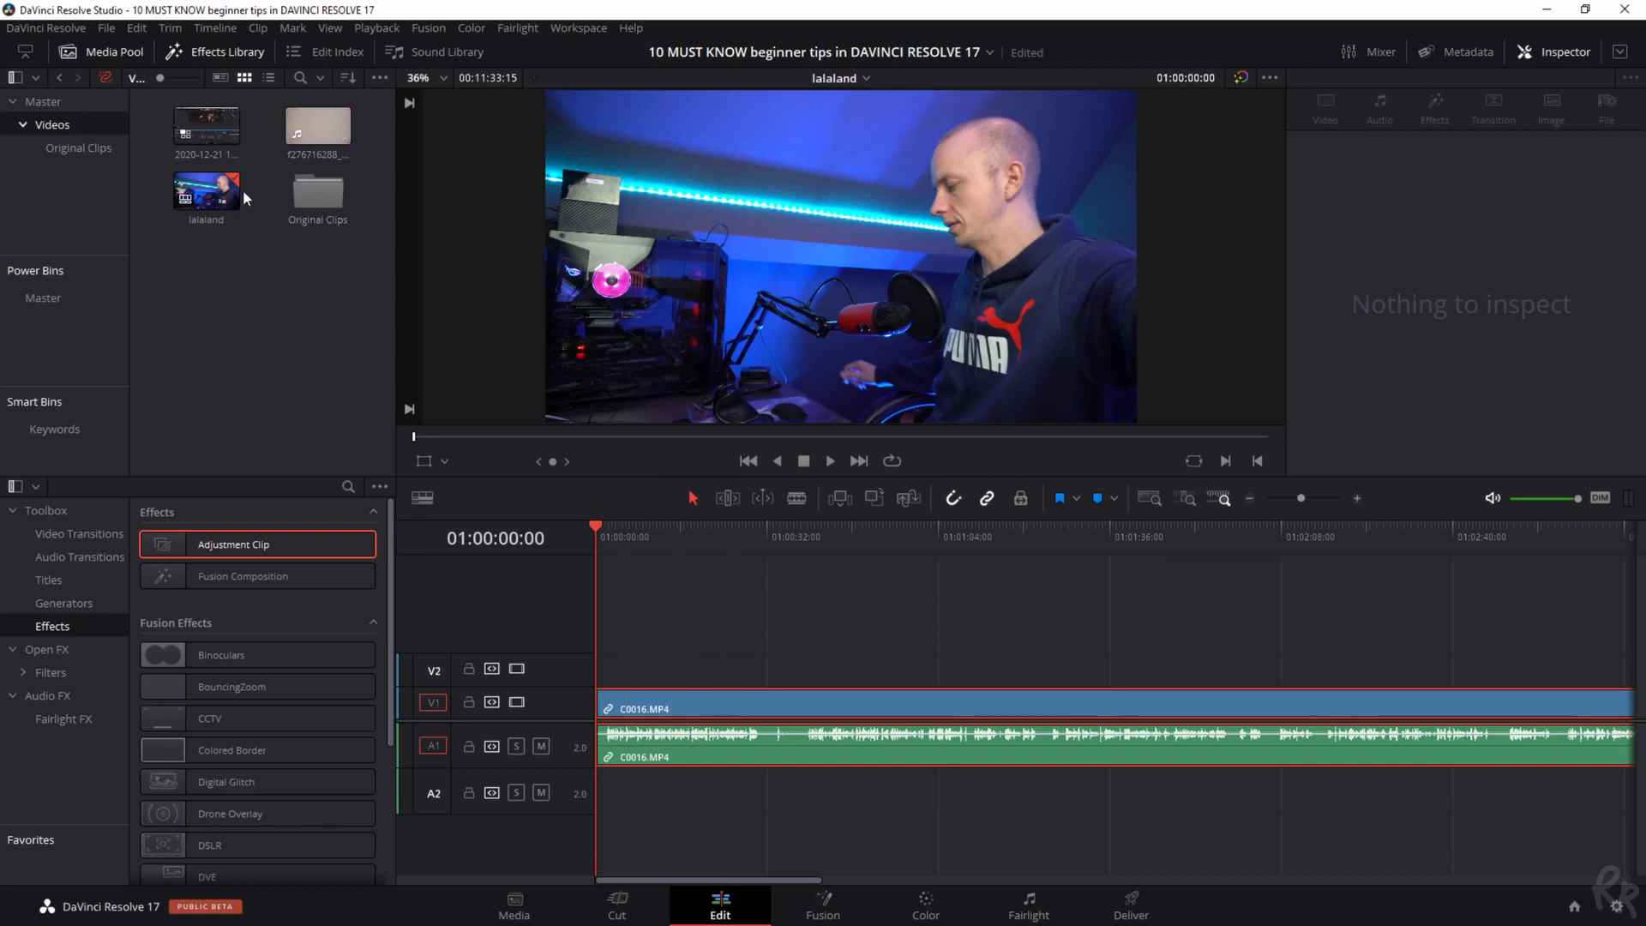
double_click(206, 125)
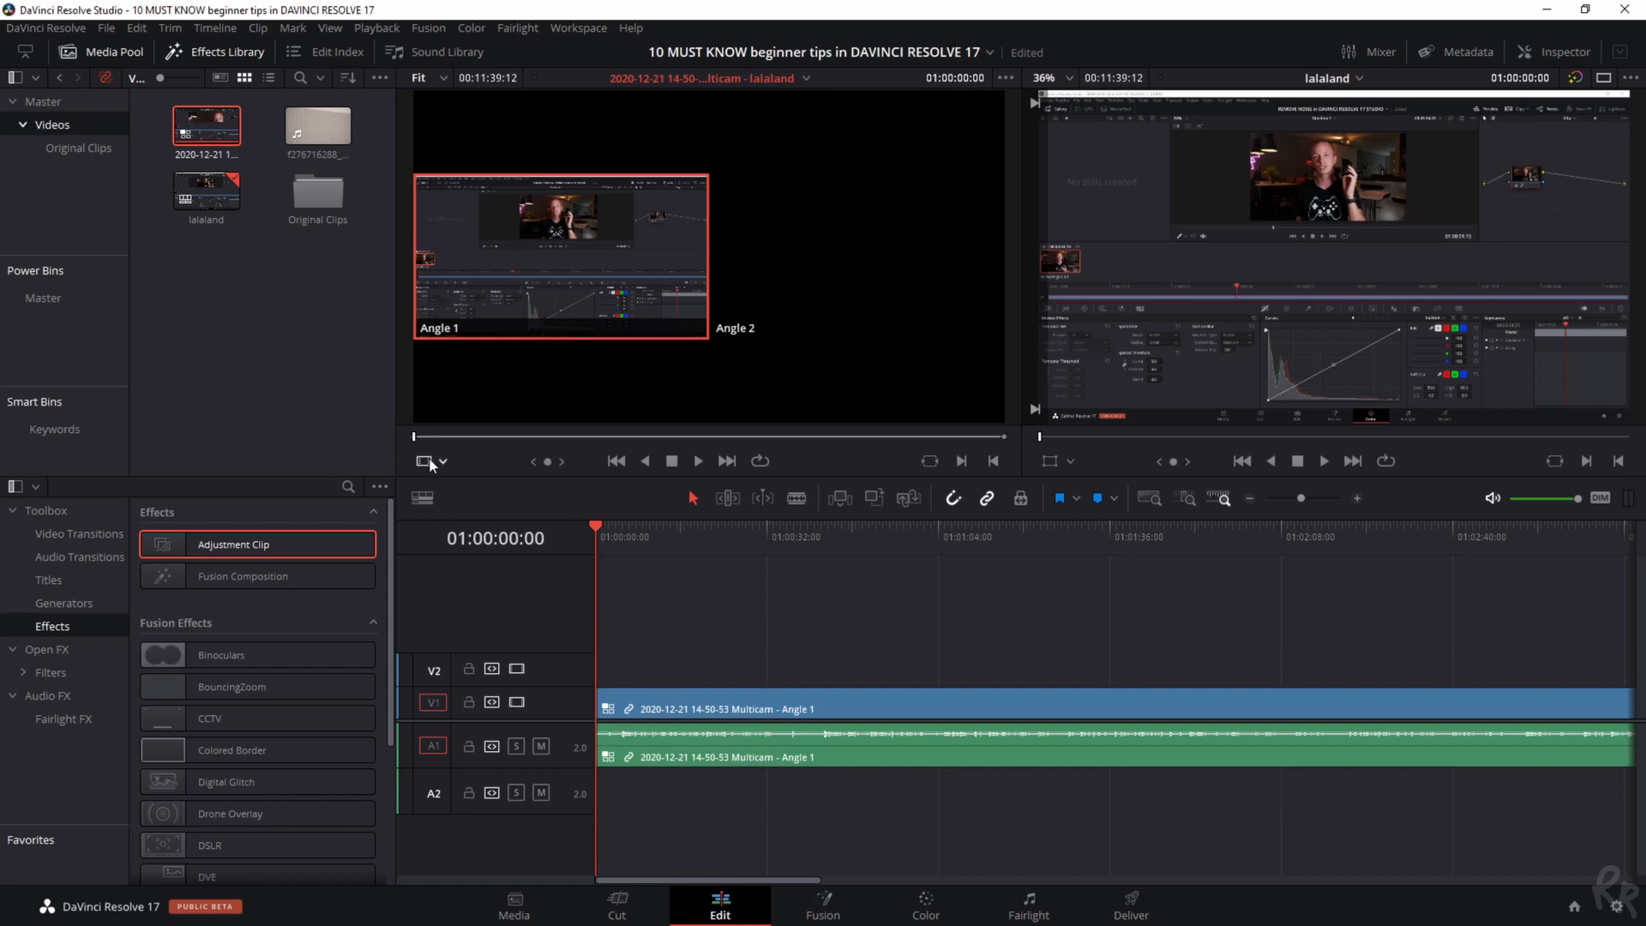
Set the viewer to Multicam mode and move the playhead to 01:00:53:19
click(441, 462)
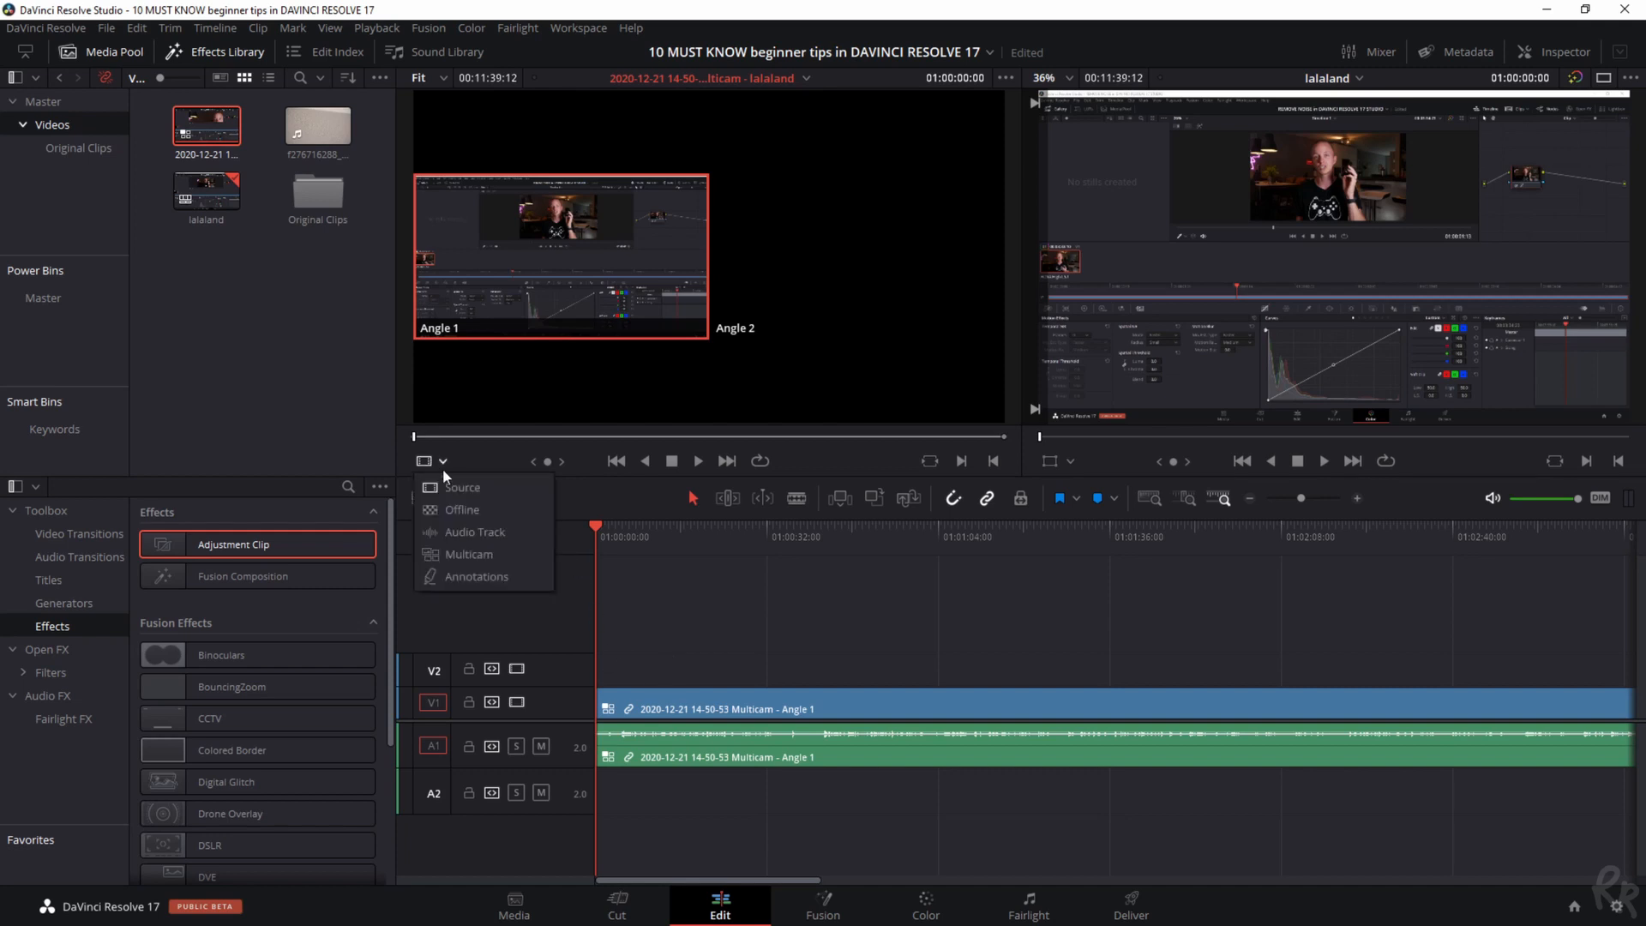
click(470, 554)
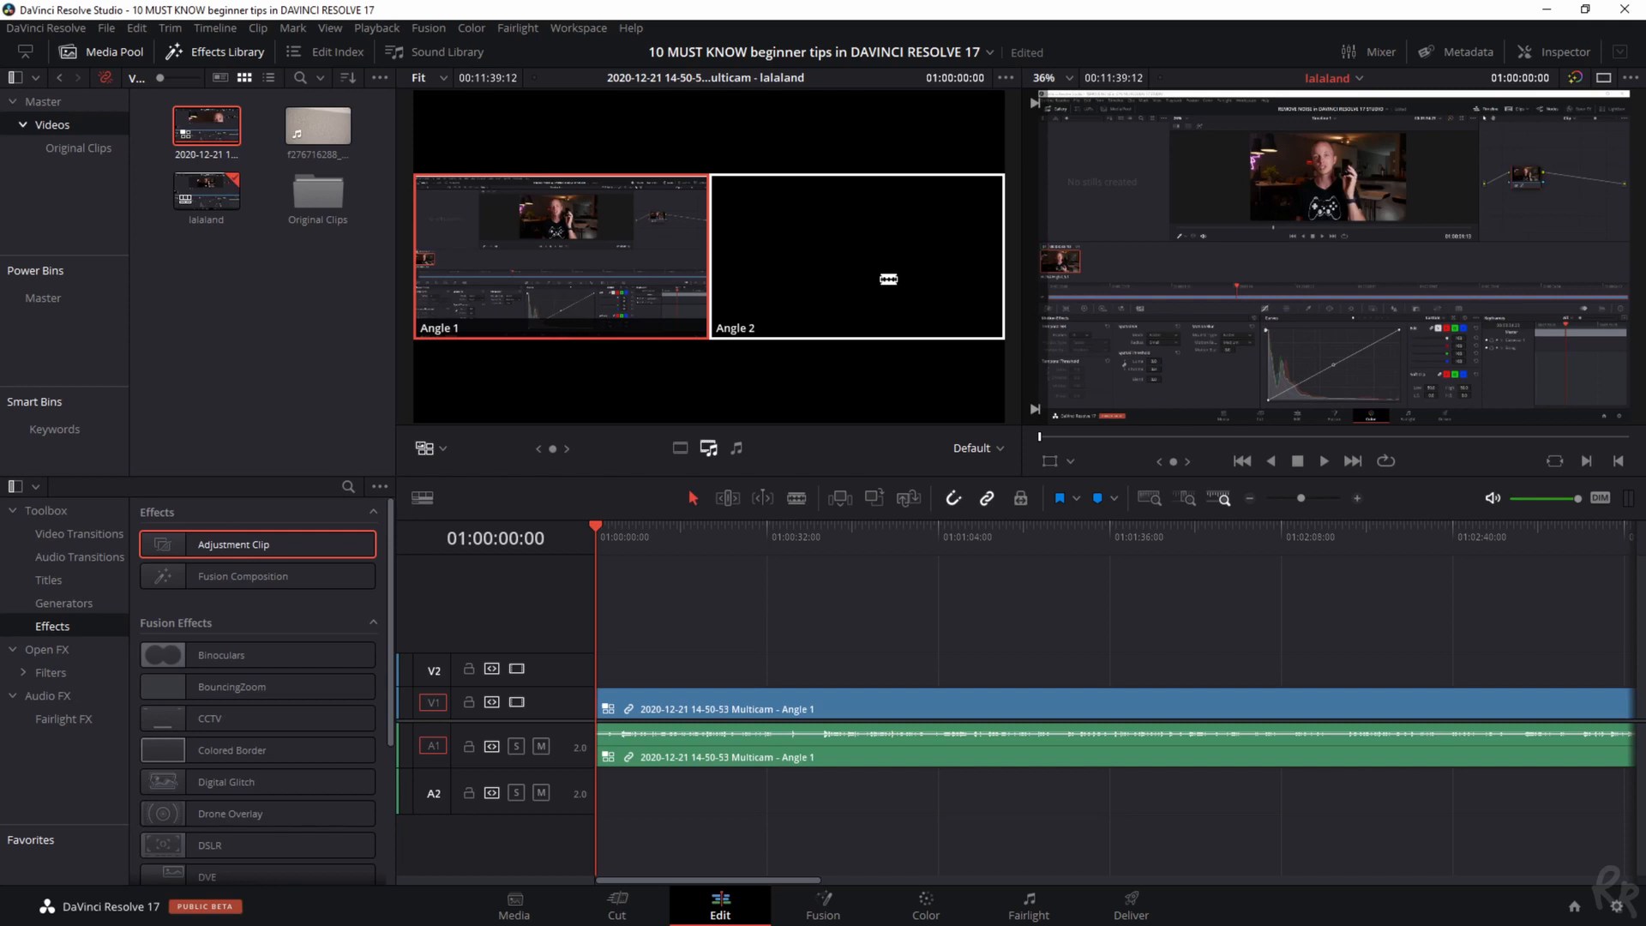
click(681, 447)
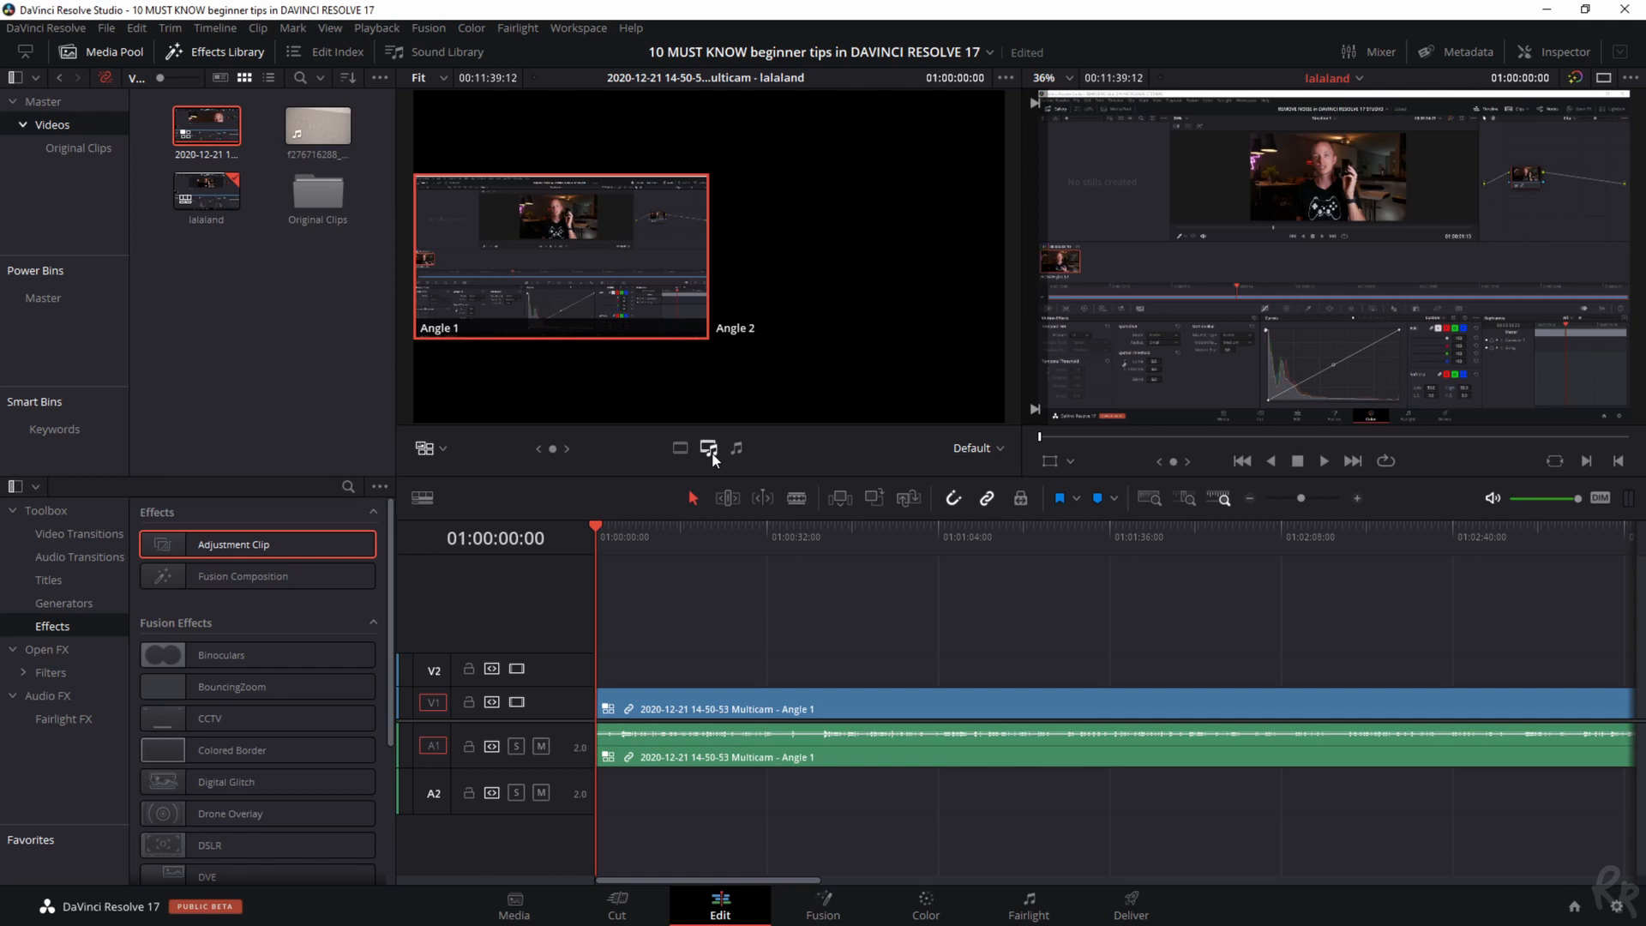
mouse_move(751, 465)
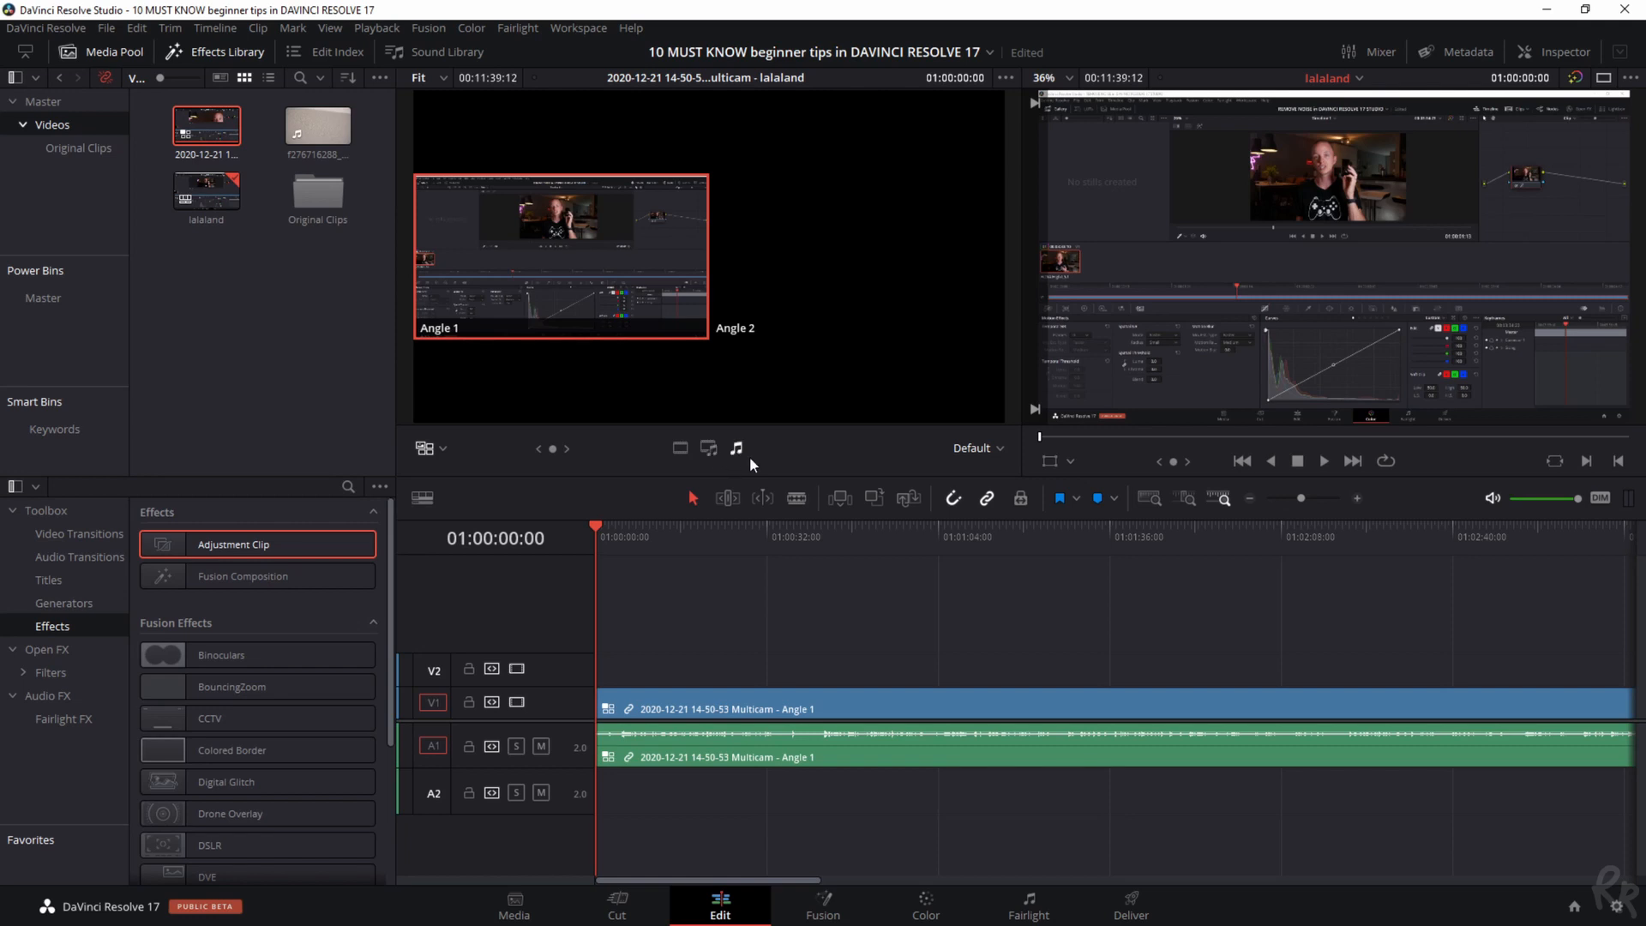
click(861, 537)
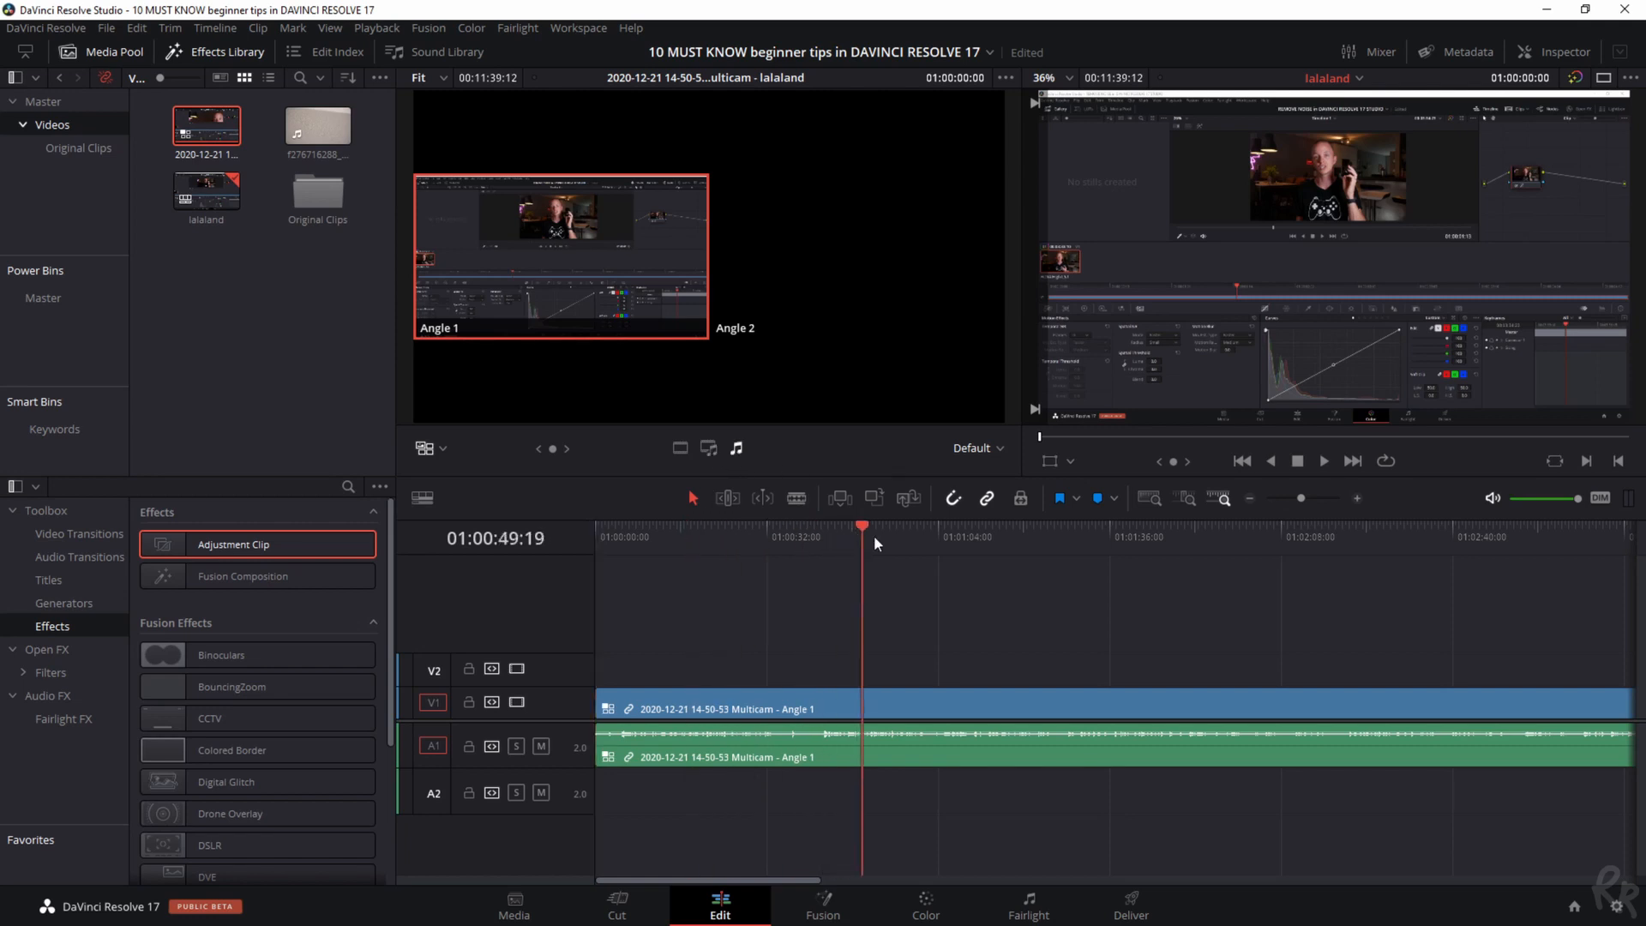
click(885, 537)
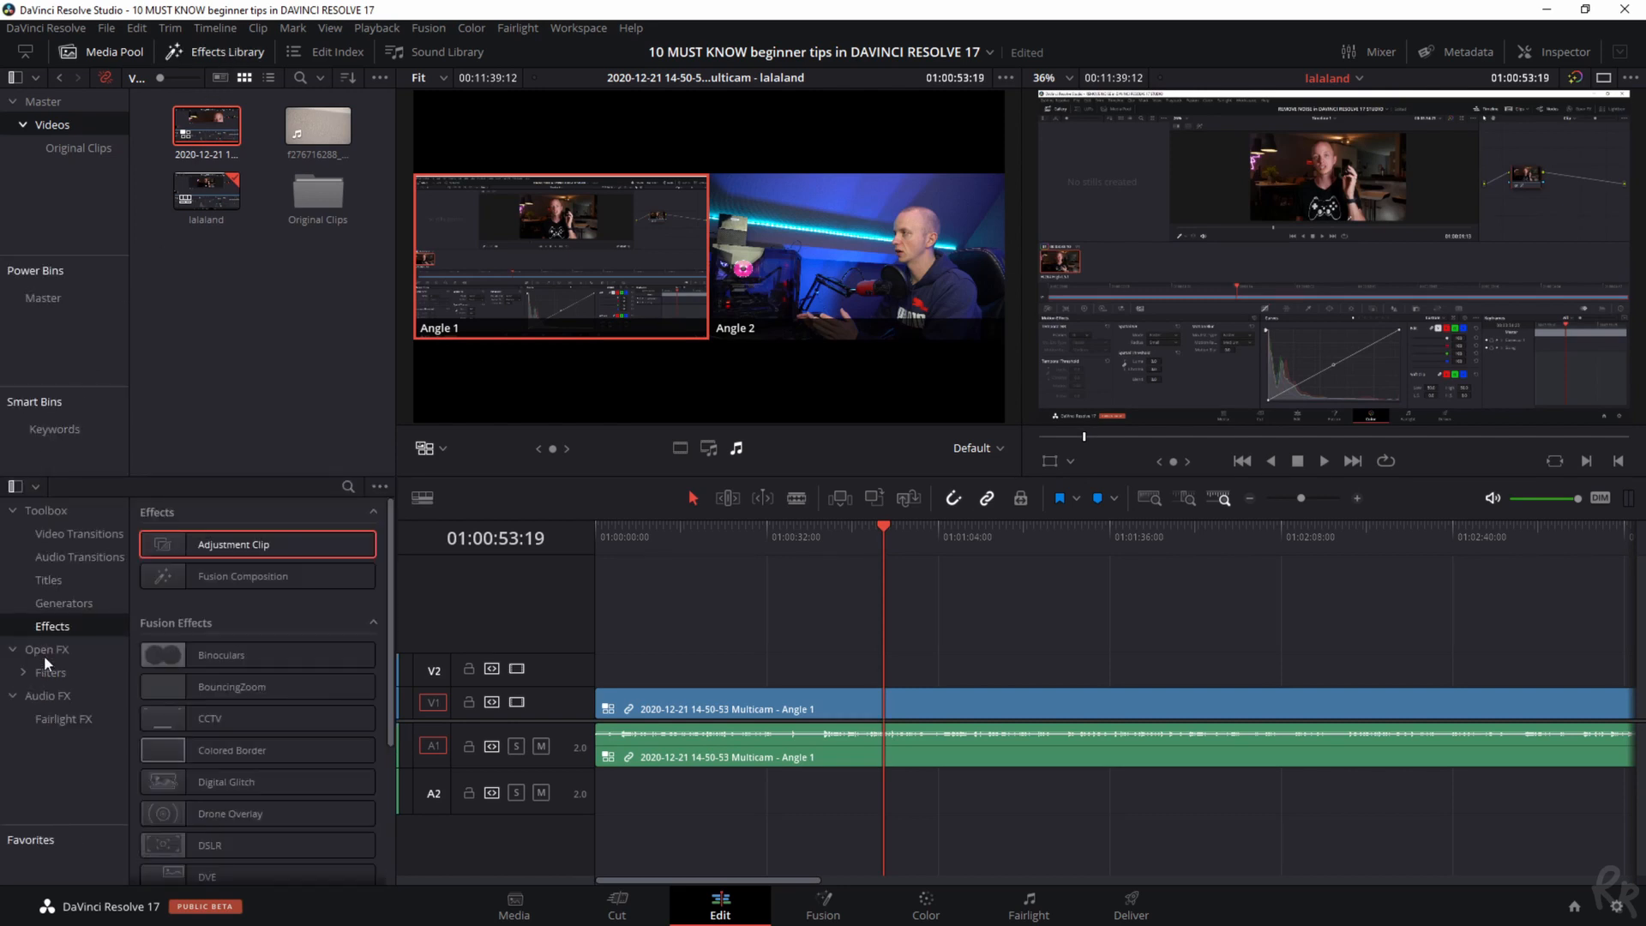
mouse_move(240, 543)
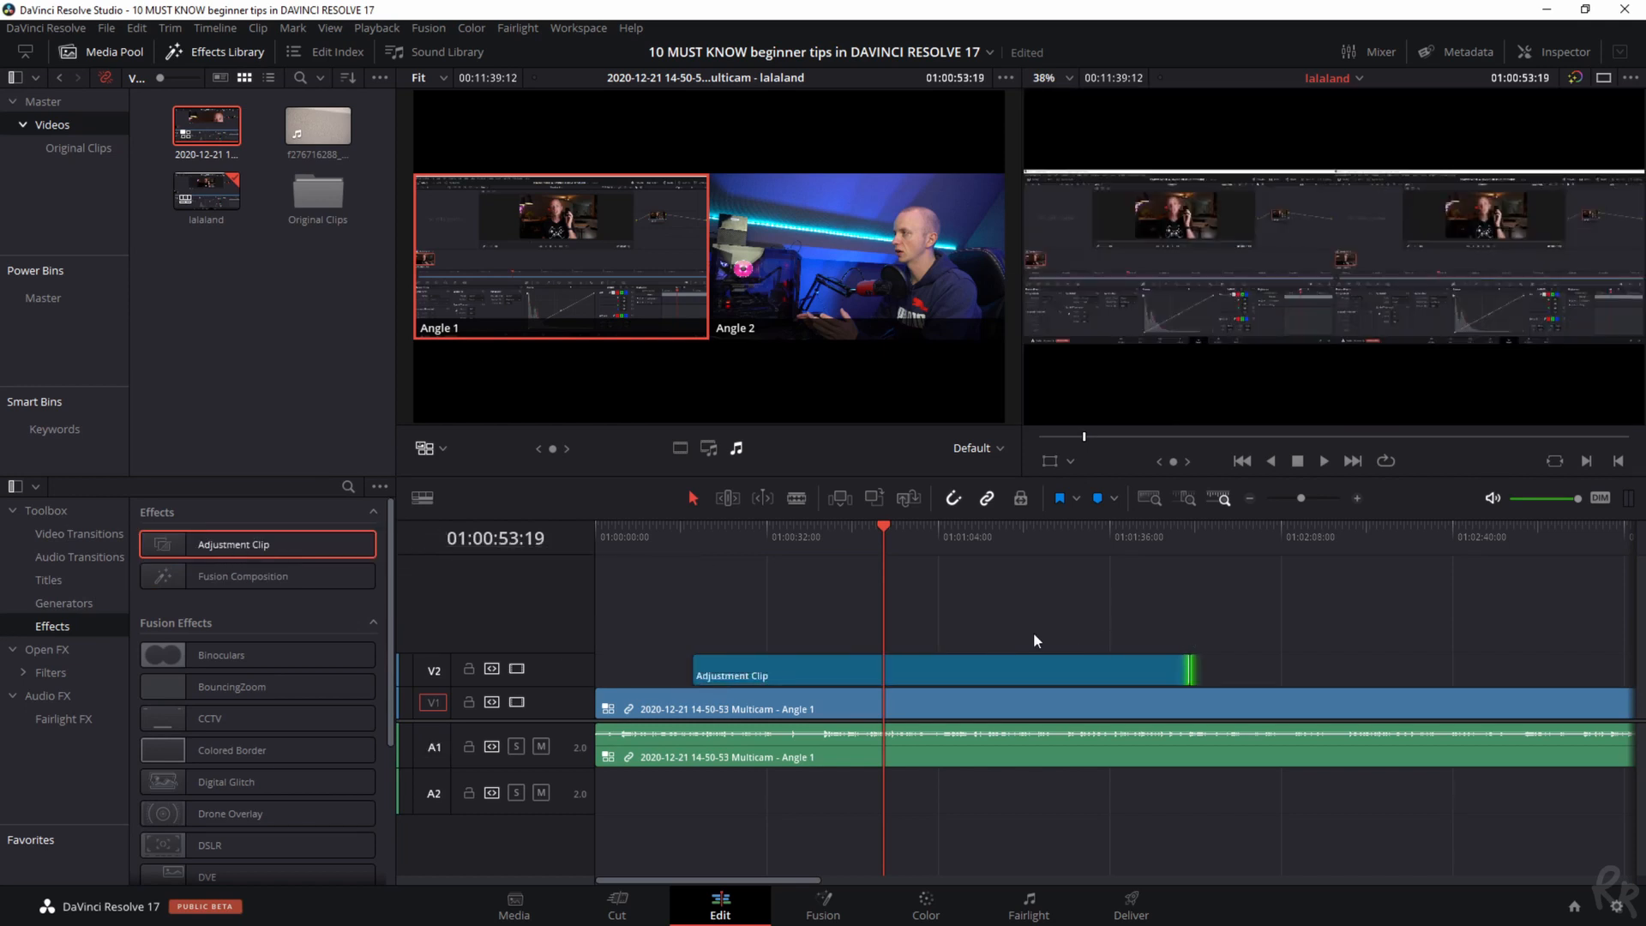
Place the Adjustment Clip on track V2 above the multicam clip
click(784, 675)
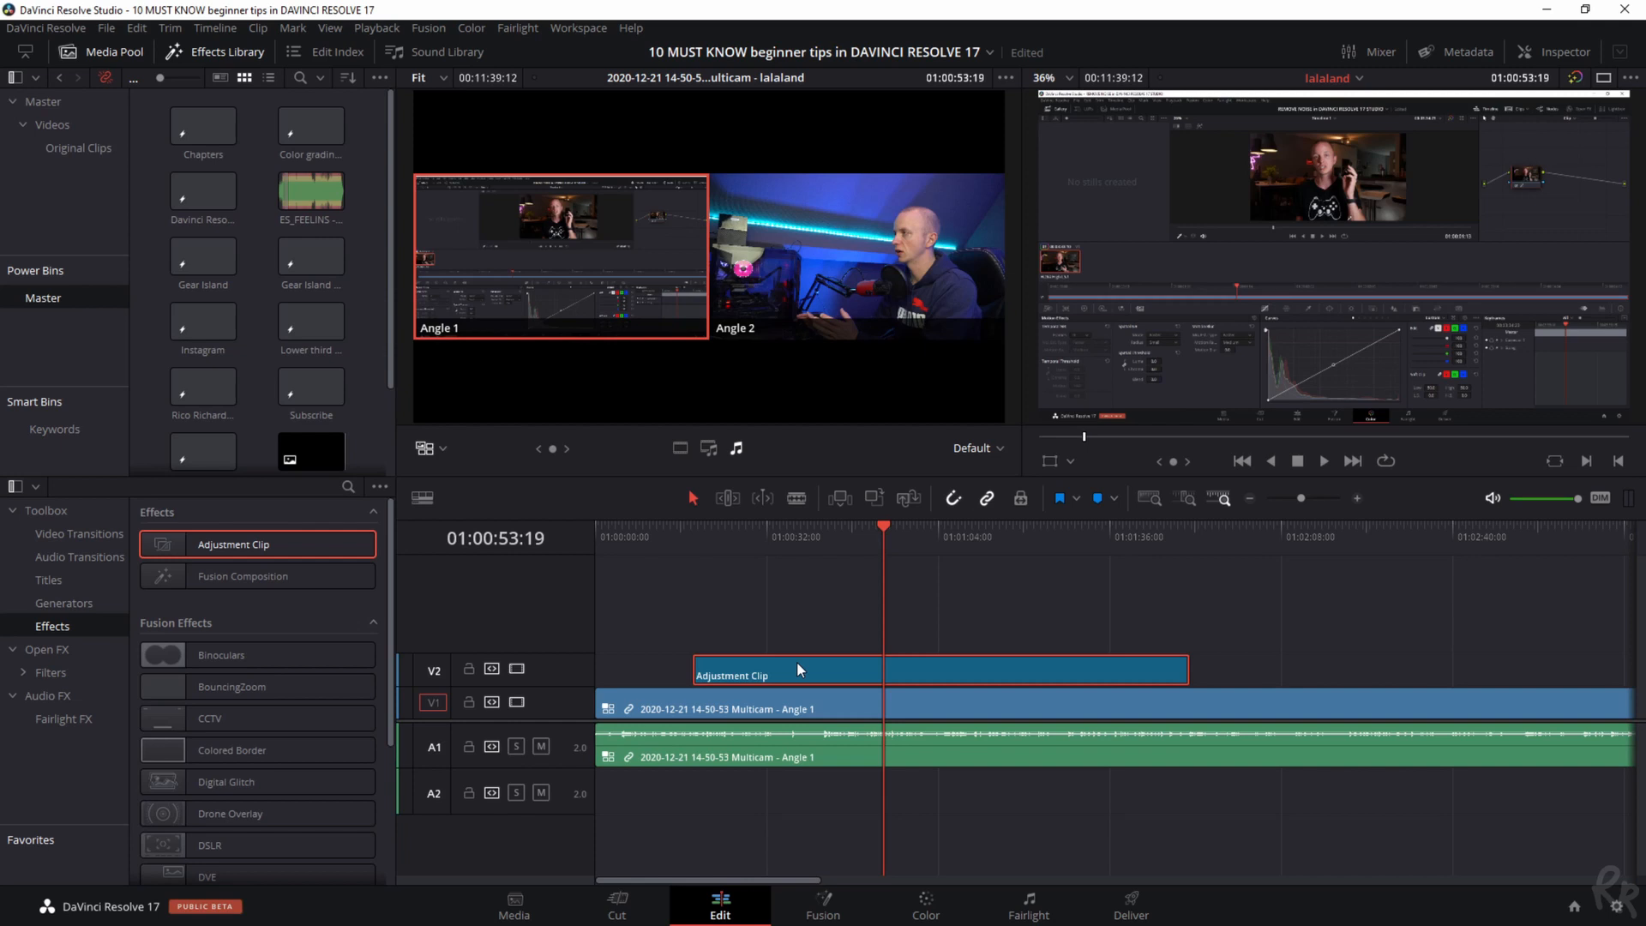
mouse_move(1202, 557)
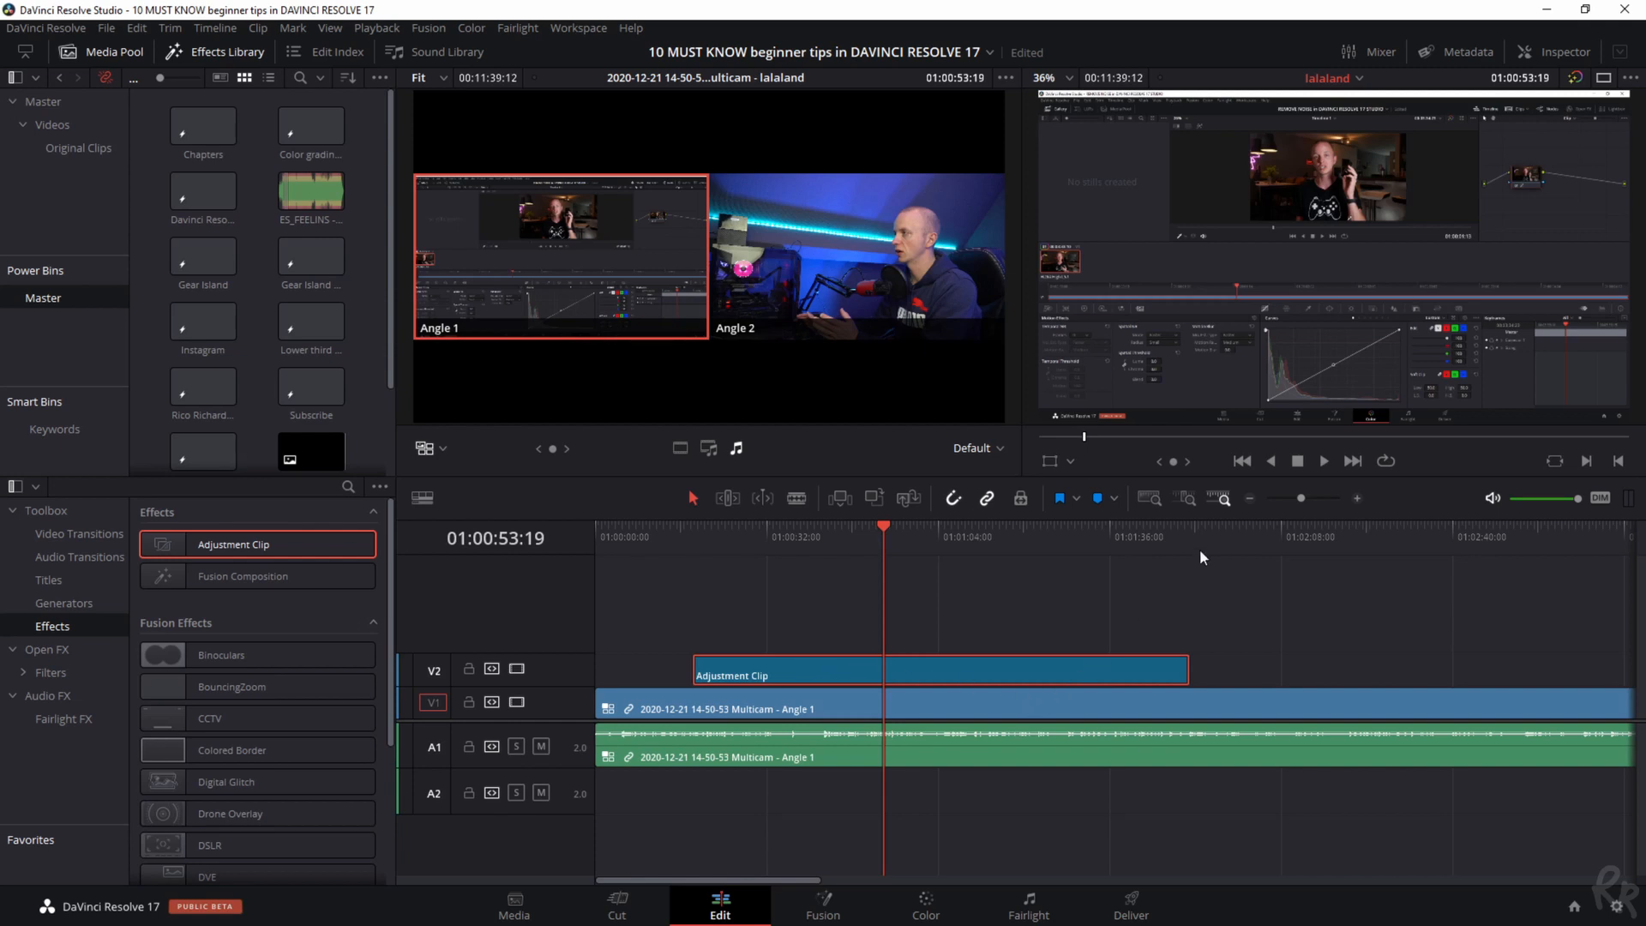
Cut the multicam clip at the adjustment clip's end and select the trimmed clip
click(1192, 530)
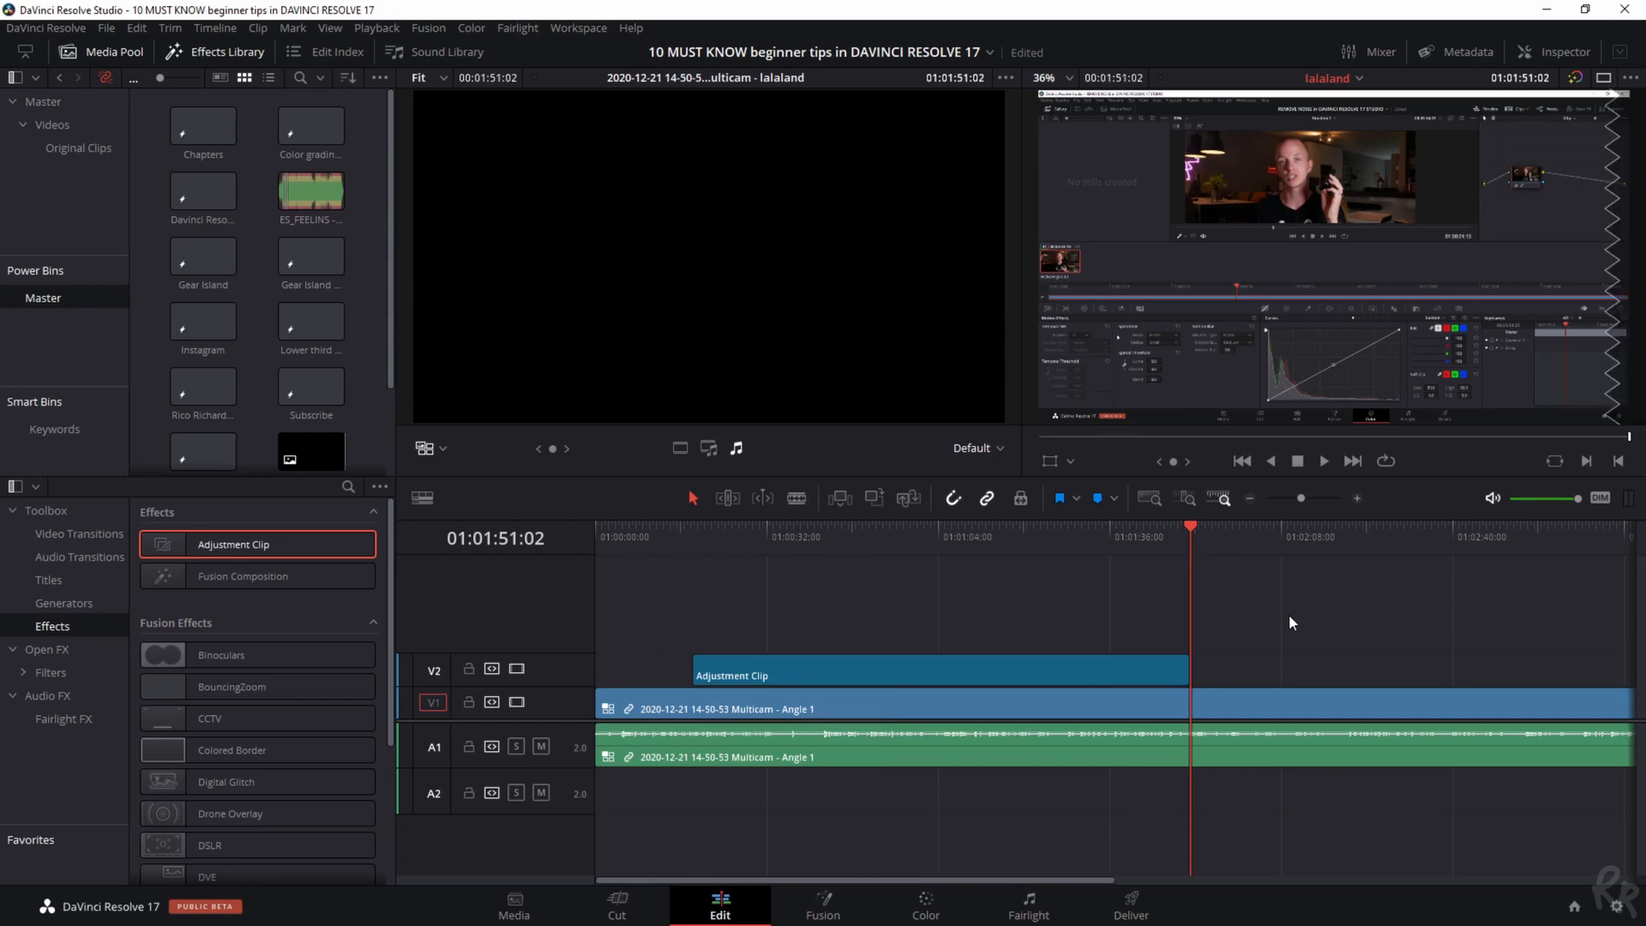
click(673, 545)
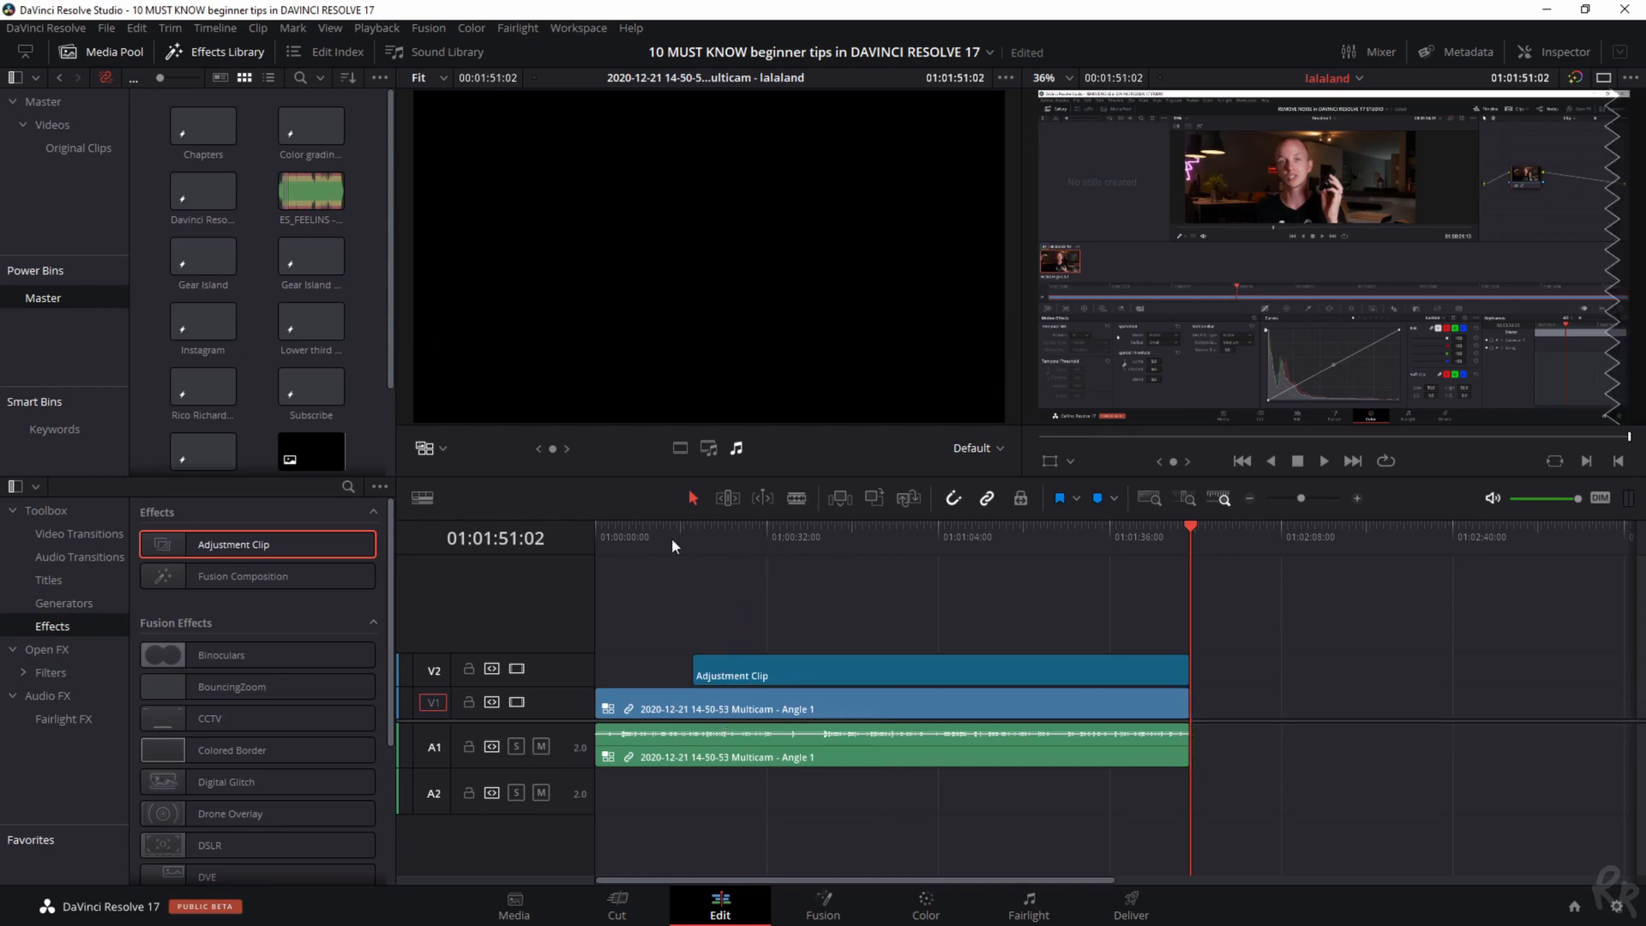
click(651, 536)
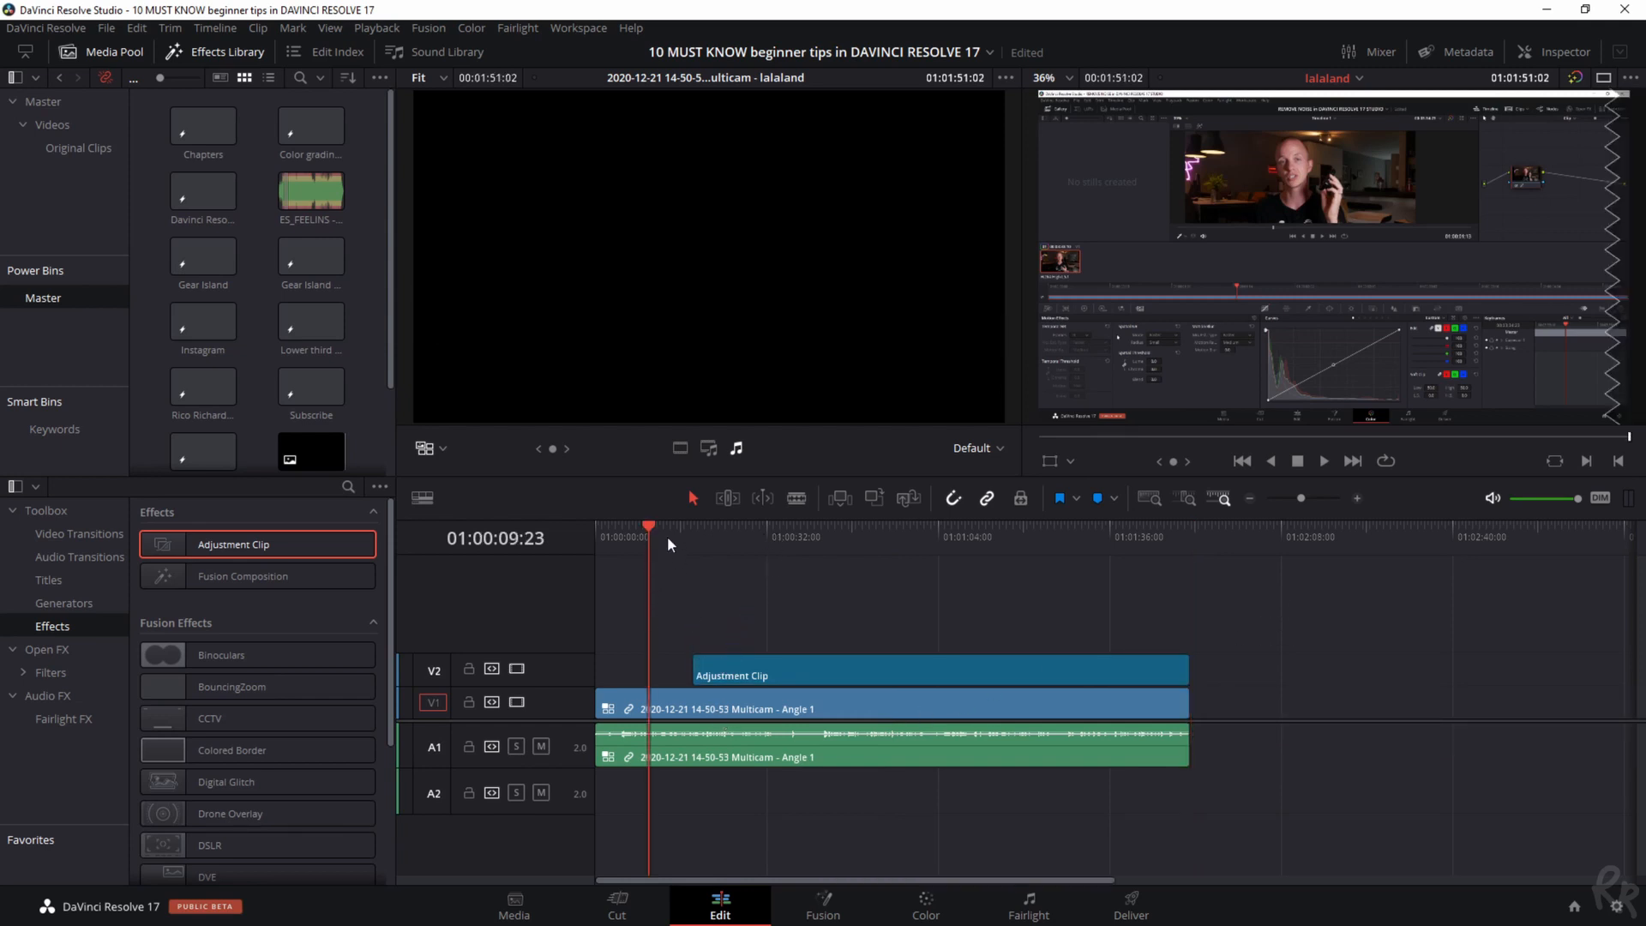
click(665, 537)
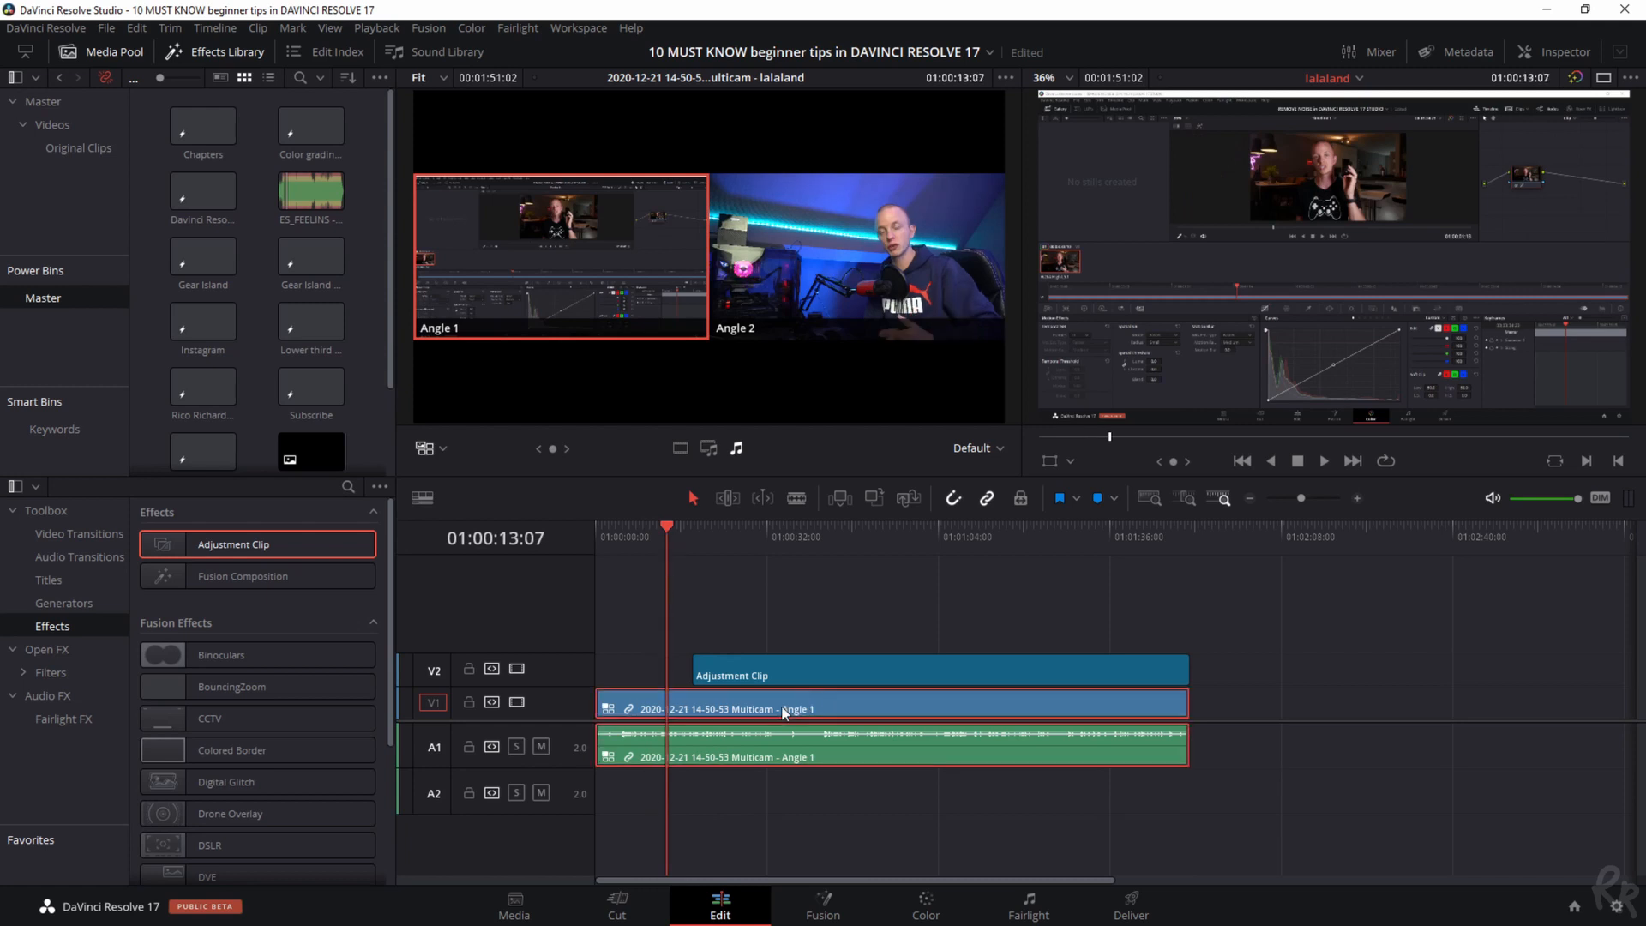
Render the clip in place as QuickTime 1080p 100/85/80 8-bit DNxHD and start the render
right_click(782, 708)
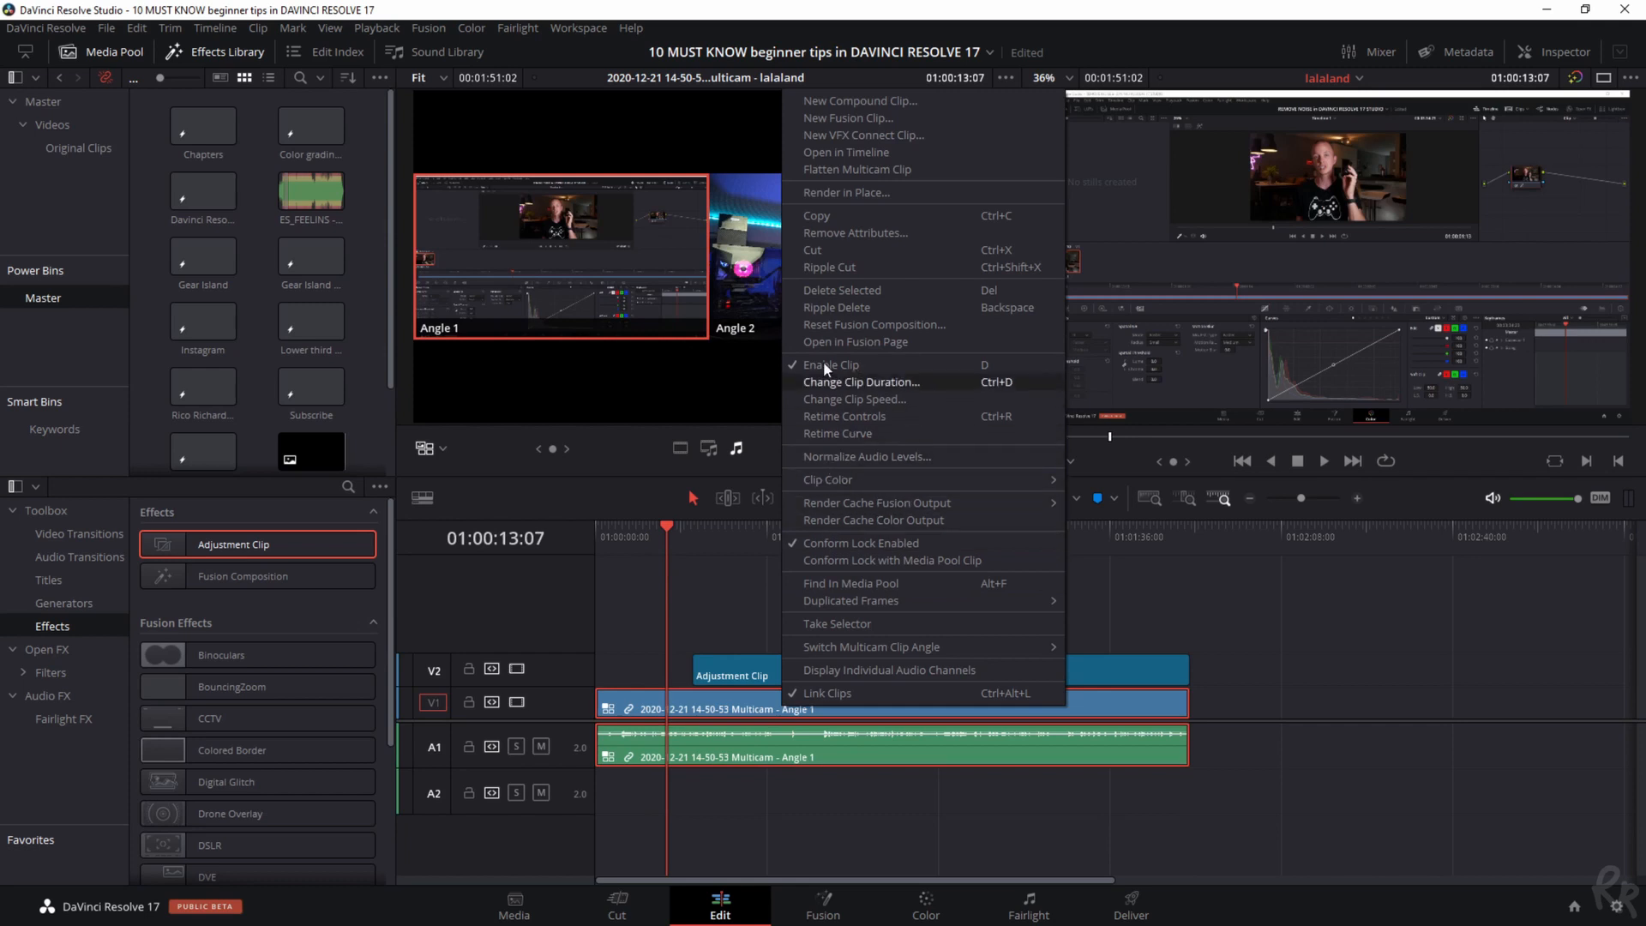
click(846, 192)
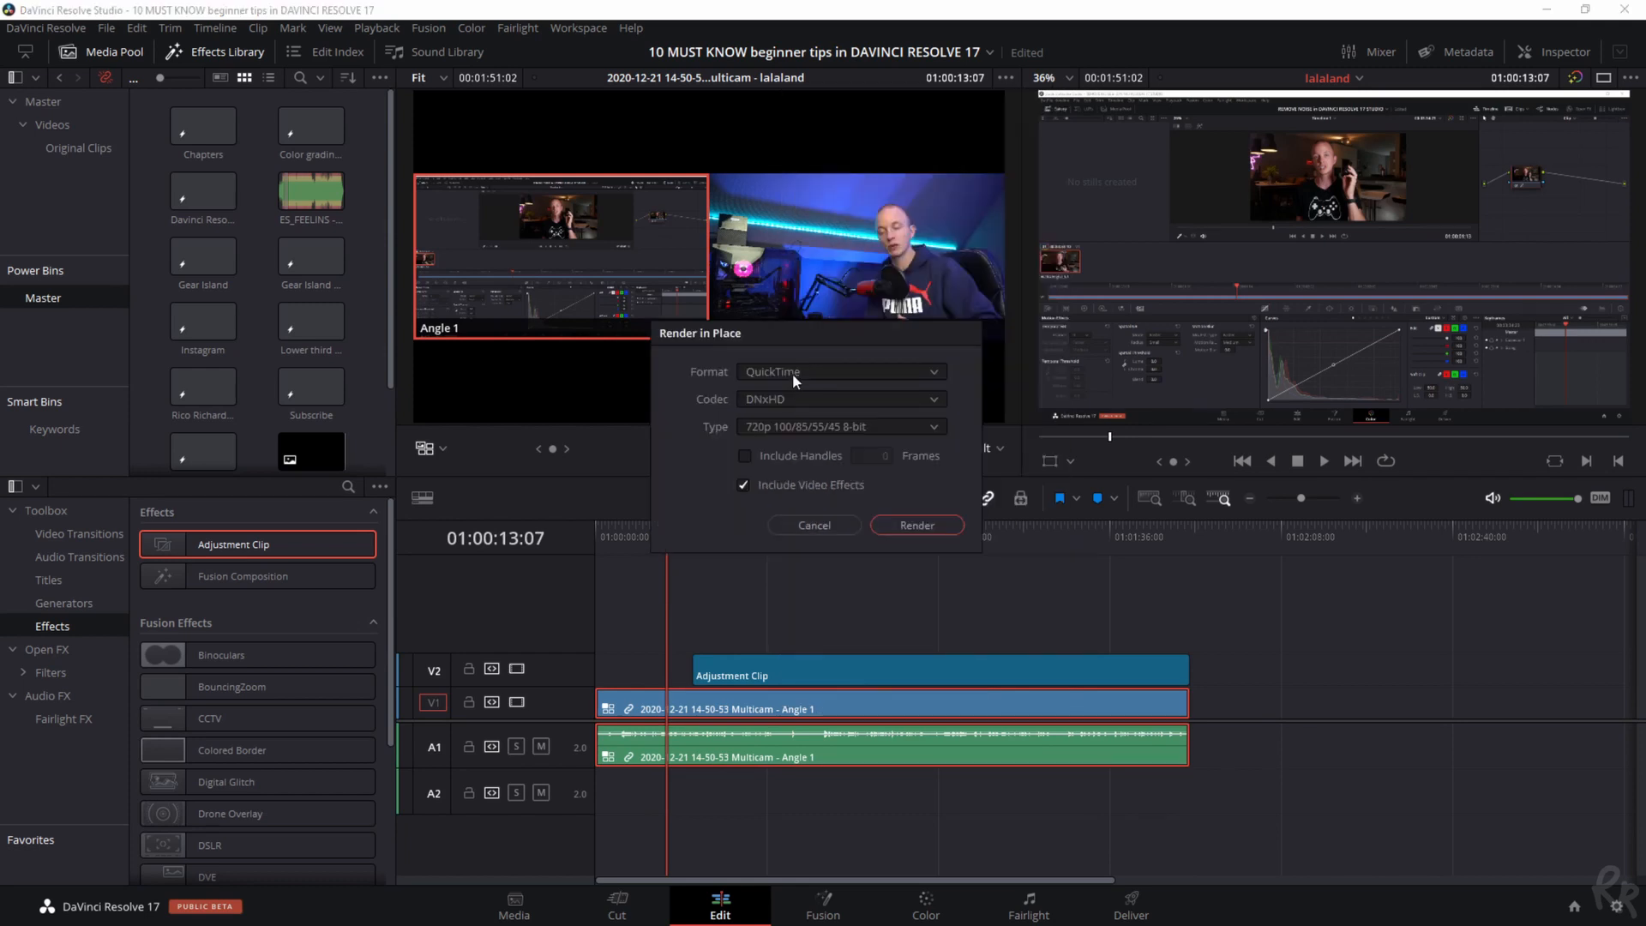
mouse_move(746, 366)
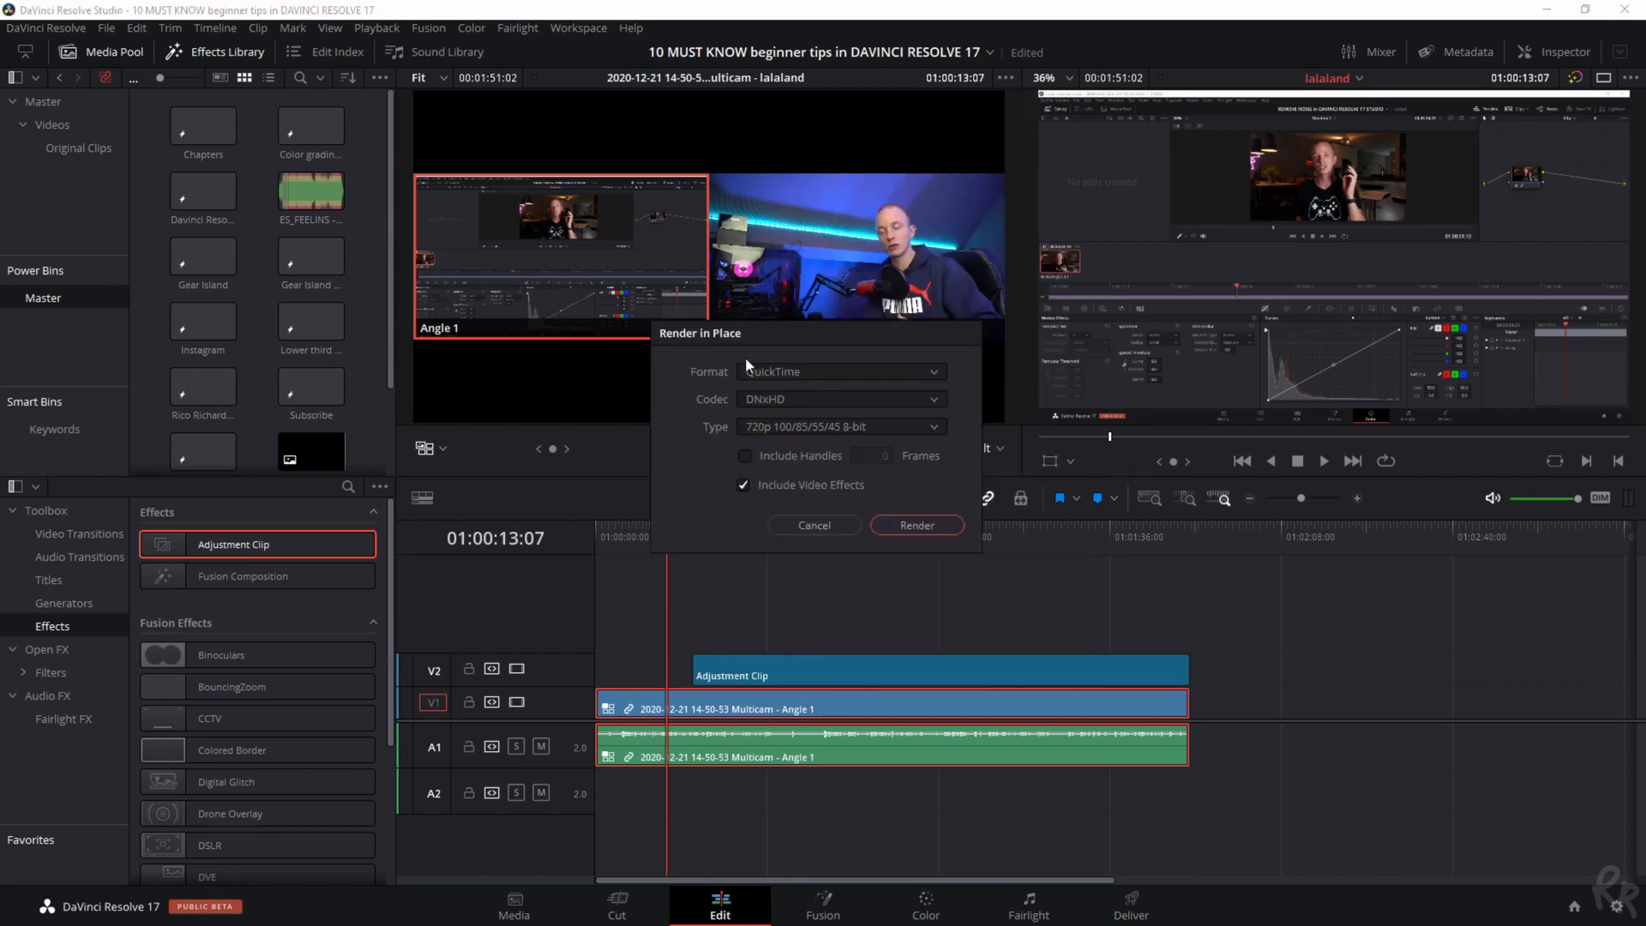
click(837, 370)
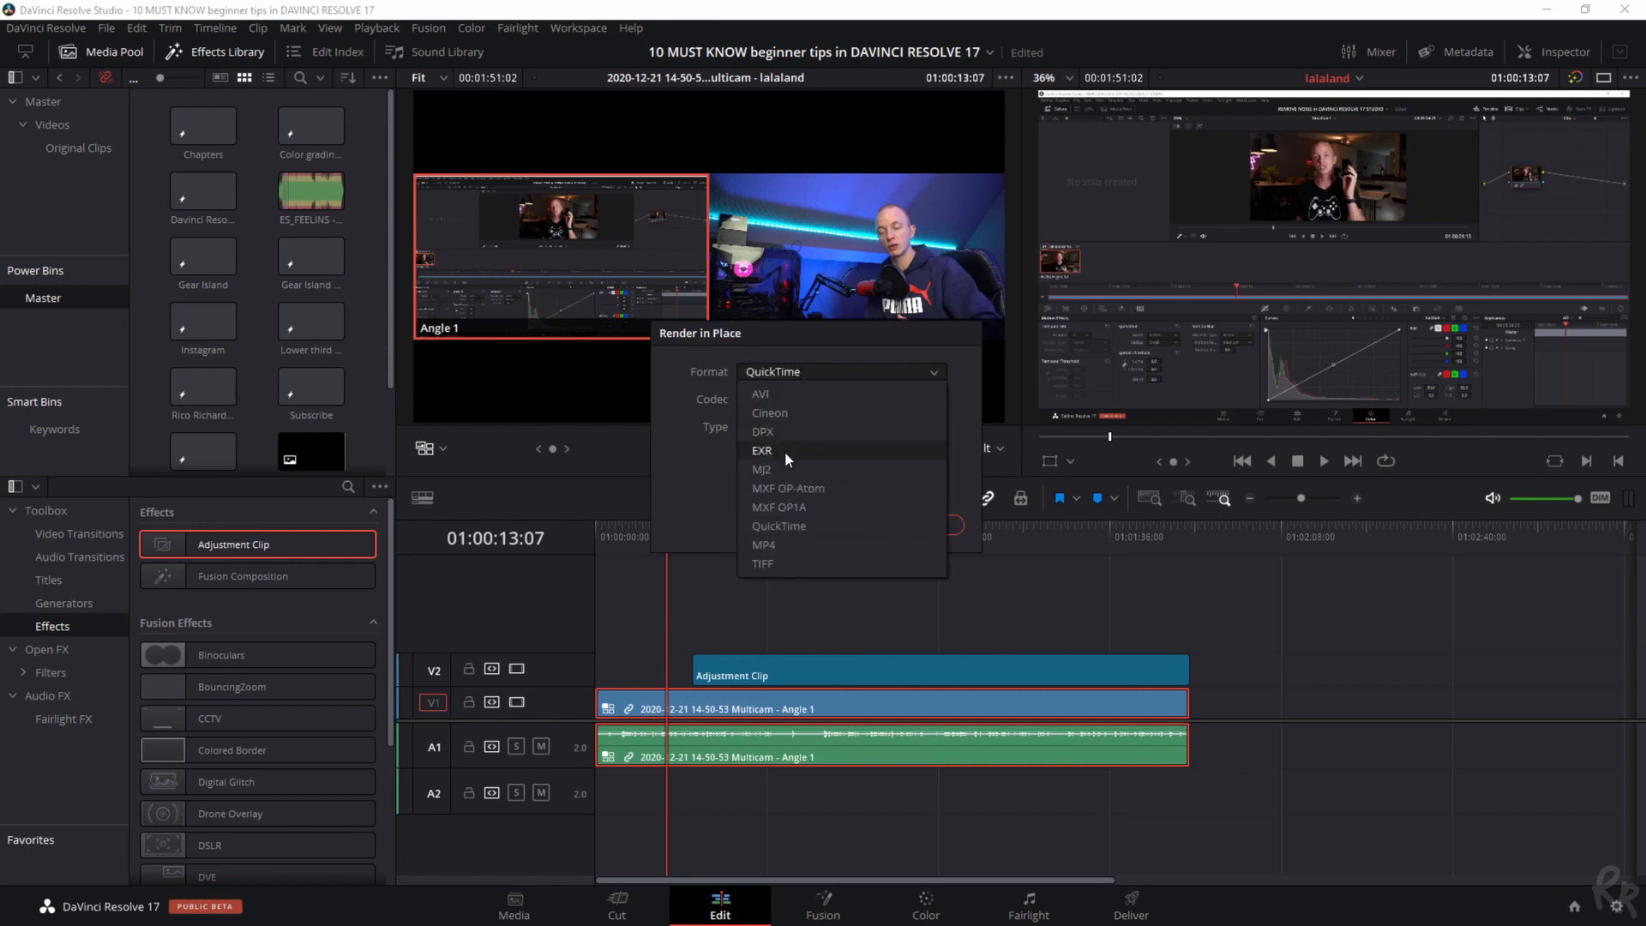
click(778, 525)
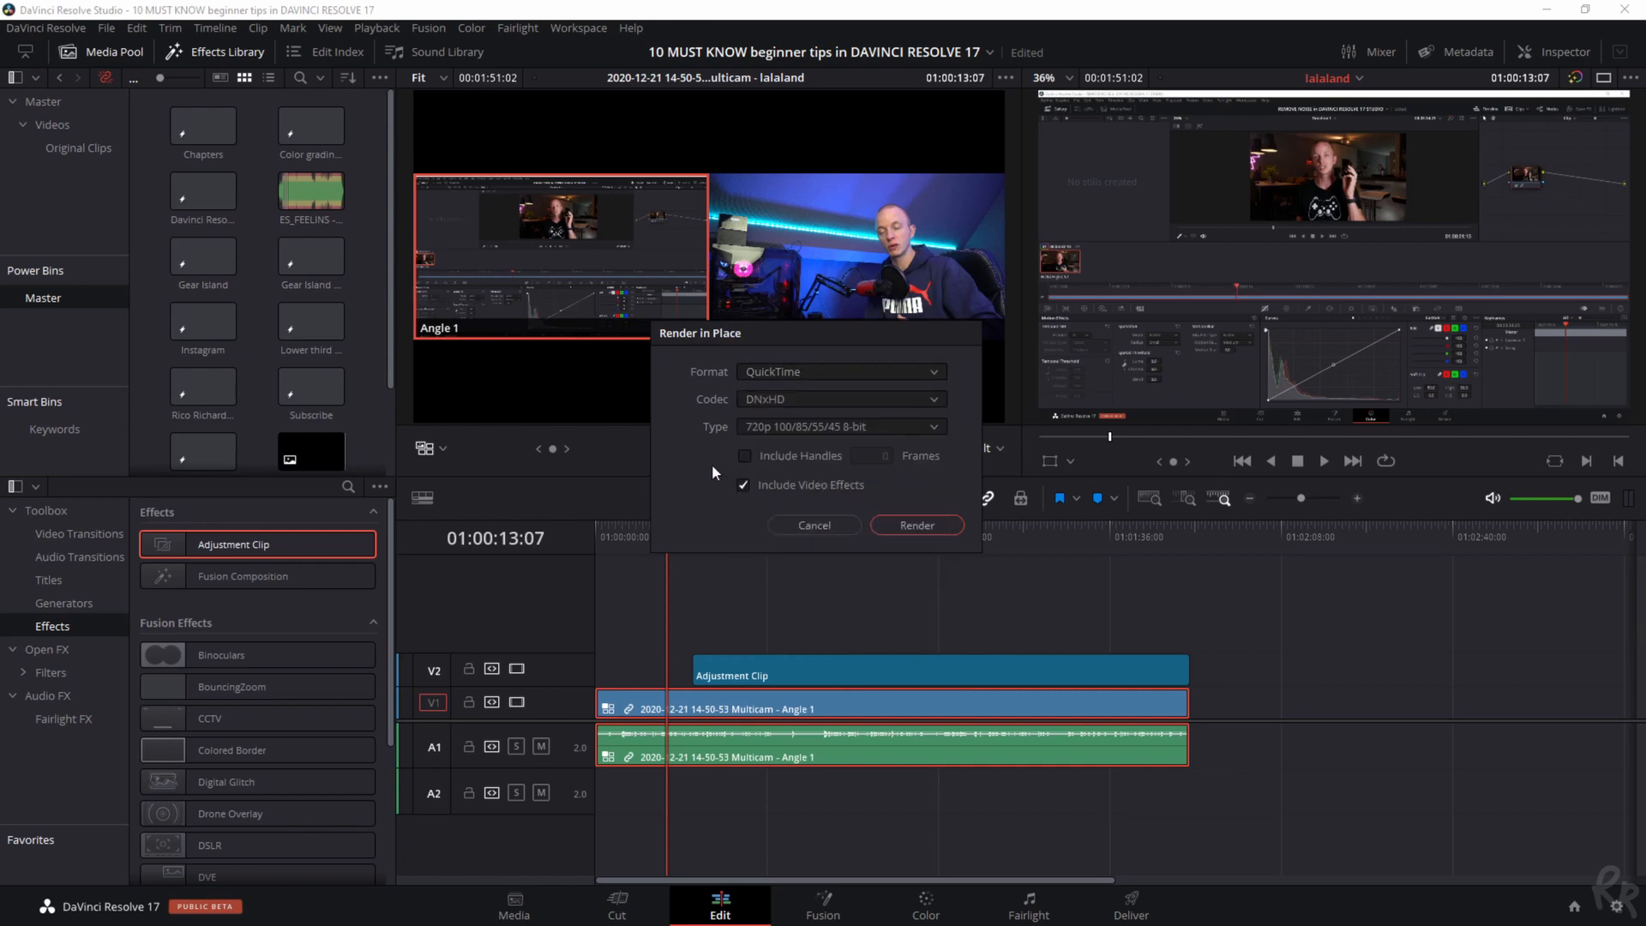
click(841, 427)
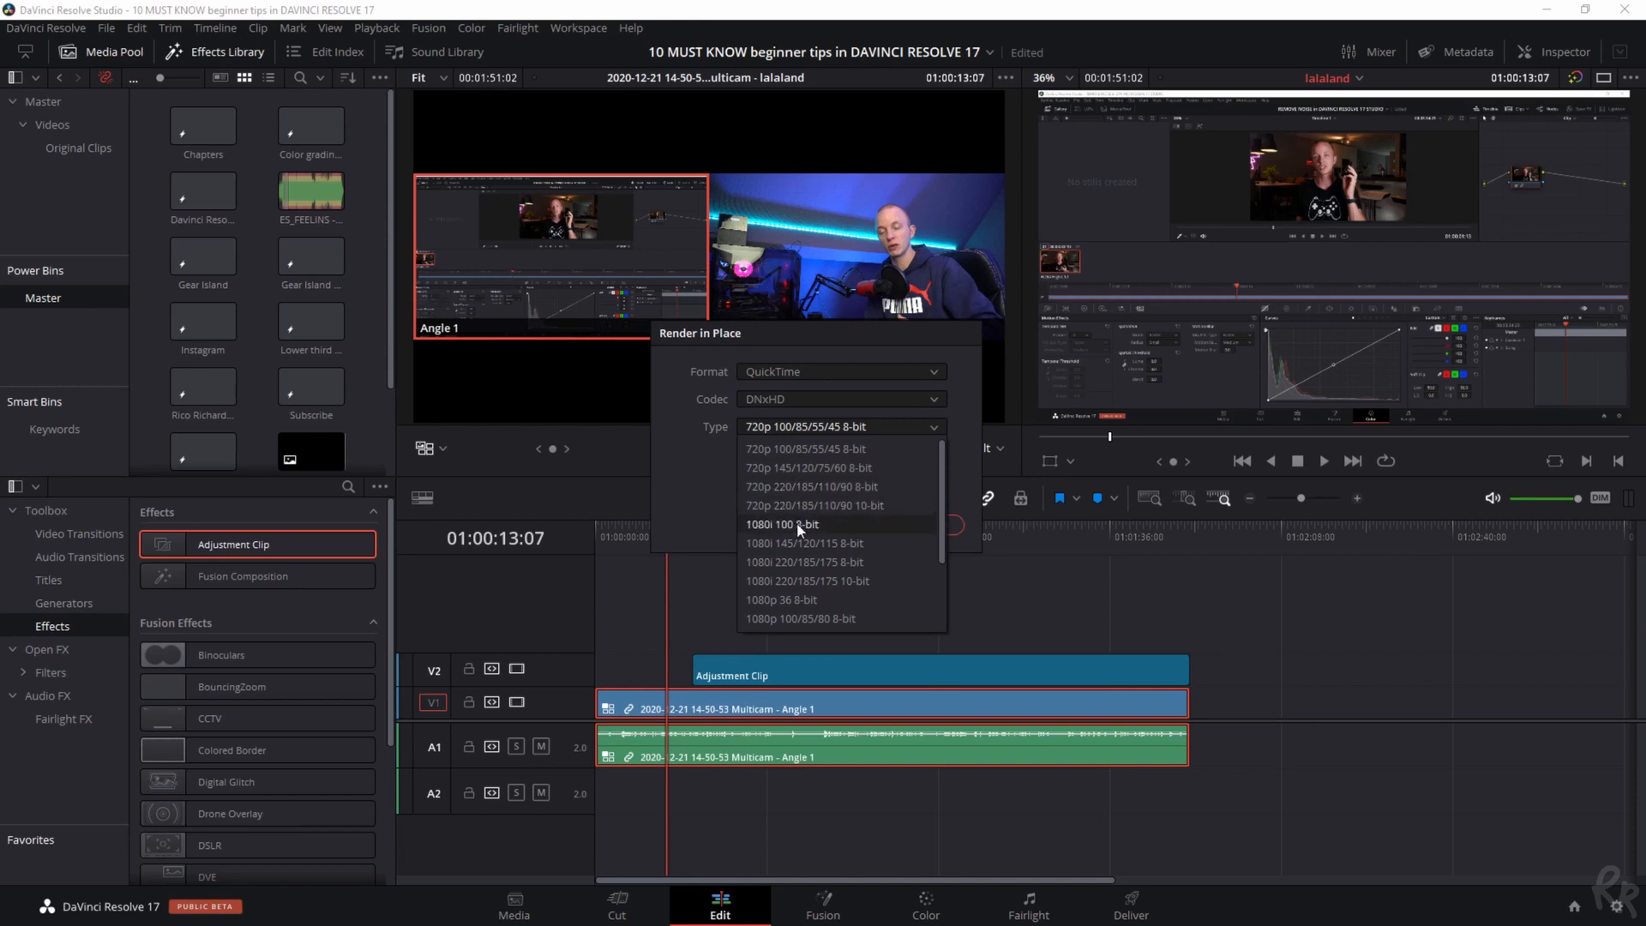
mouse_move(782, 619)
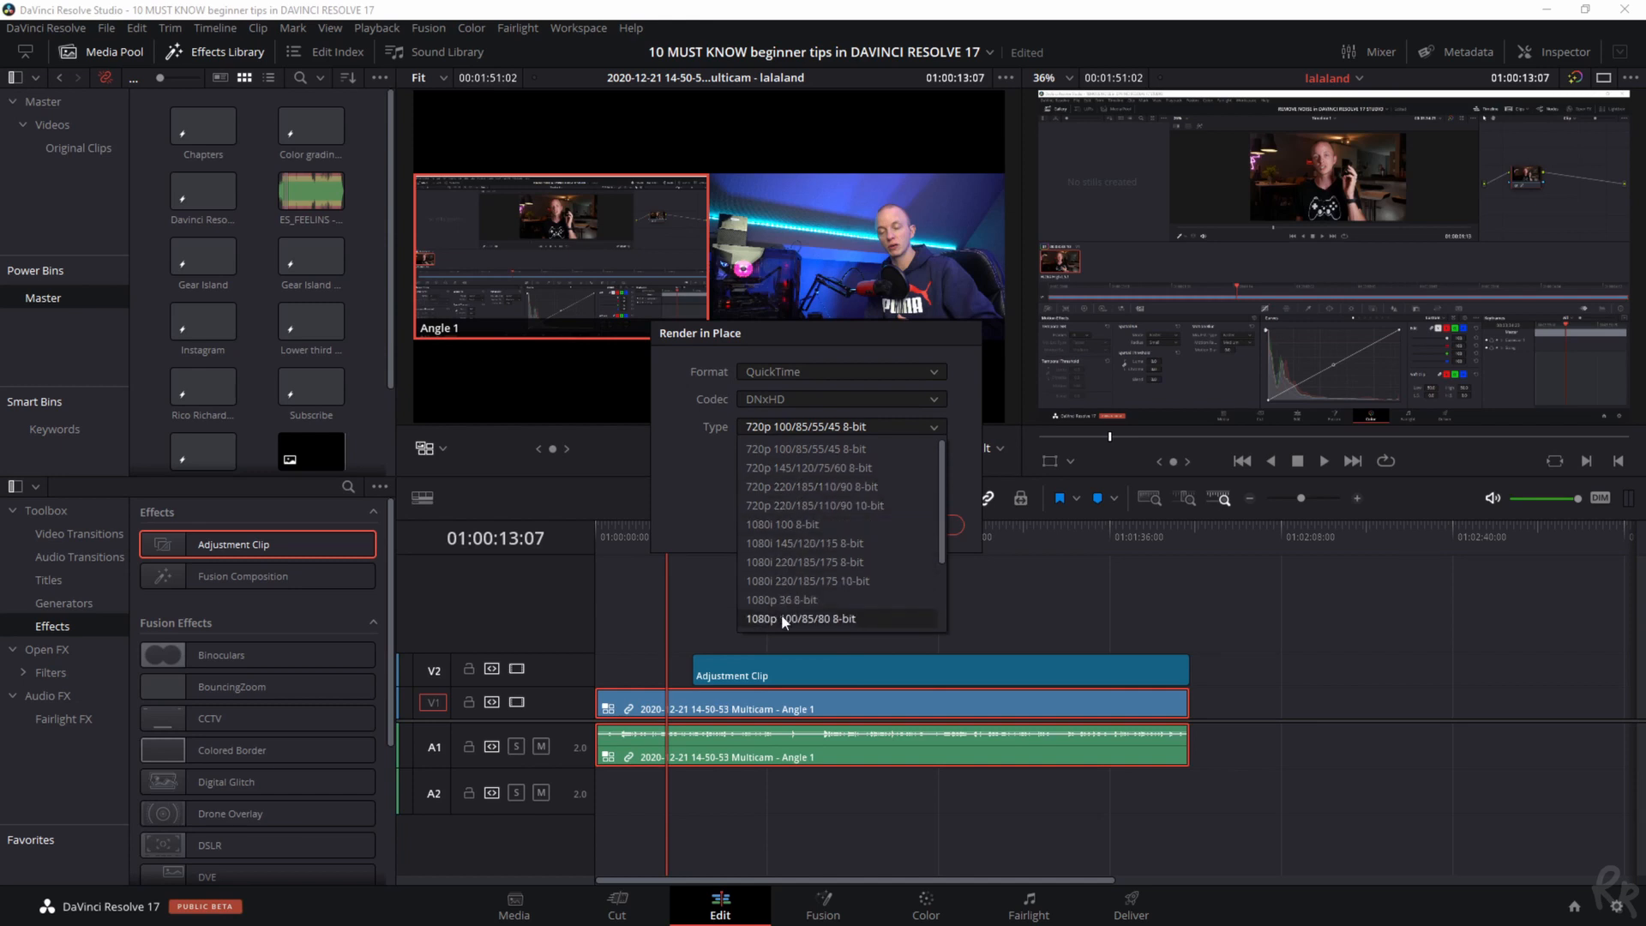
click(800, 619)
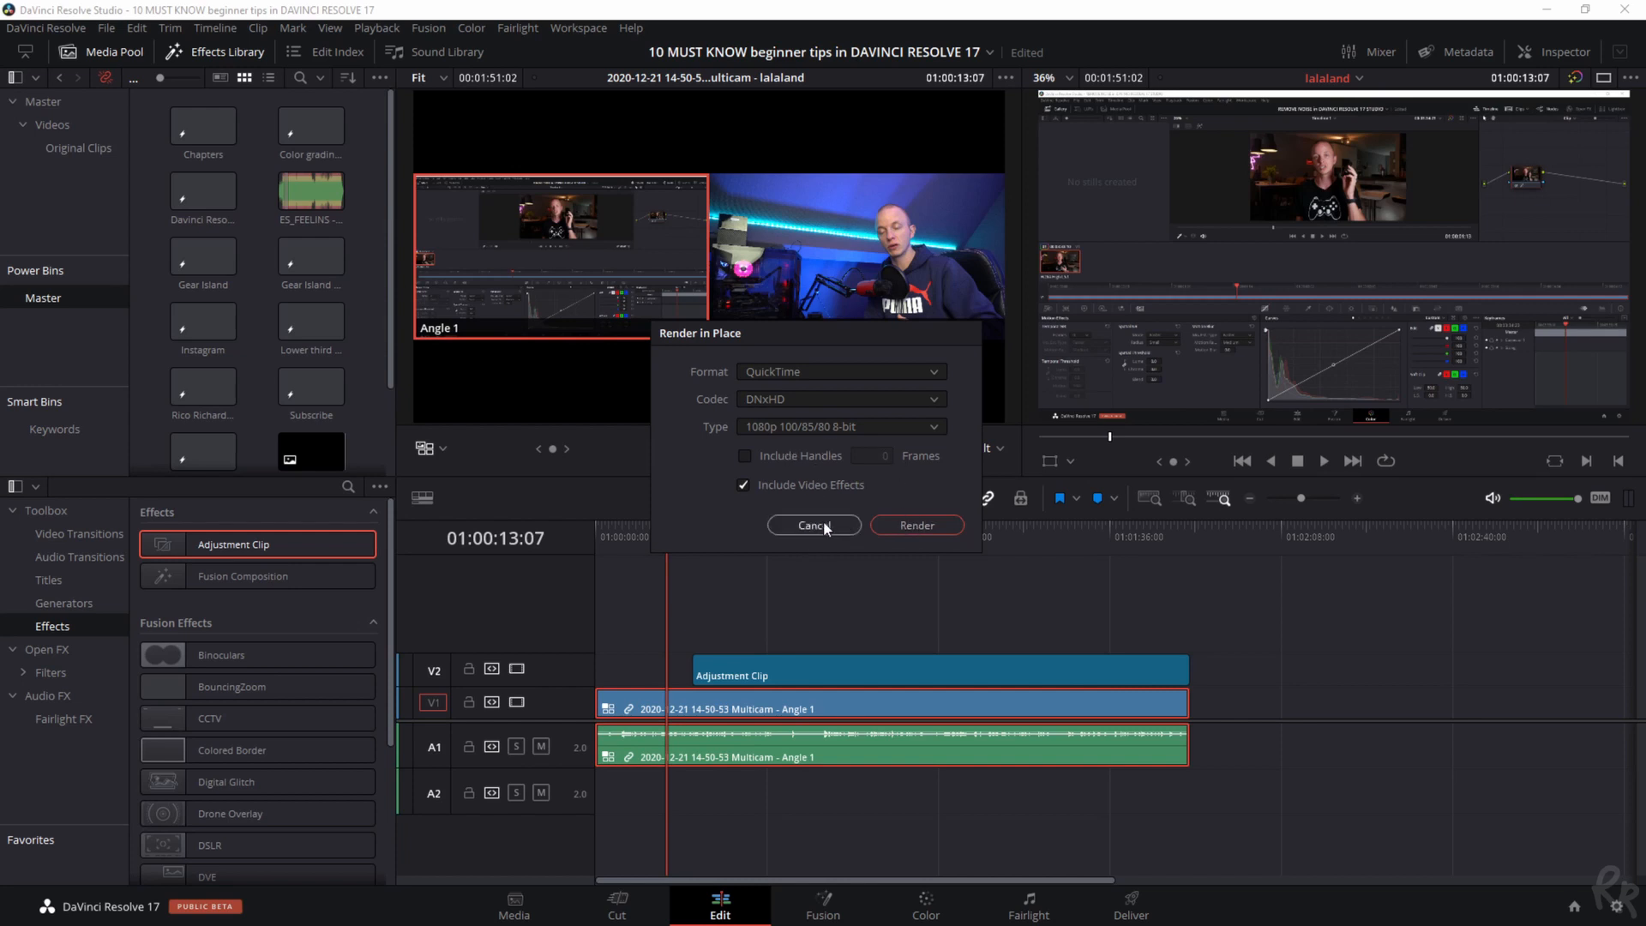
click(914, 525)
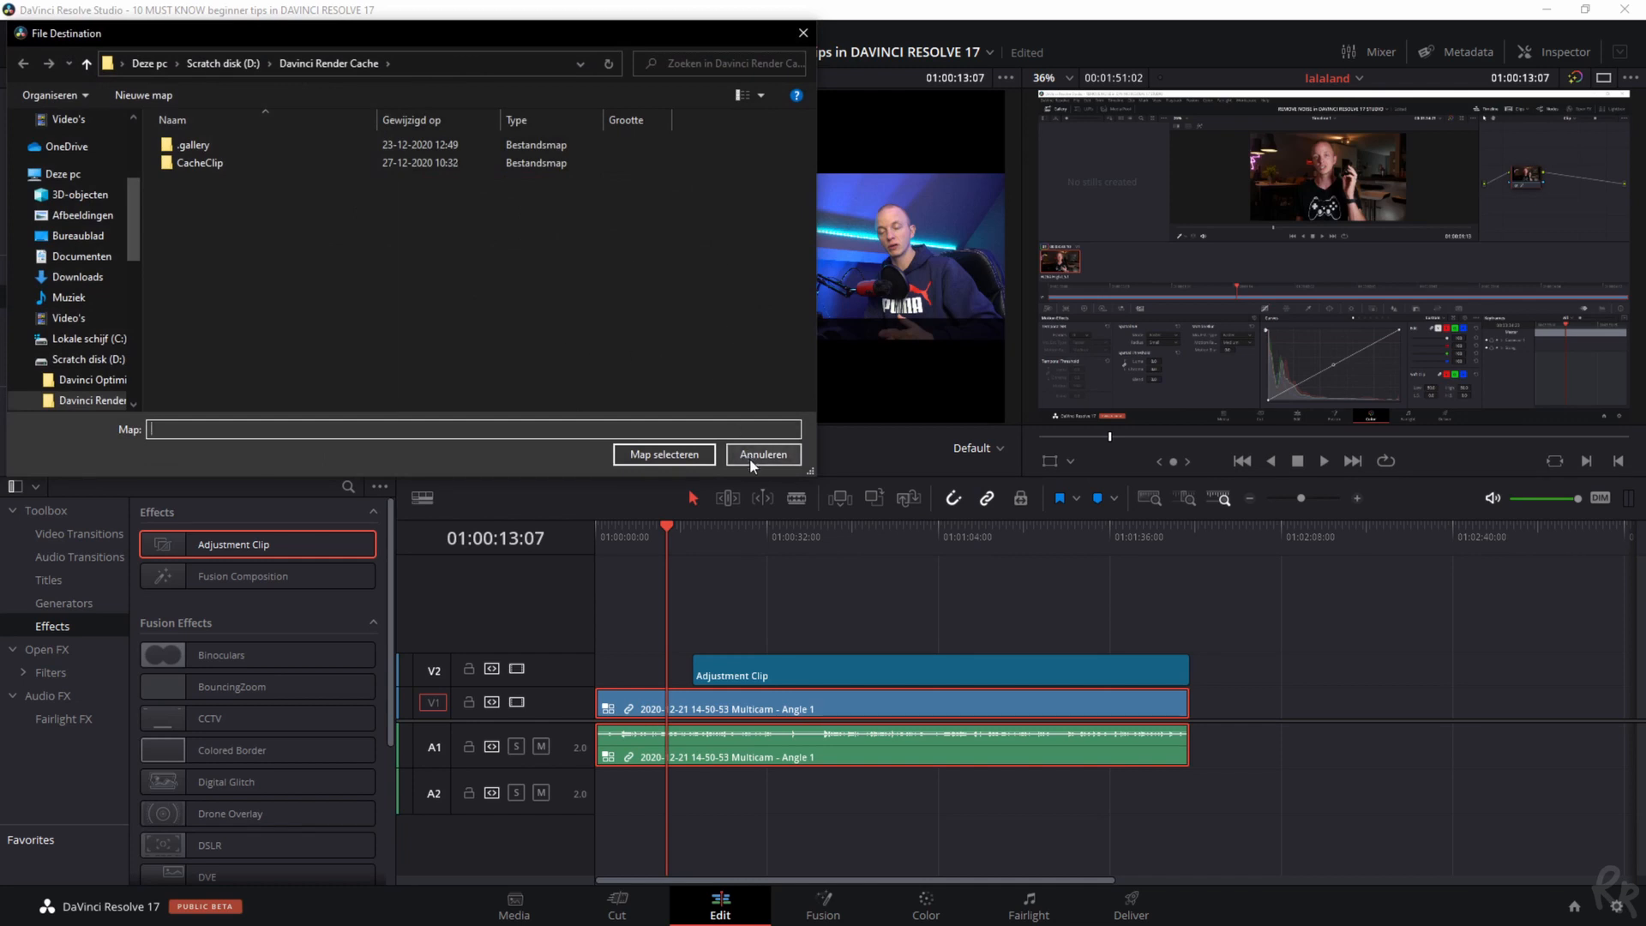
Cancel the render destination chooser, leaving the multicam clip unrendered on the timeline
click(762, 453)
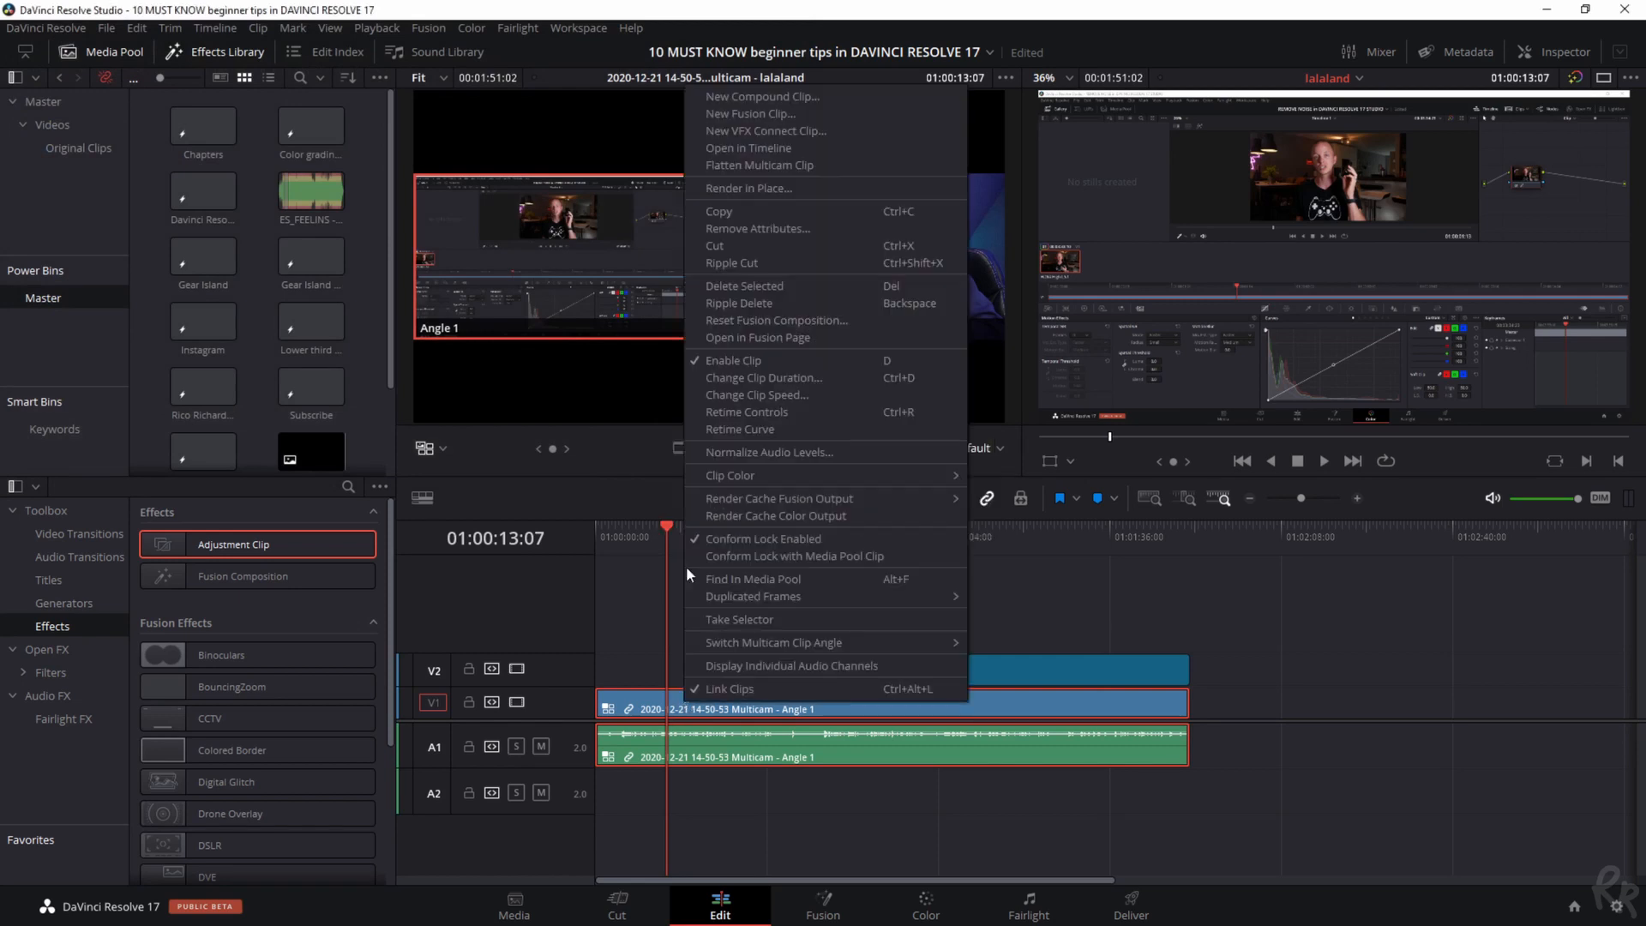
click(635, 617)
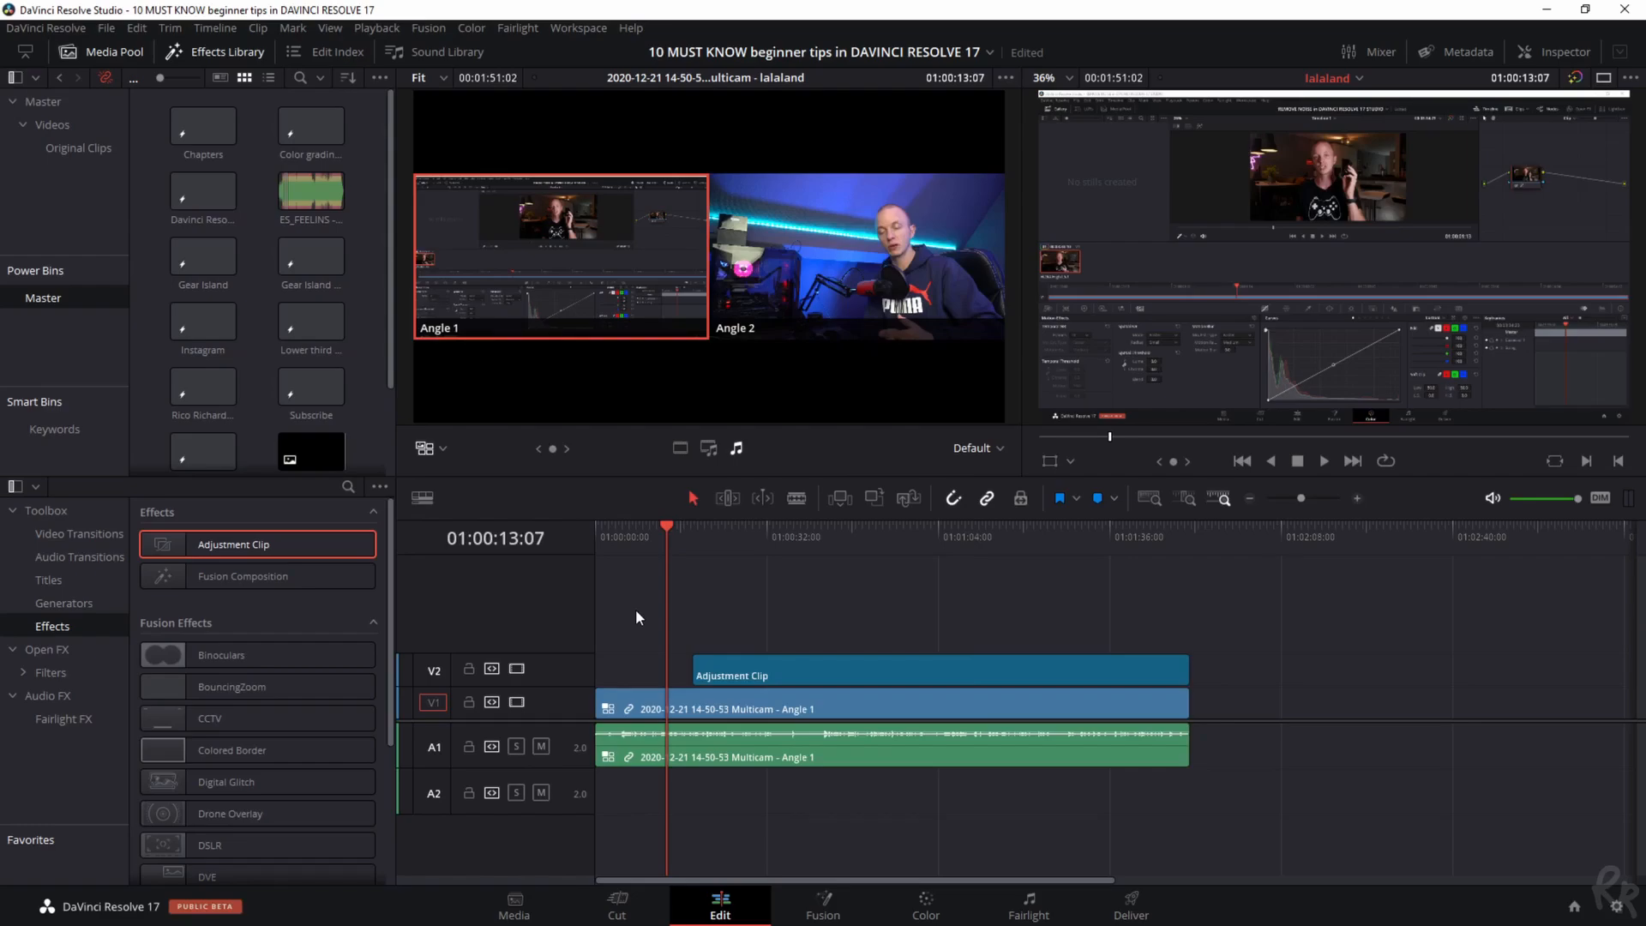
click(578, 30)
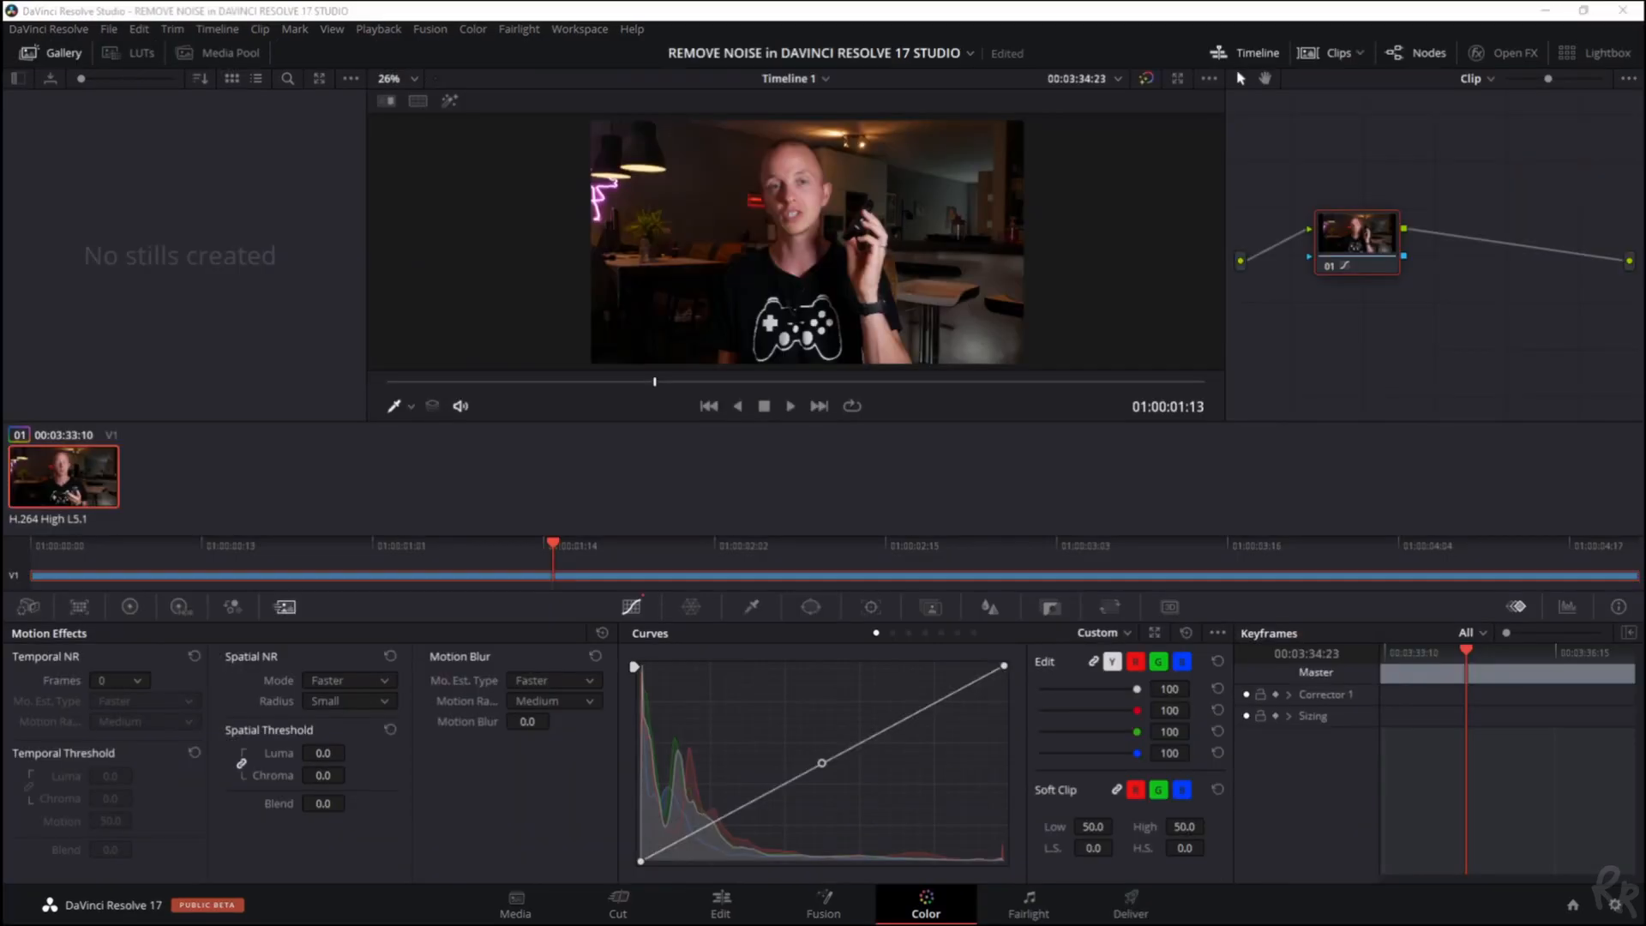
click(718, 904)
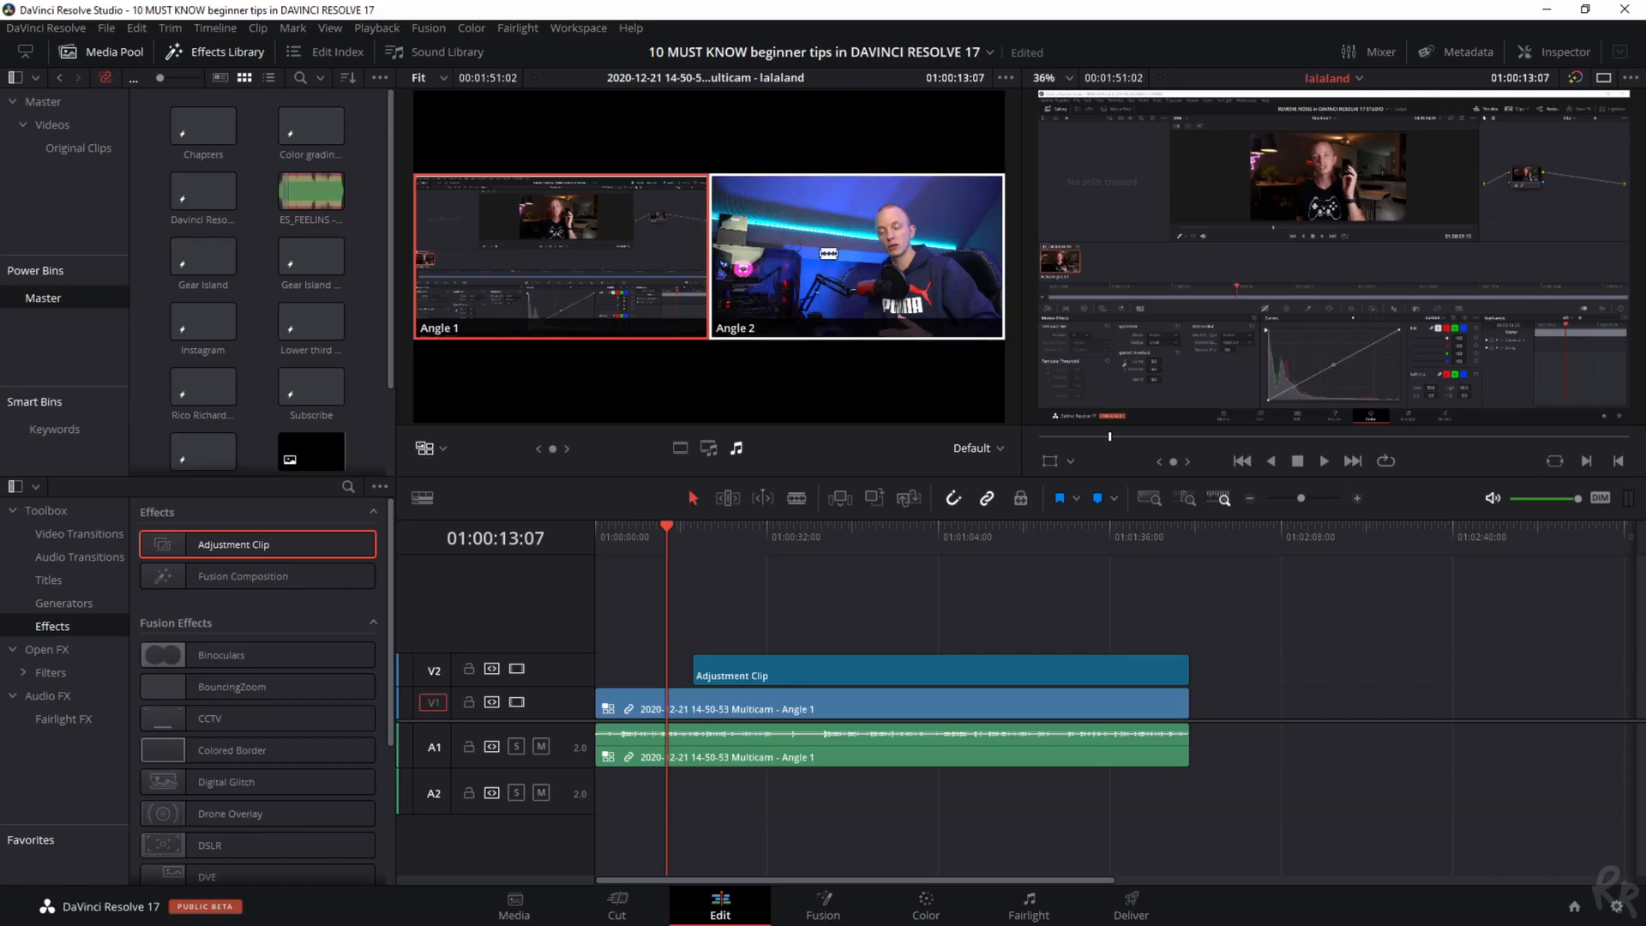
click(827, 254)
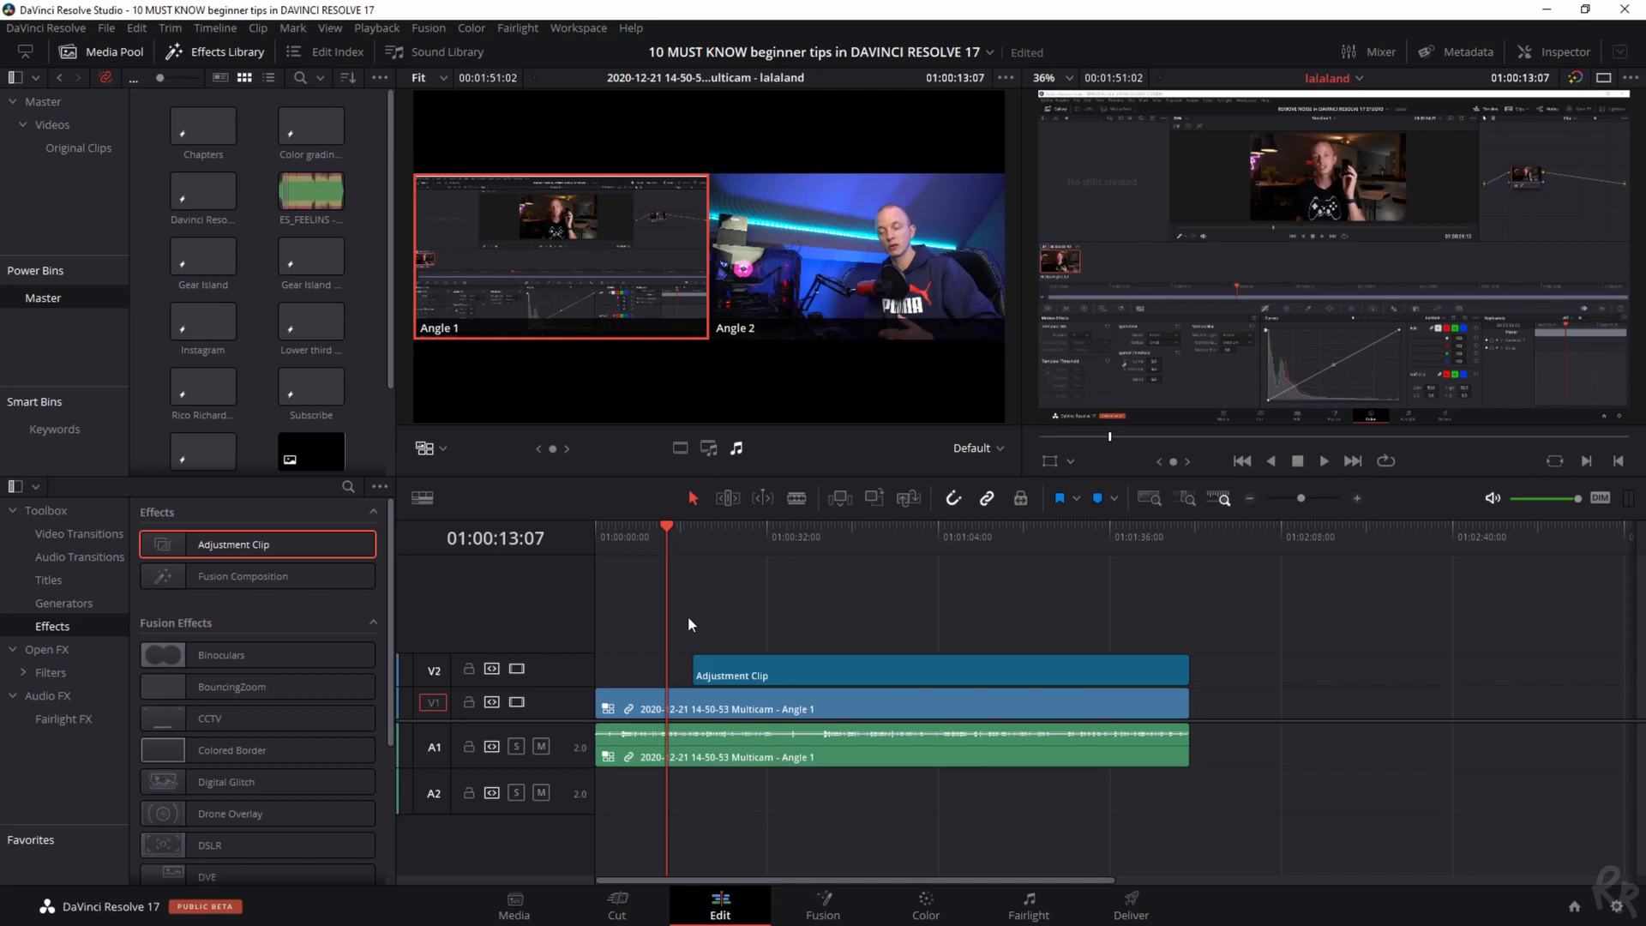
mouse_move(666, 651)
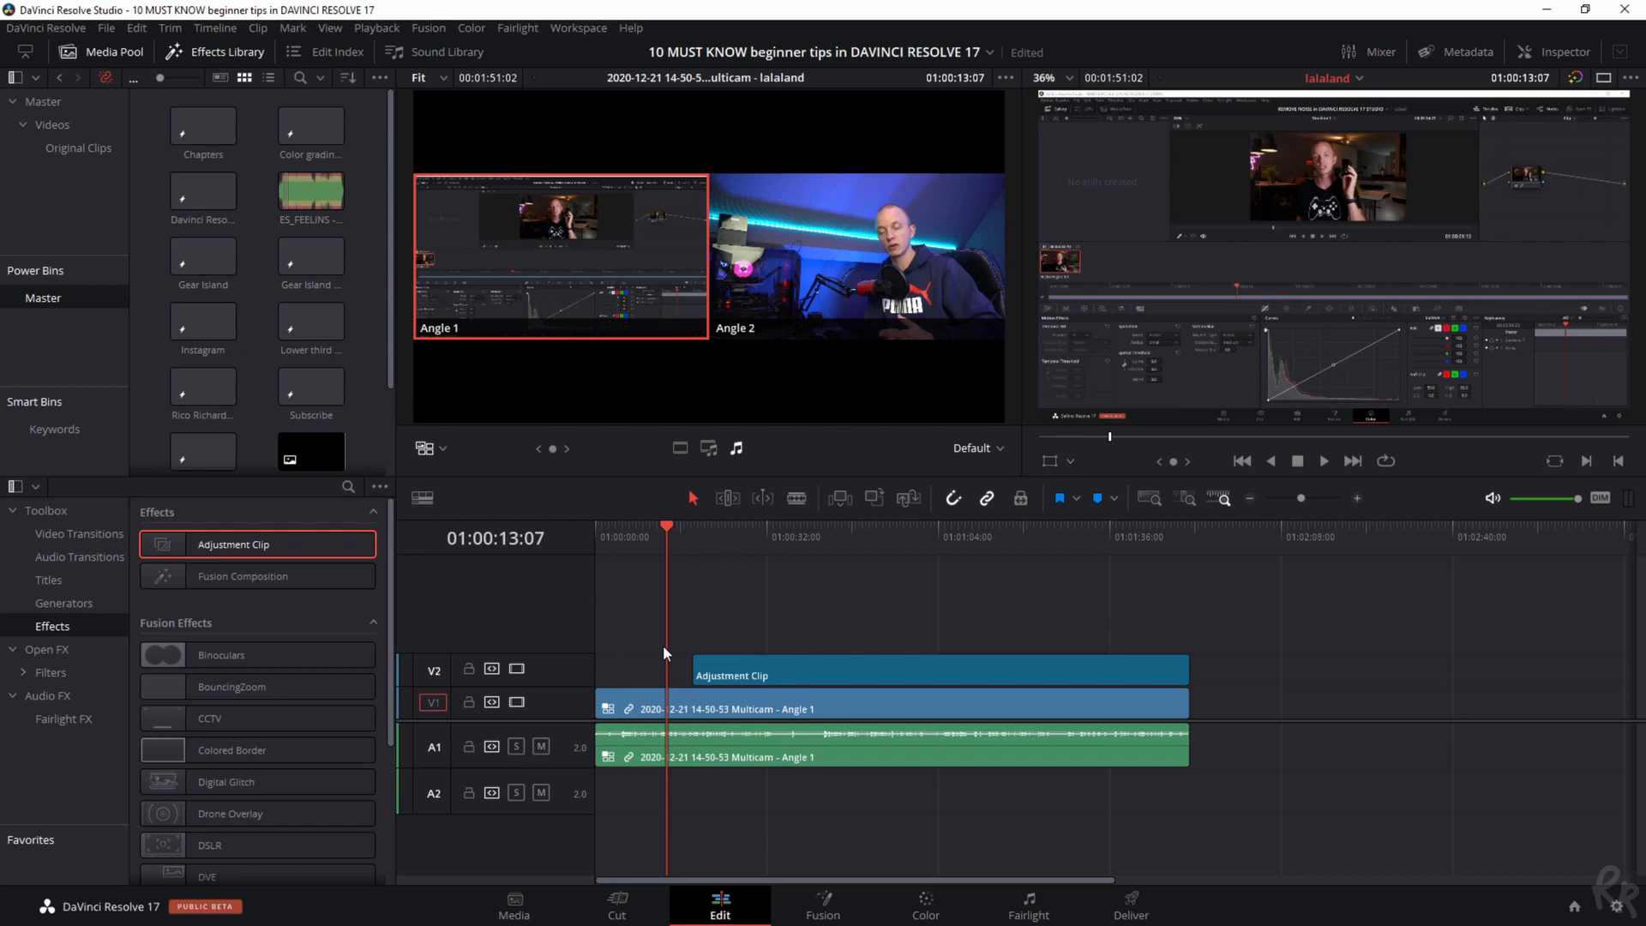
click(45, 27)
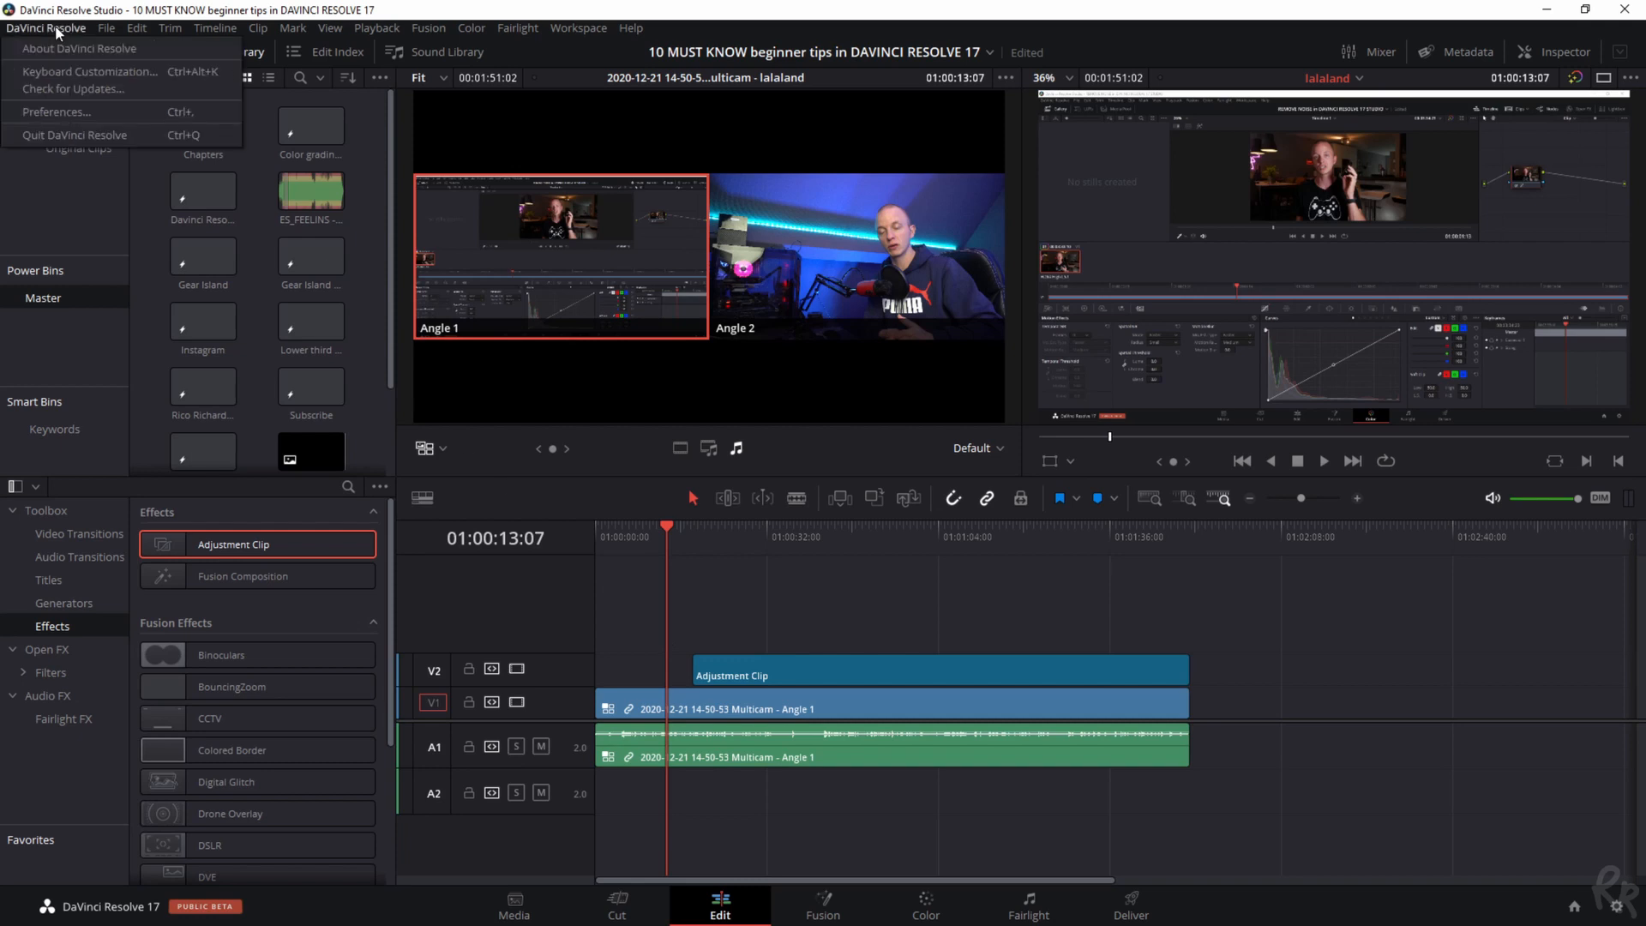
mouse_move(95, 72)
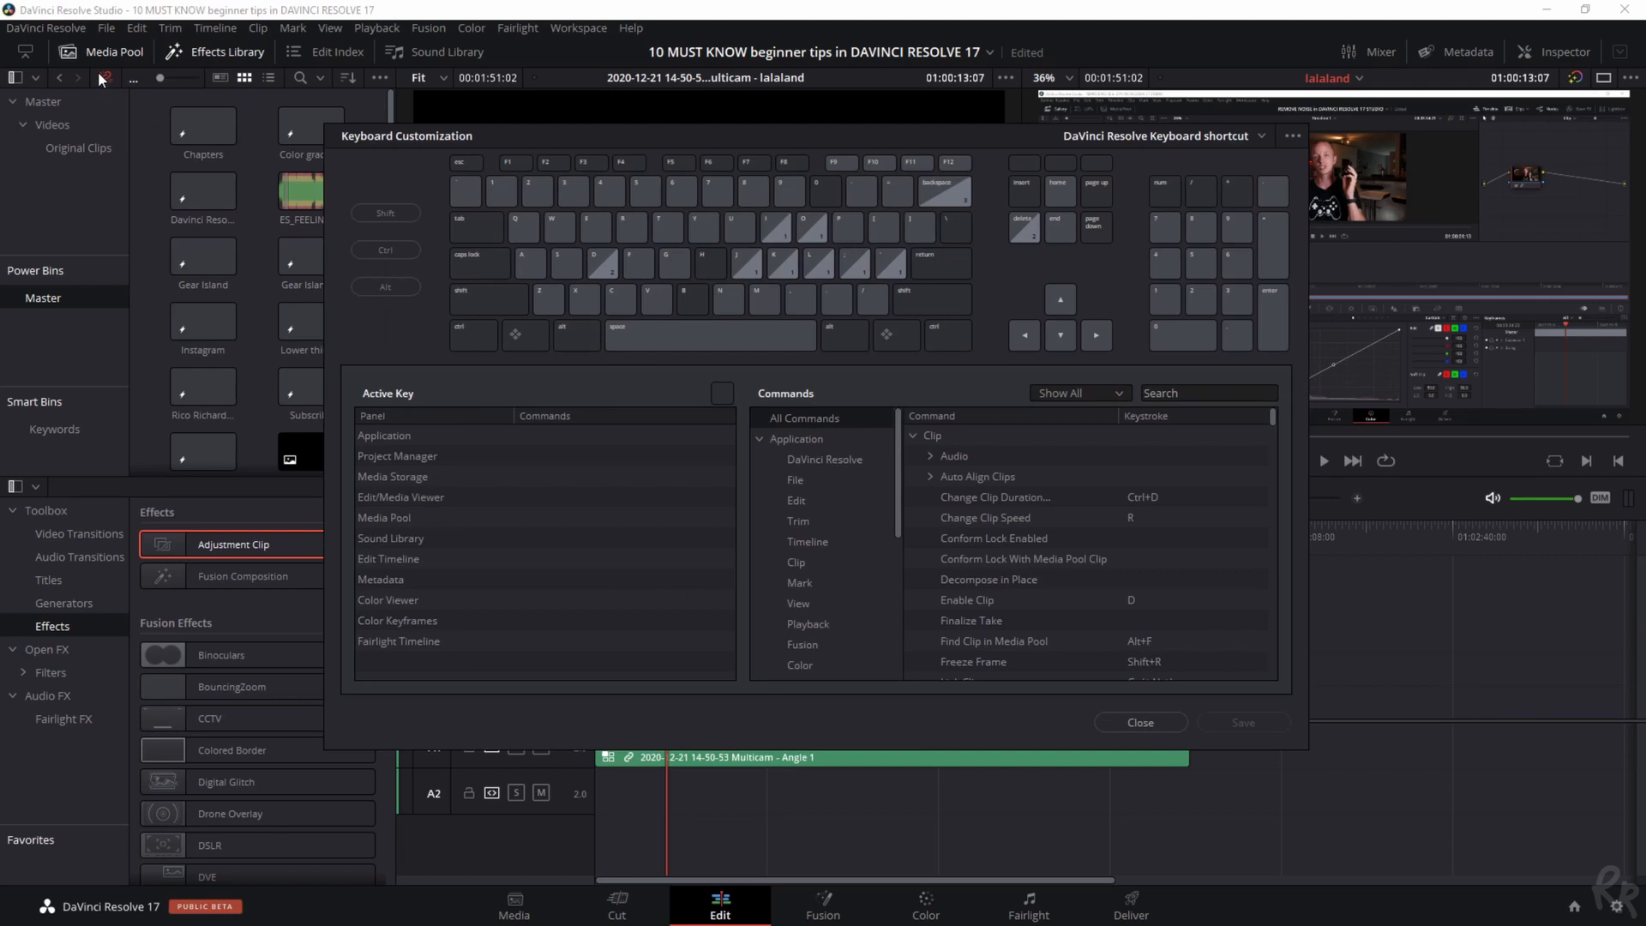
mouse_move(1355, 209)
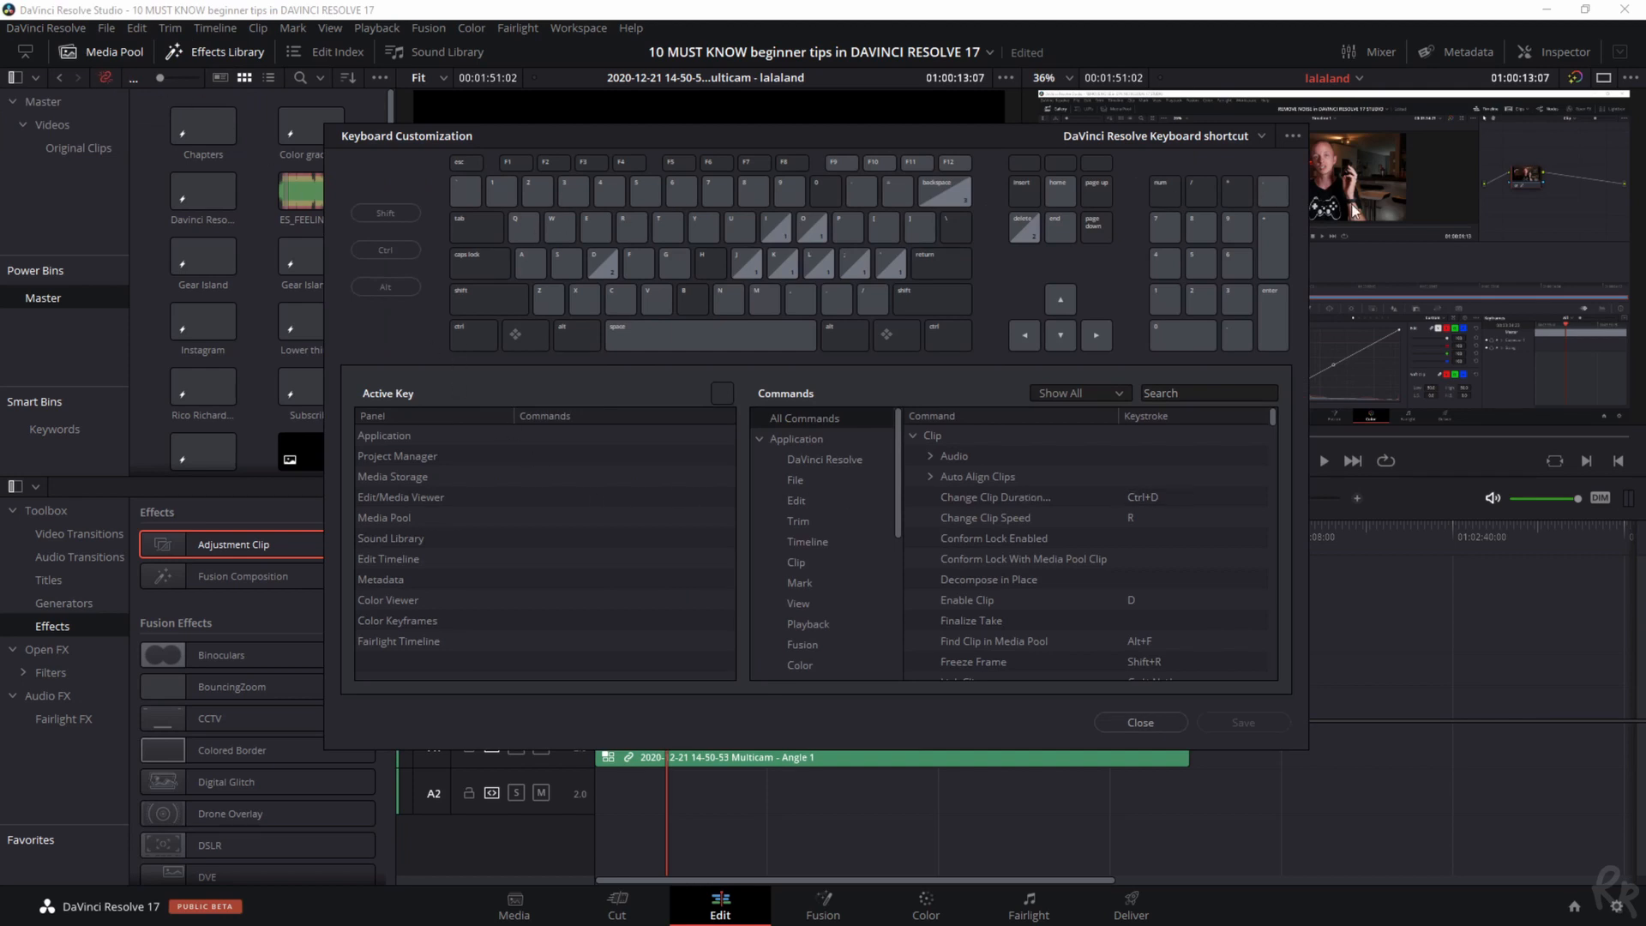
Check the commands bound to the down arrow and Z keys, finding Z mapped to Blade Edit Mode
click(547, 297)
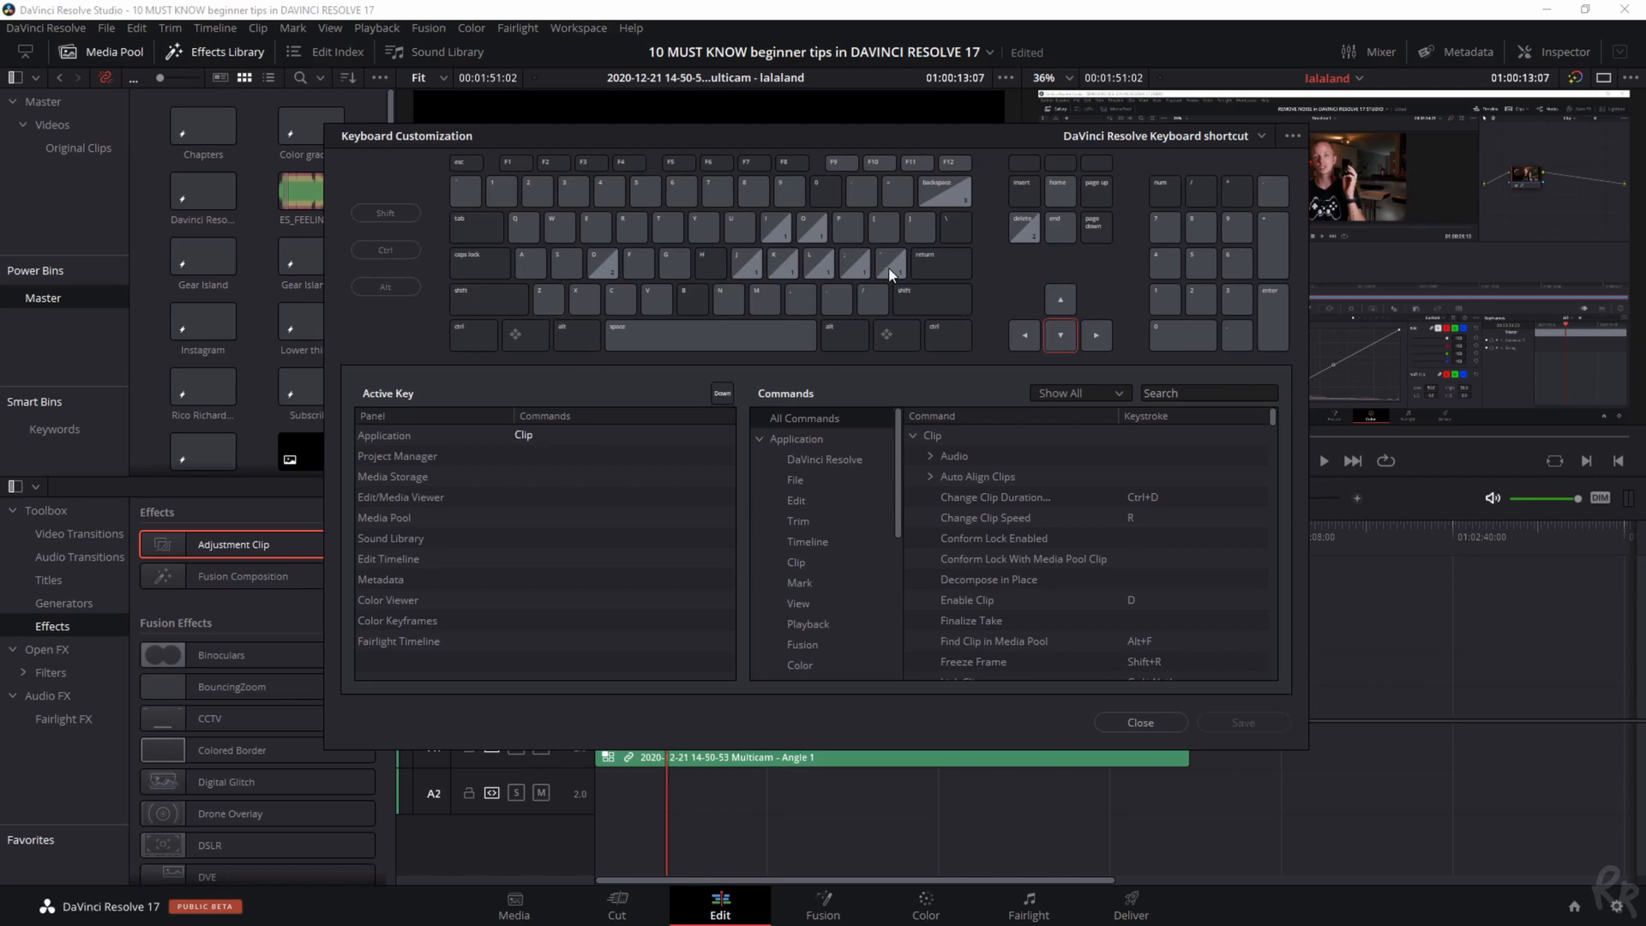
click(547, 298)
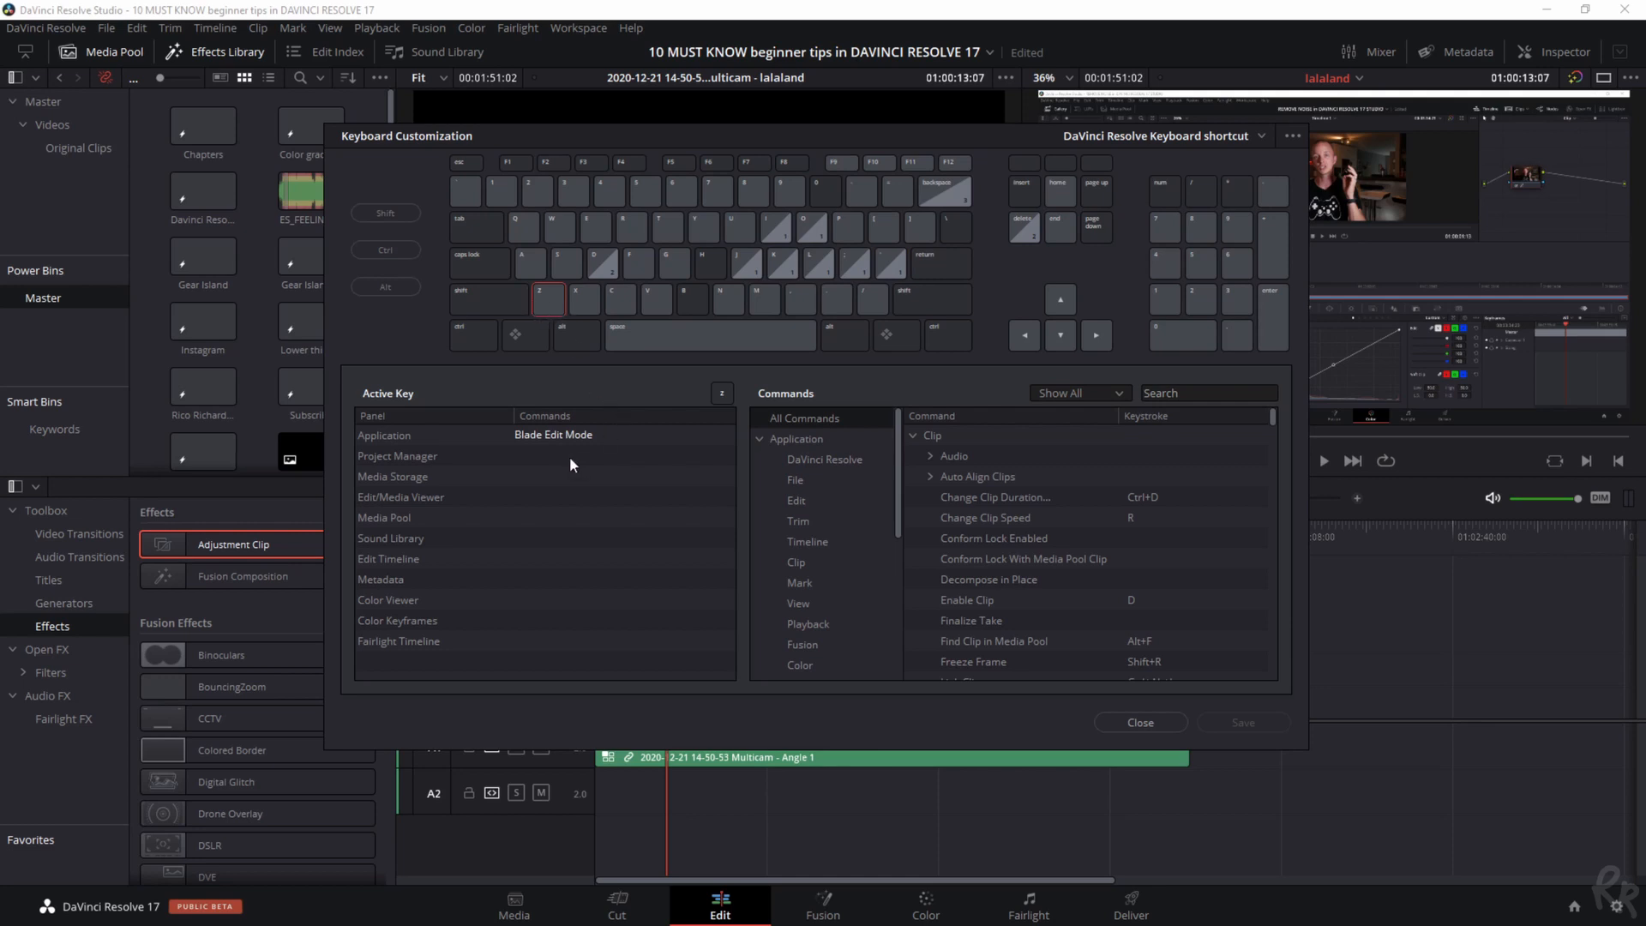
mouse_move(672, 600)
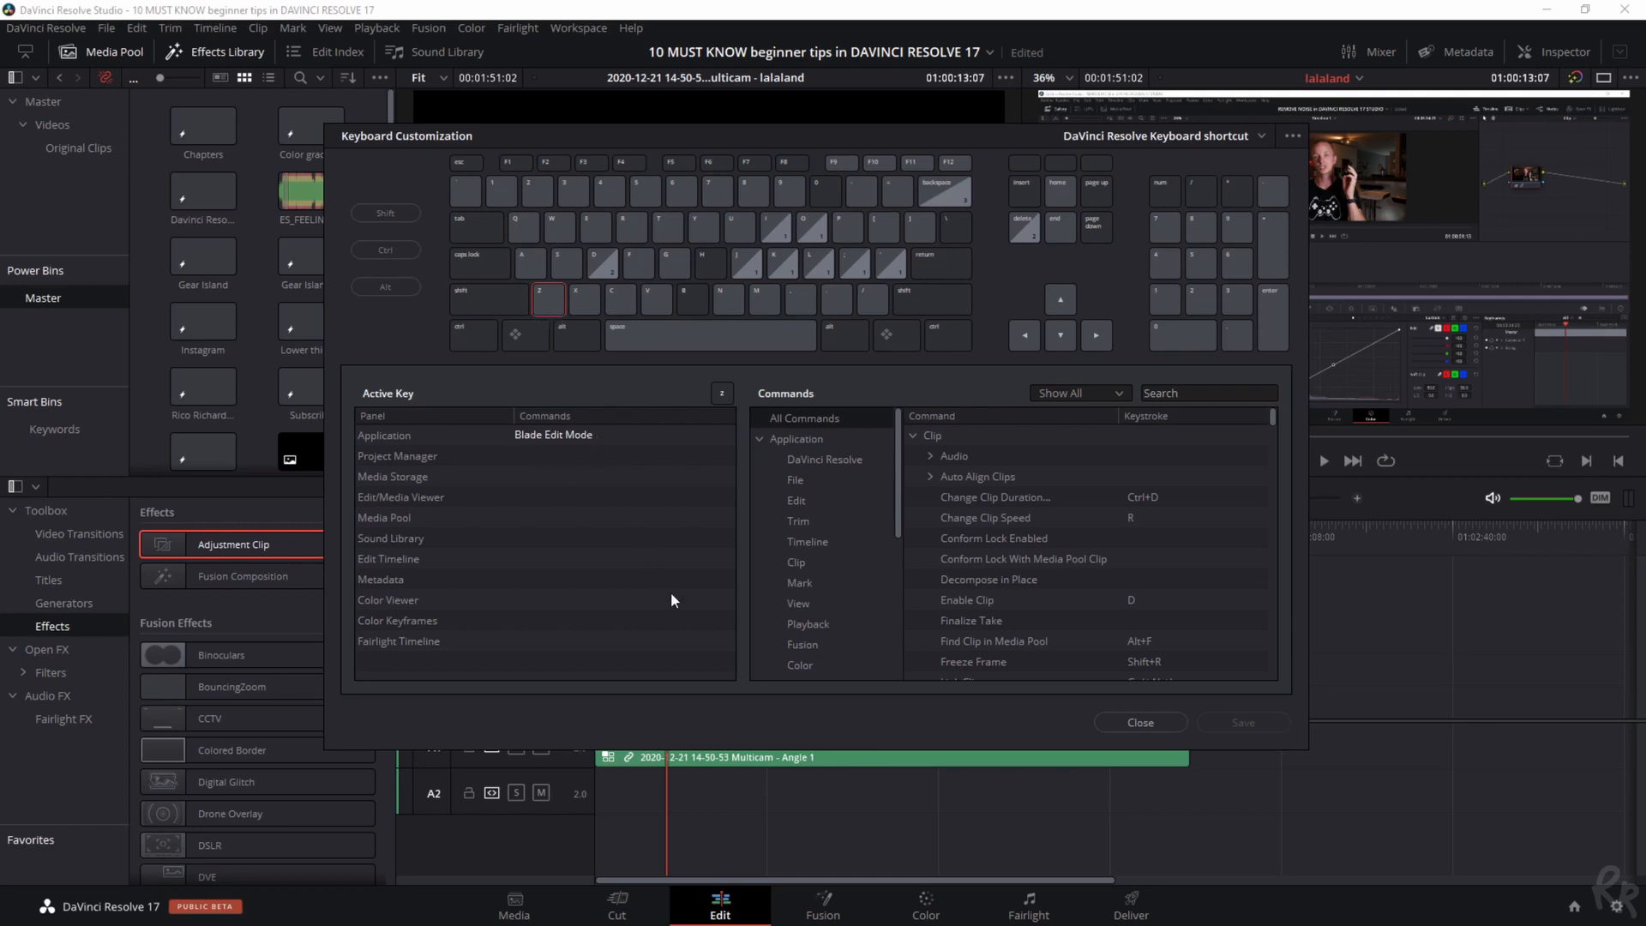
mouse_move(795, 425)
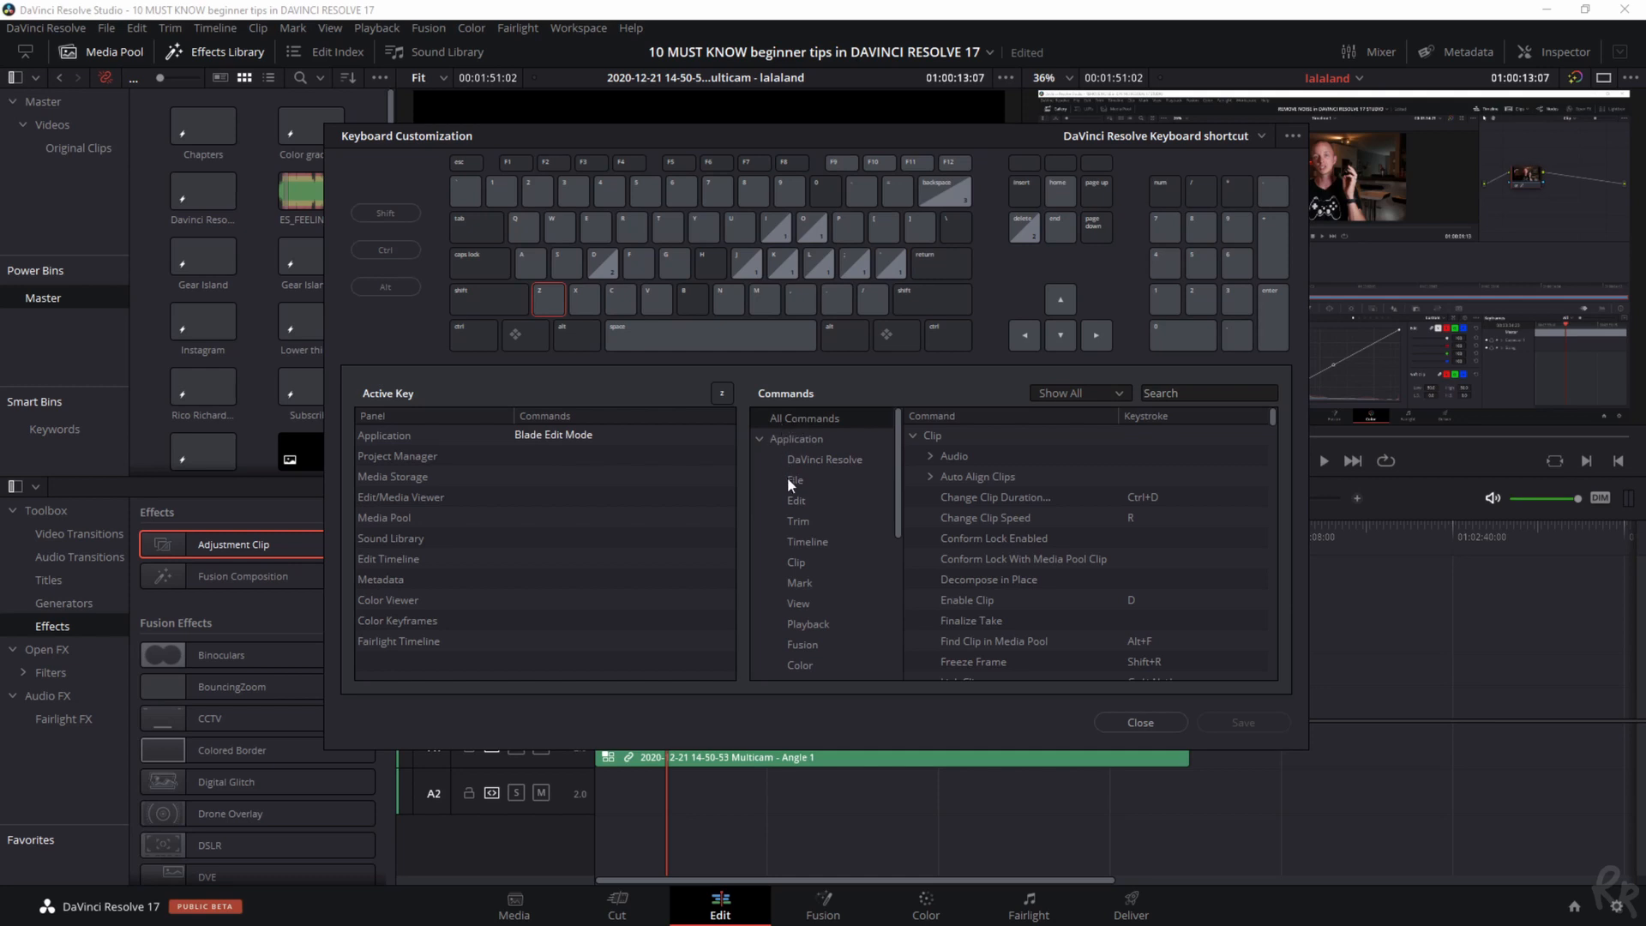
In Trim commands, decline reassigning Z to Dynamic Trim Mode so Blade Edit Mode keeps it
click(796, 499)
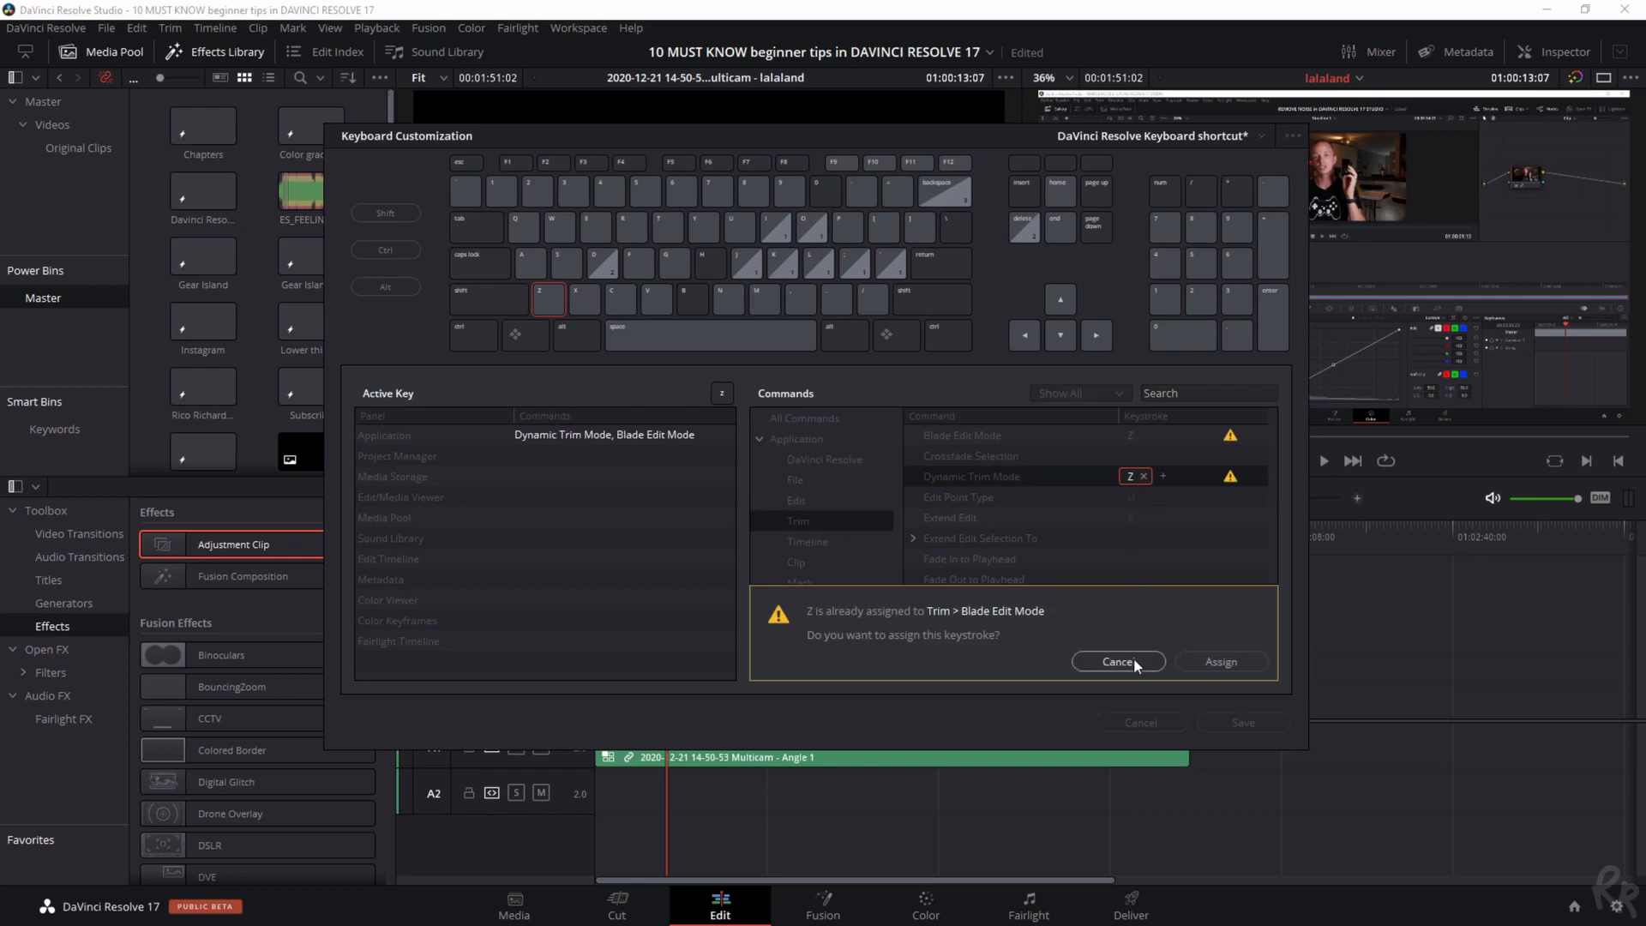
click(1116, 662)
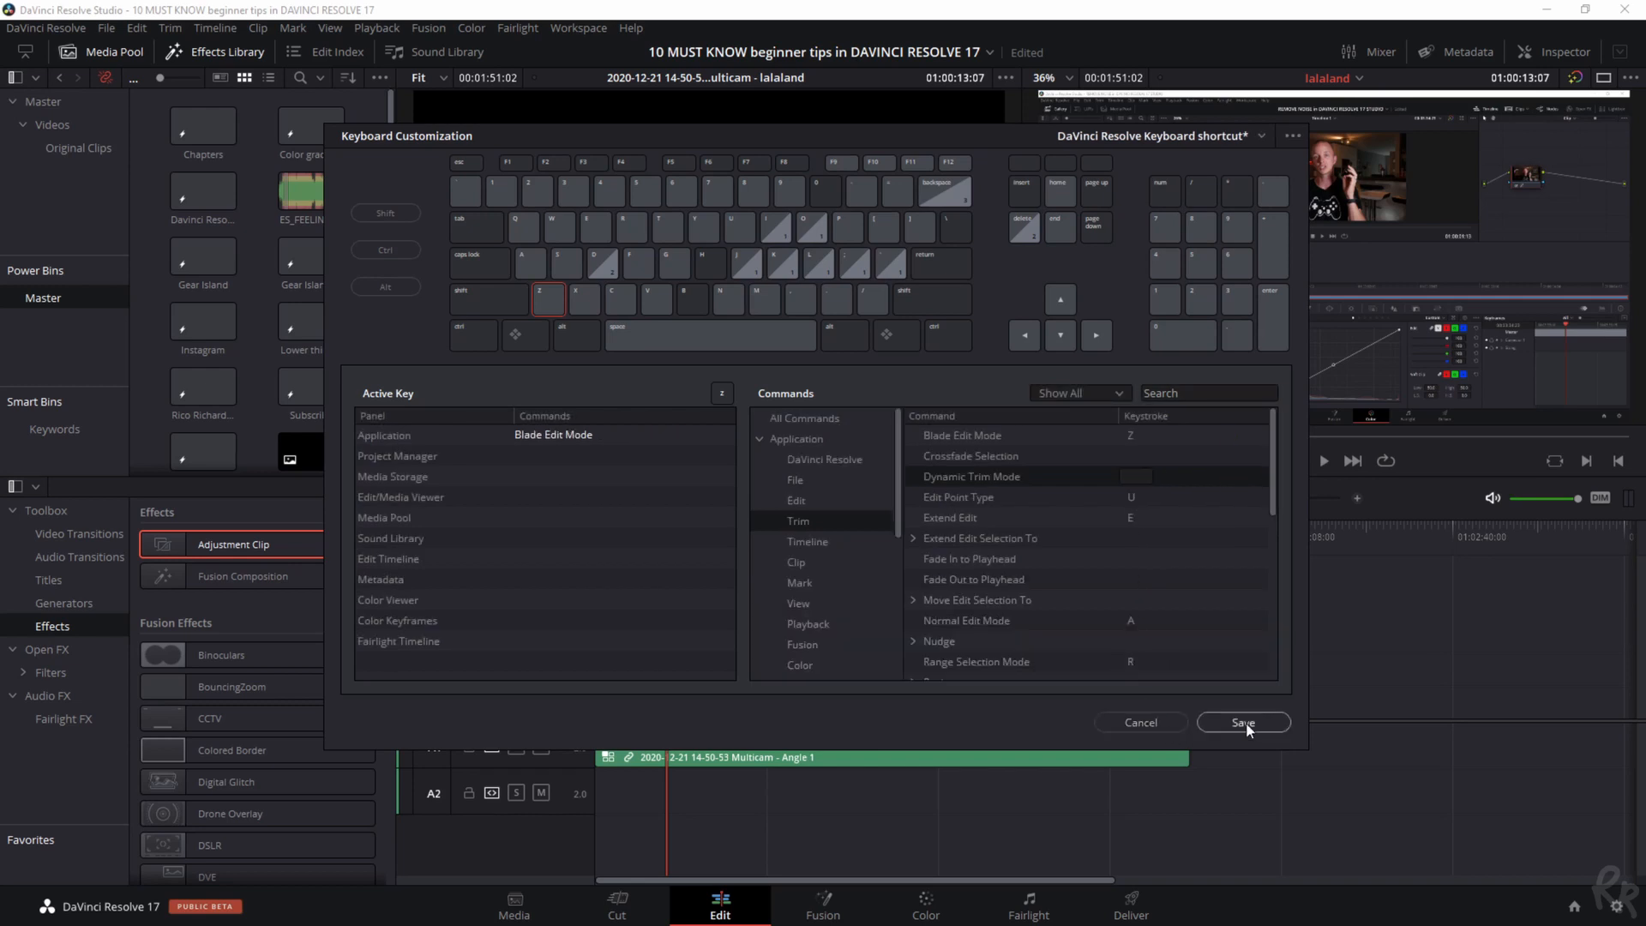
click(1293, 137)
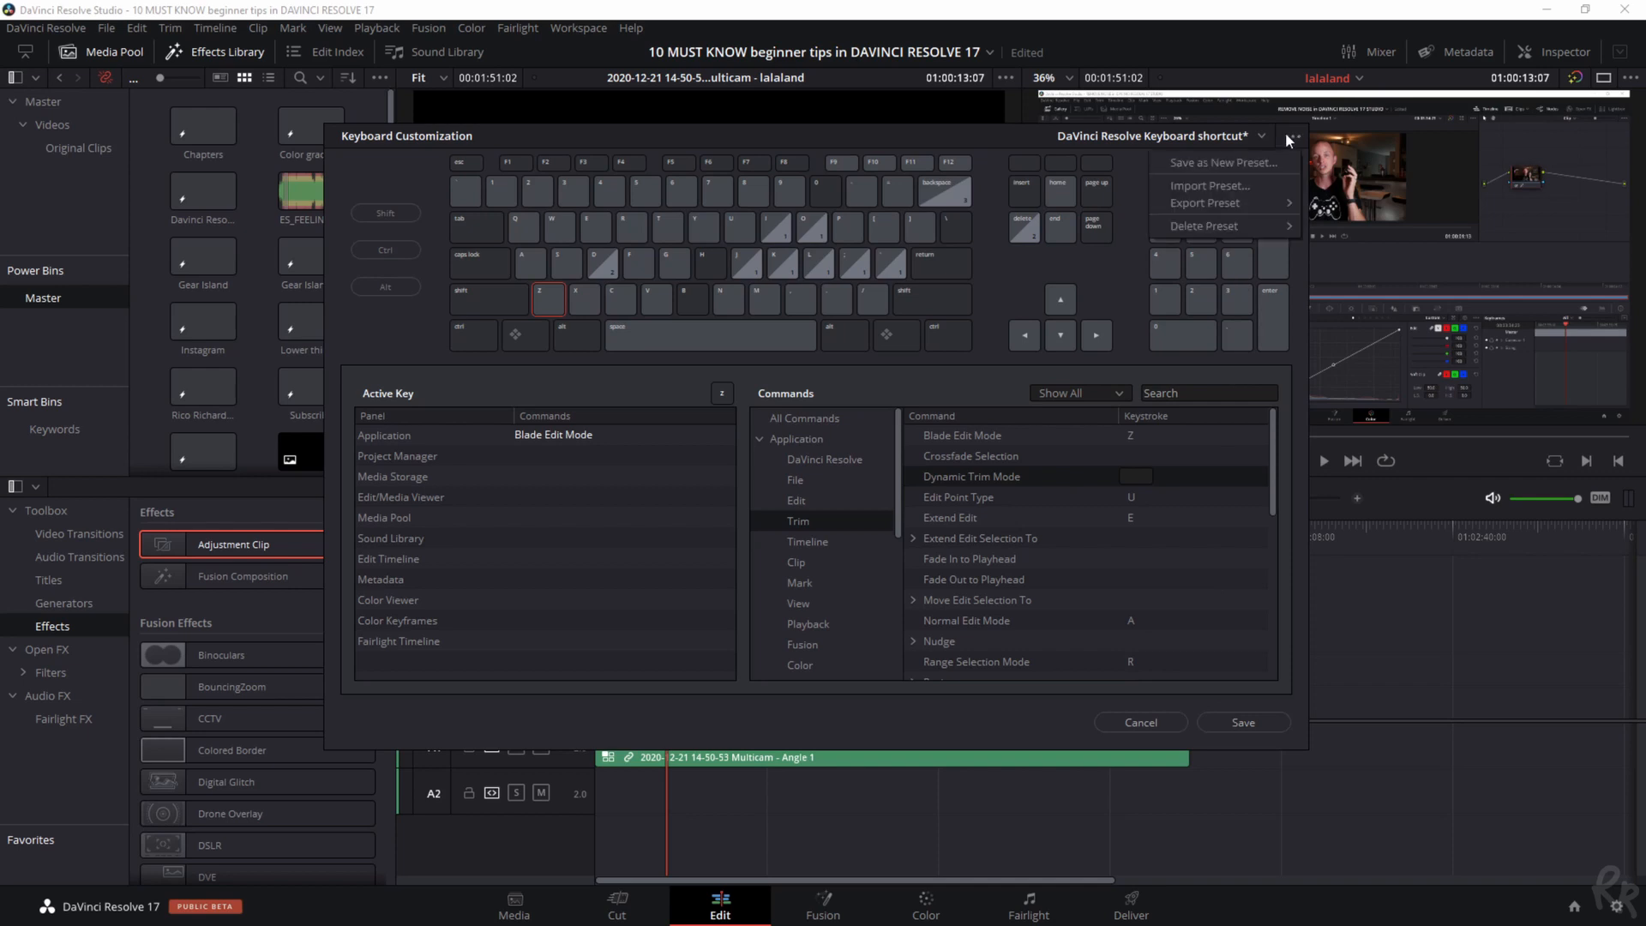
mouse_move(1250, 161)
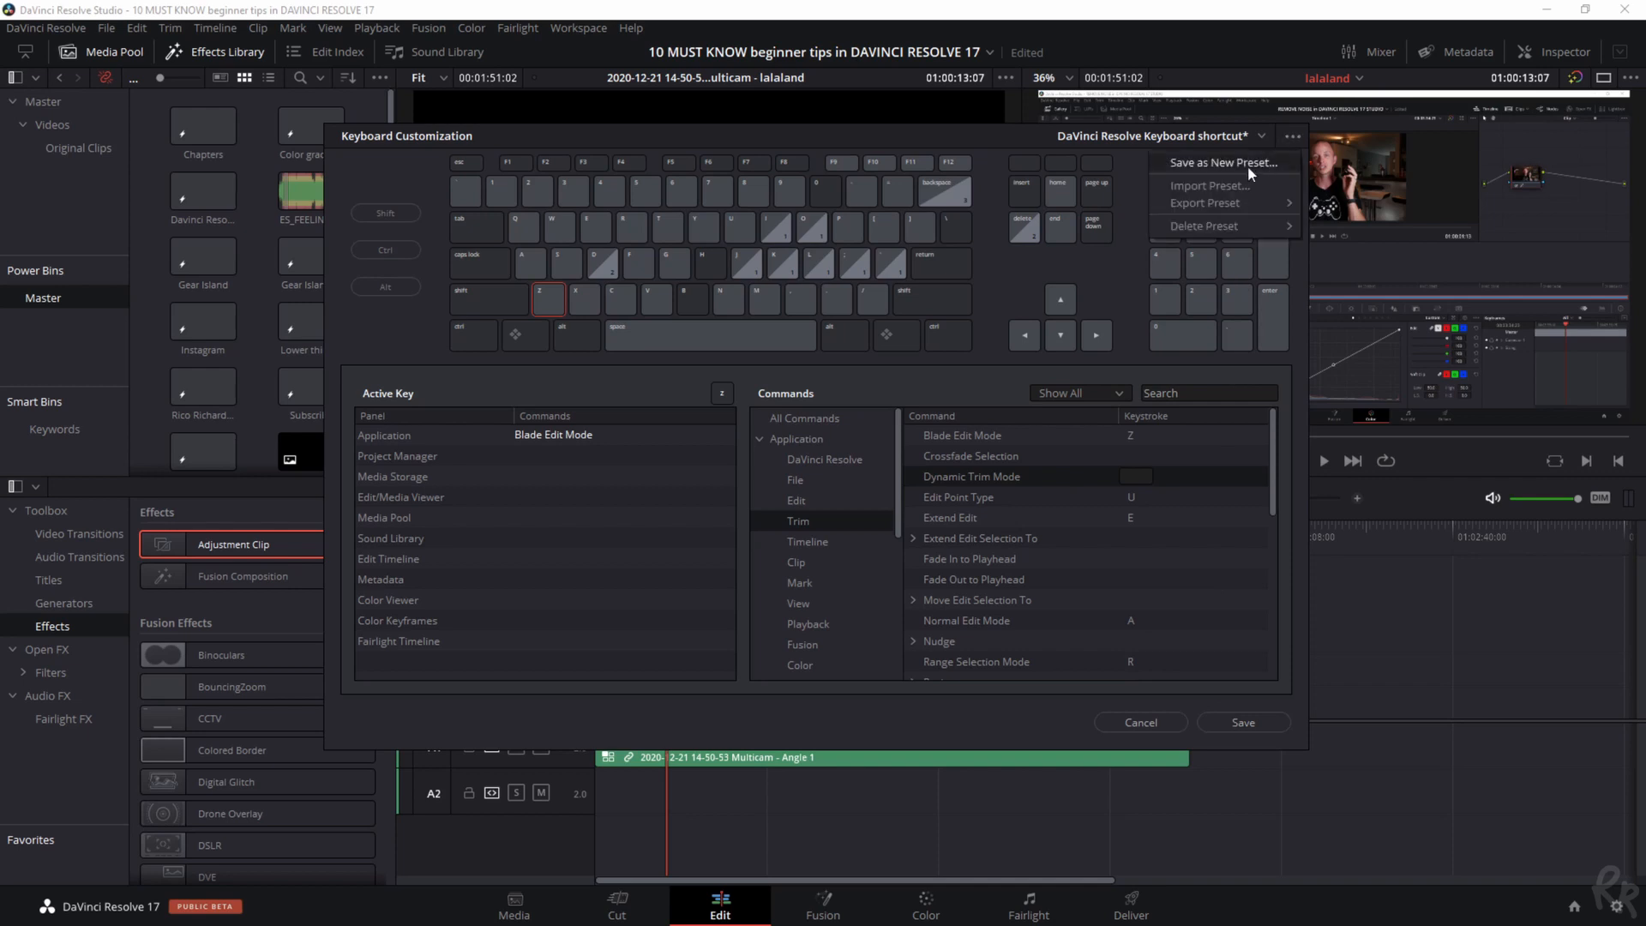
mouse_move(1221, 210)
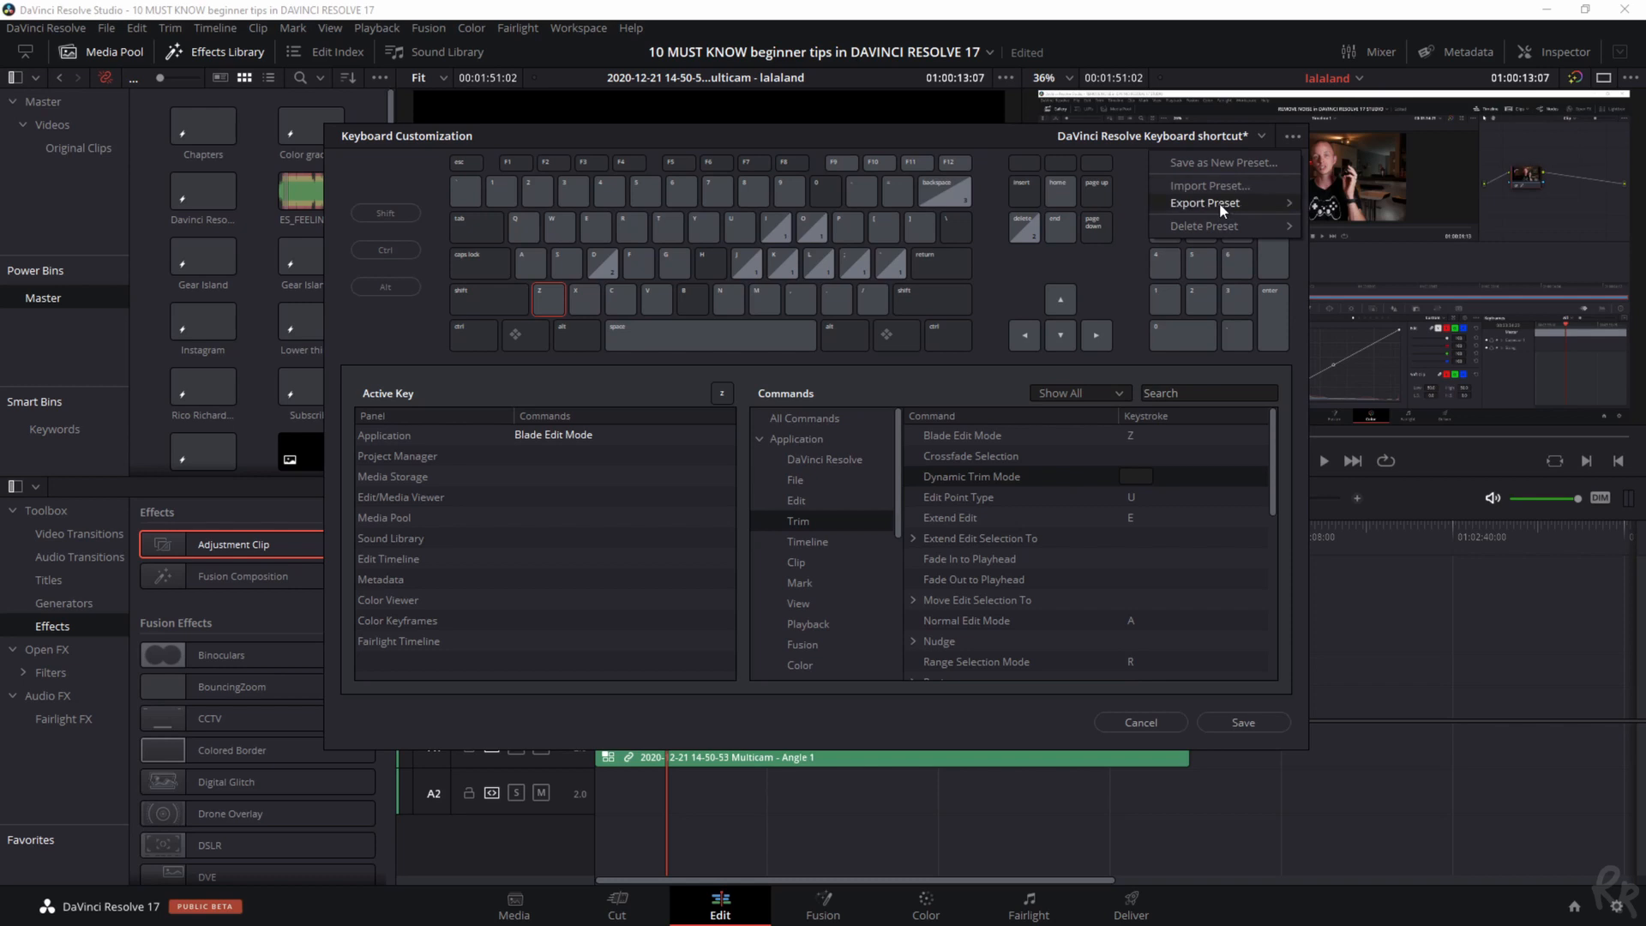
Show the Export Preset submenu of keyboard shortcut presets, then leave the shortcut window
click(1204, 202)
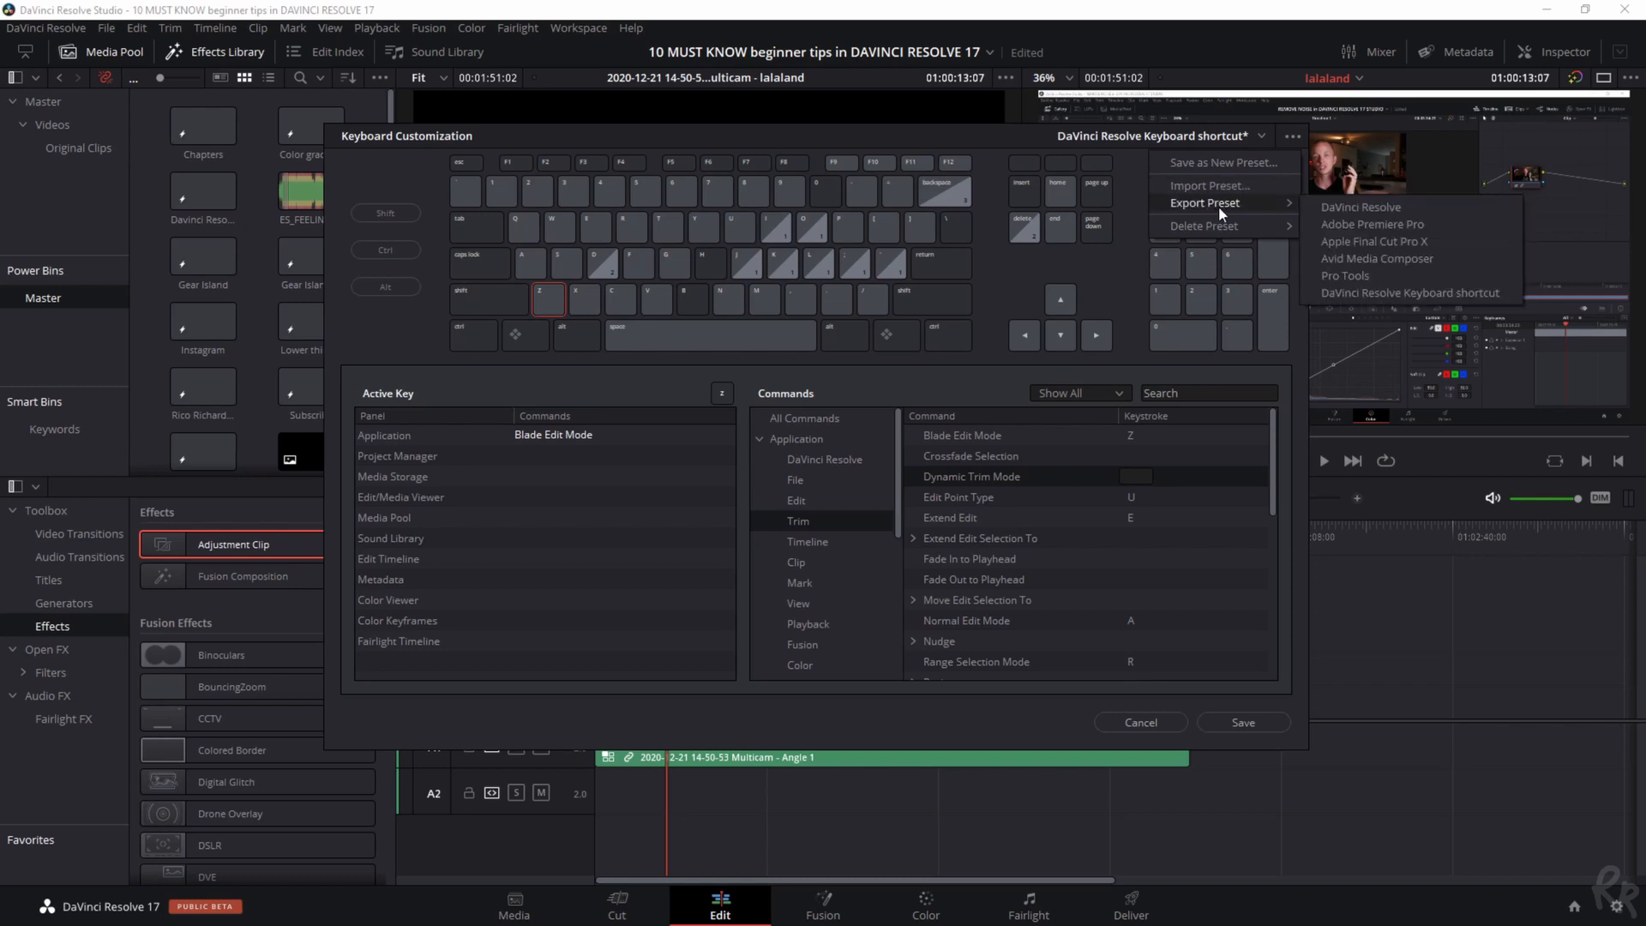
click(1139, 722)
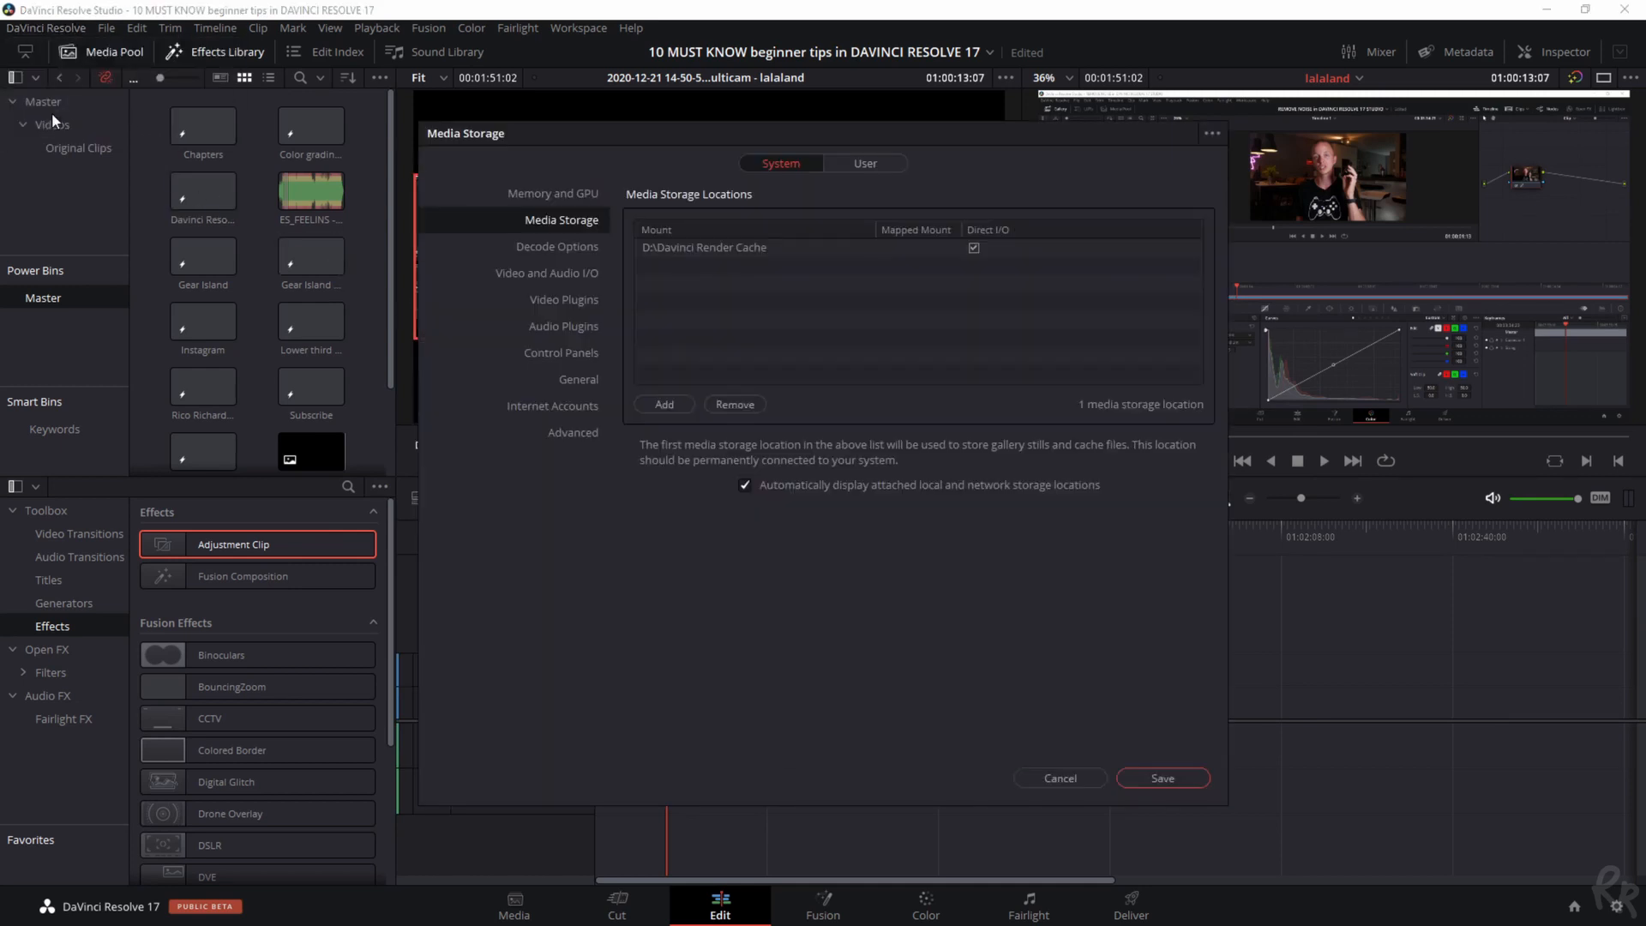
Switch to User preferences and show Project Save and Load with backups every 5 minutes
click(862, 163)
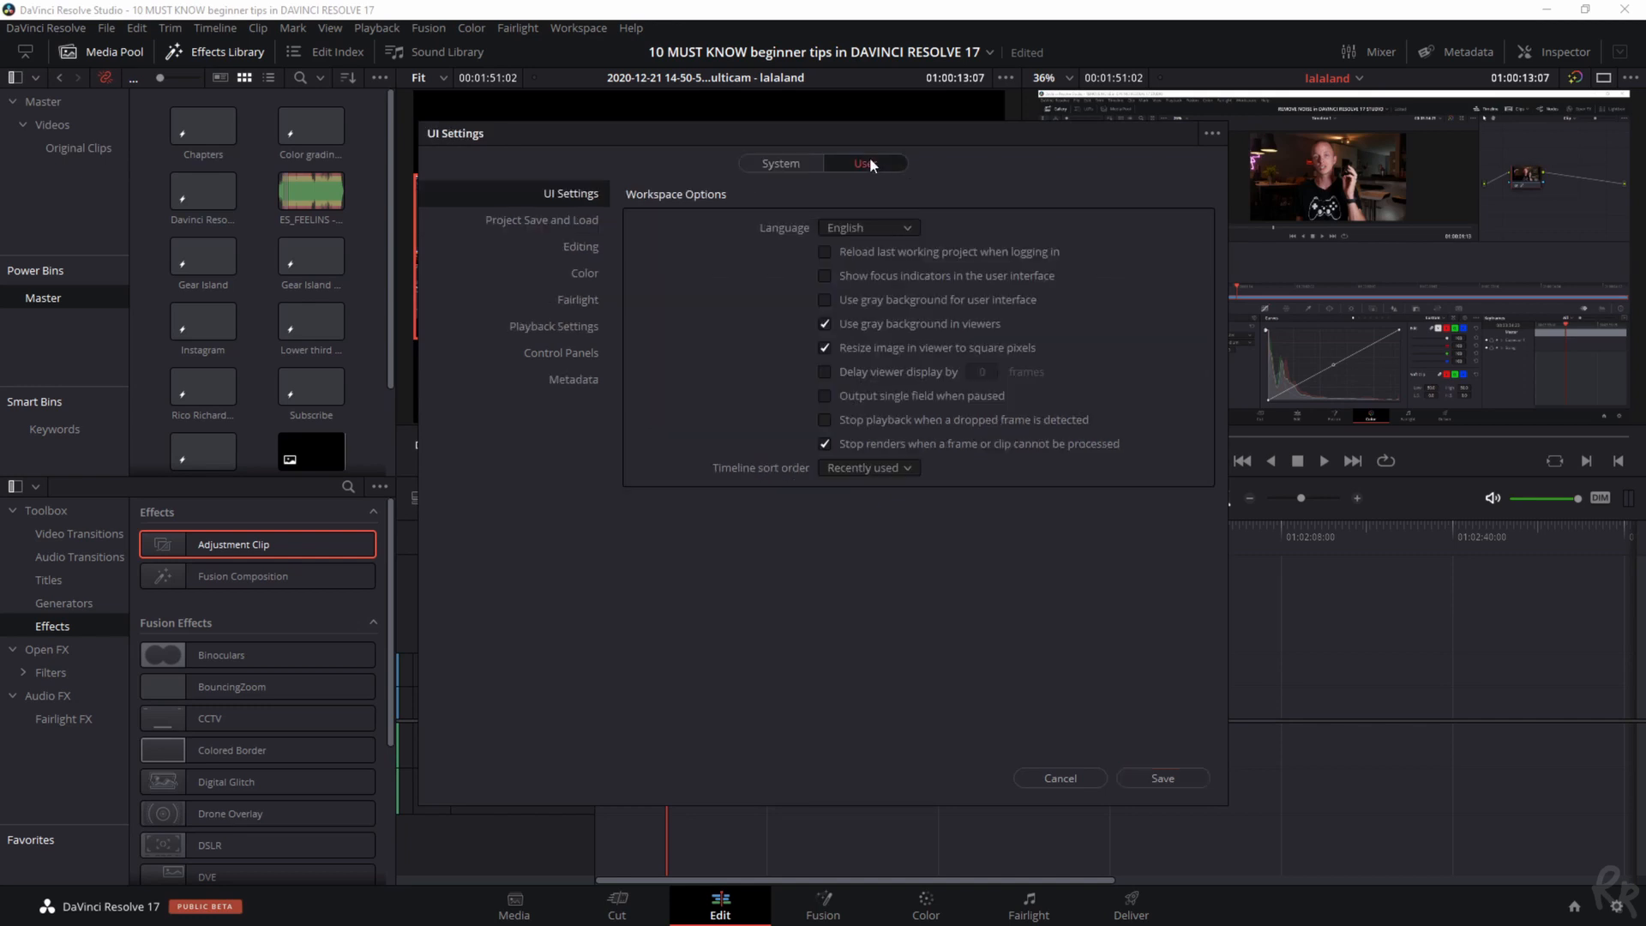
click(542, 219)
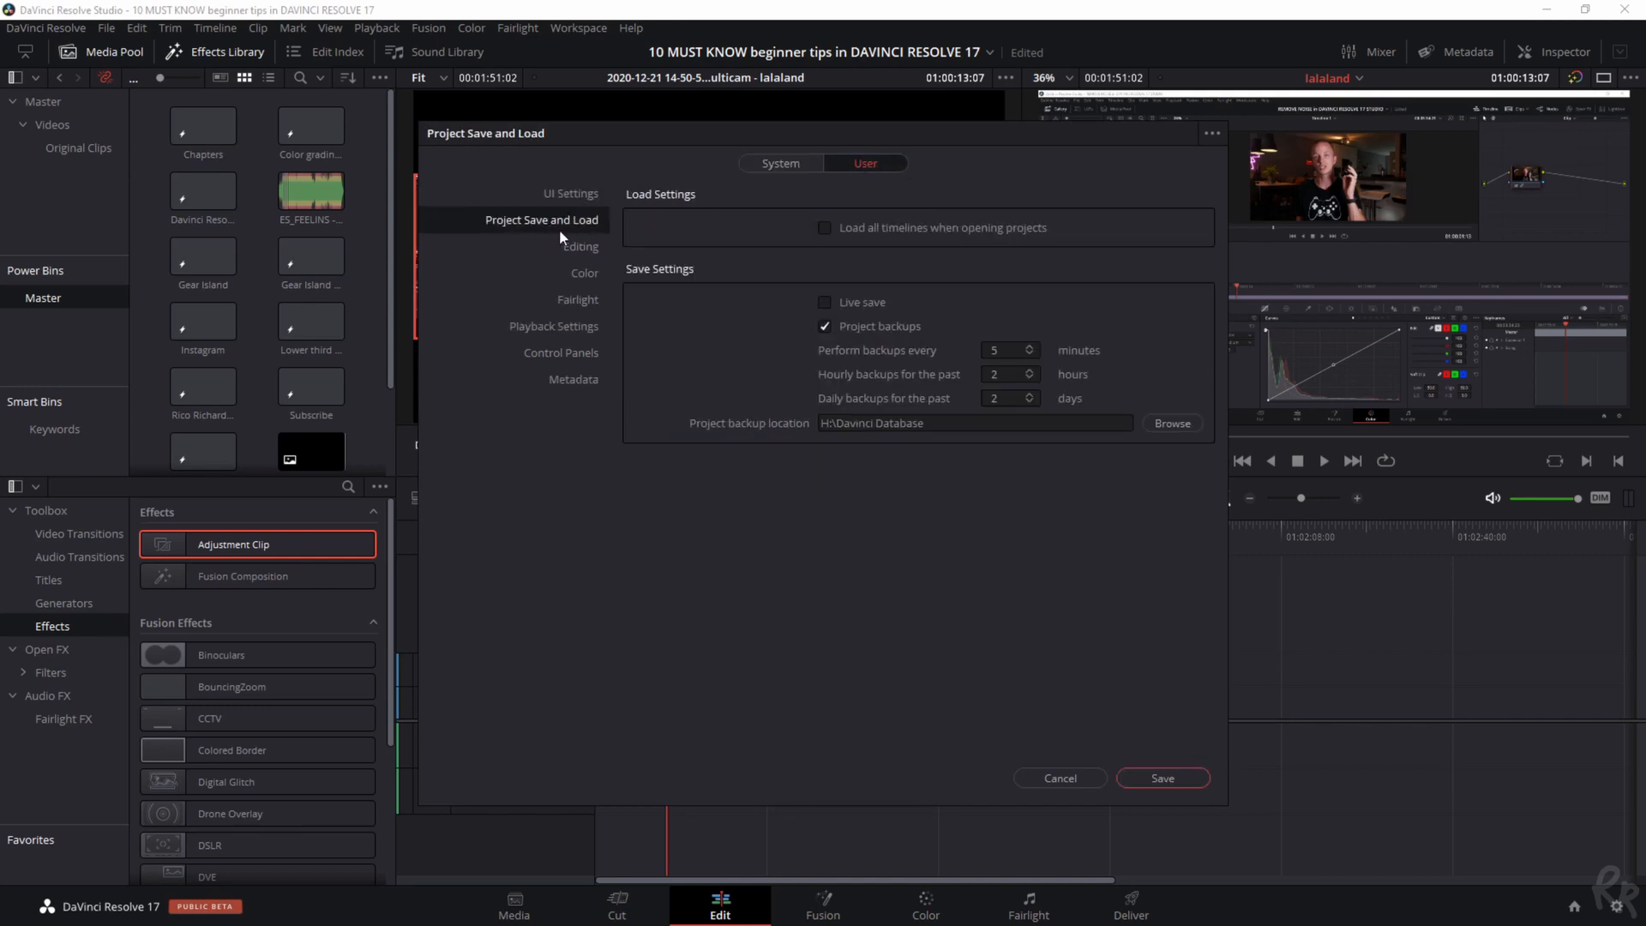
mouse_move(807, 346)
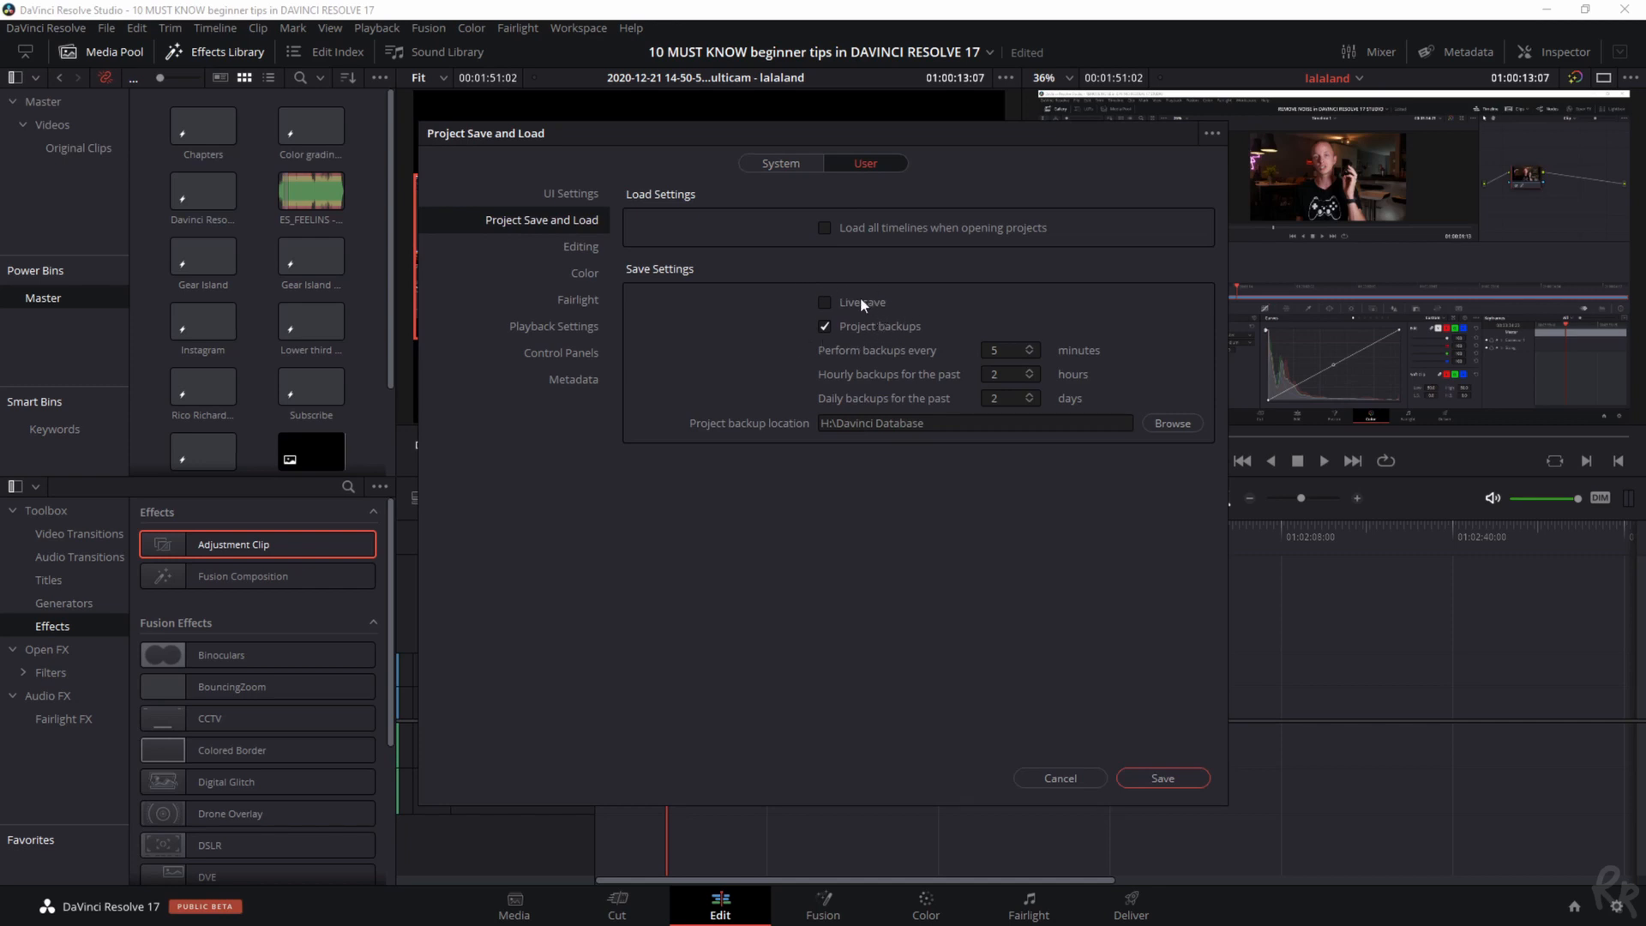
mouse_move(933, 355)
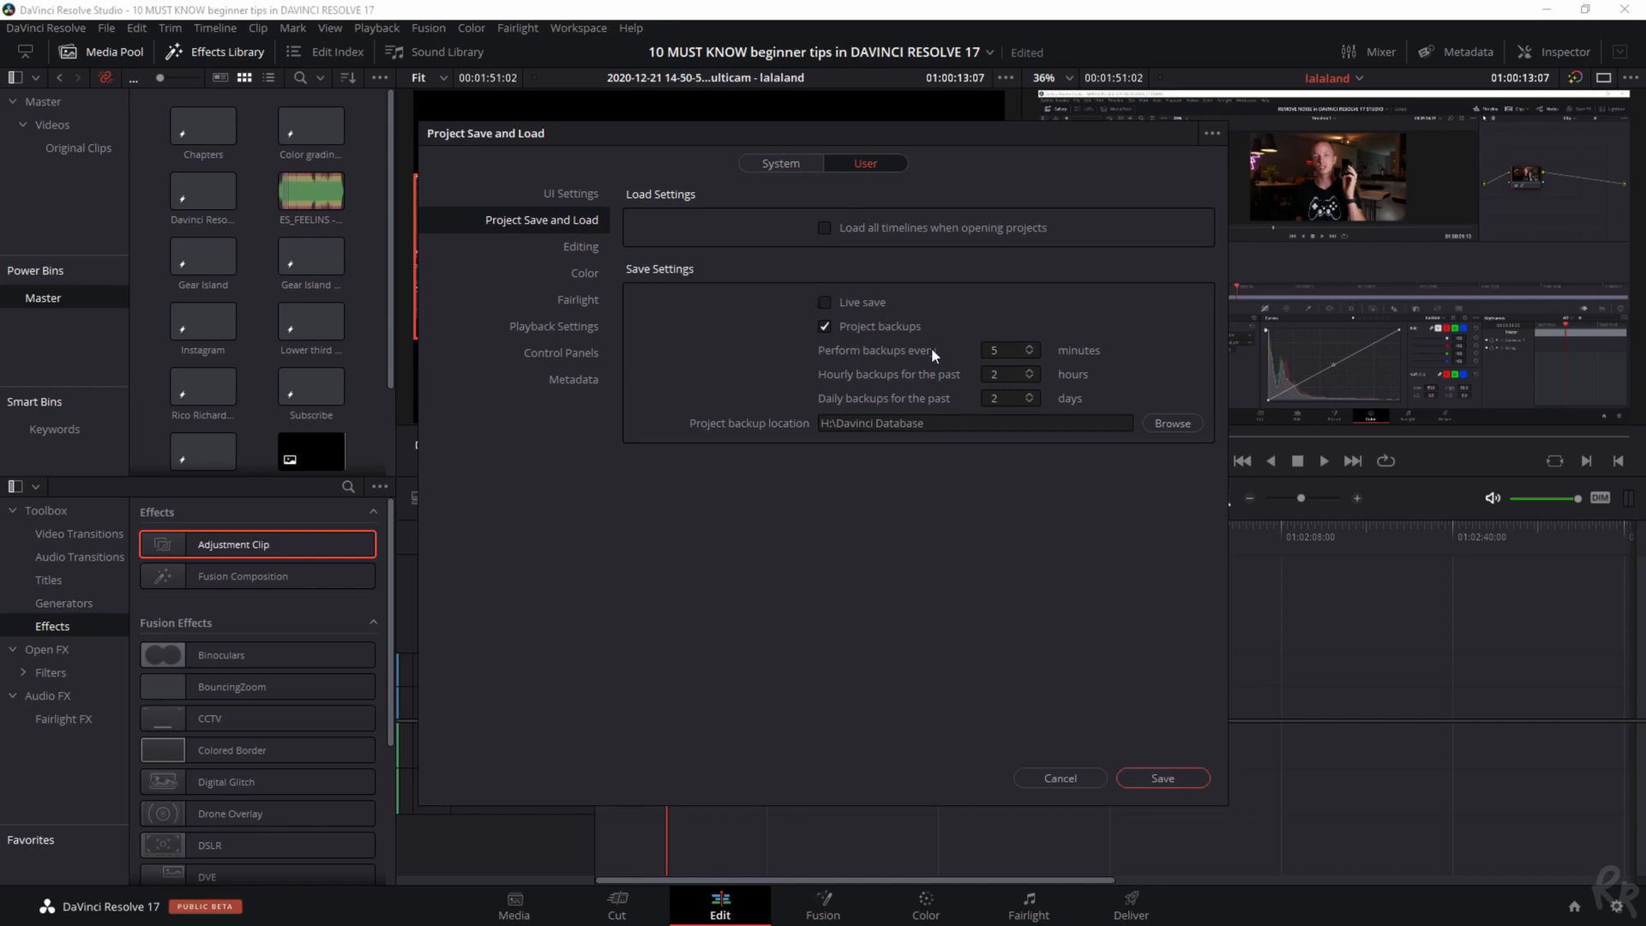
mouse_move(993, 417)
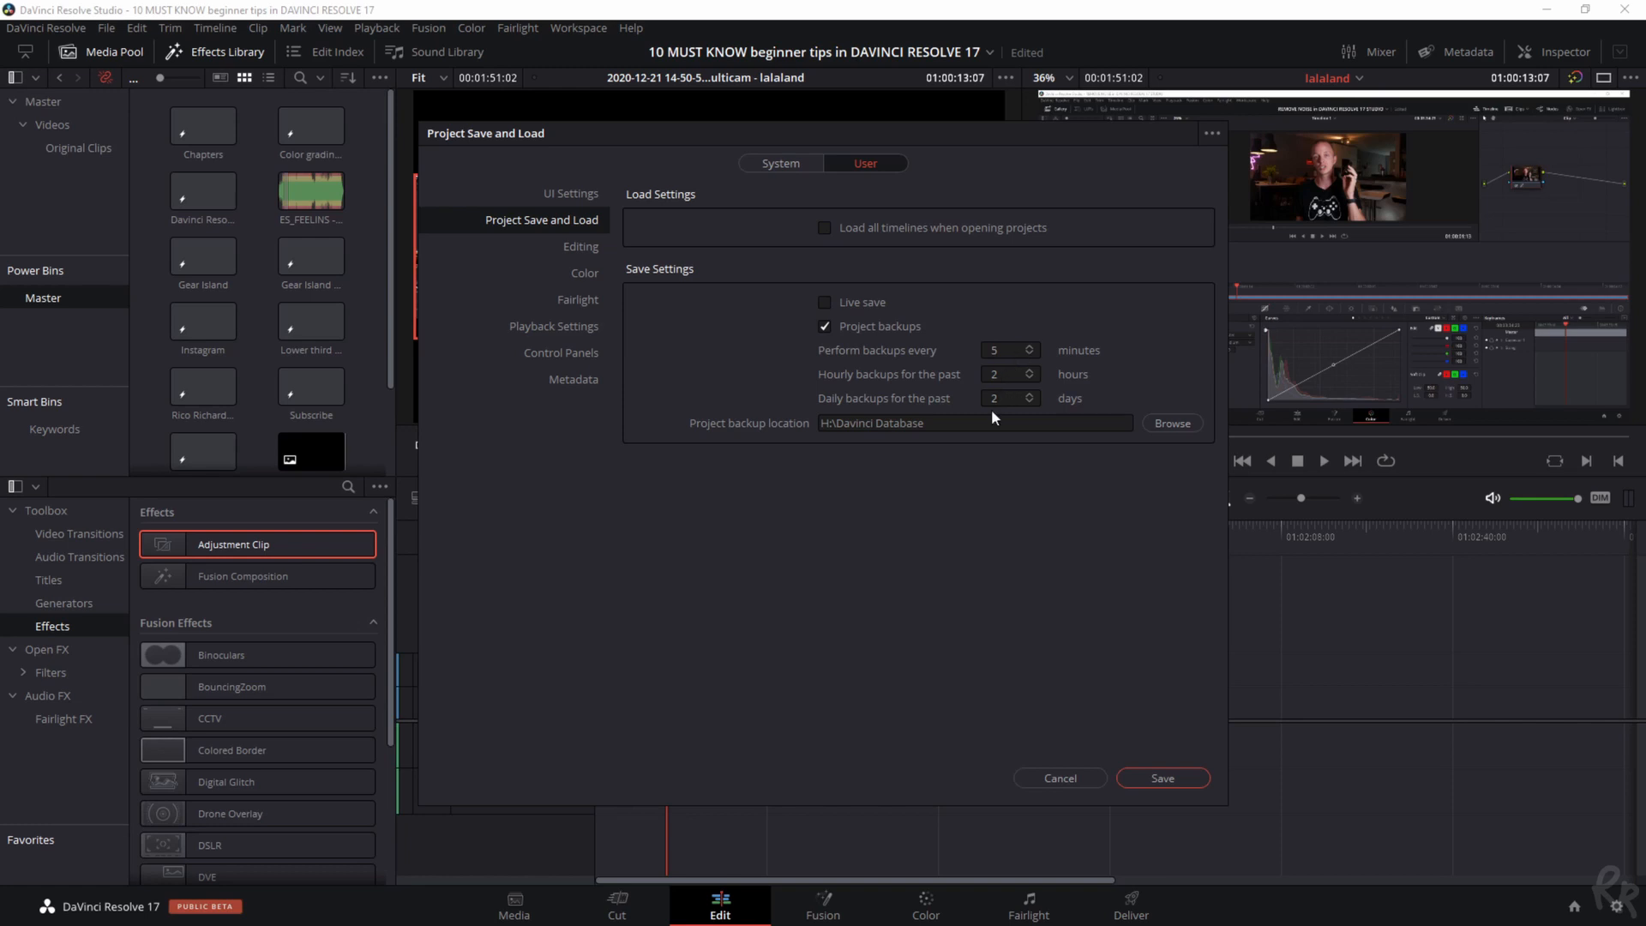
mouse_move(988, 405)
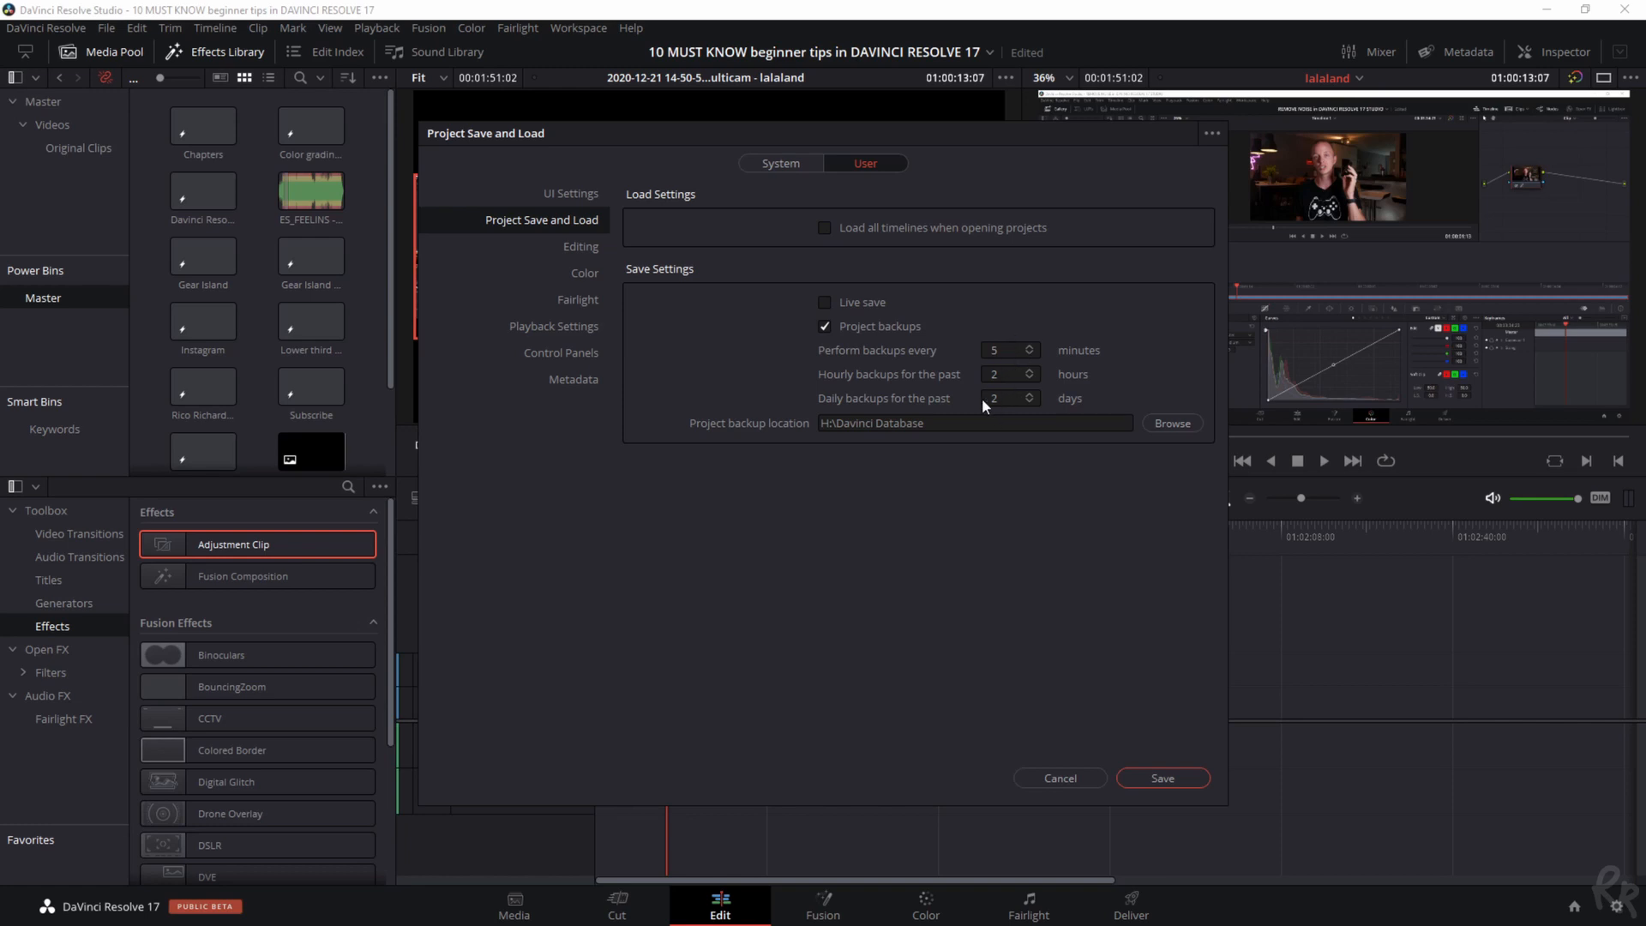